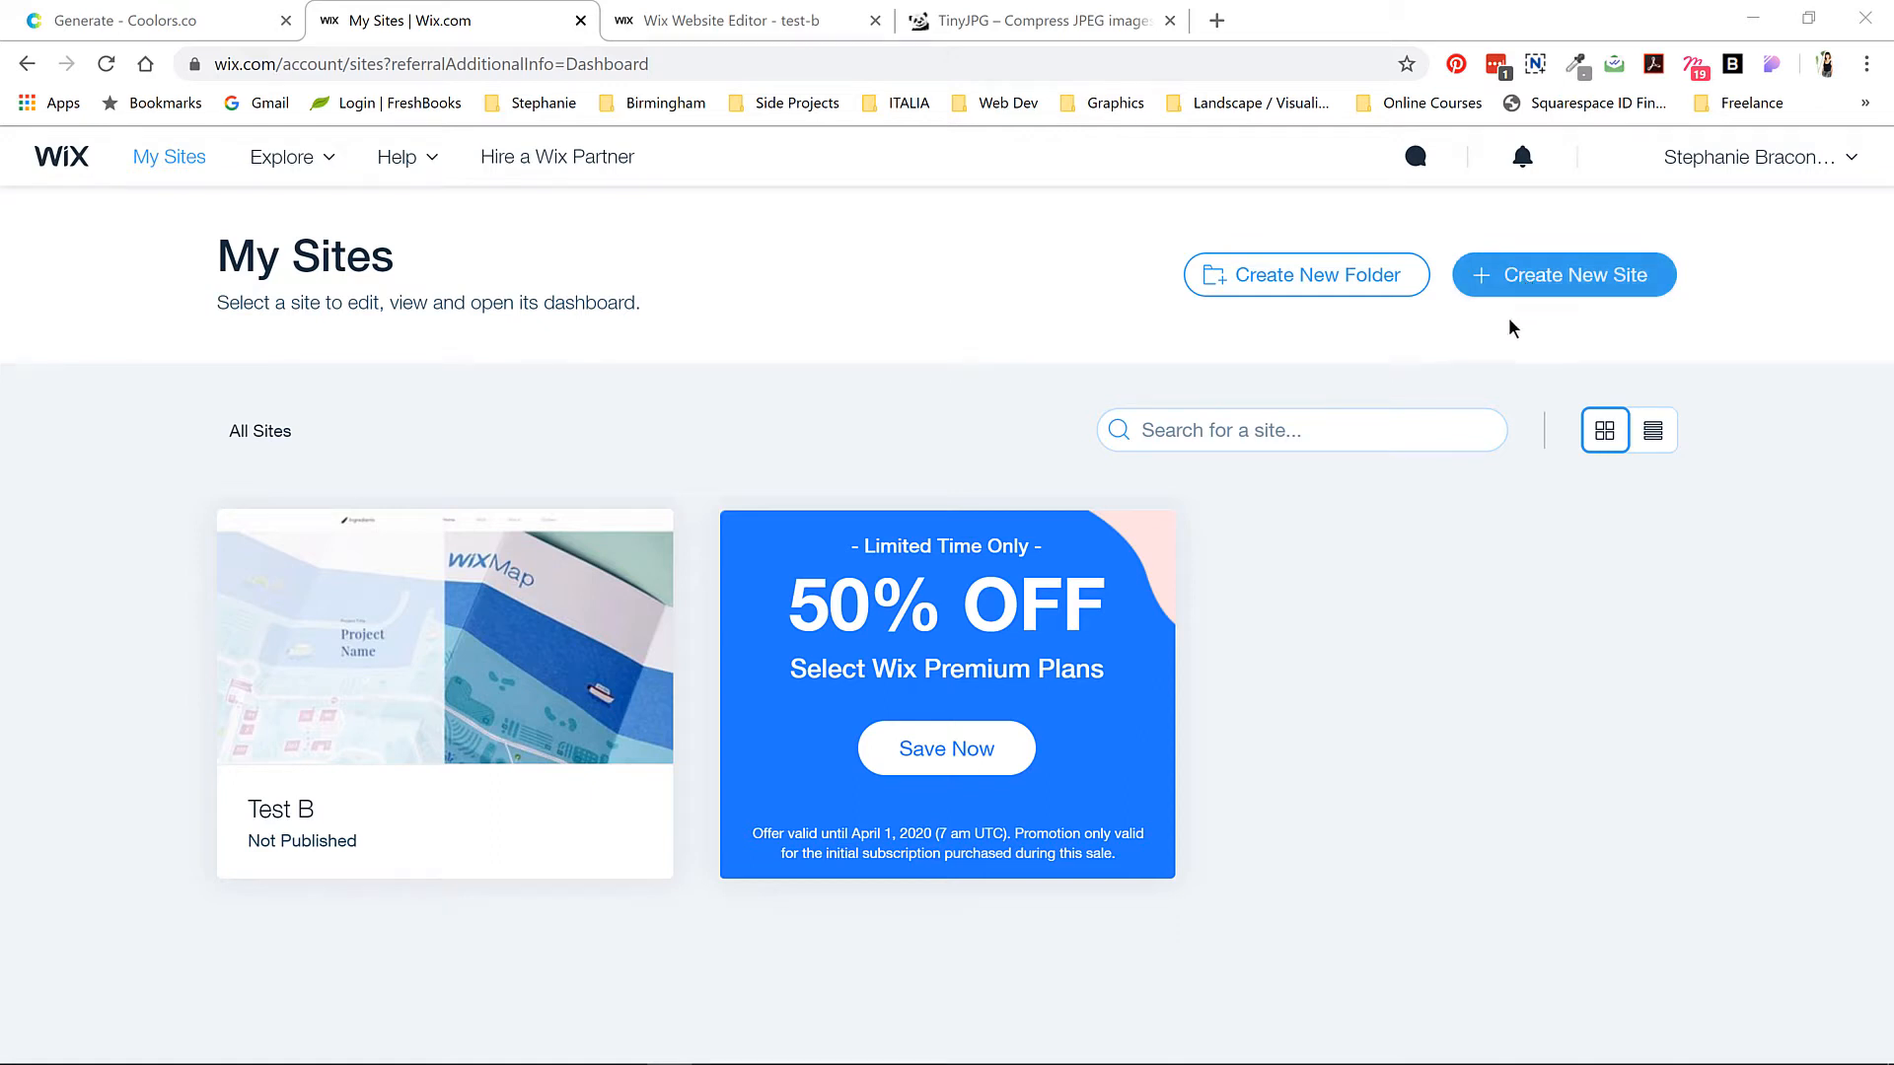
- Start a brand-new site and pick Other as the website type
{"action": "left_click", "coordinate": [1561, 274]}
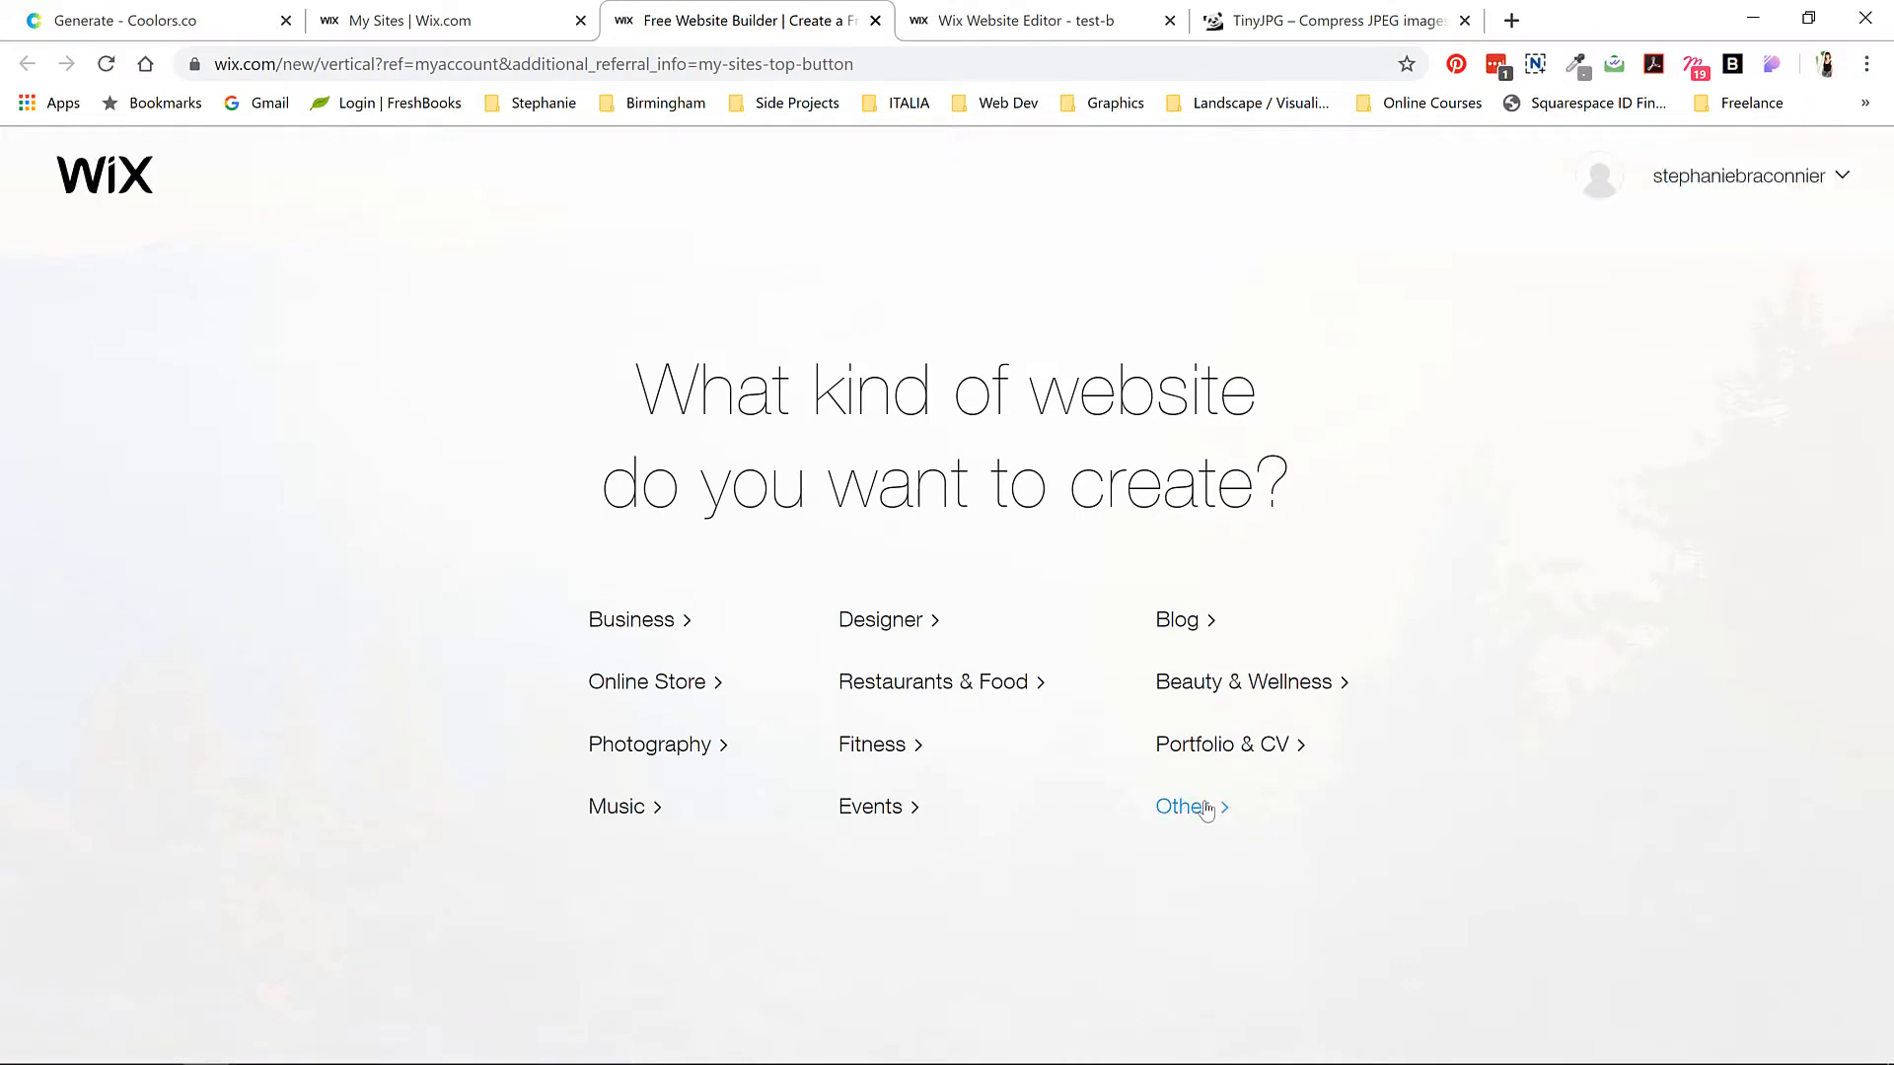
{"action": "left_click", "coordinate": [1181, 807]}
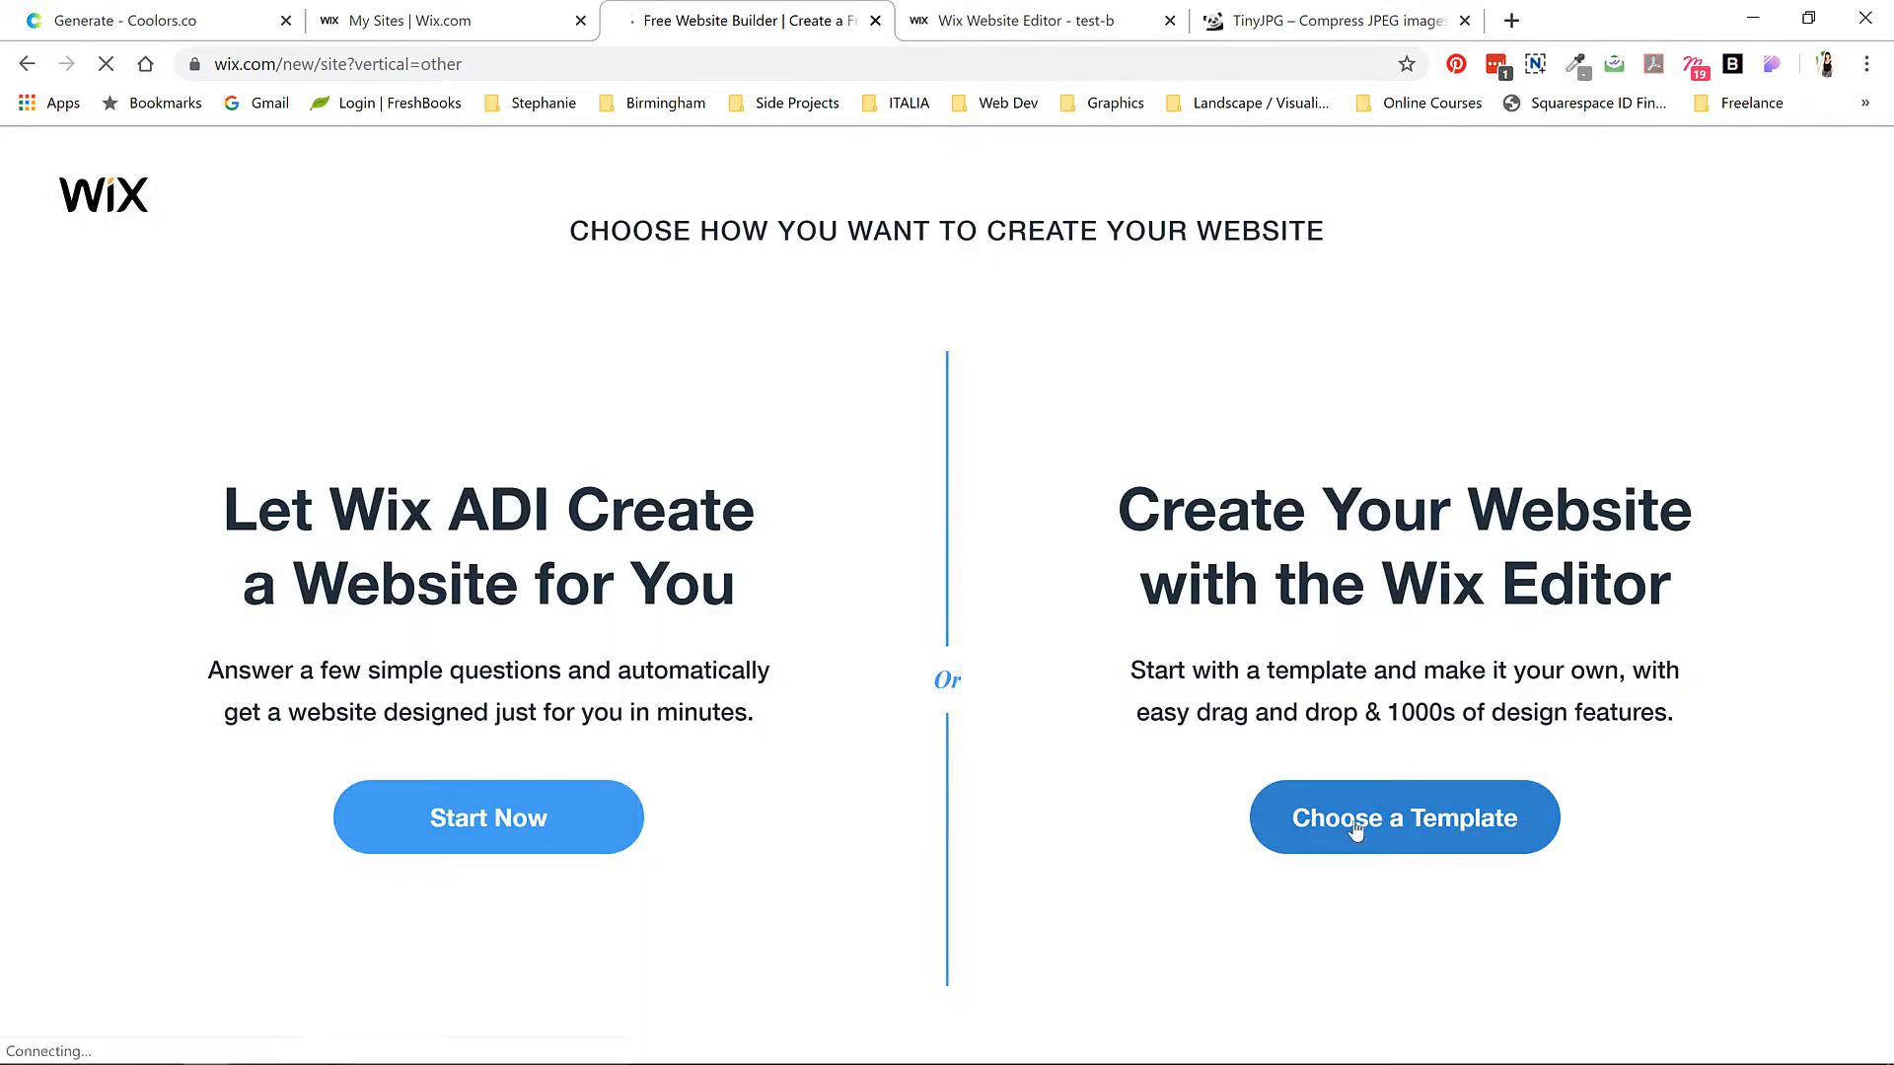
- Open the Creative > Design templates and scroll through the first page
{"action": "left_click", "coordinate": [1403, 818]}
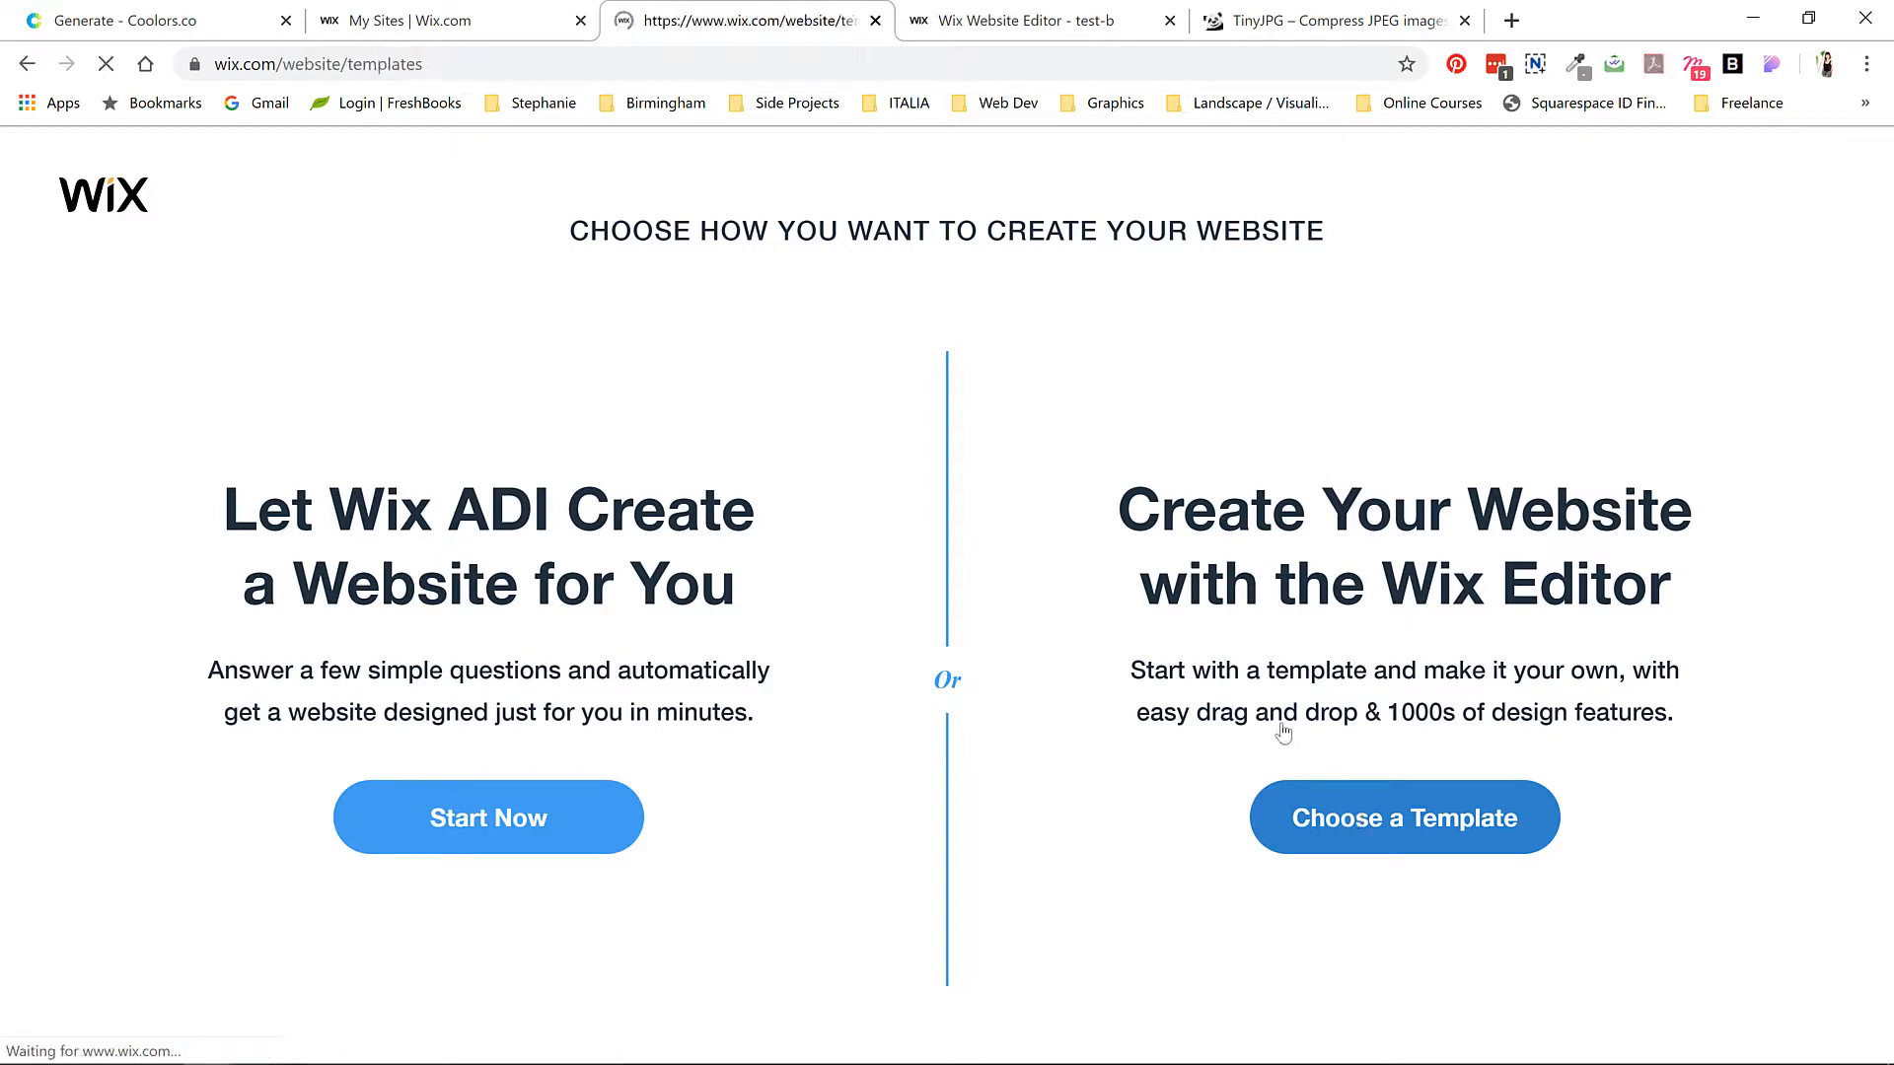
{"action": "left_click", "coordinate": [1402, 817]}
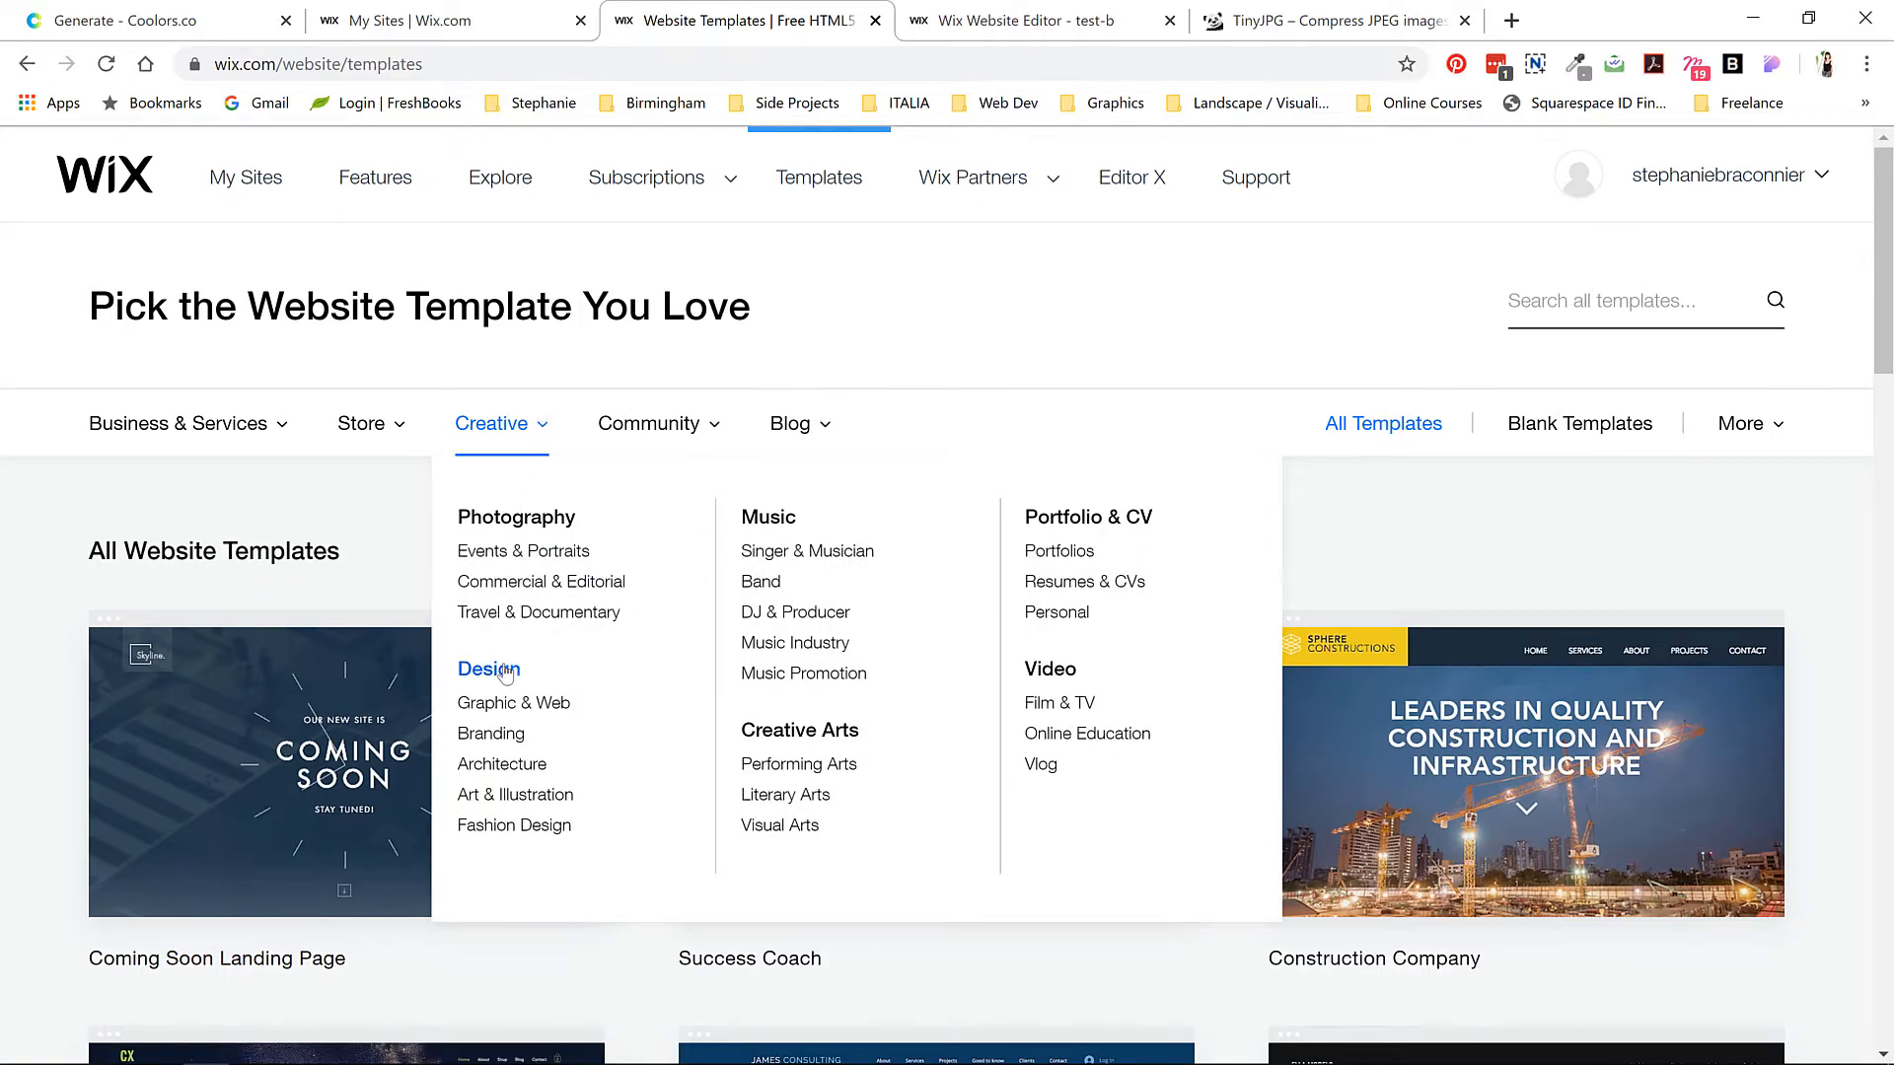
{"action": "left_click", "coordinate": [484, 667]}
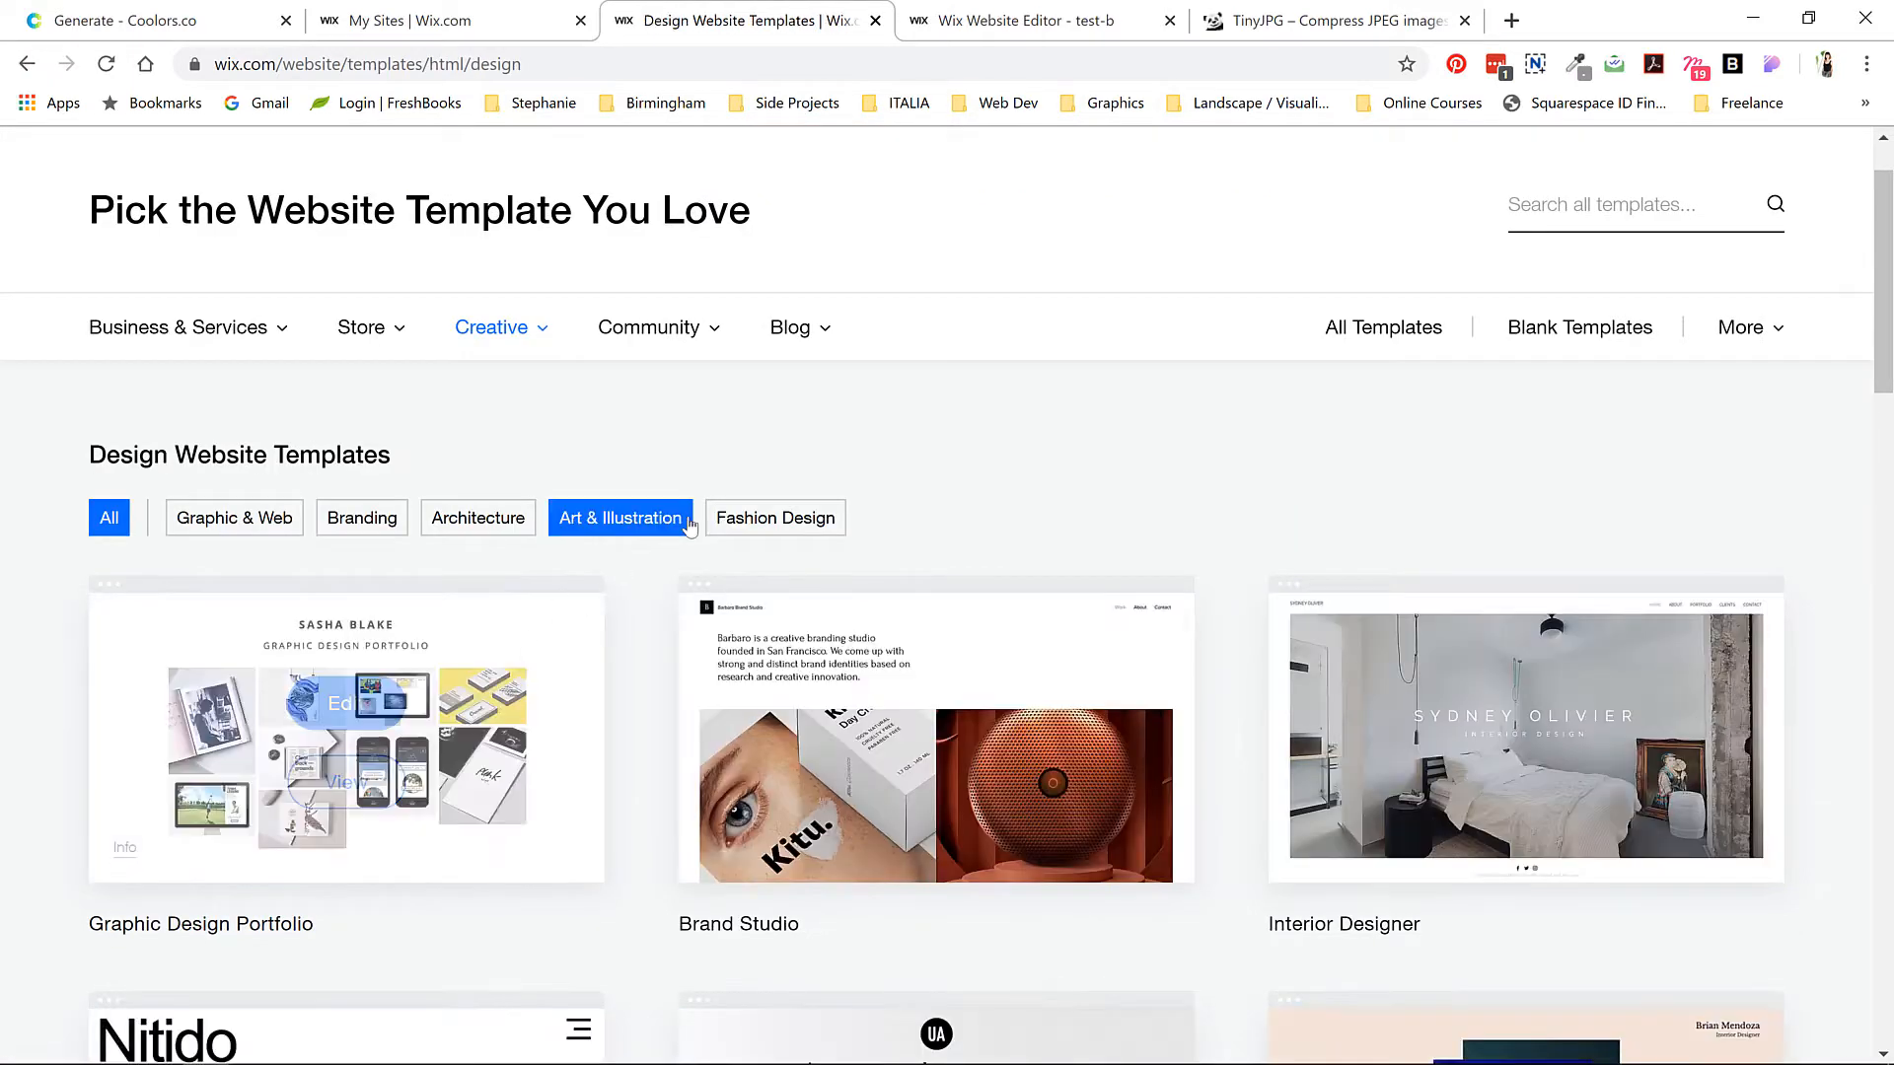
{"action": "scroll", "scroll_direction": "down", "scroll_amount": 3}
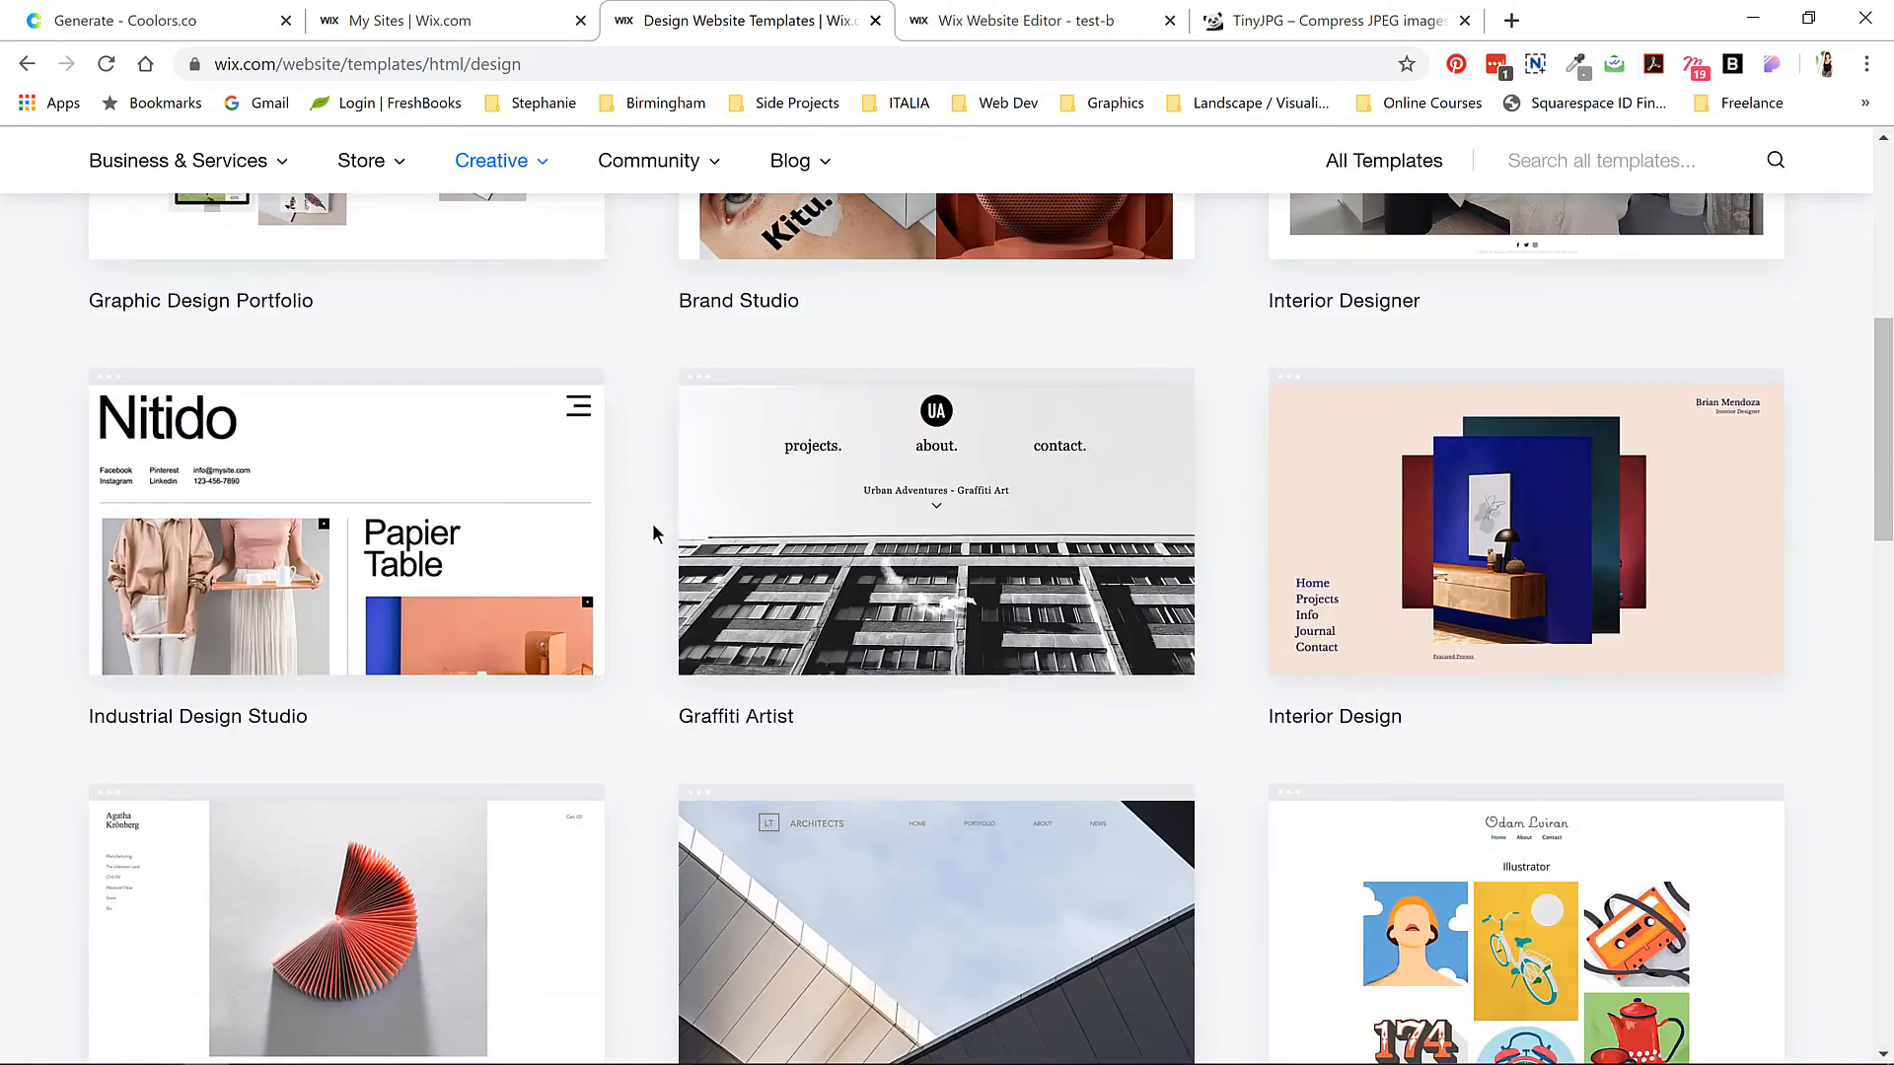
{"action": "scroll", "scroll_direction": "down", "scroll_amount": 3}
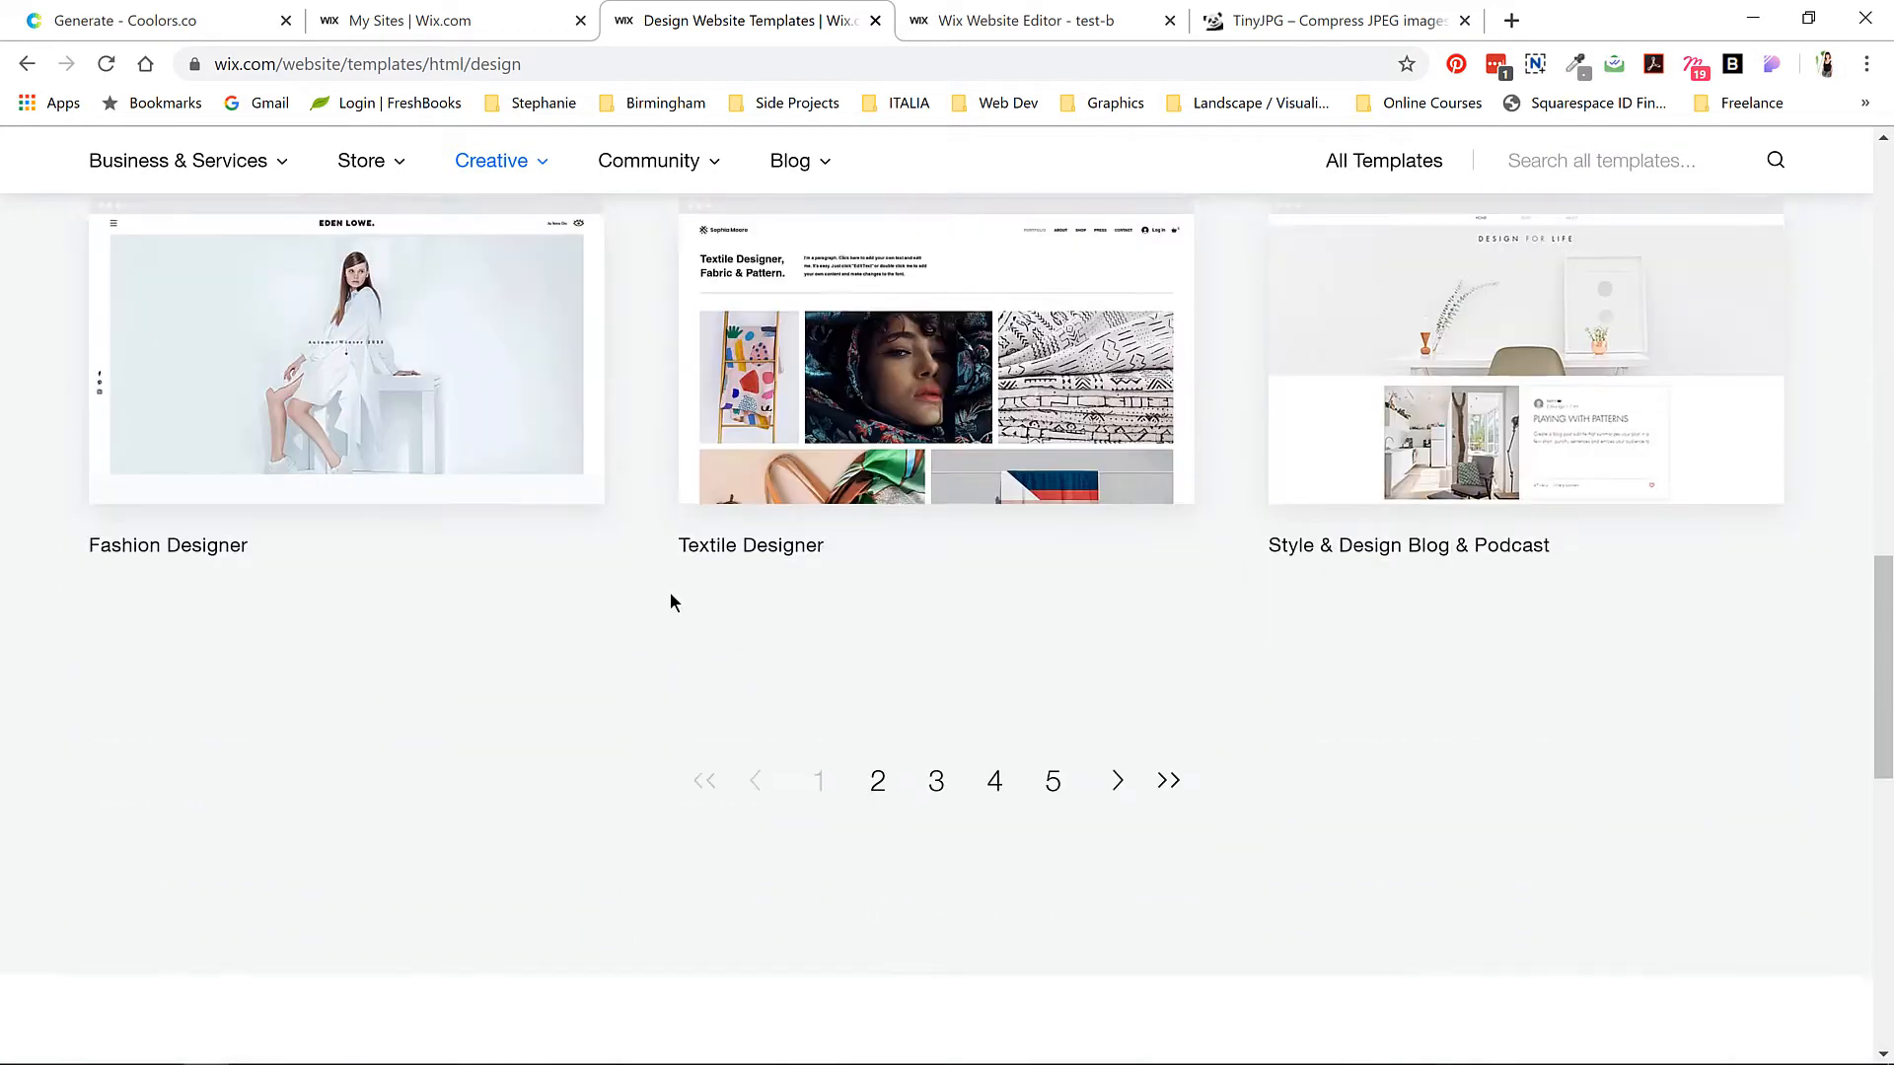
- Page through the Design templates to pages 2 and 3
{"action": "left_click", "coordinate": [877, 781]}
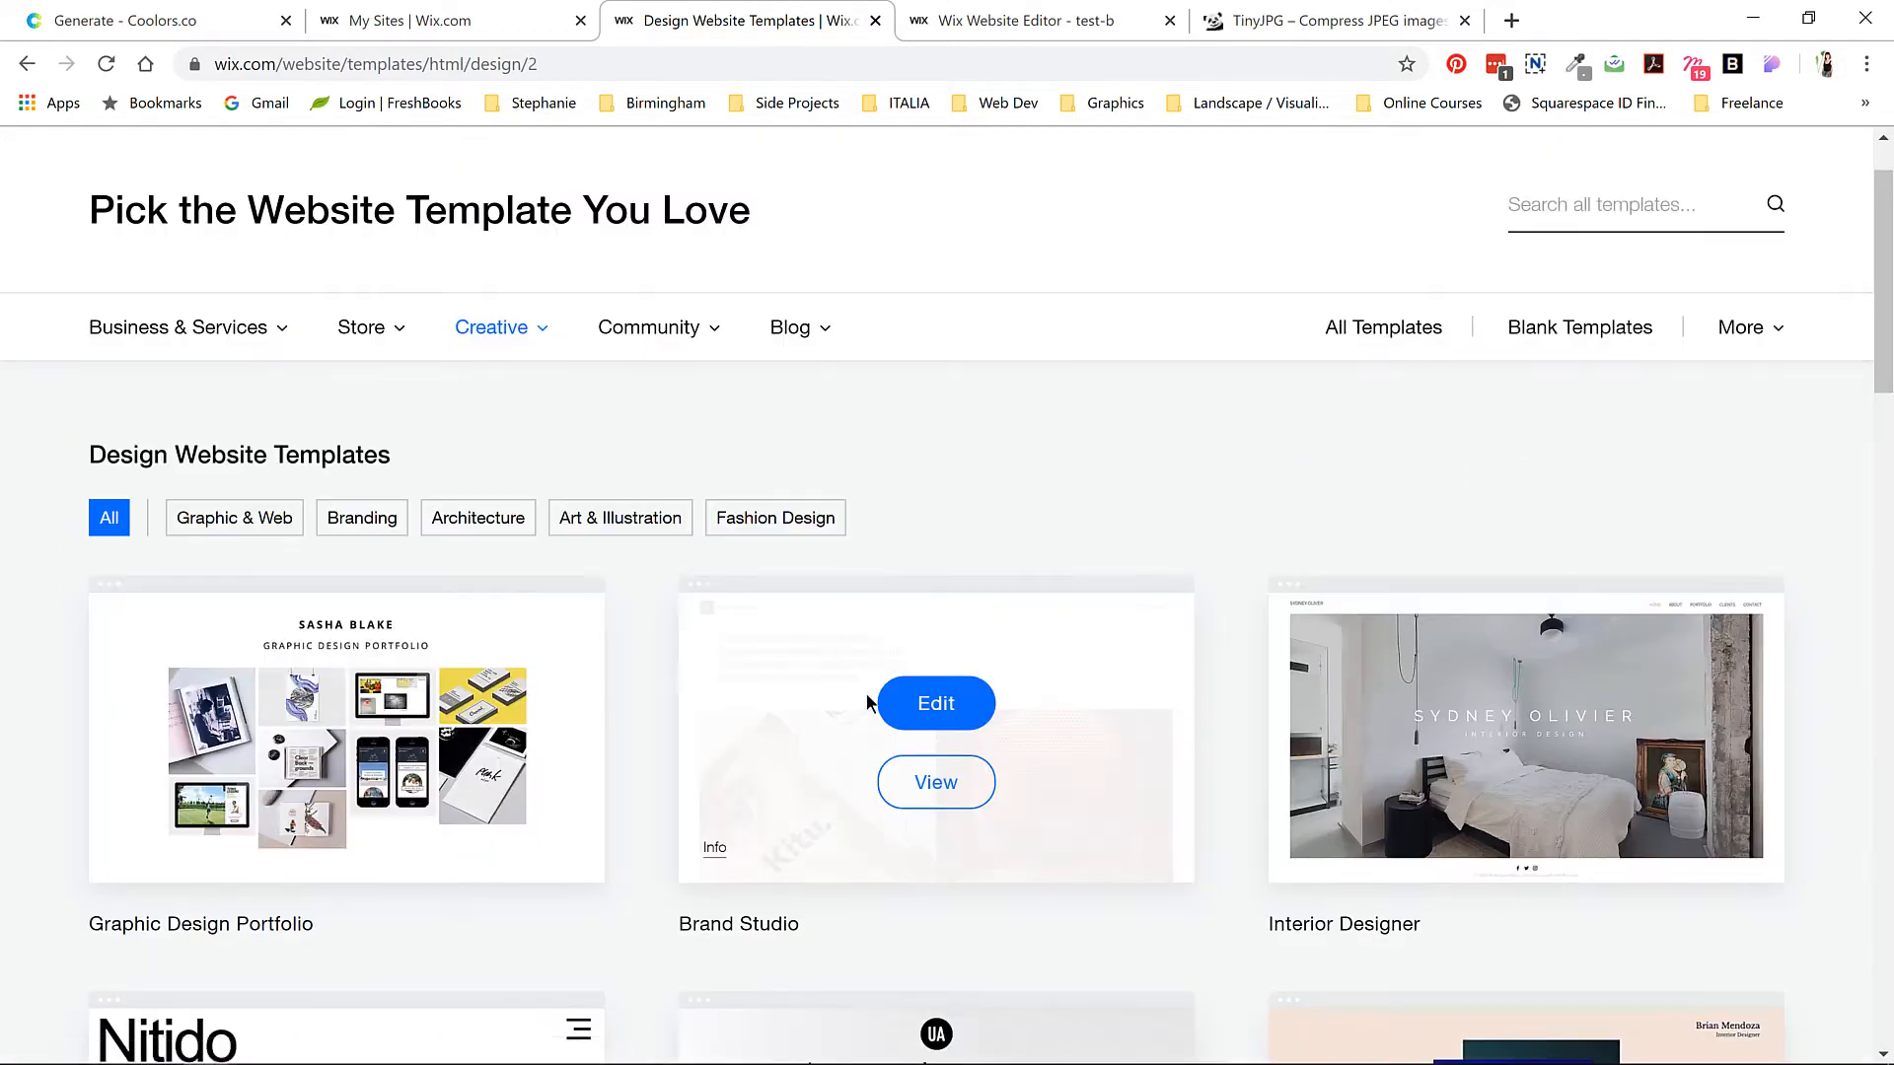
{"action": "scroll", "scroll_direction": "down", "scroll_amount": 3}
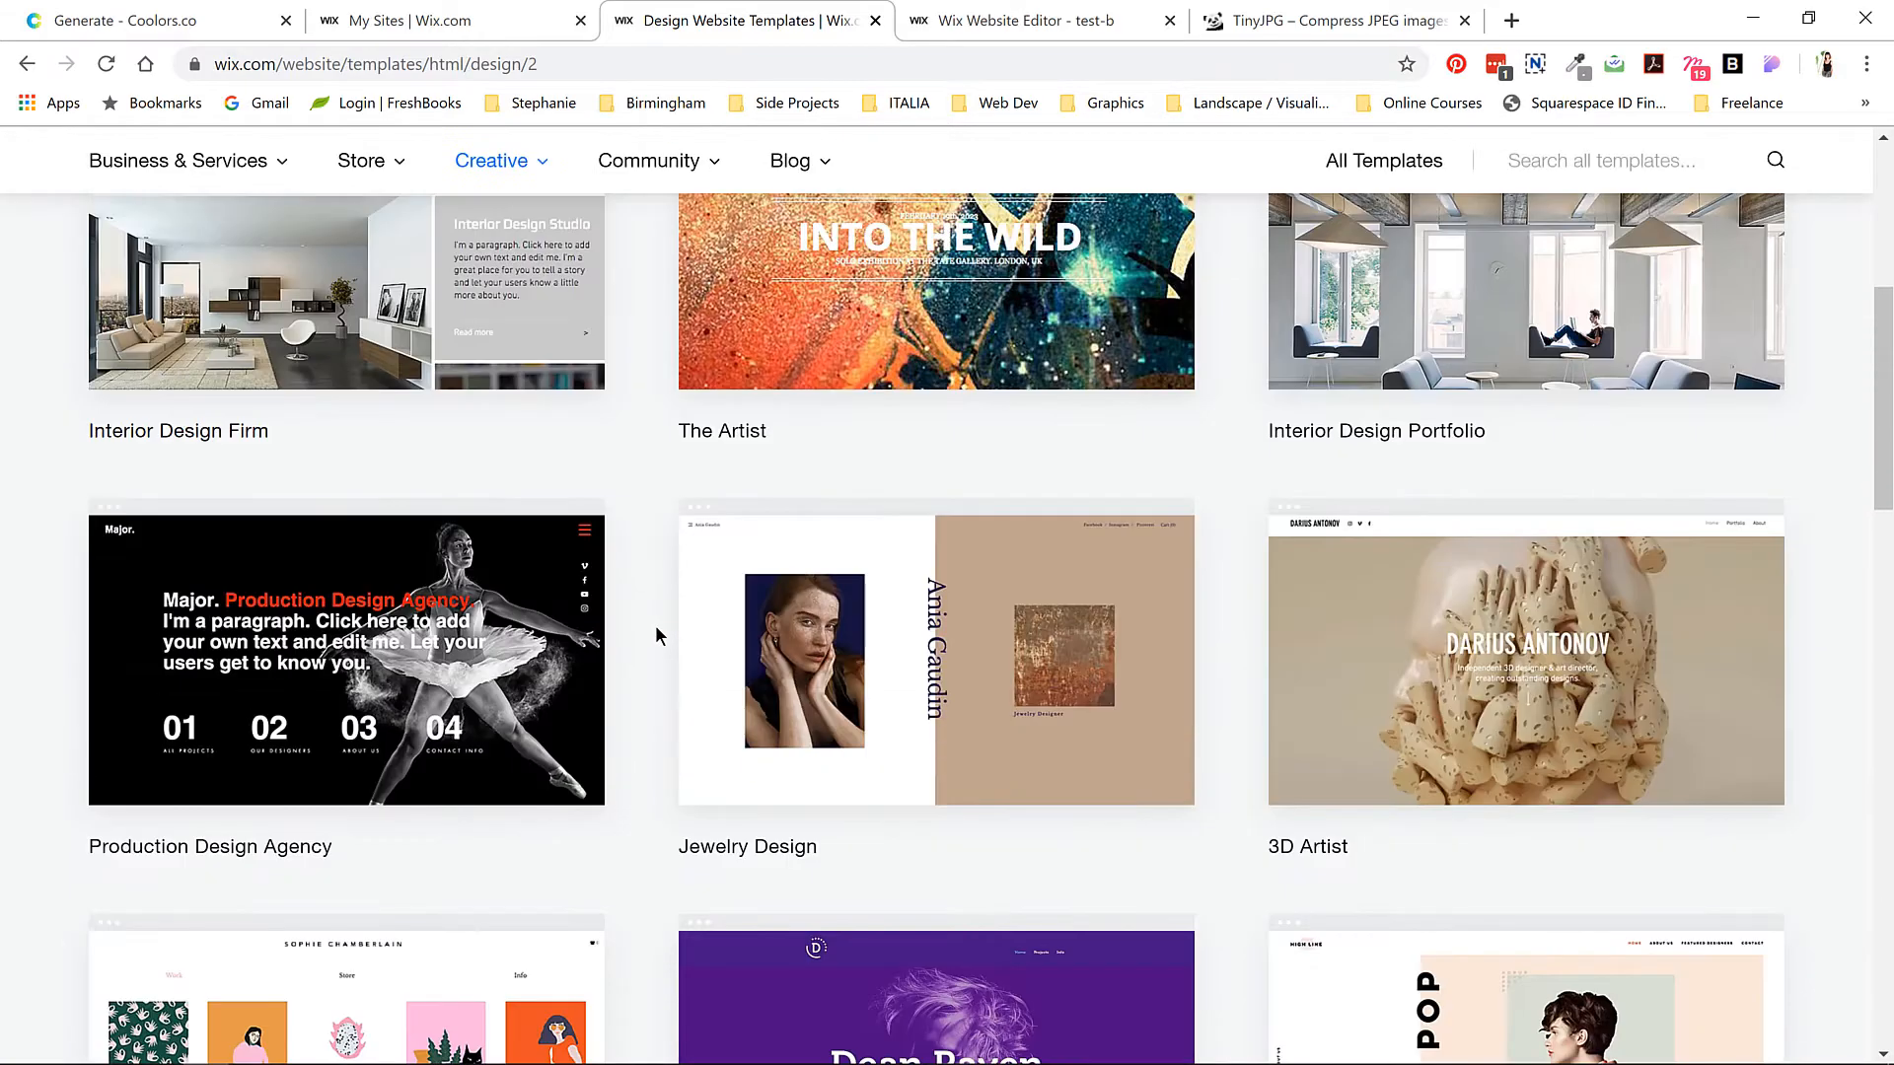
{"action": "scroll", "scroll_direction": "down", "scroll_amount": 3}
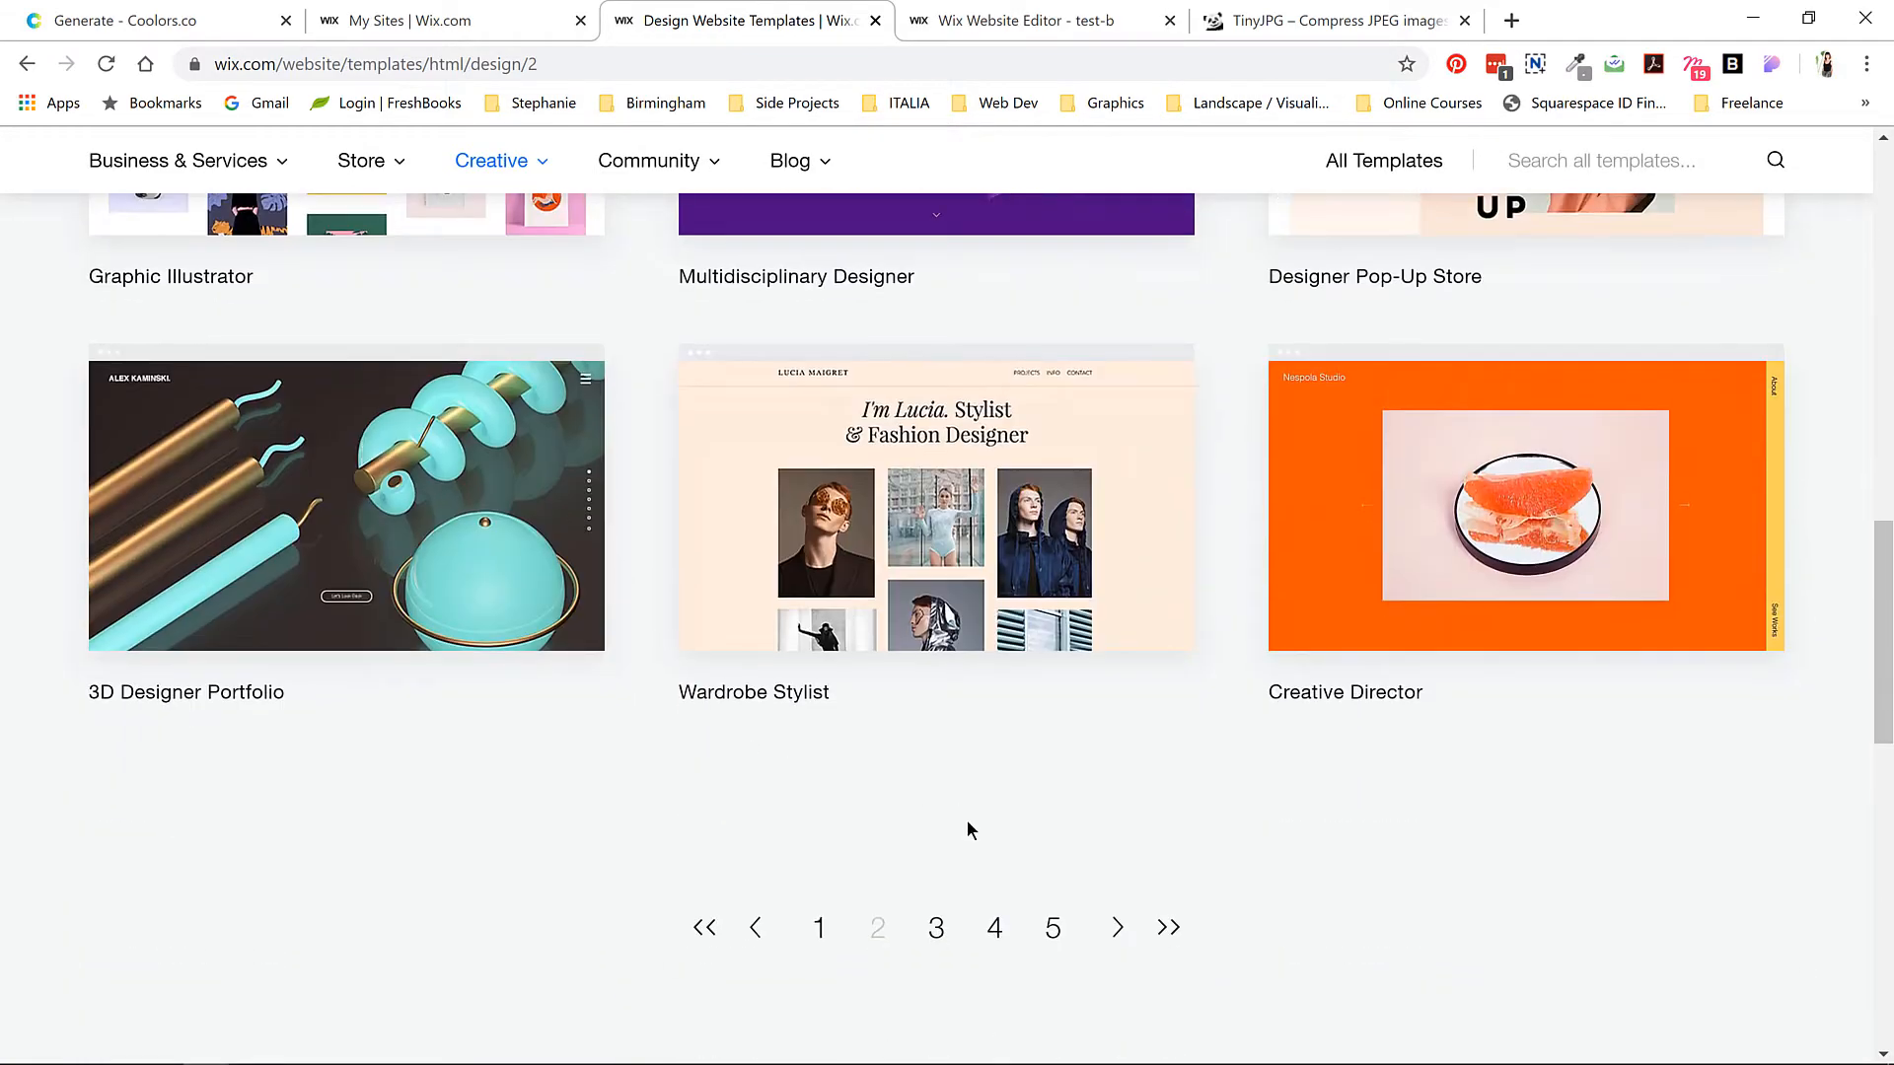
{"action": "left_click", "coordinate": [935, 927]}
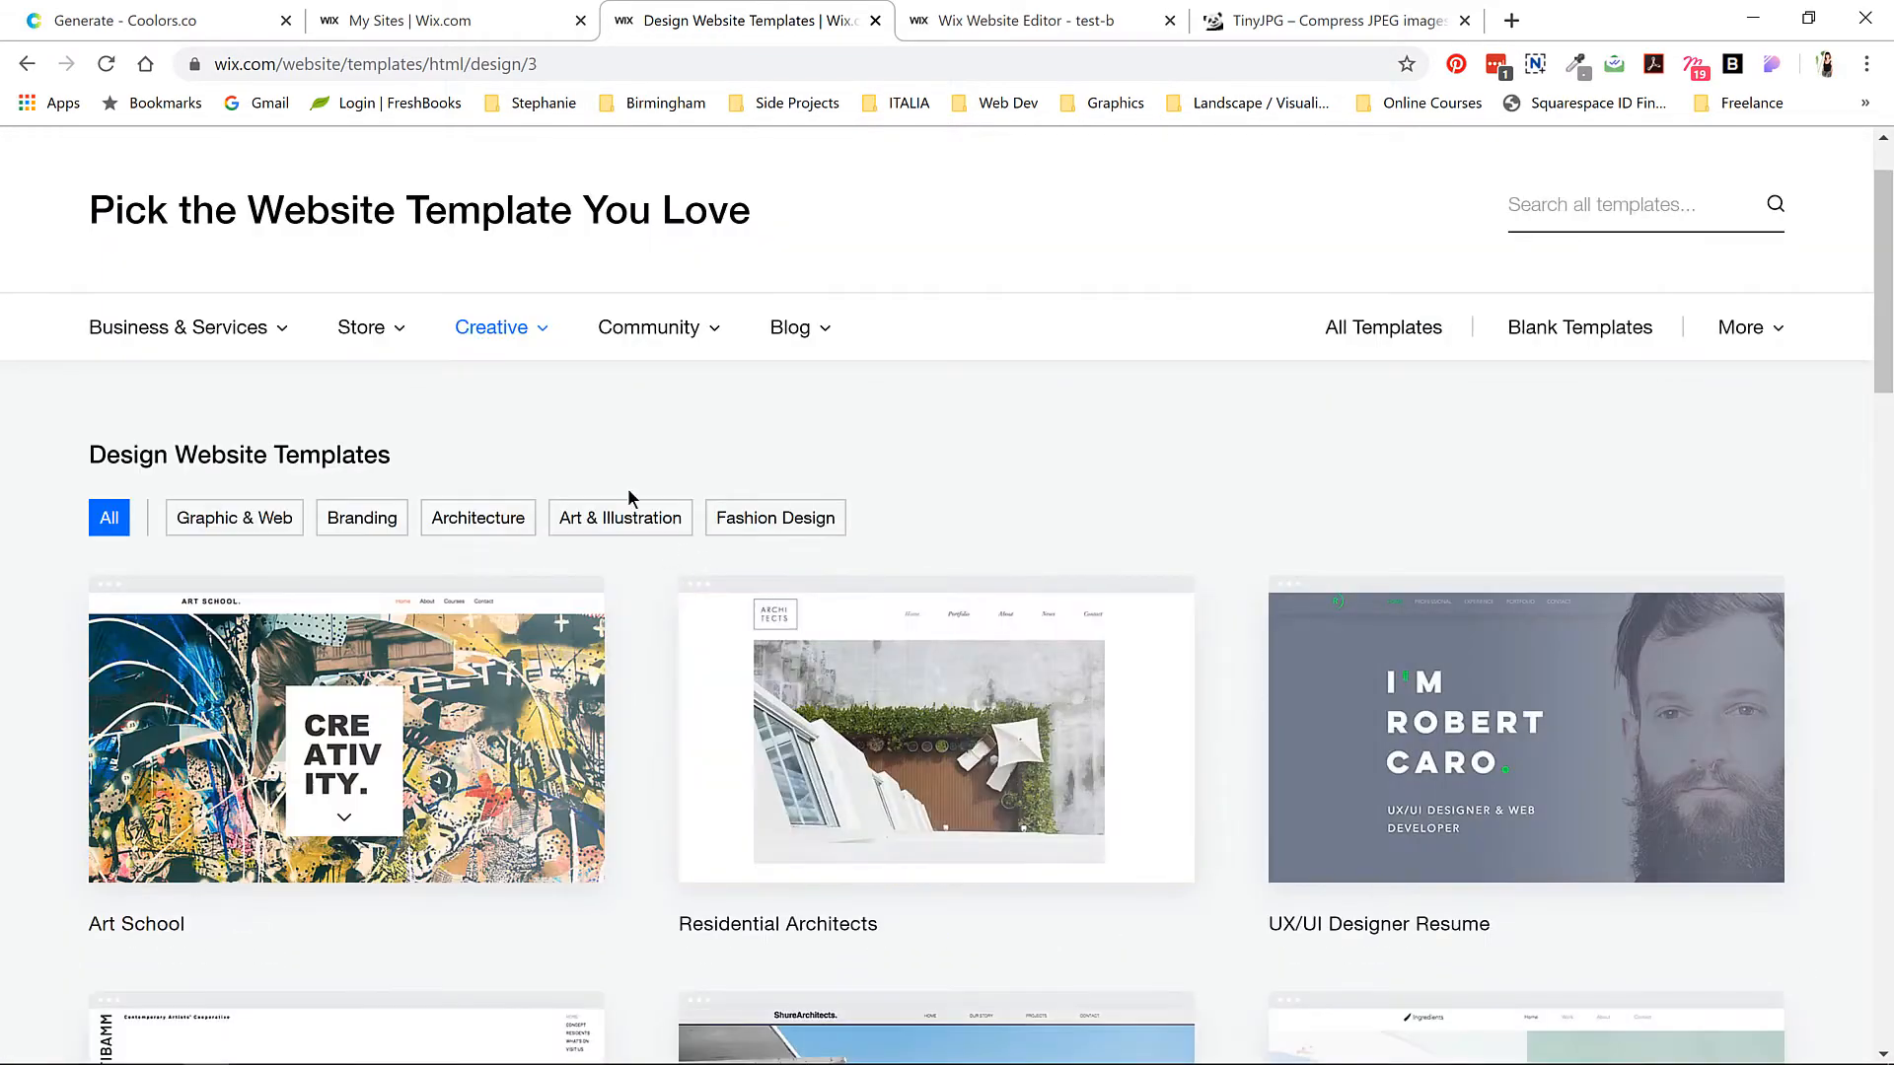
{"action": "scroll", "scroll_direction": "down", "scroll_amount": 3}
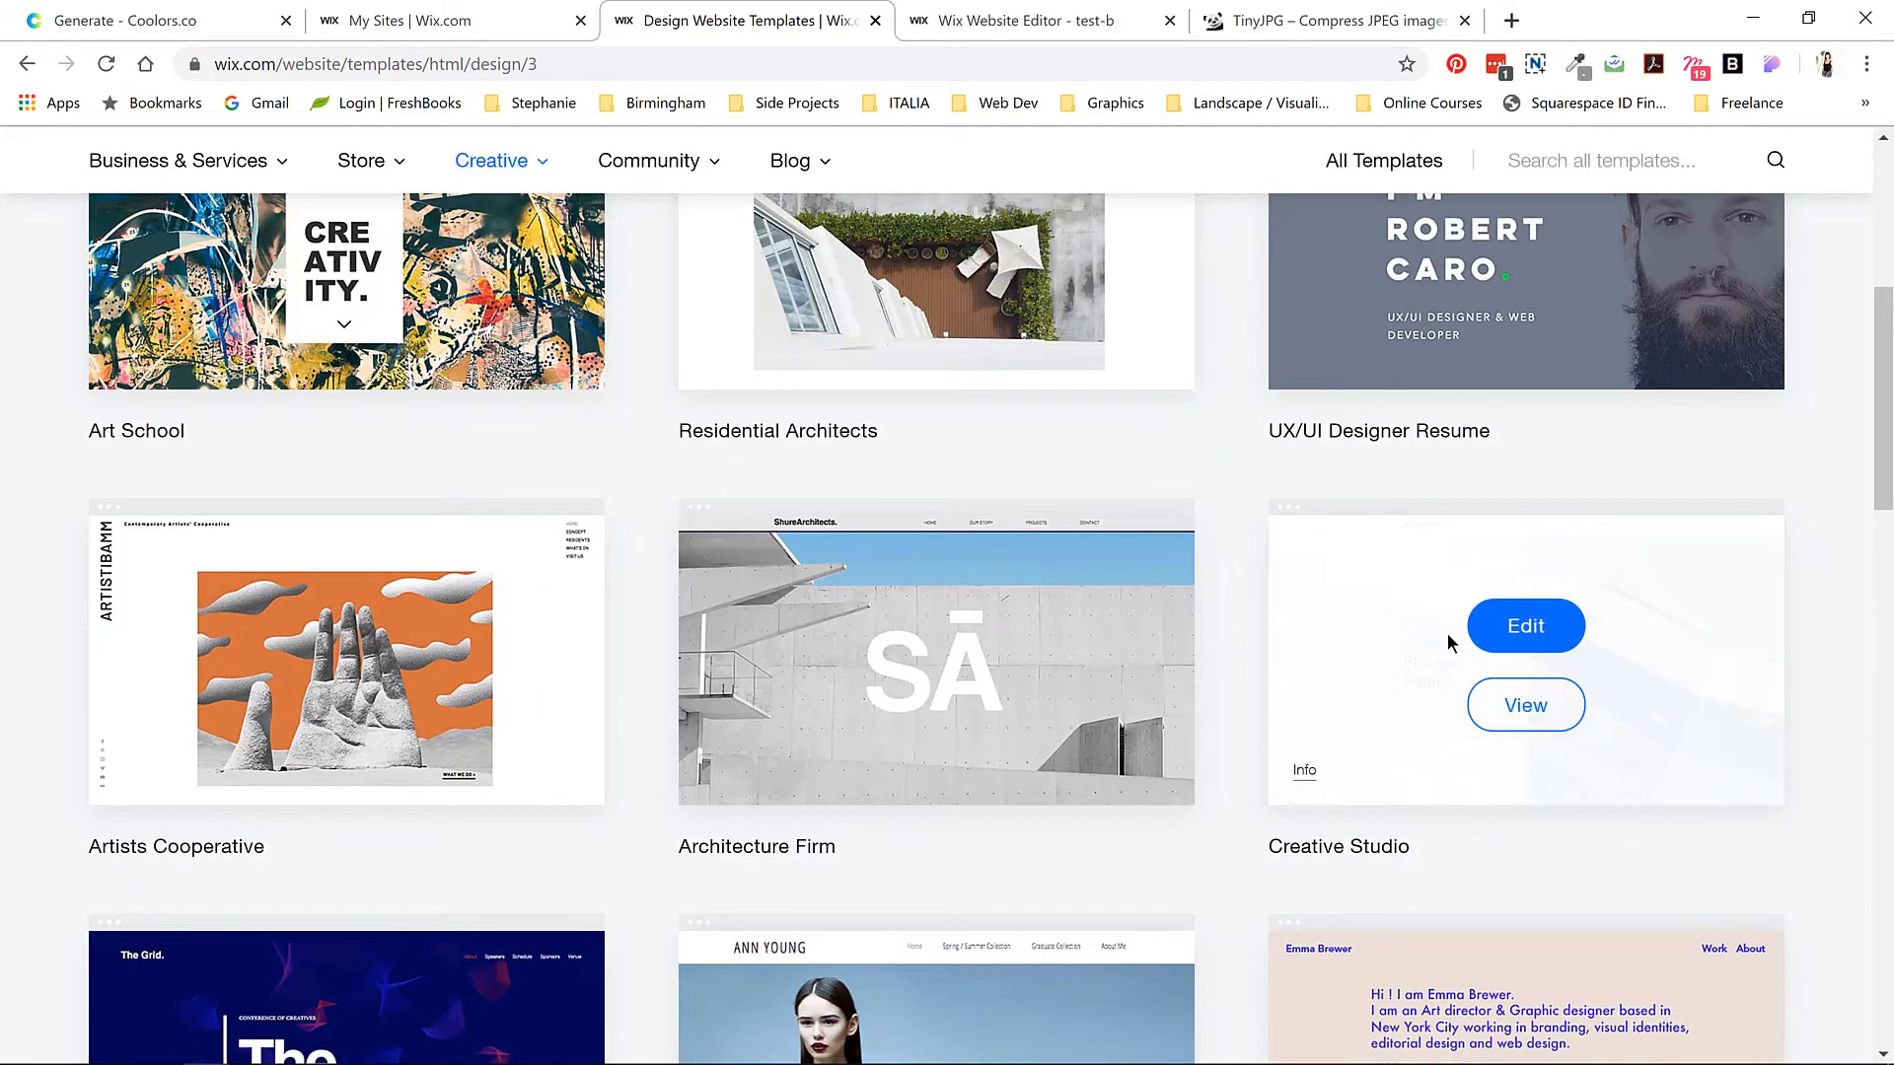
{"action": "mouse_move", "coordinate": [1426, 686]}
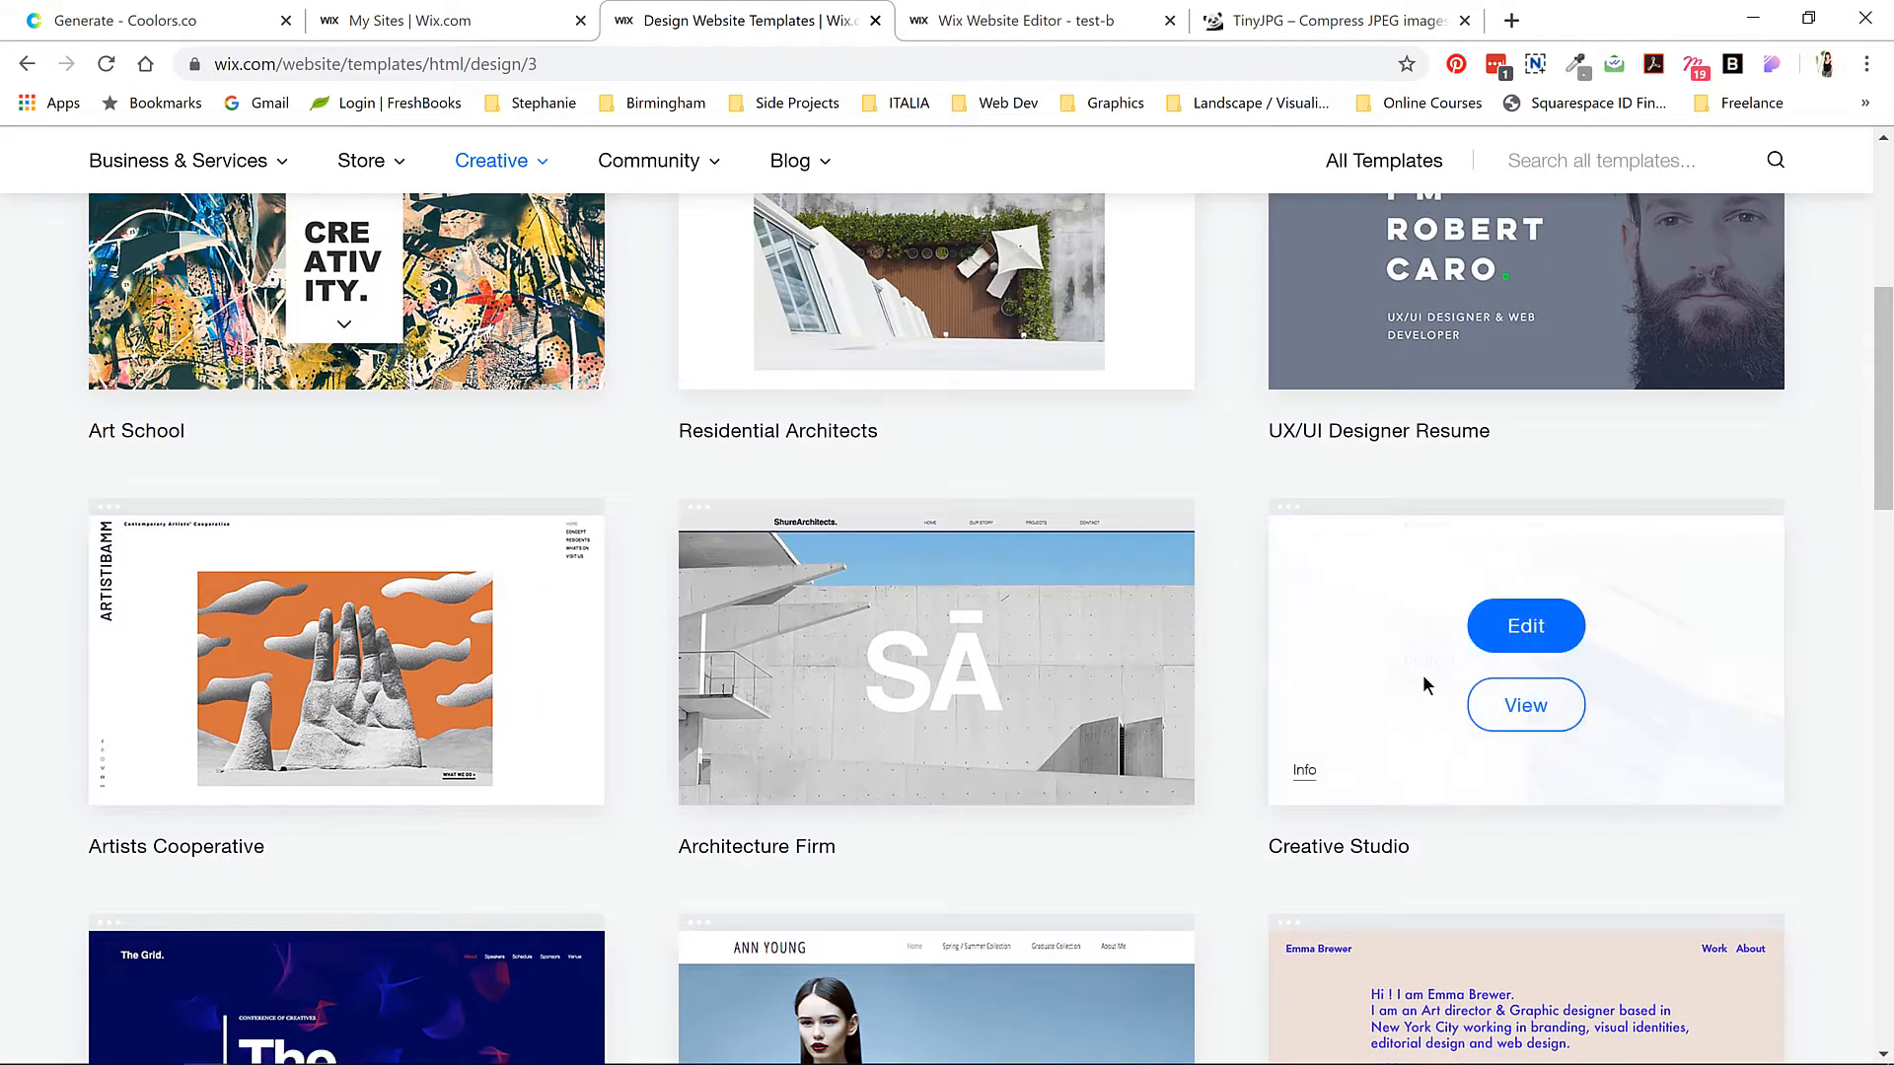
{"action": "mouse_move", "coordinate": [1526, 625]}
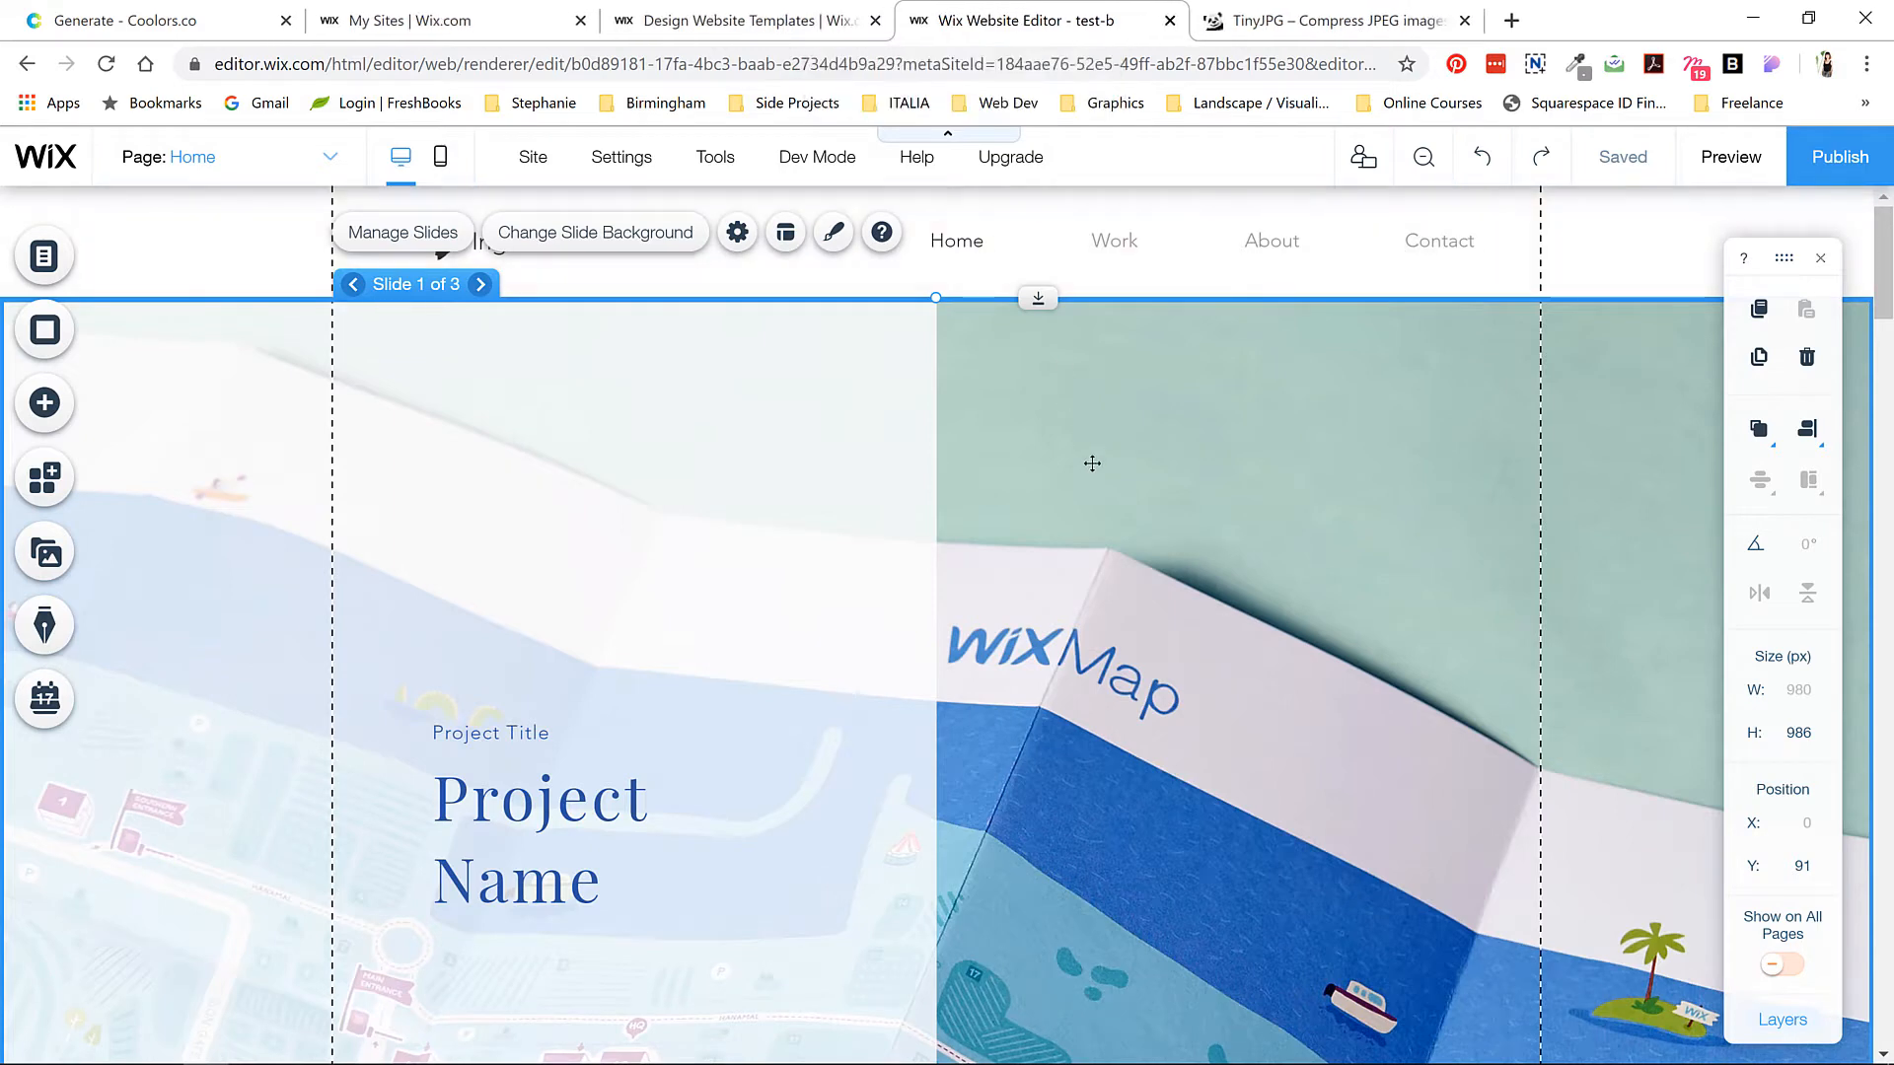
{"action": "mouse_move", "coordinate": [1112, 443]}
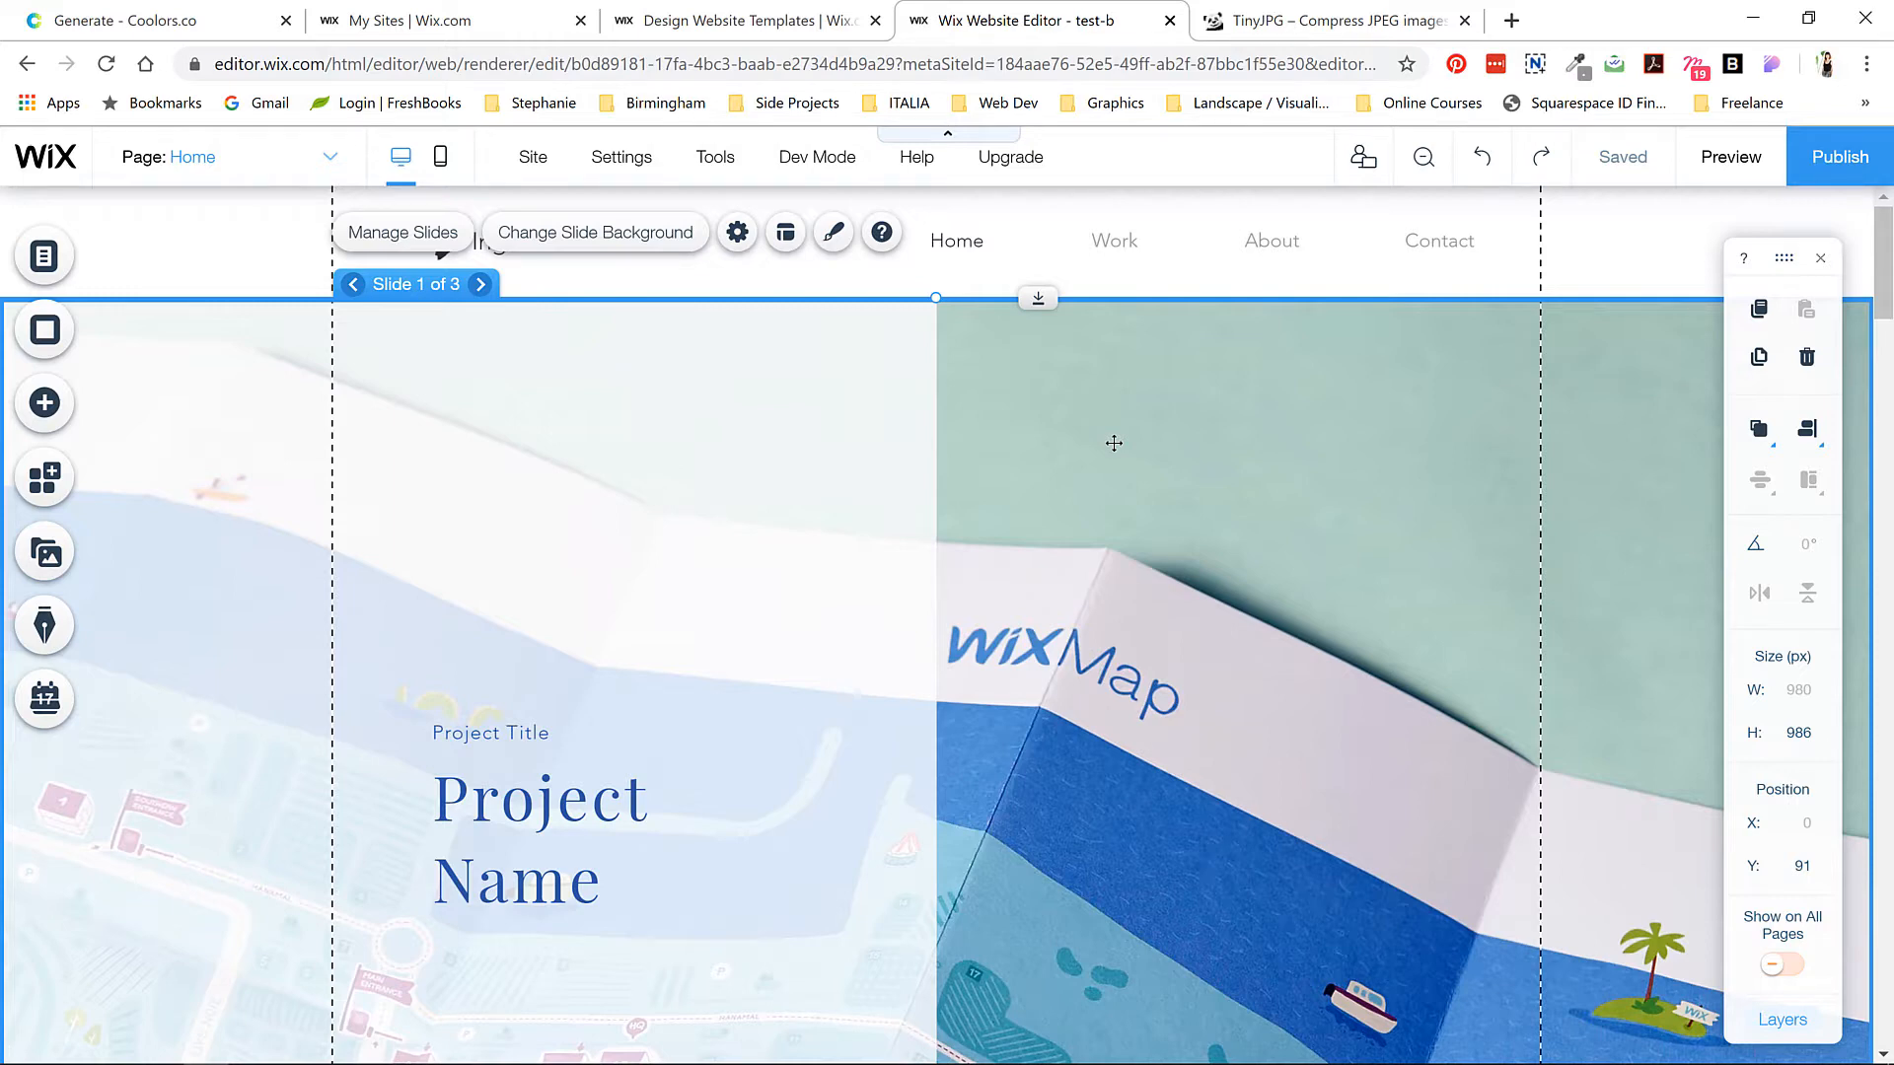
{"action": "mouse_move", "coordinate": [1032, 392]}
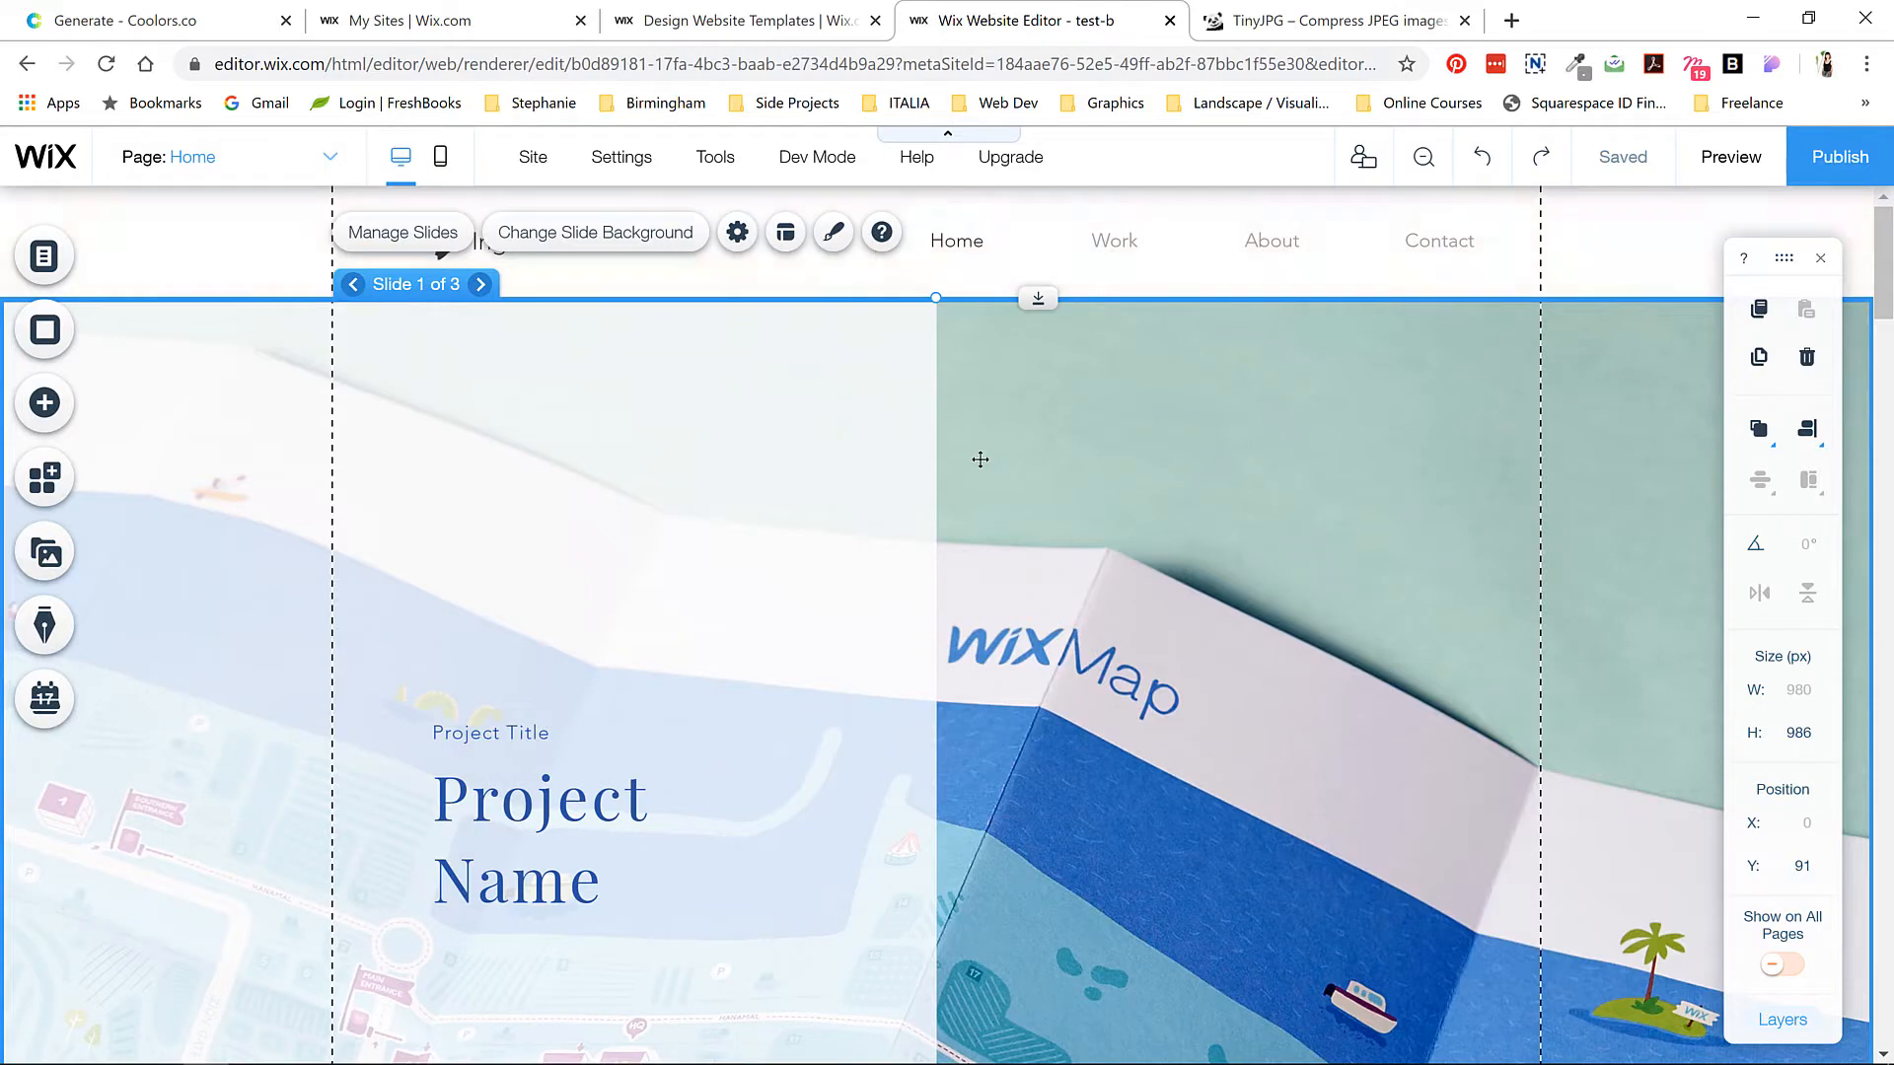
{"action": "mouse_move", "coordinate": [984, 303]}
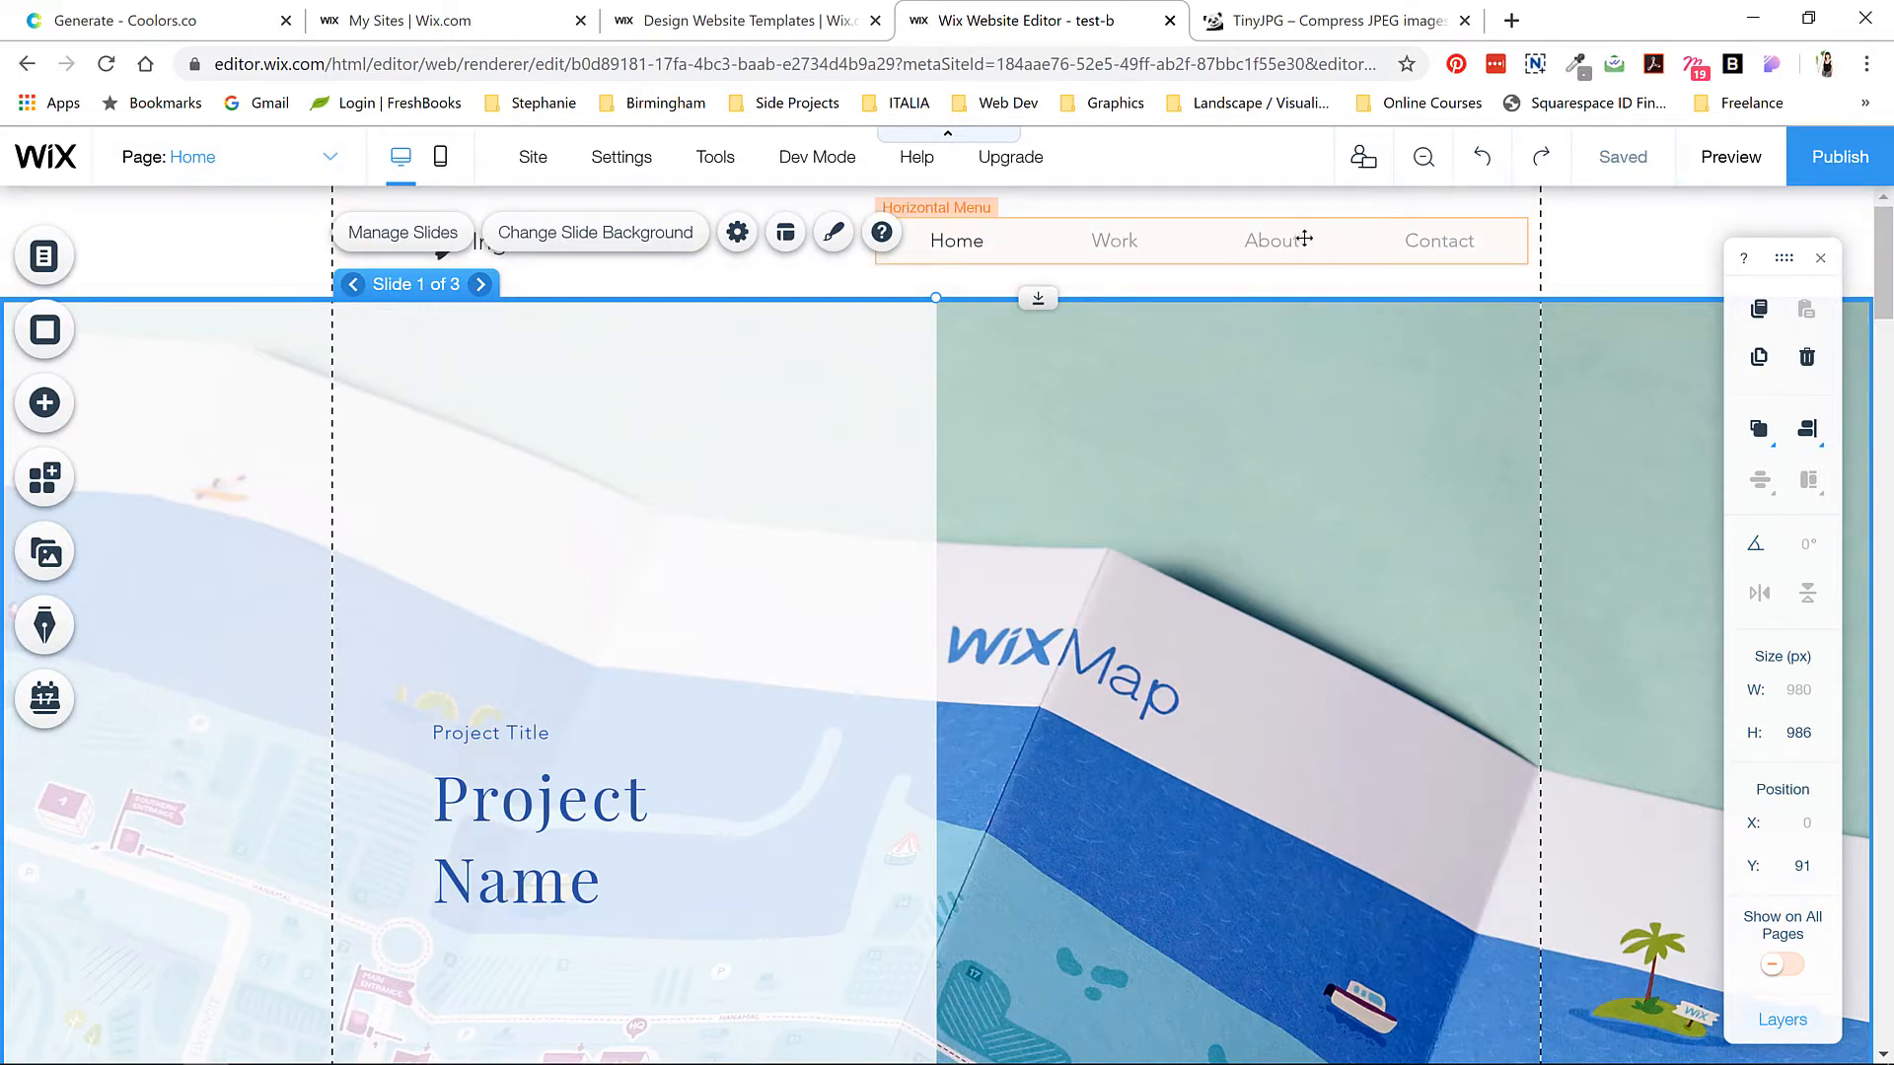
{"action": "mouse_move", "coordinate": [1095, 247]}
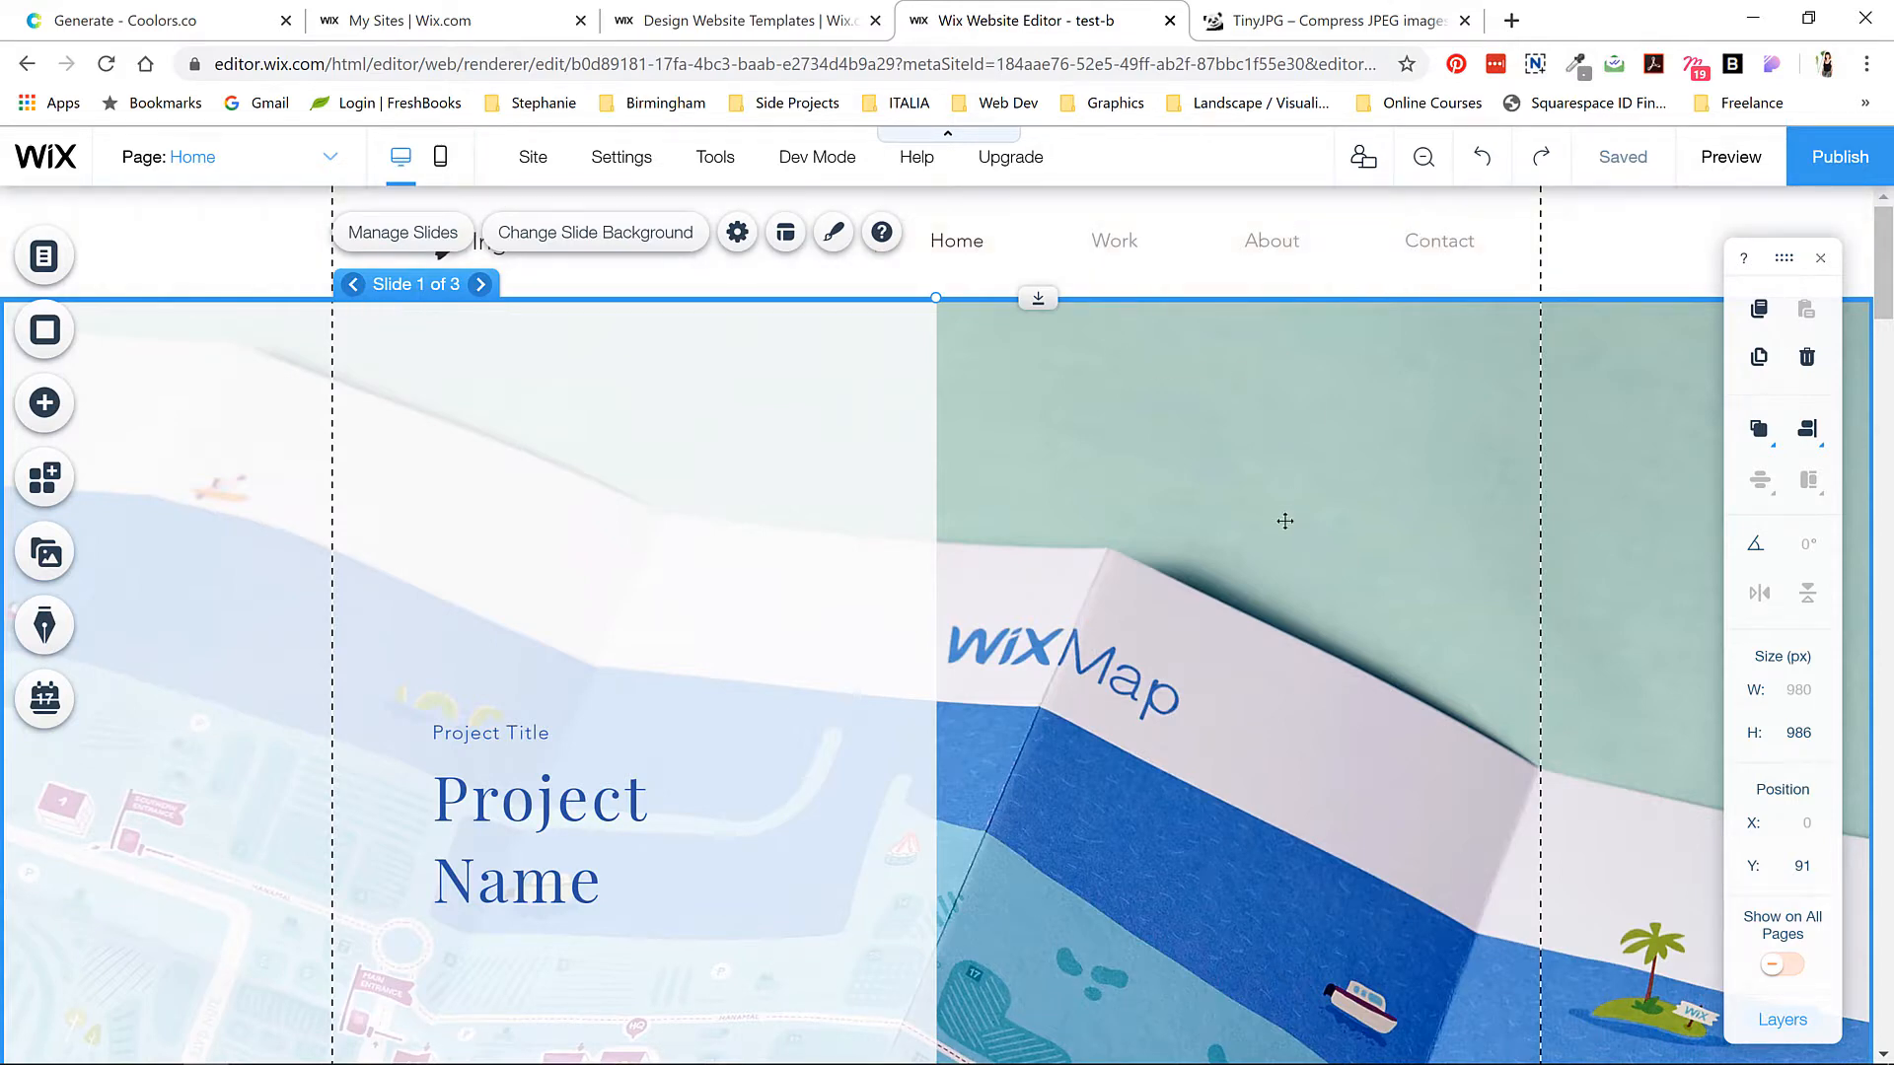
- Scroll through the home page's About and Contact sections
{"action": "scroll", "scroll_direction": "down", "scroll_amount": 3}
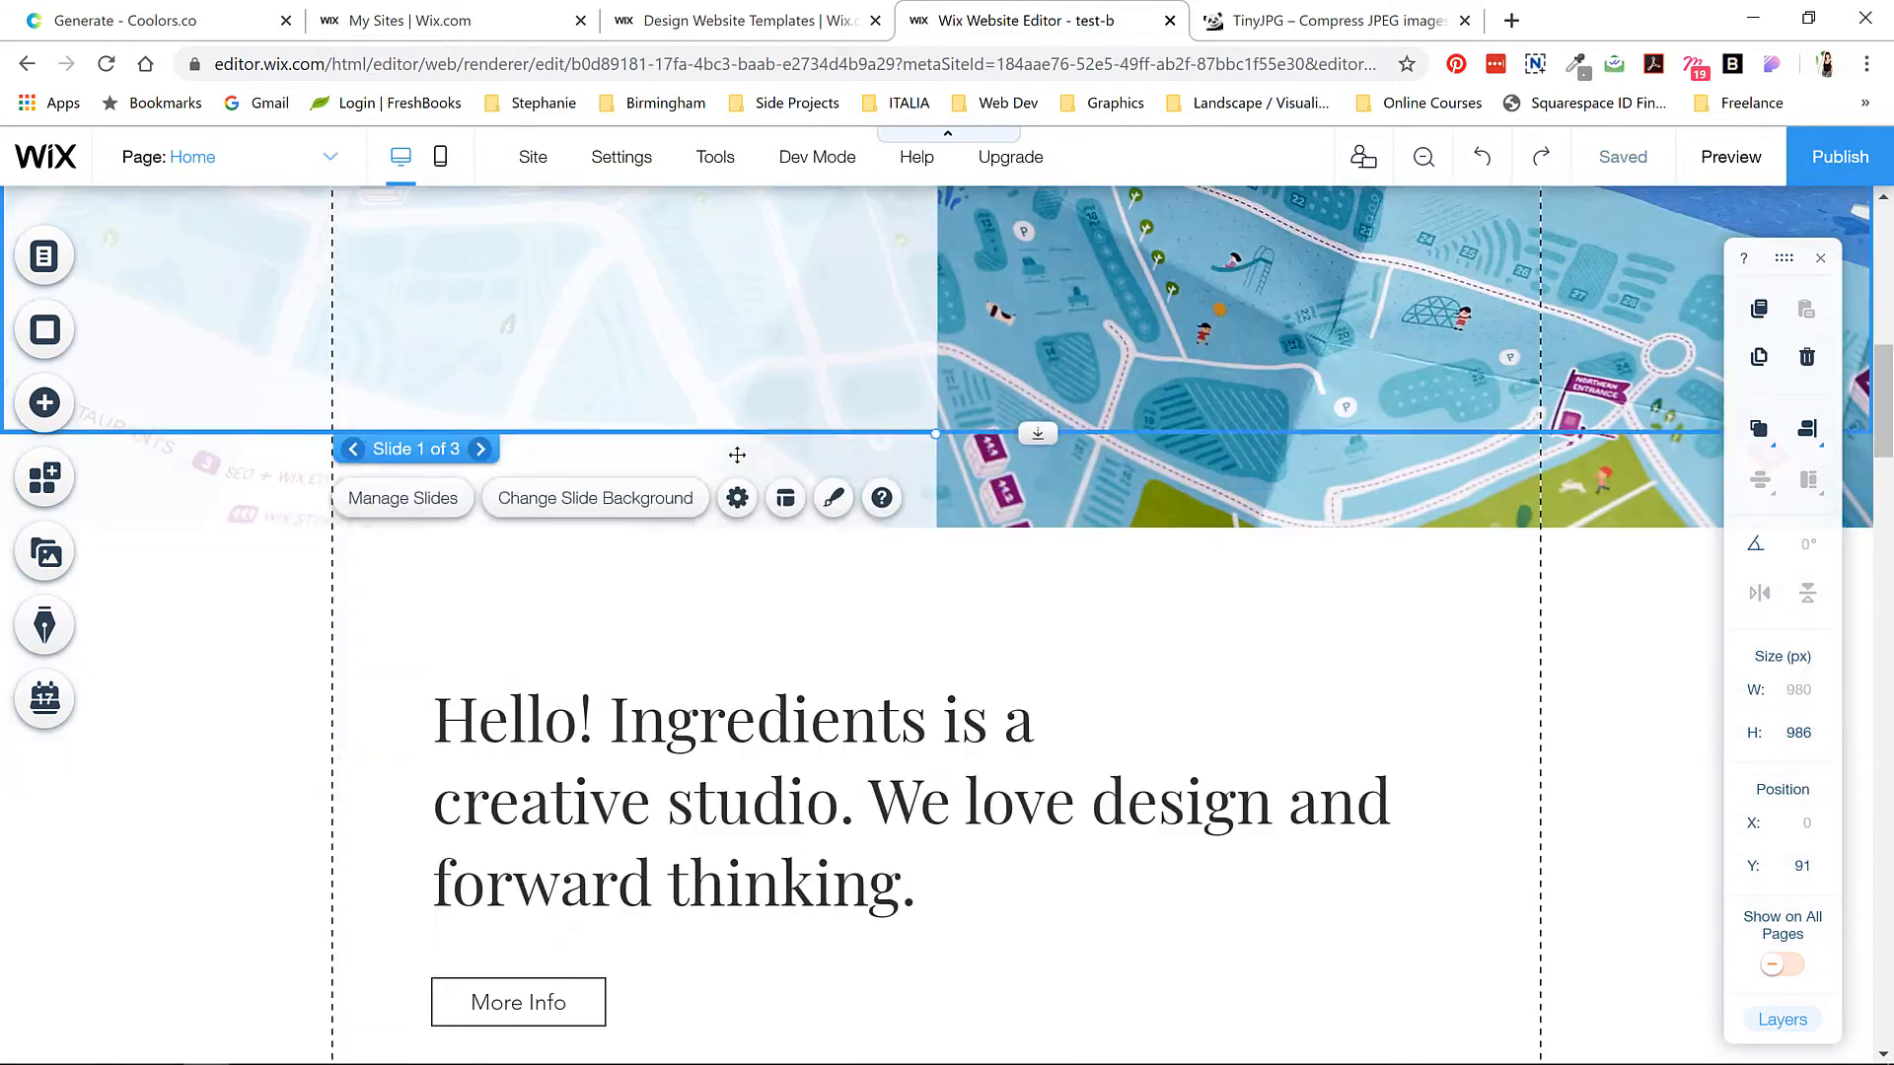
{"action": "scroll", "scroll_direction": "down", "scroll_amount": 3}
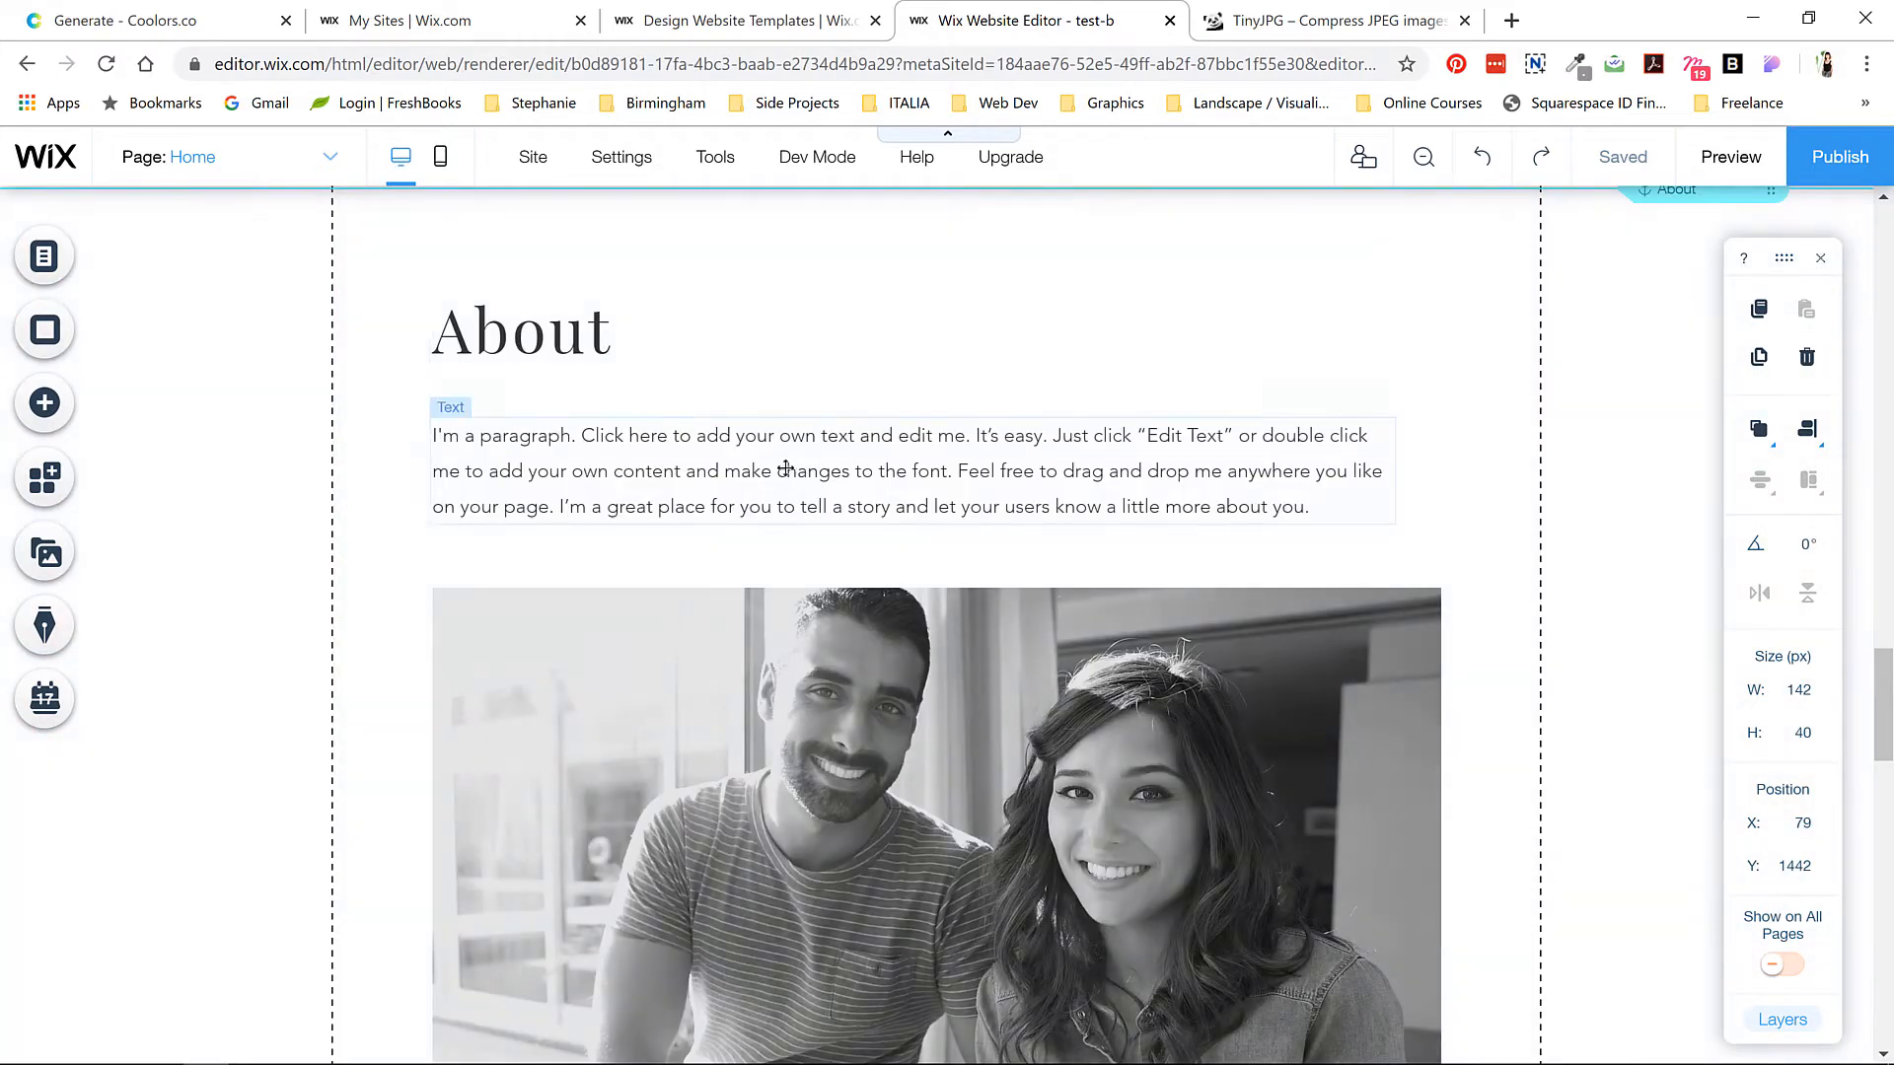
{"action": "scroll", "scroll_direction": "down", "scroll_amount": 3}
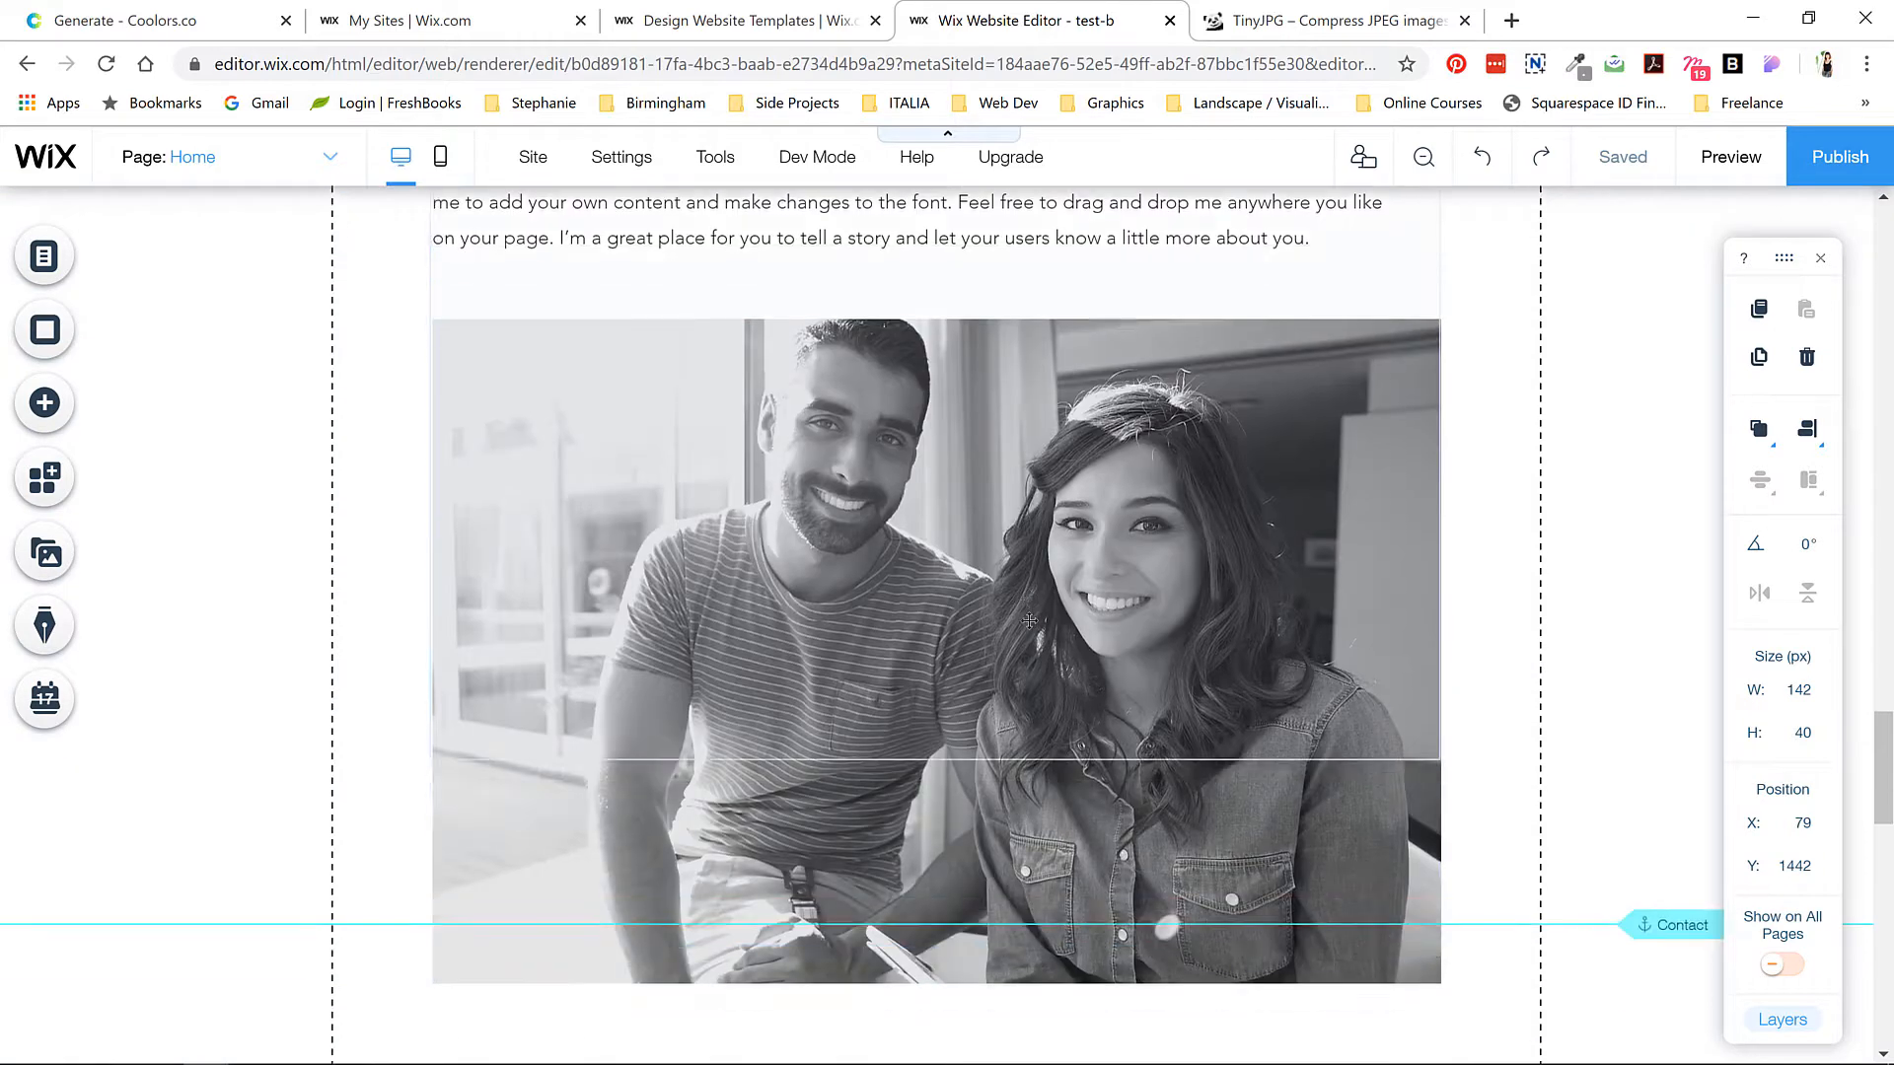
{"action": "scroll", "scroll_direction": "down", "scroll_amount": 3}
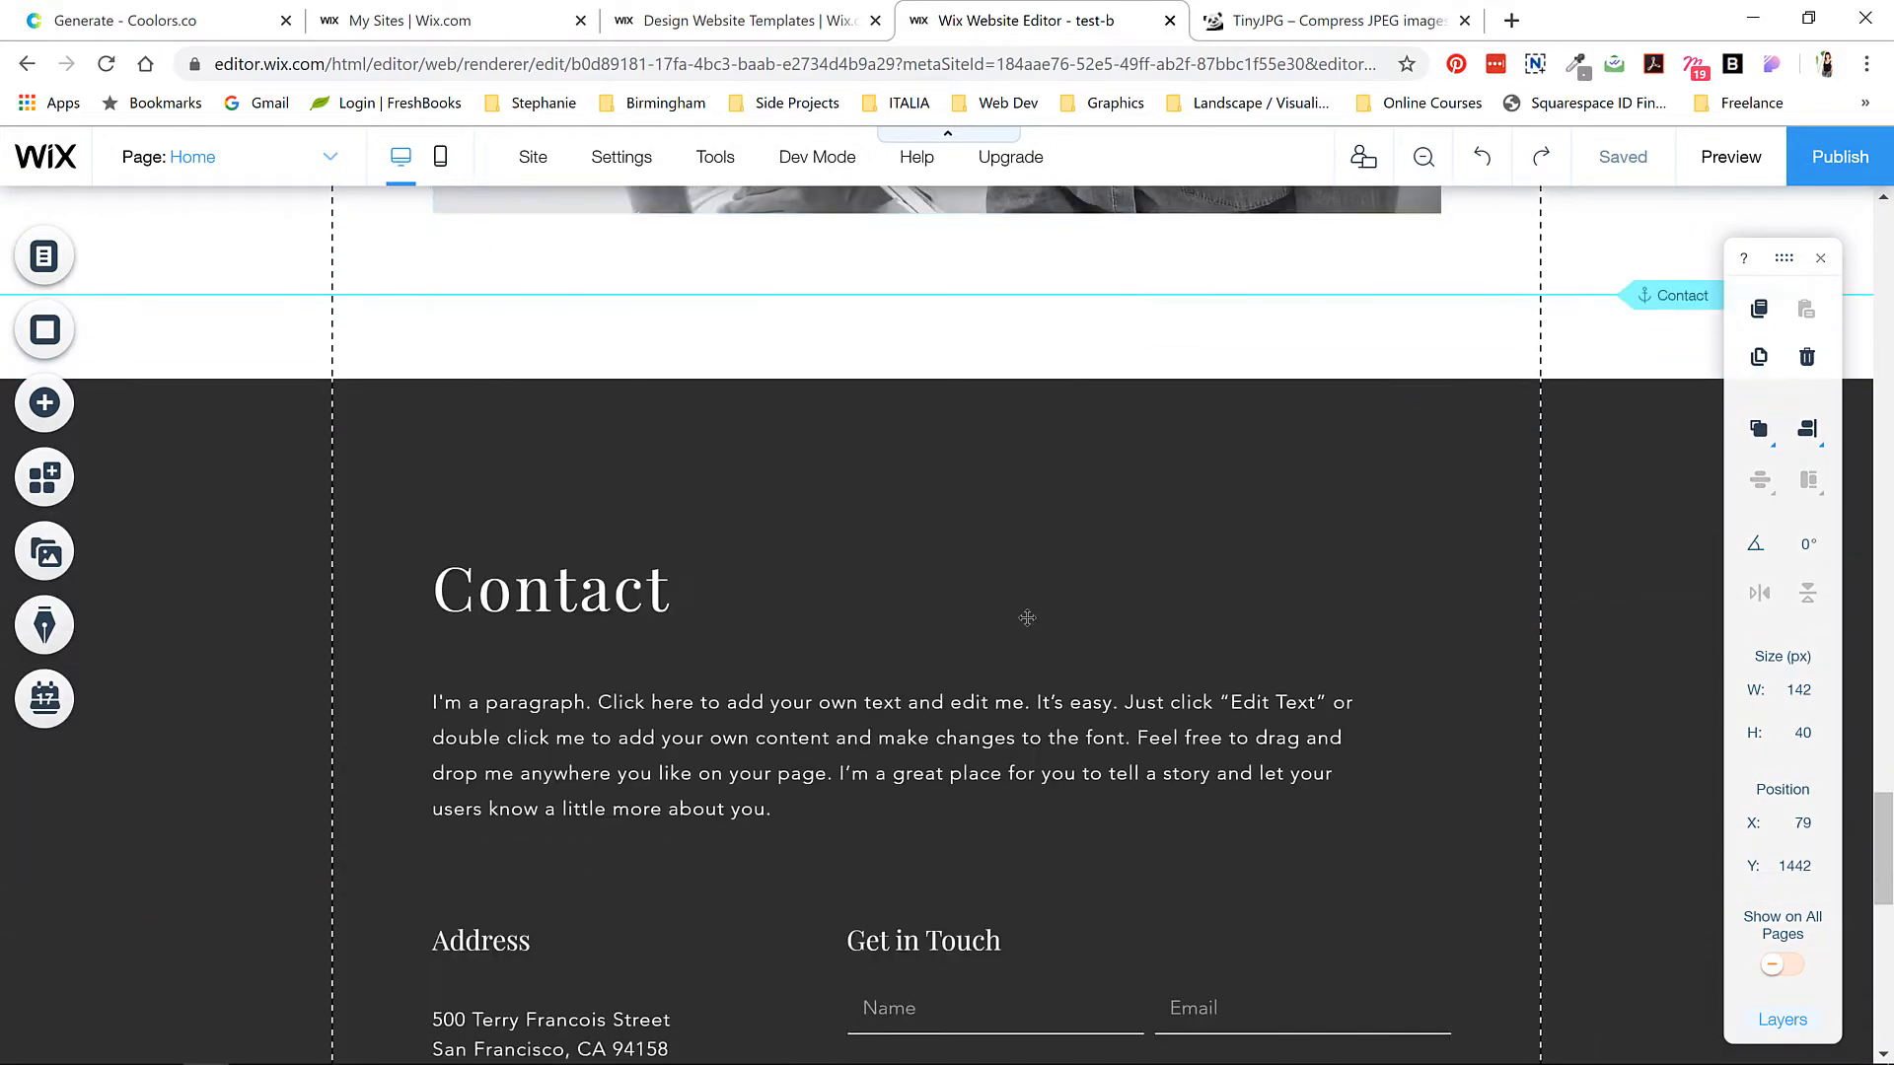
{"action": "scroll", "scroll_direction": "down", "scroll_amount": 3}
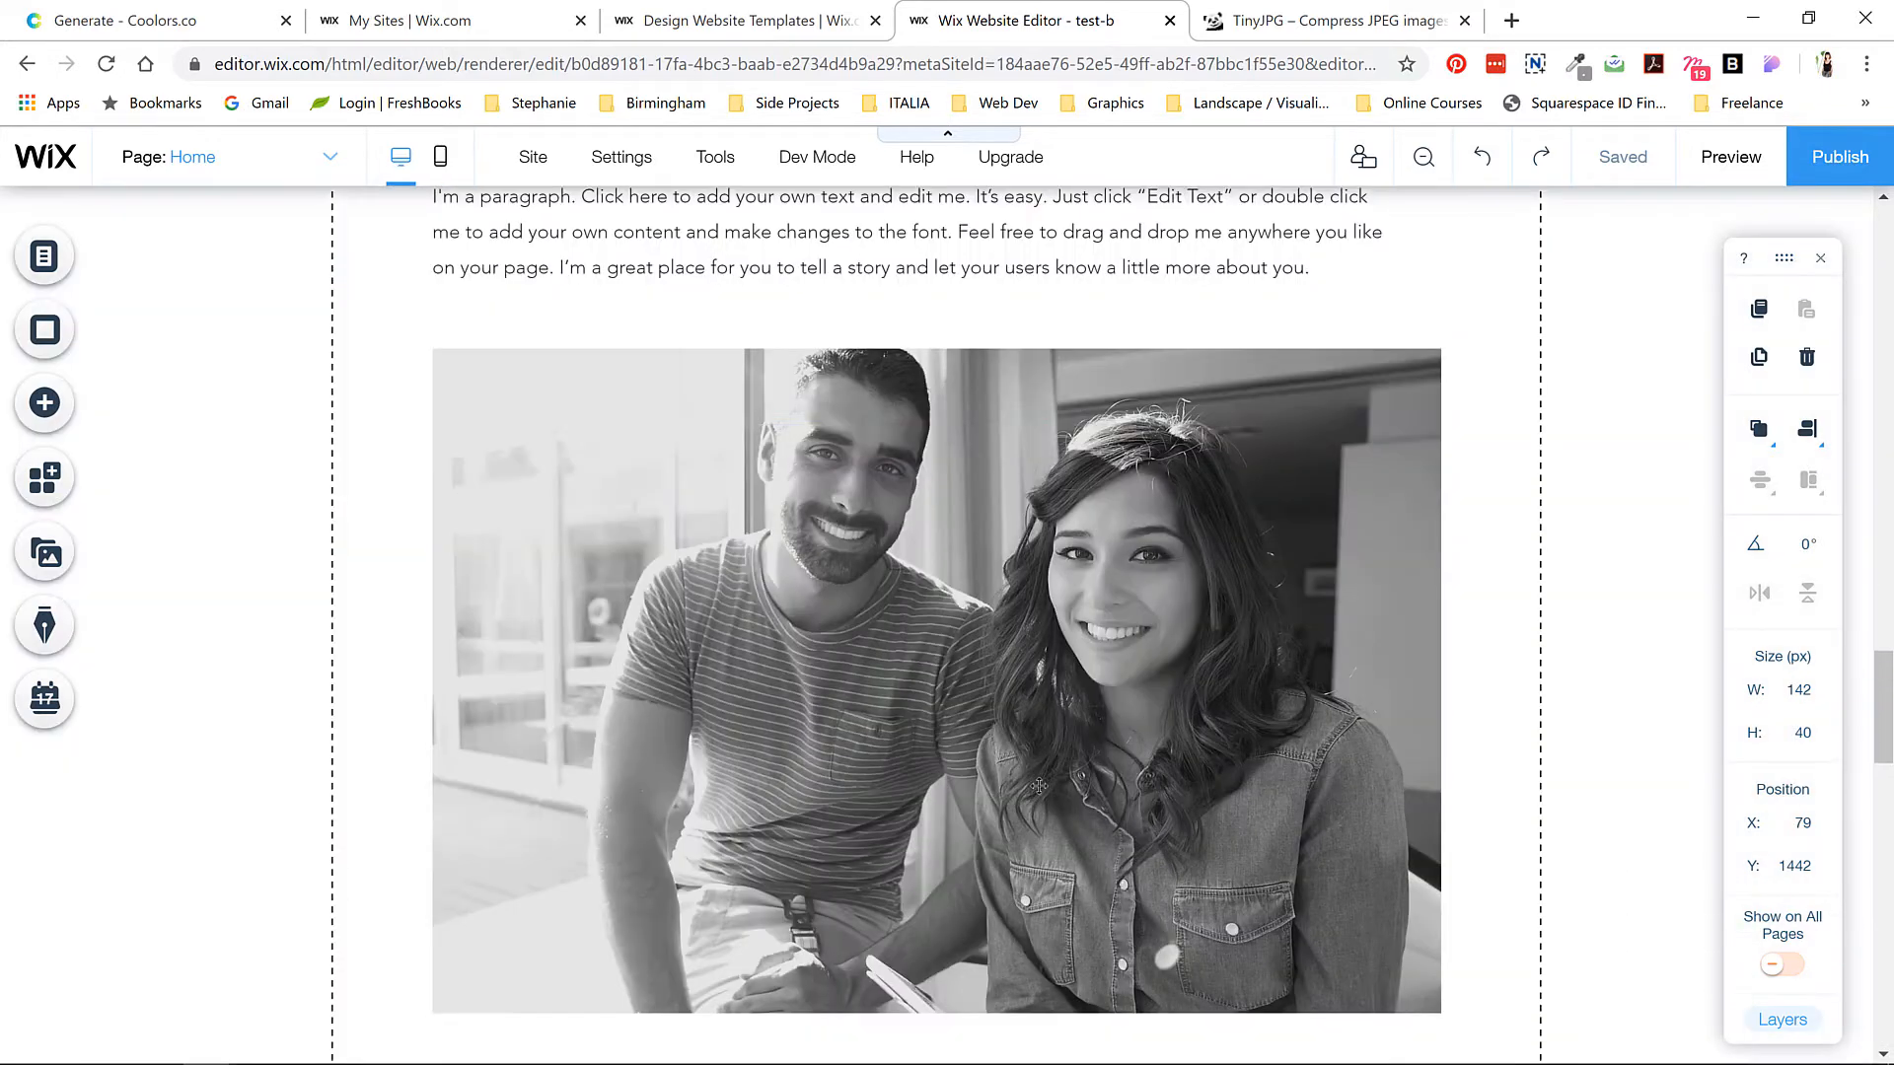
{"action": "scroll", "scroll_direction": "down", "scroll_amount": 3}
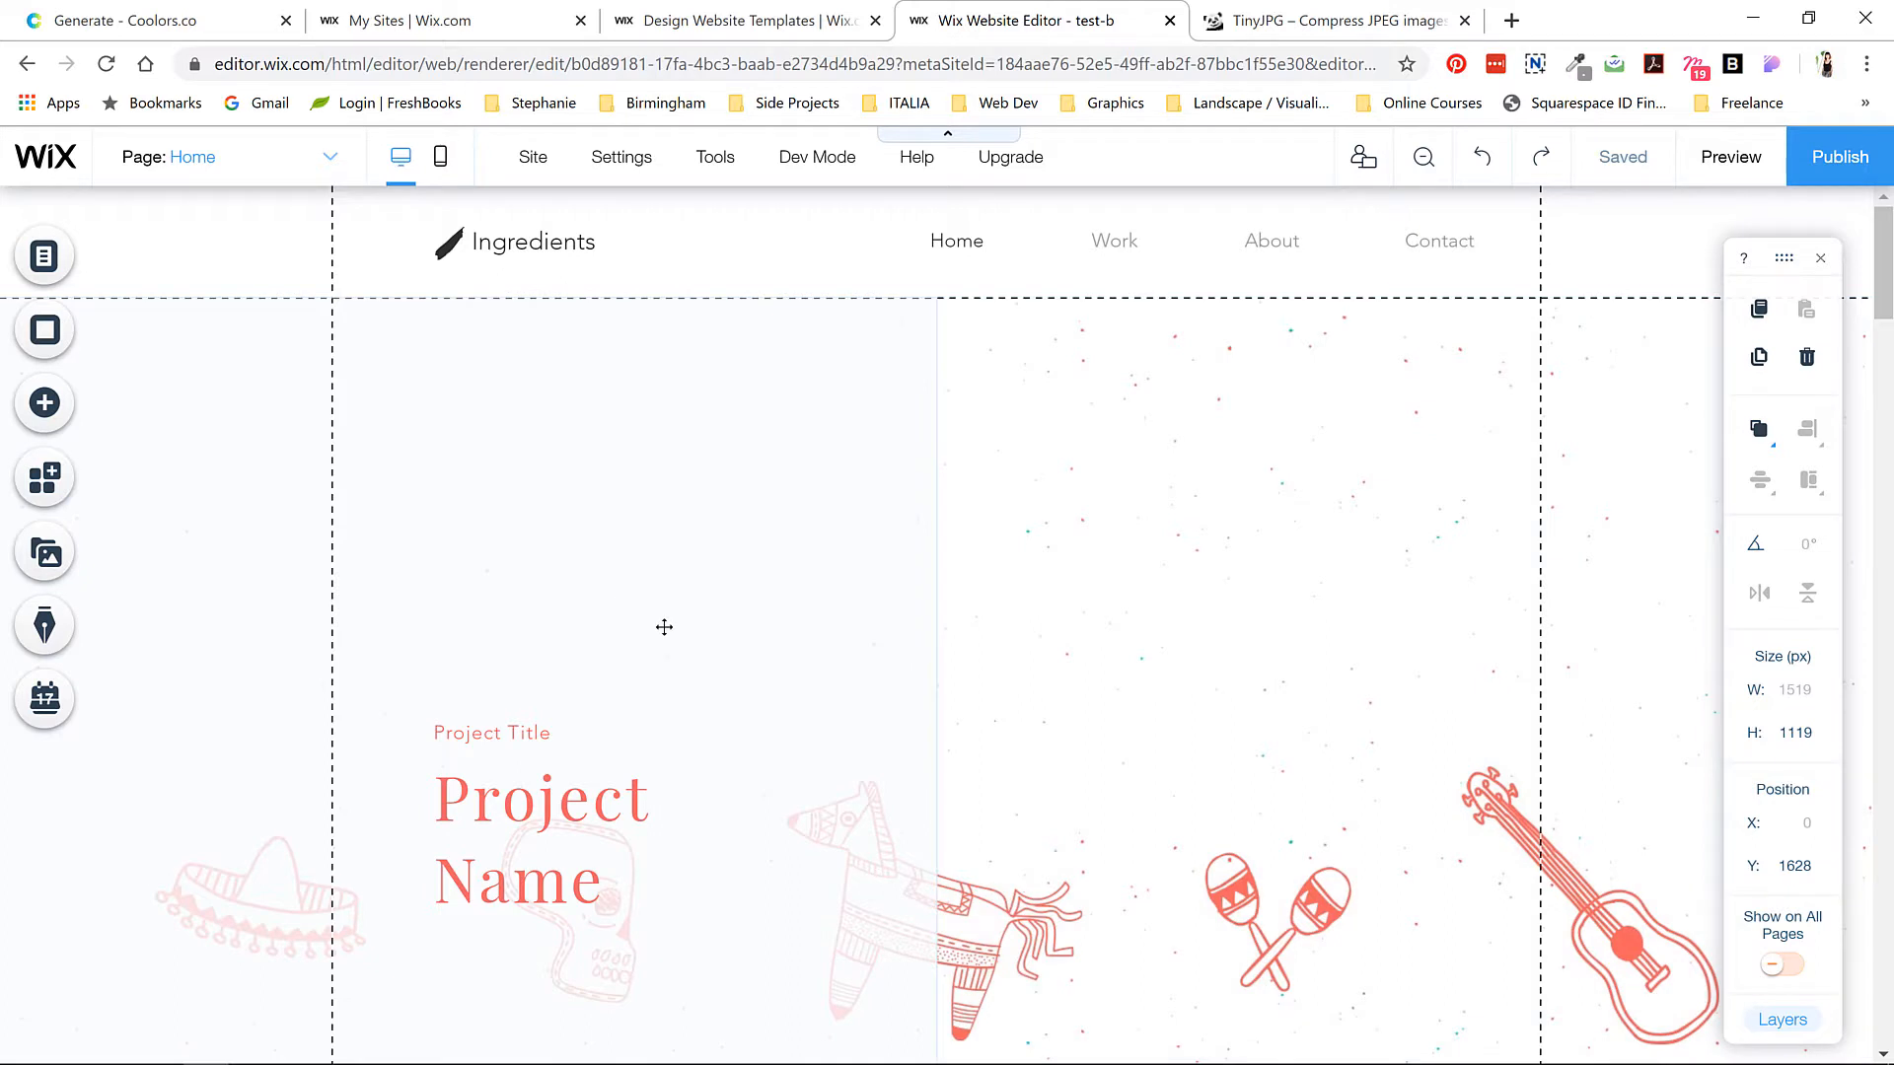
{"action": "mouse_move", "coordinate": [531, 460]}
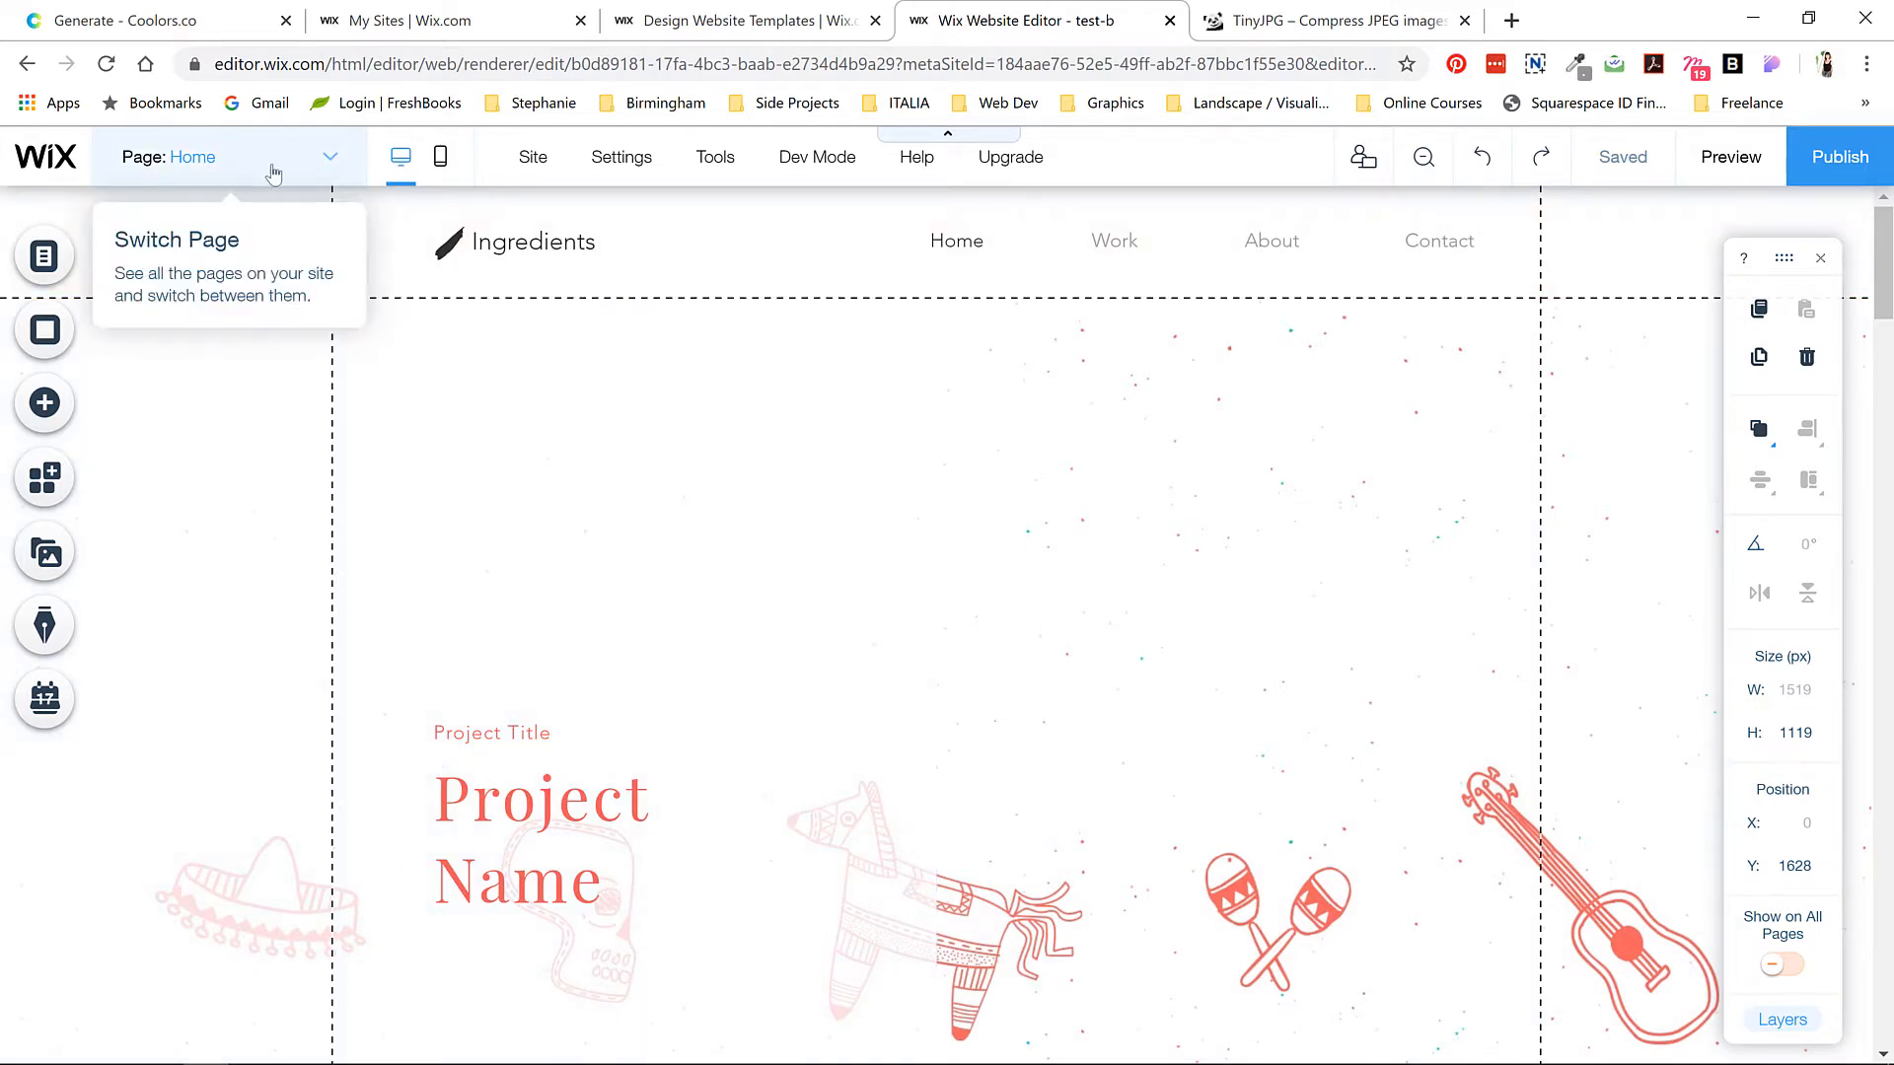
{"action": "mouse_move", "coordinate": [335, 166]}
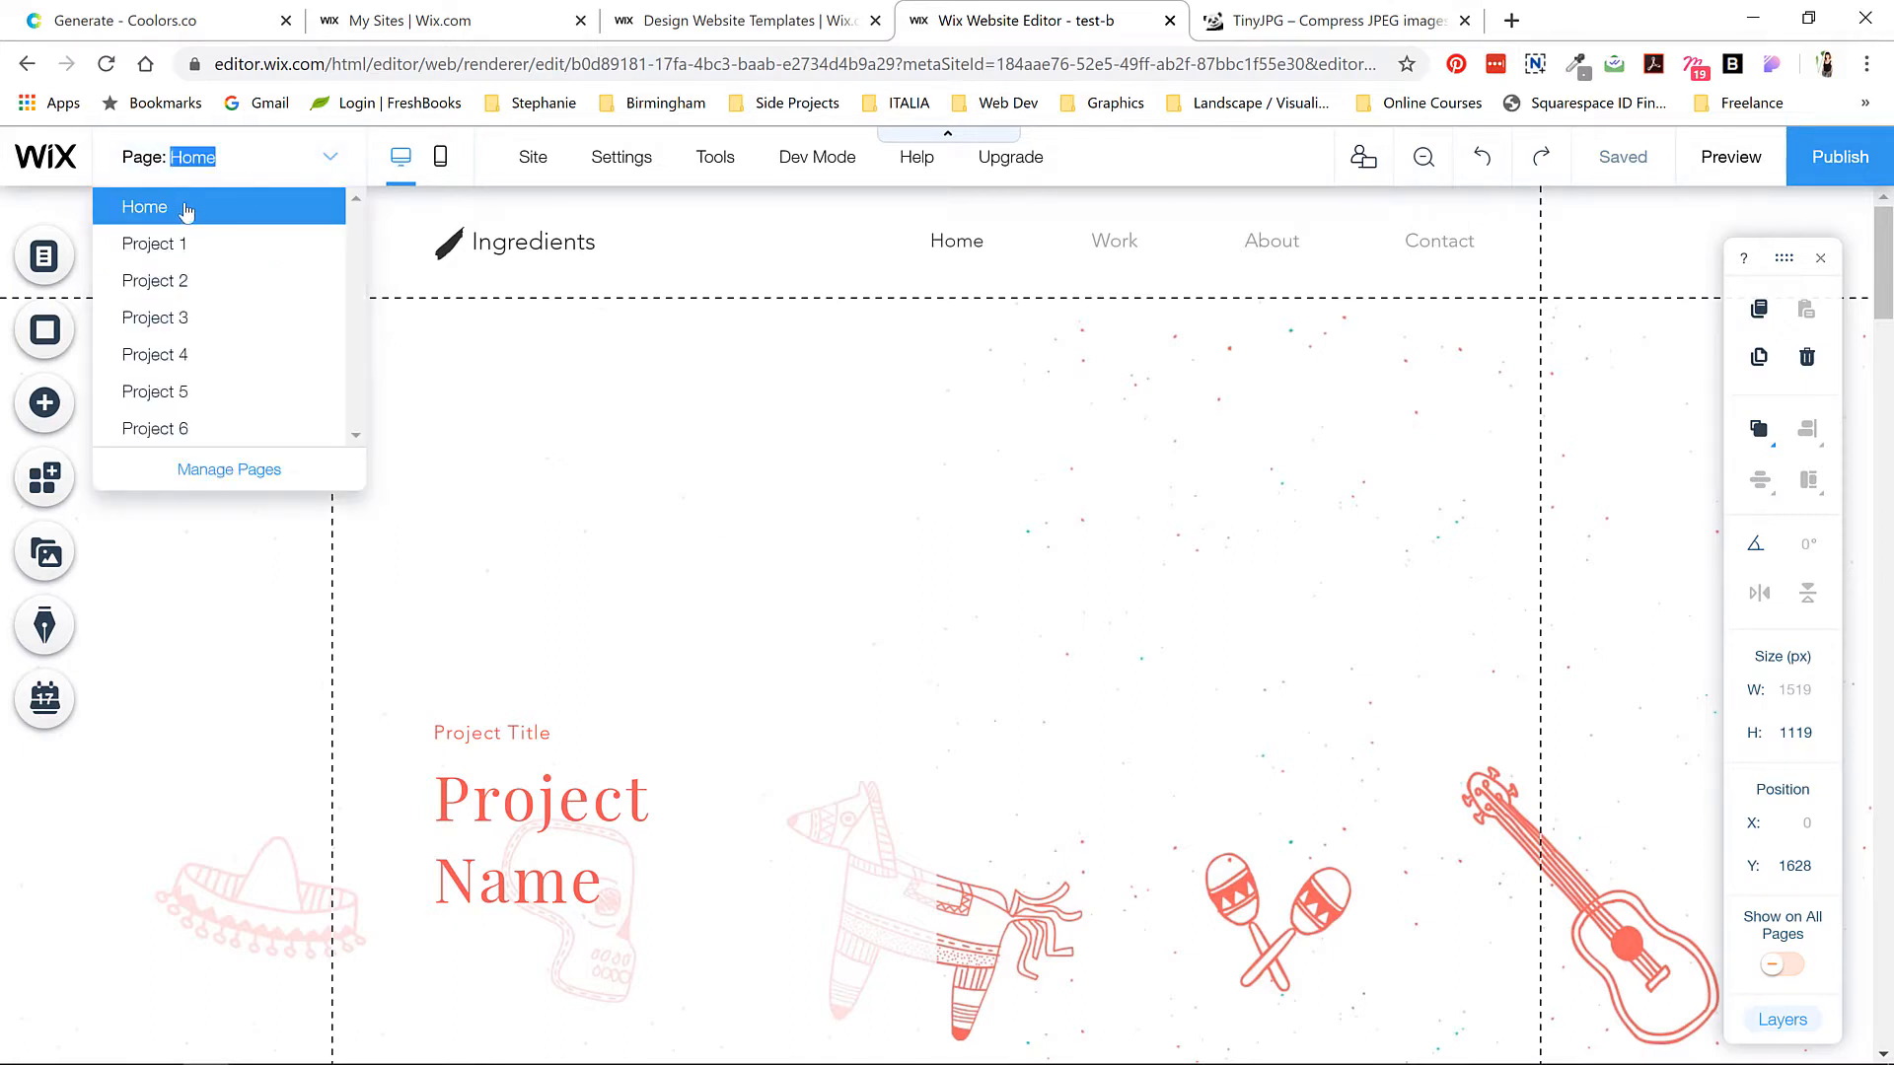
{"action": "mouse_move", "coordinate": [165, 213]}
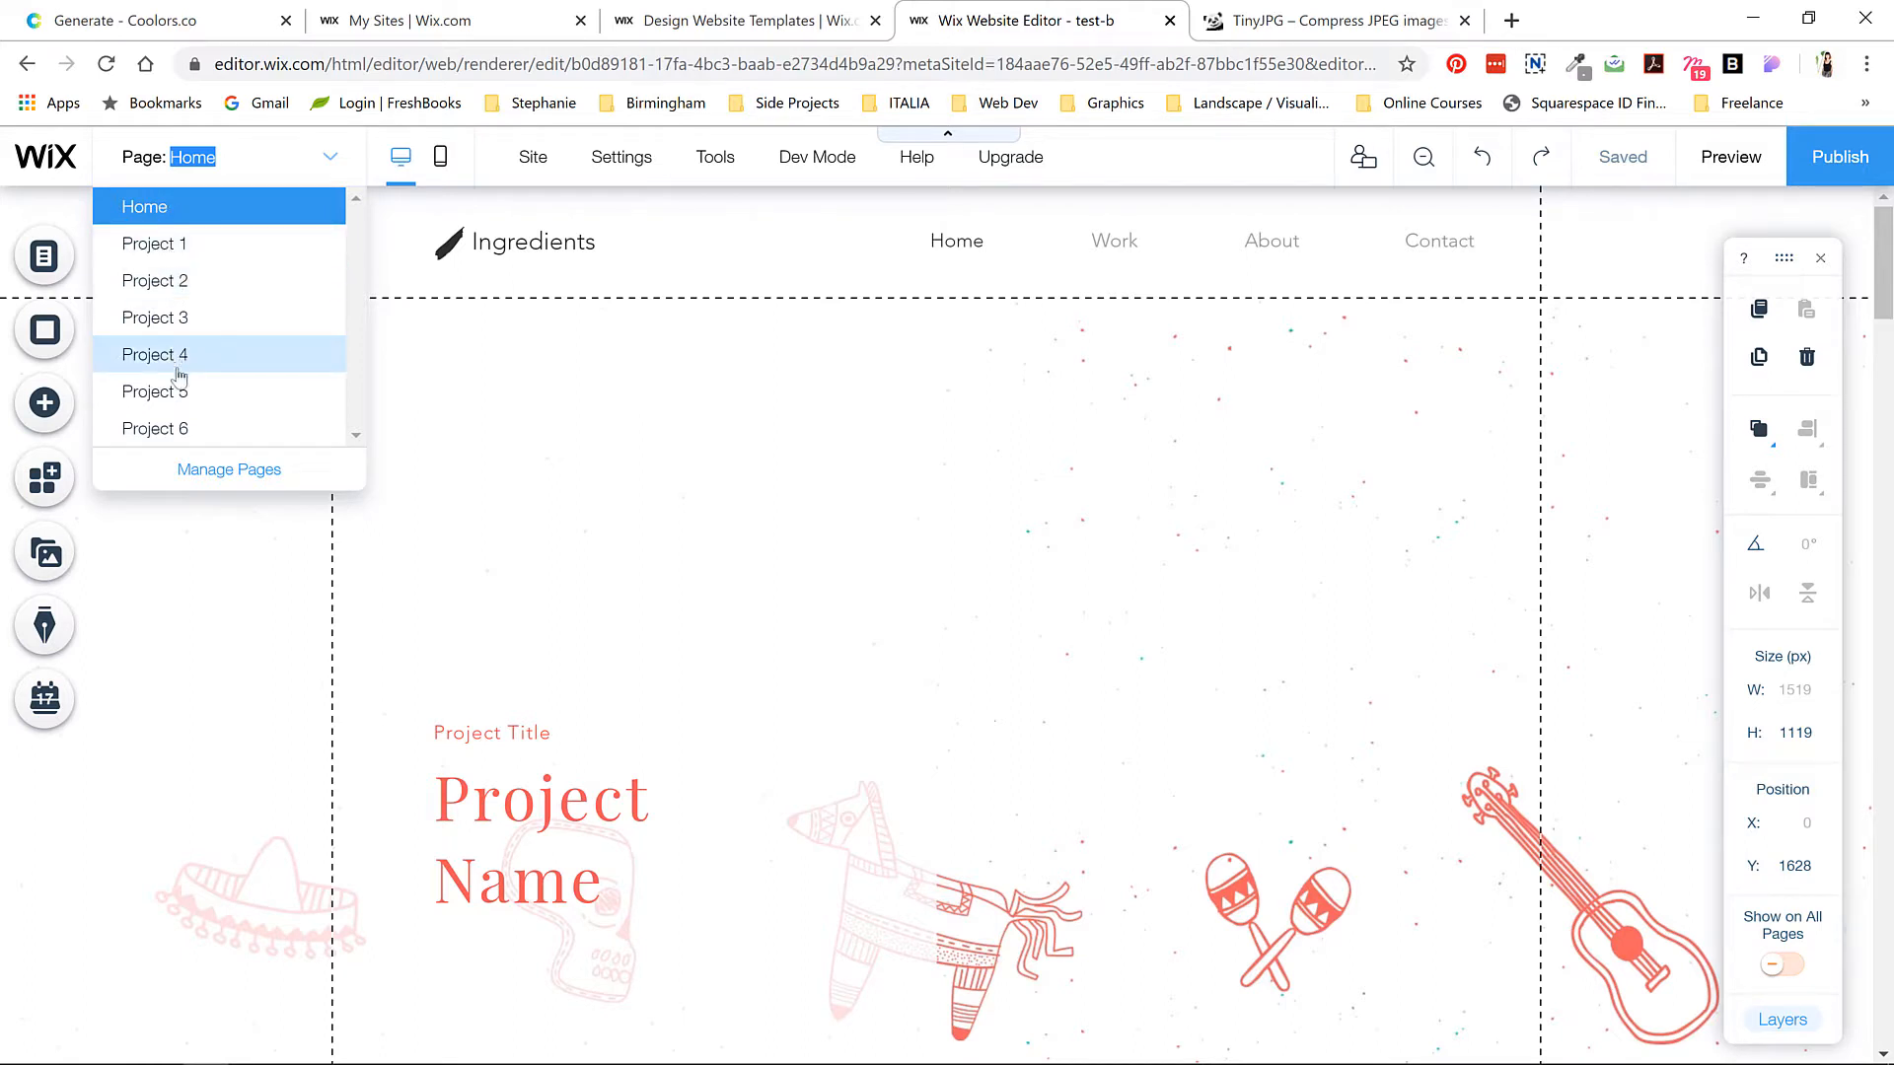
{"action": "mouse_move", "coordinate": [154, 427]}
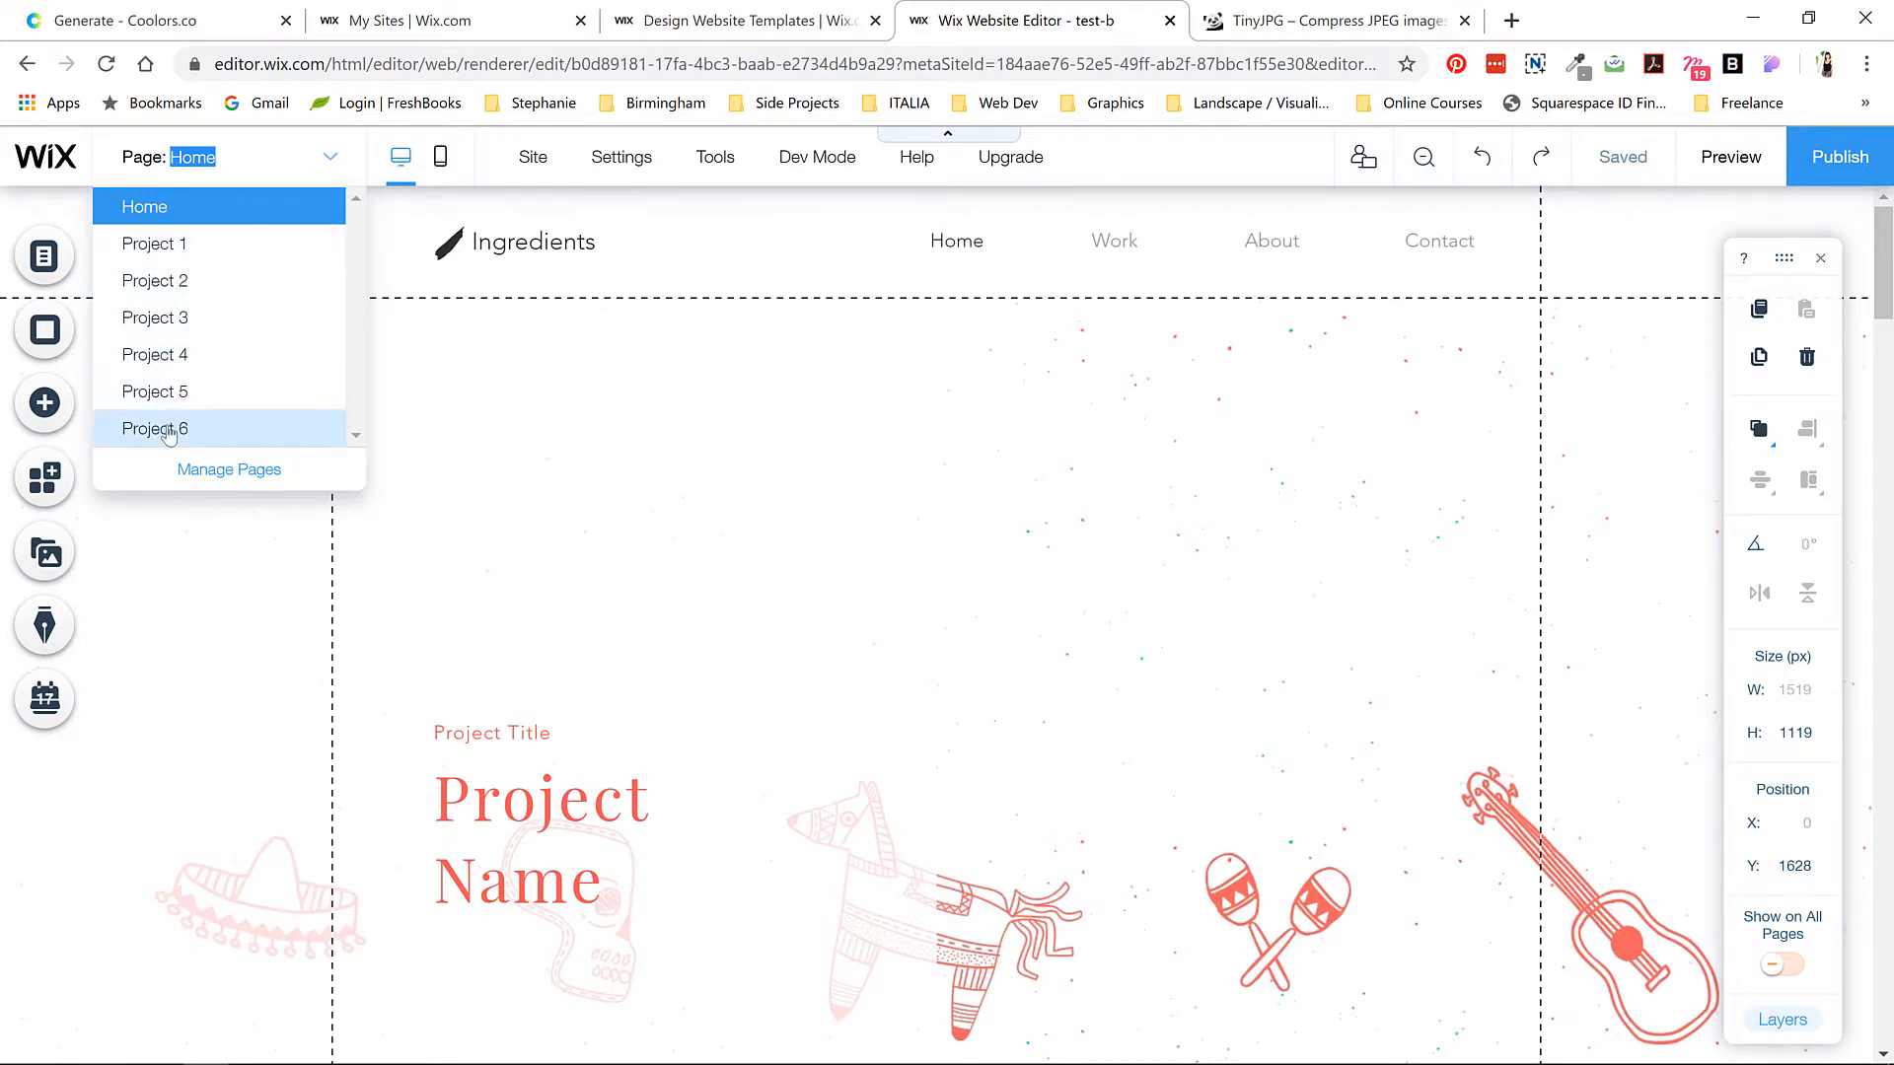
{"action": "mouse_move", "coordinate": [230, 316]}
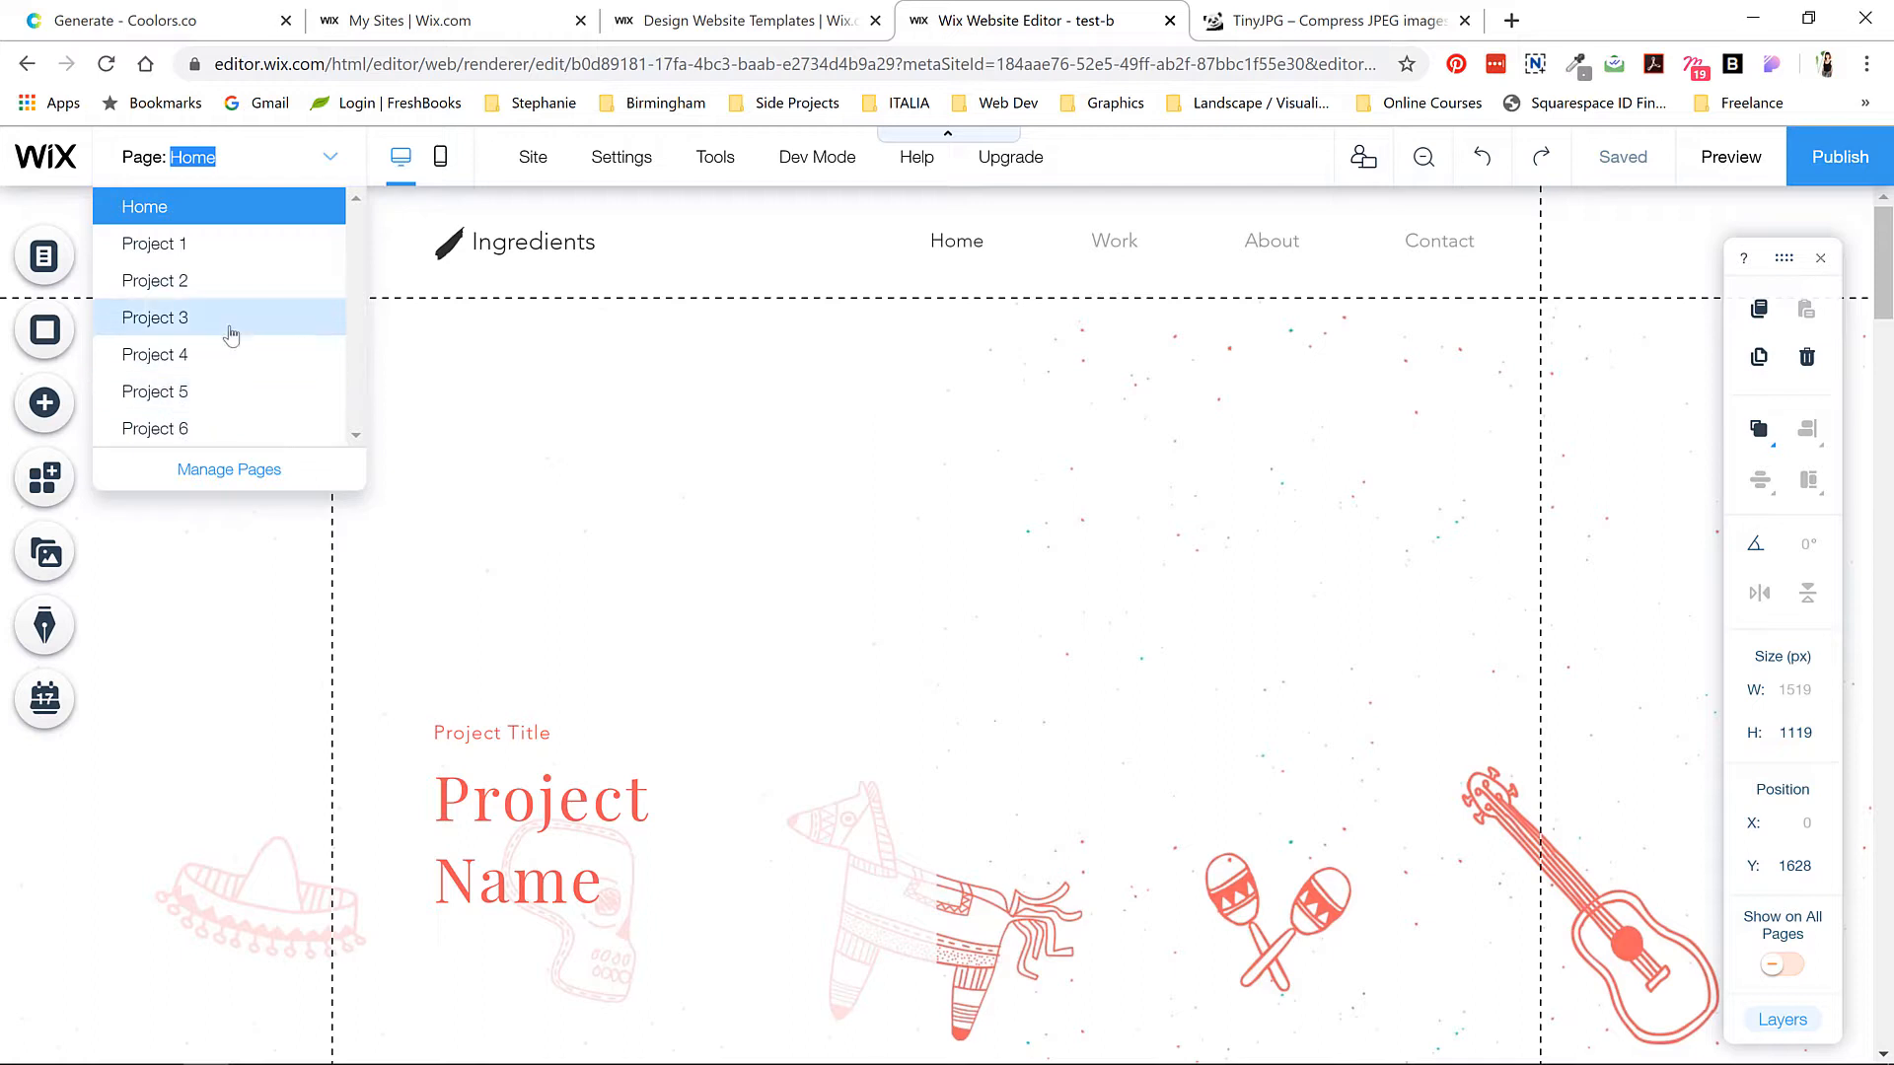
{"action": "mouse_move", "coordinate": [203, 355]}
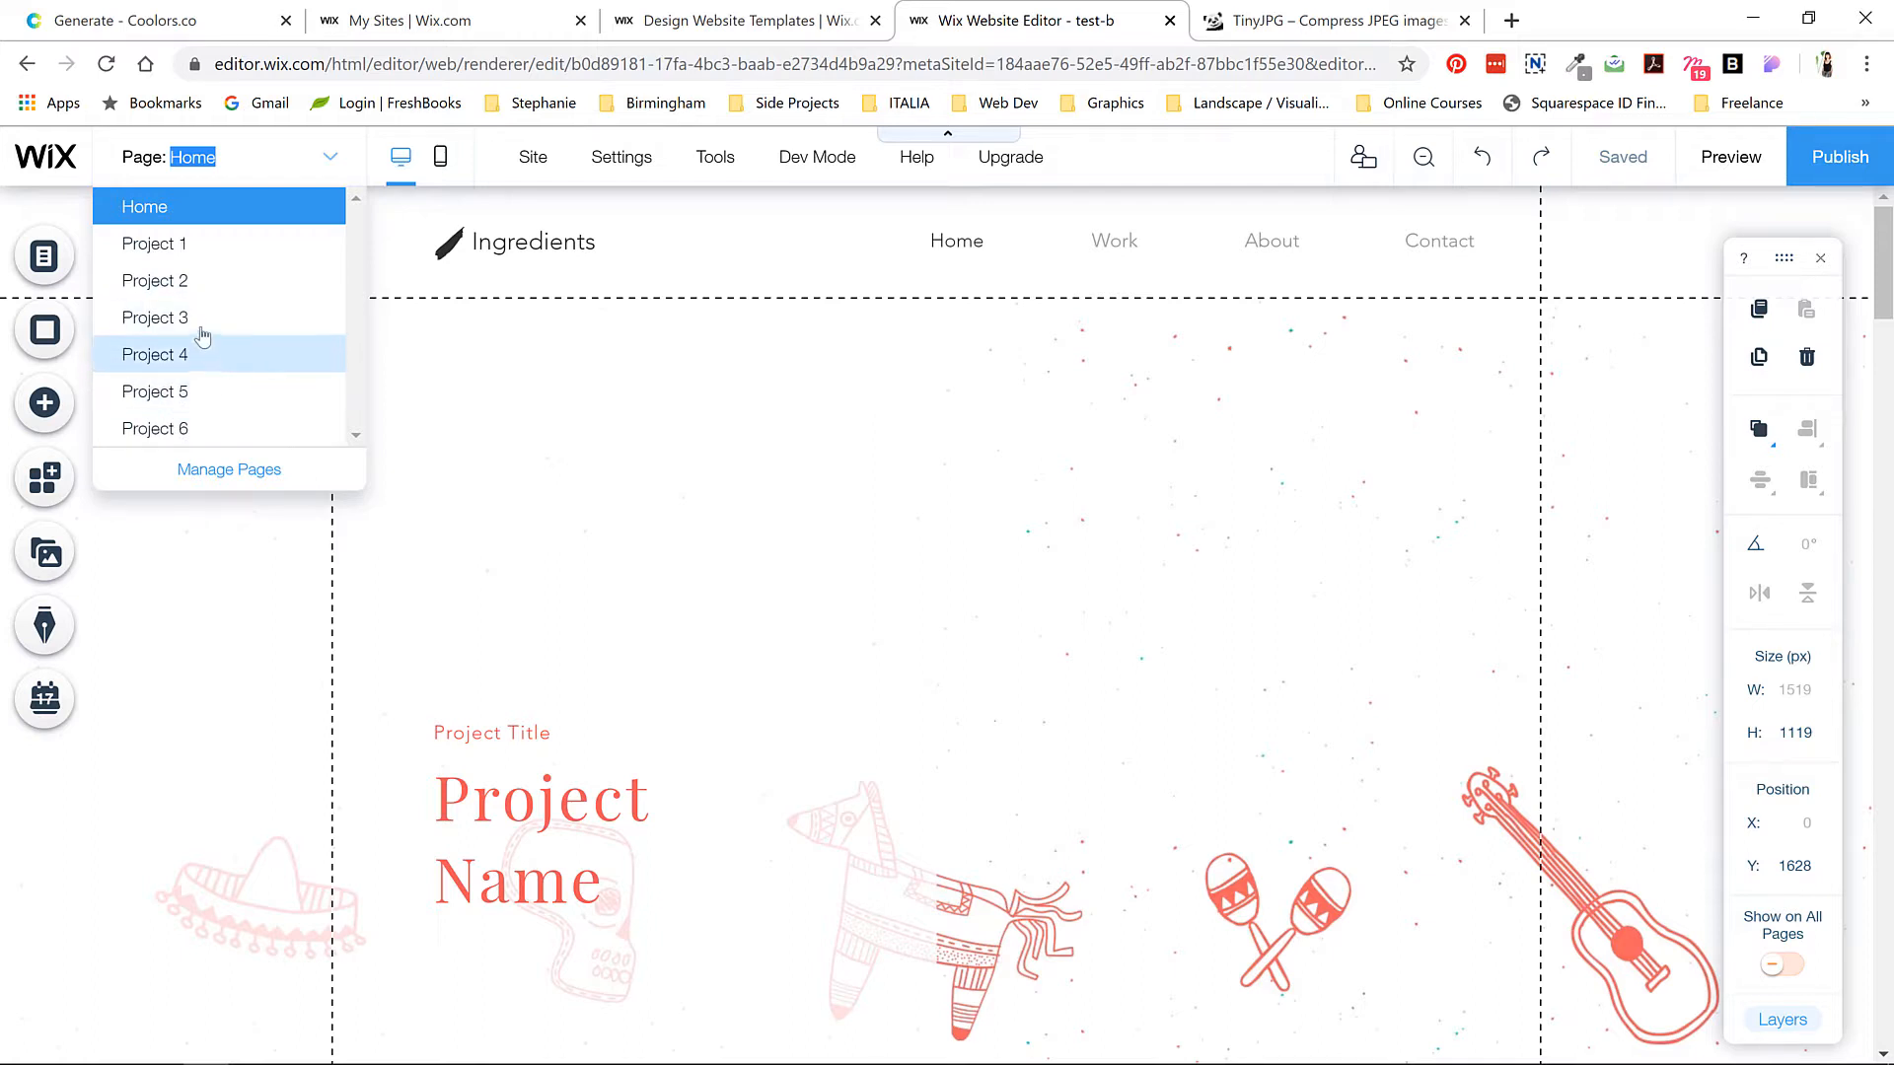
{"action": "mouse_move", "coordinate": [177, 273]}
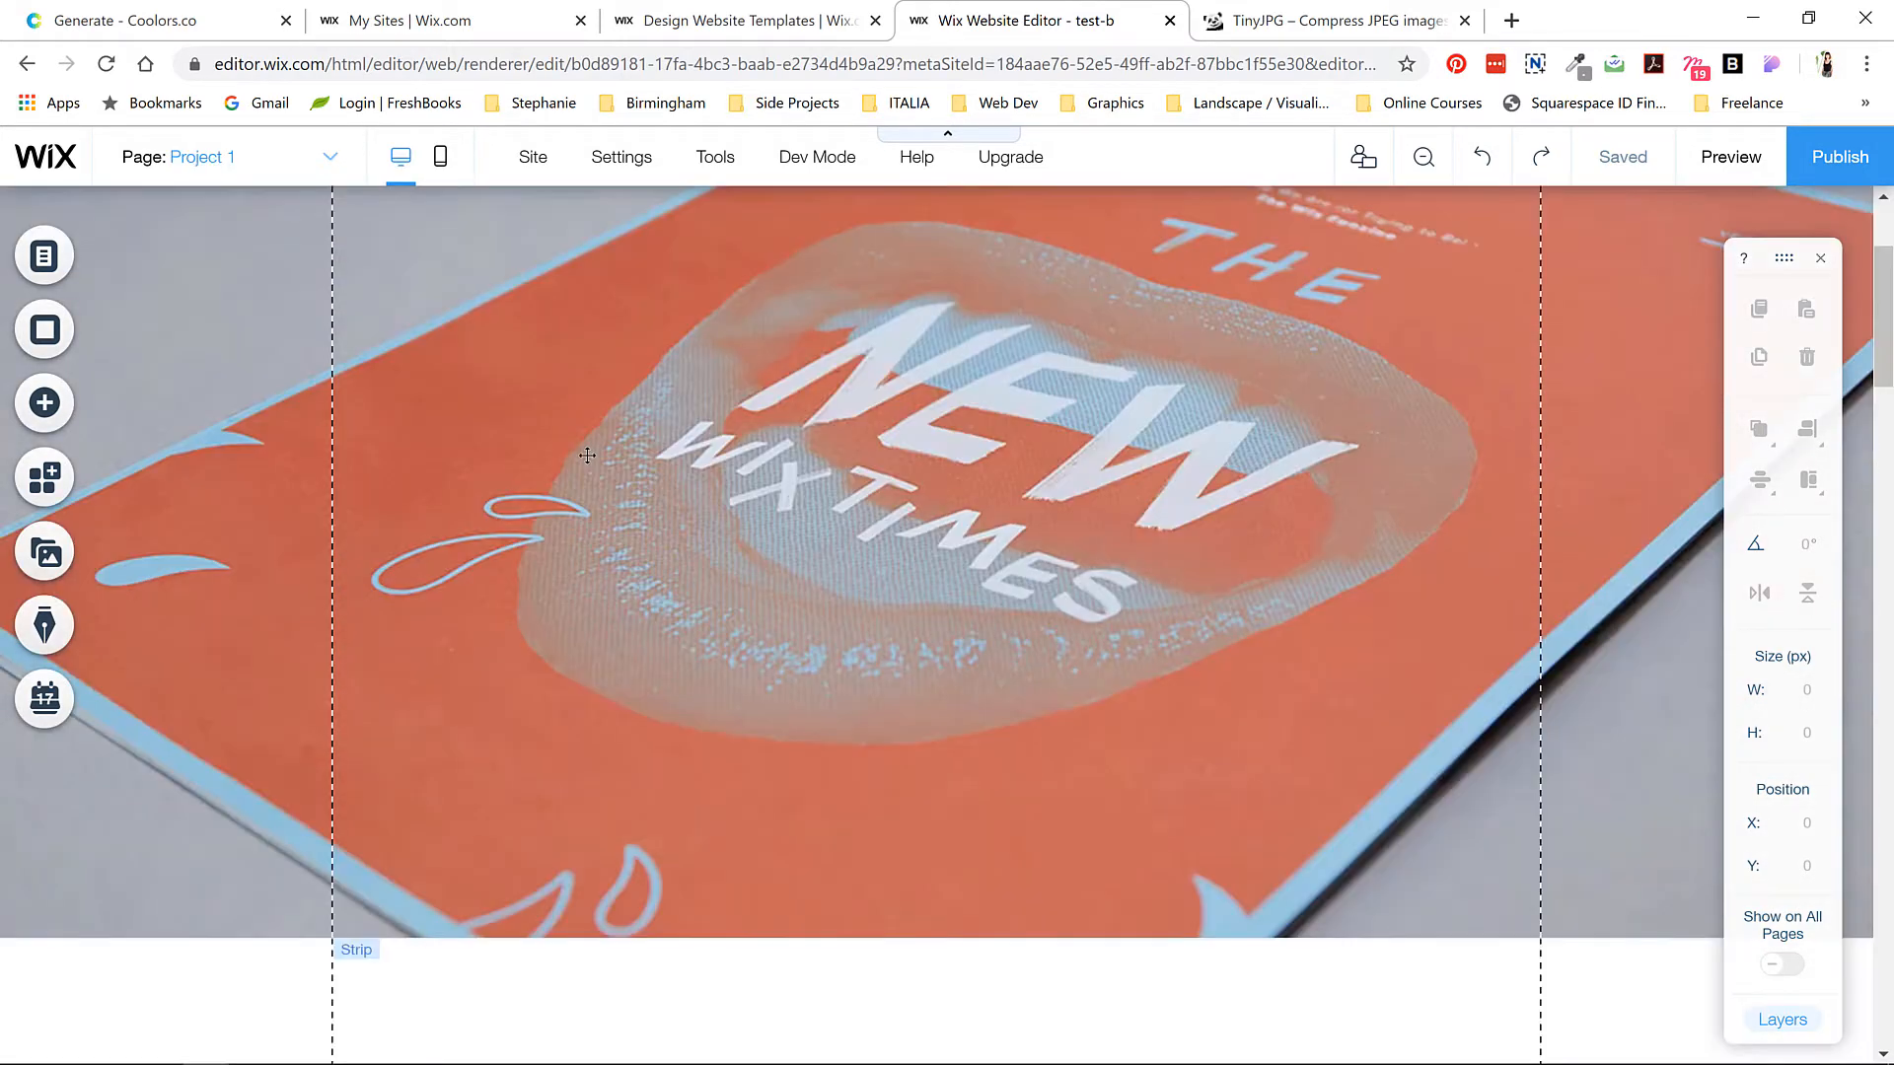
{"action": "scroll", "scroll_direction": "down", "scroll_amount": 3}
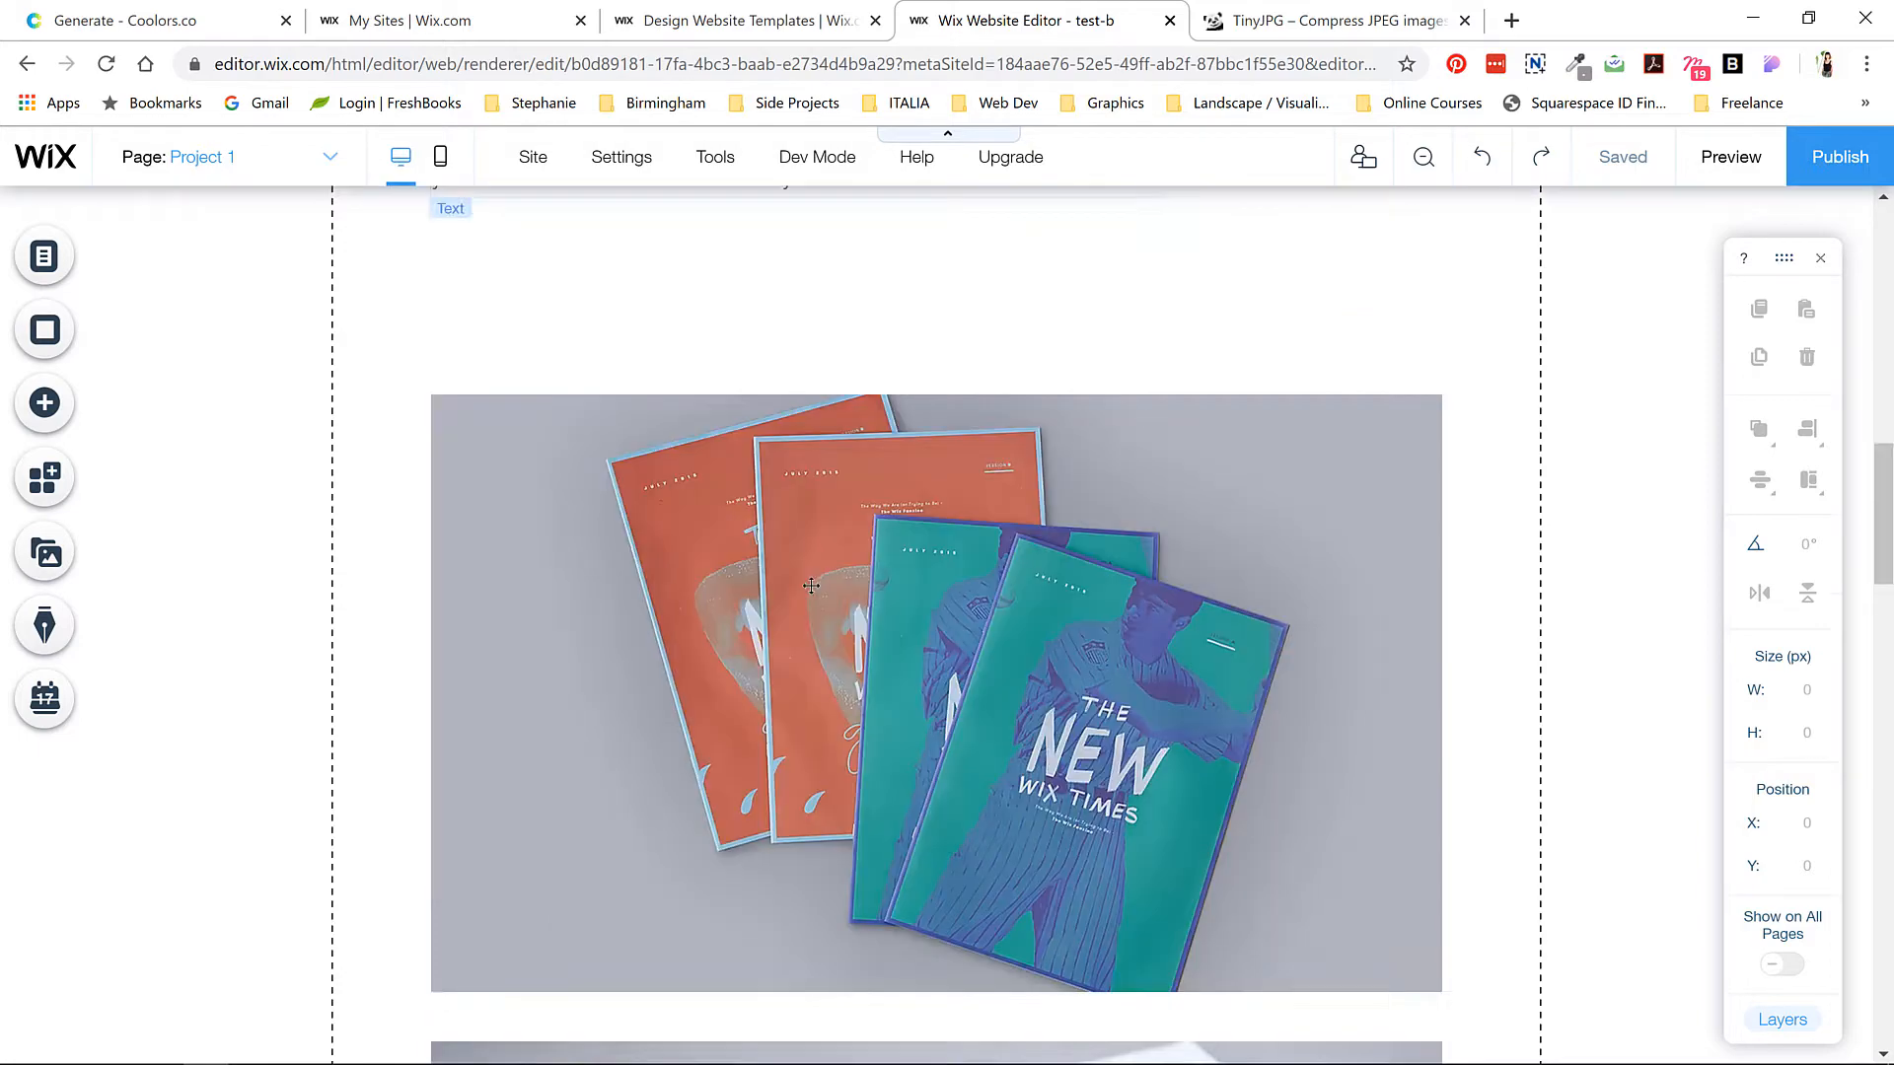
{"action": "scroll", "scroll_direction": "down", "scroll_amount": 3}
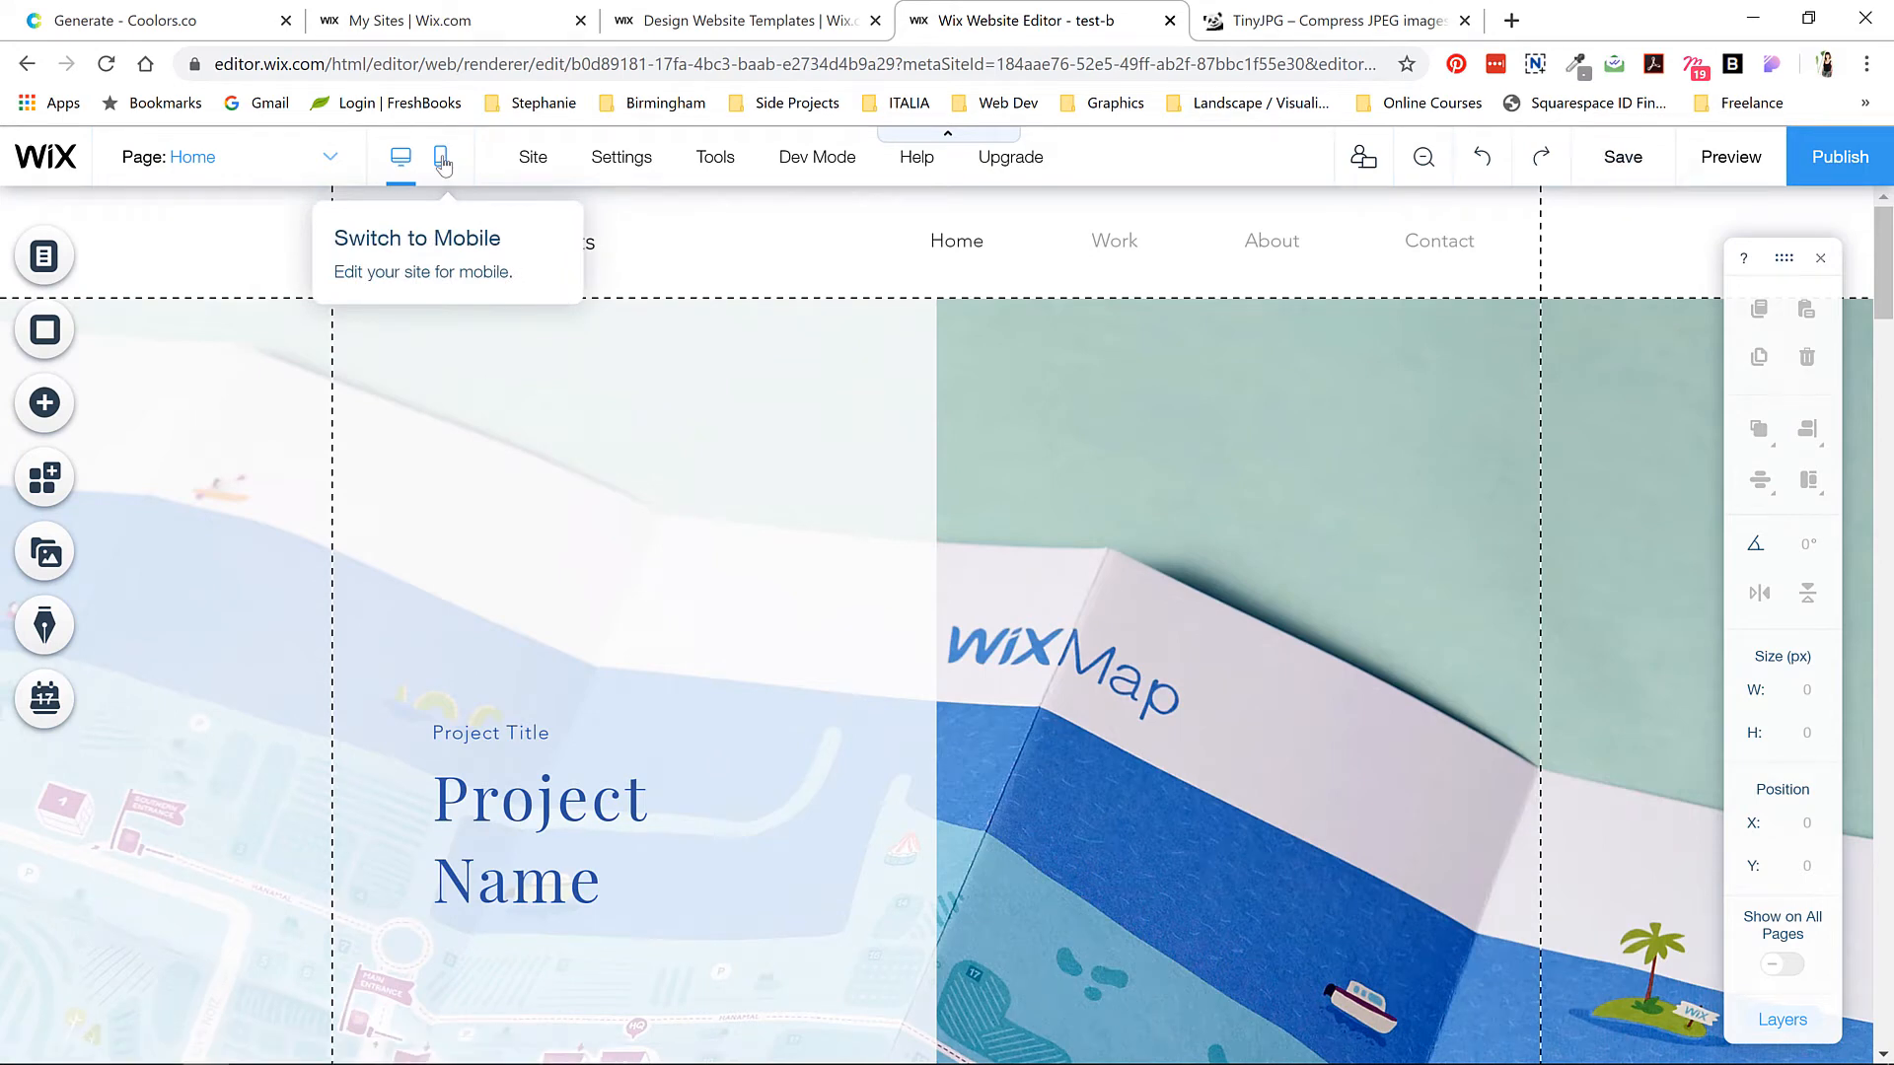
- Nudge the Project Name title on the mobile hero slide, save, and return to desktop
{"action": "left_click", "coordinate": [442, 157]}
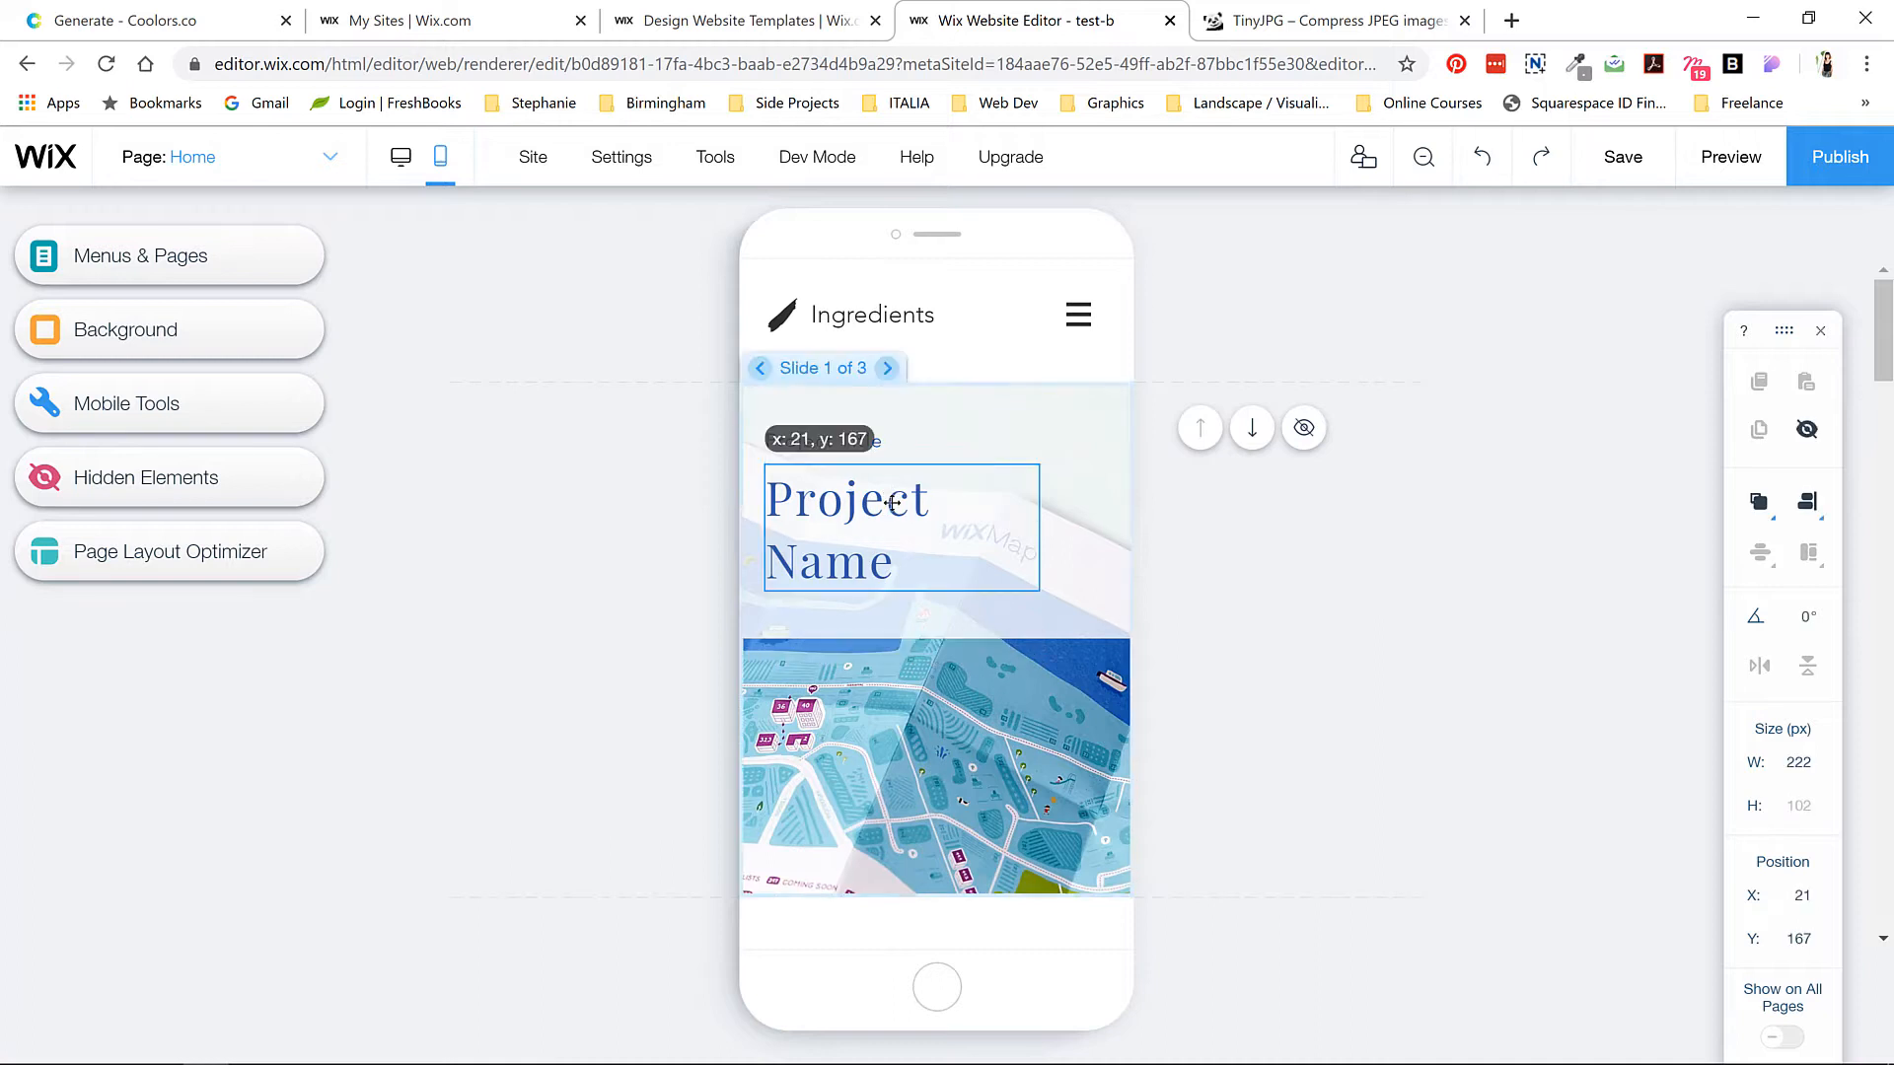
{"action": "left_click_drag", "start_coordinate": [900, 527], "coordinate": [899, 548]}
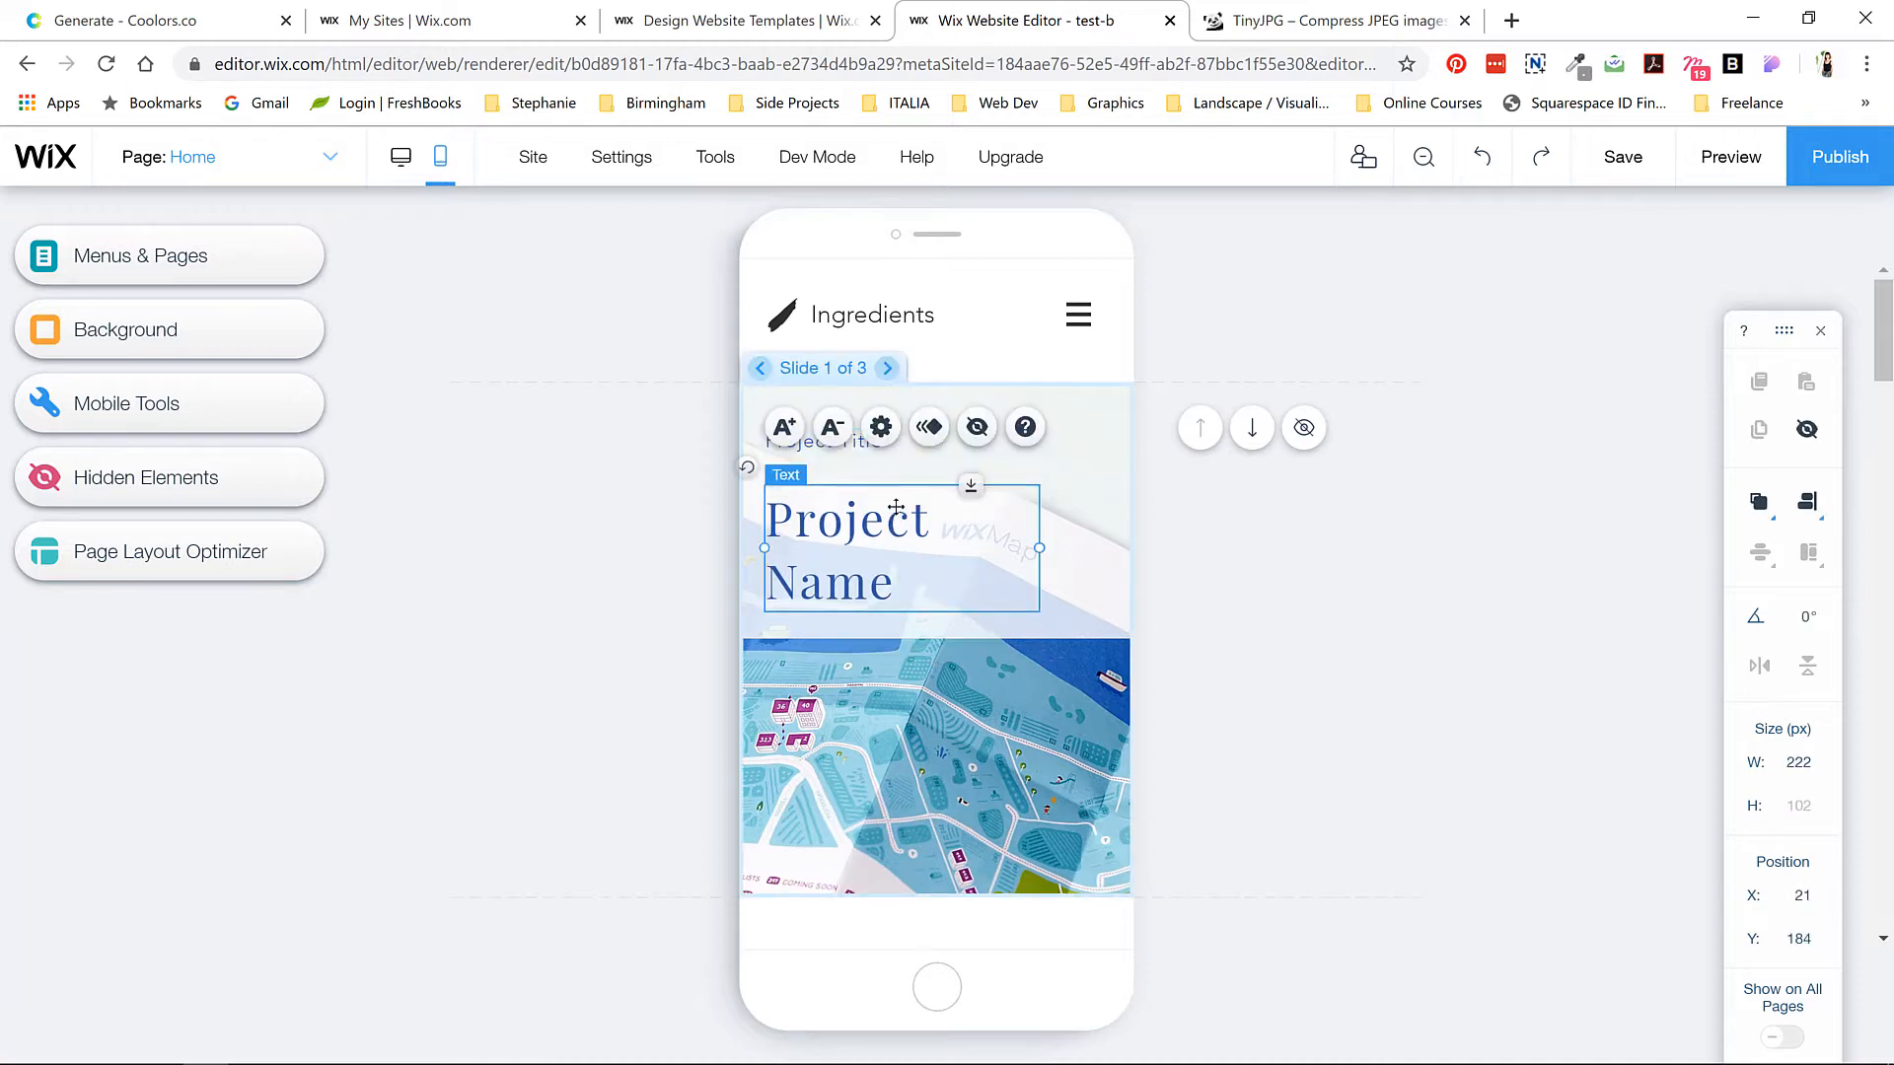
{"action": "left_click_drag", "start_coordinate": [845, 549], "coordinate": [845, 531]}
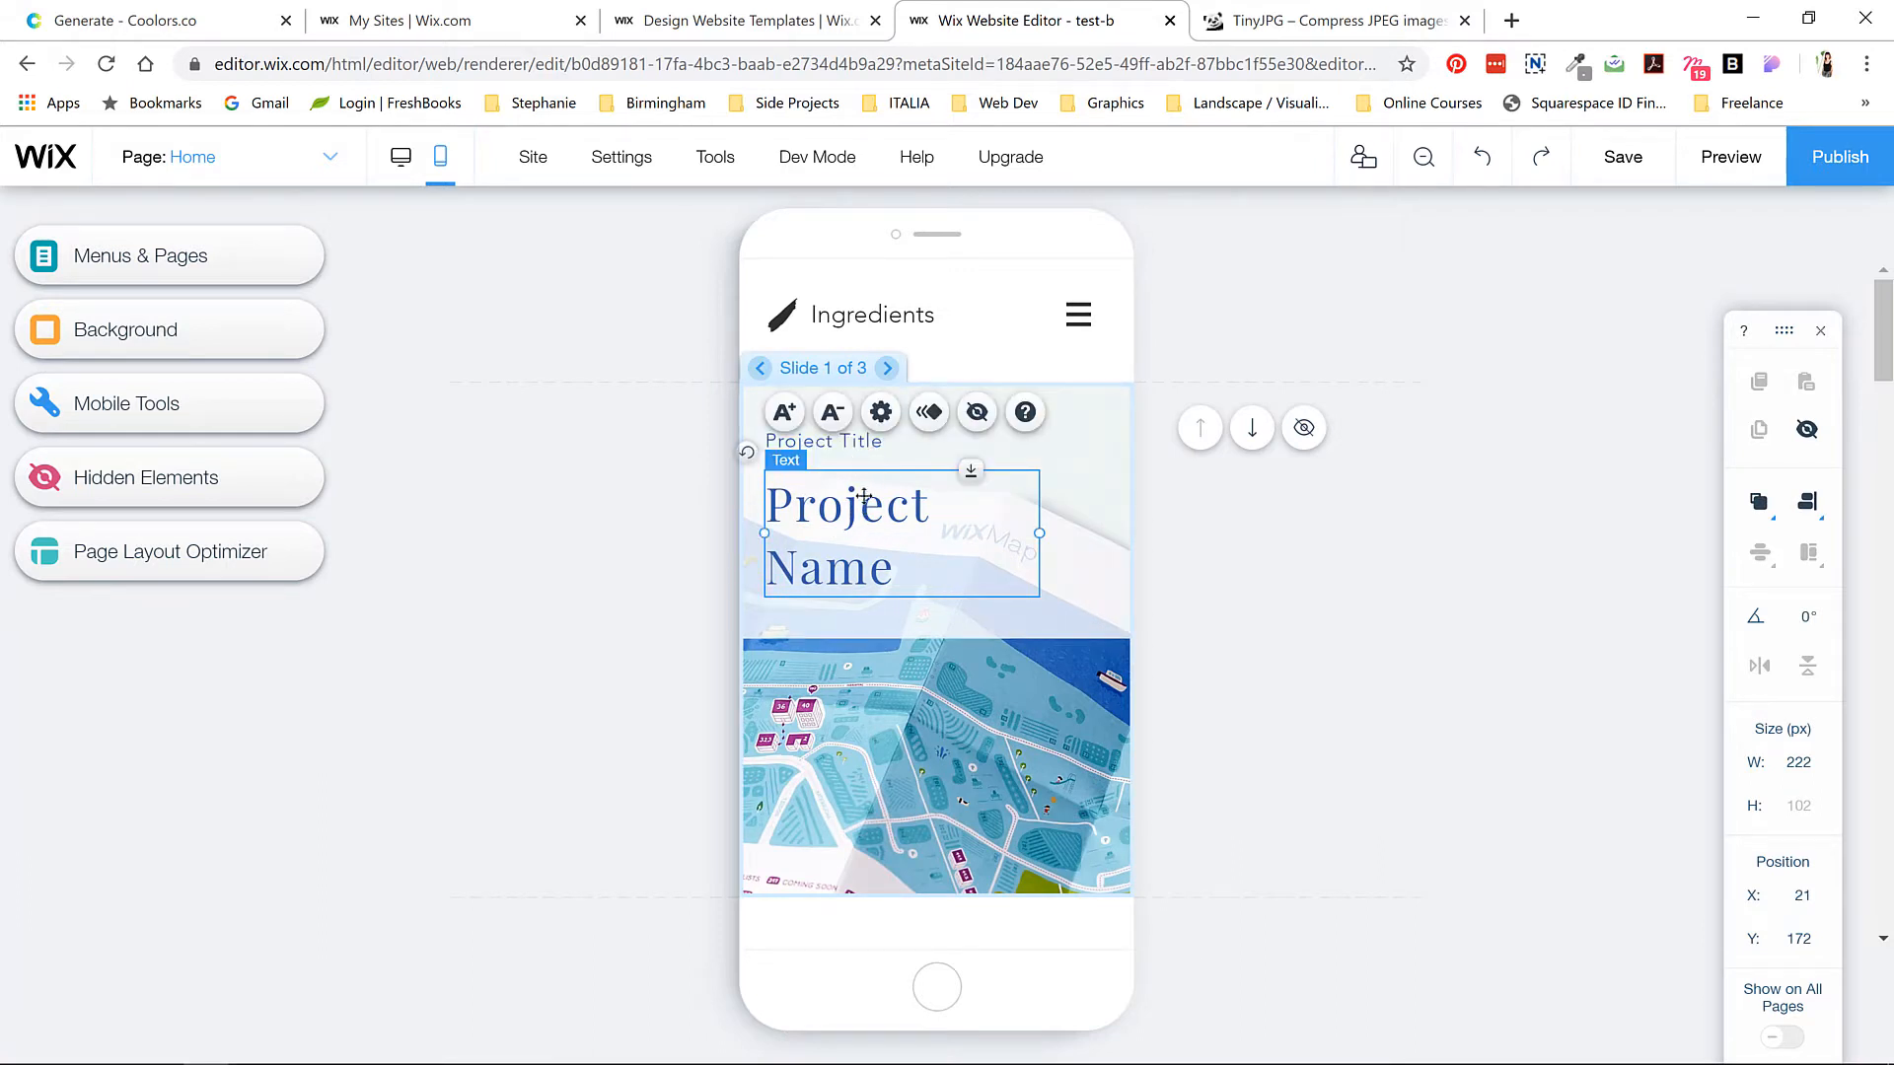
{"action": "mouse_move", "coordinate": [1621, 157]}
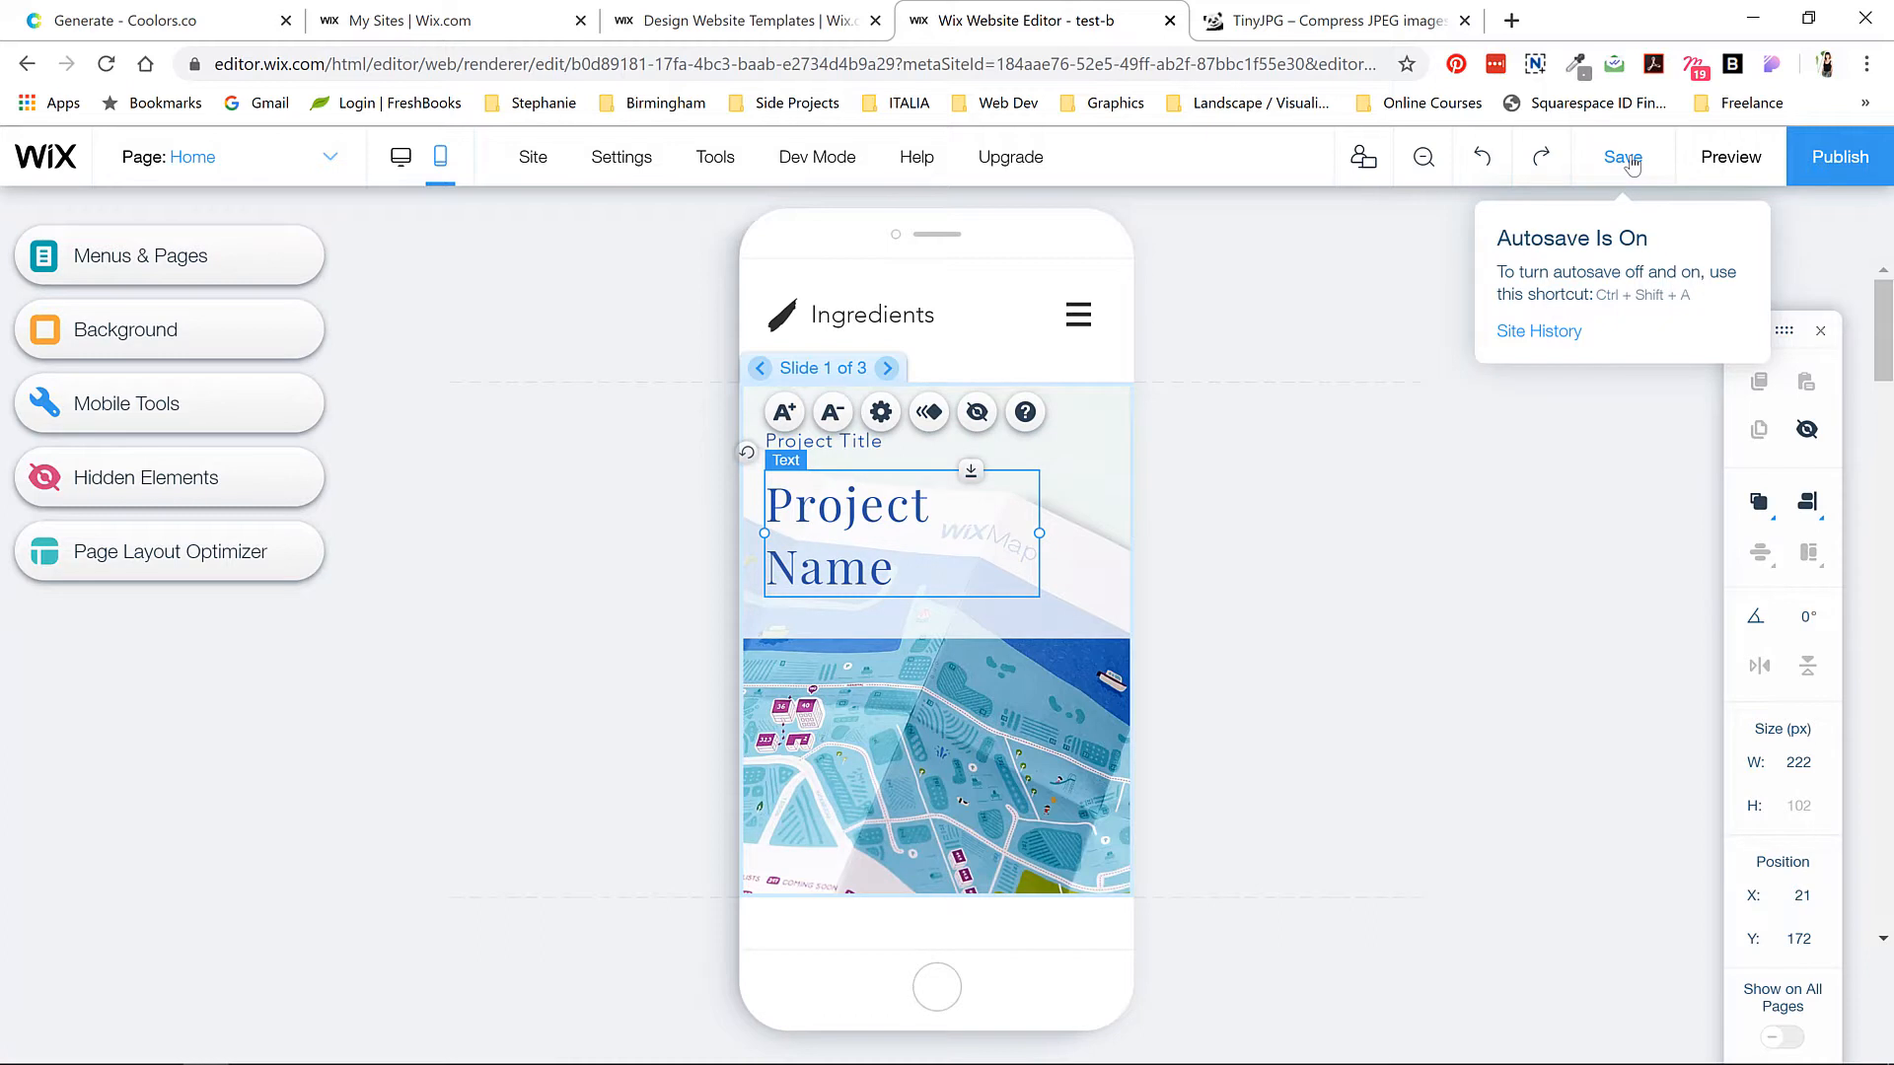
{"action": "left_click", "coordinate": [1621, 156]}
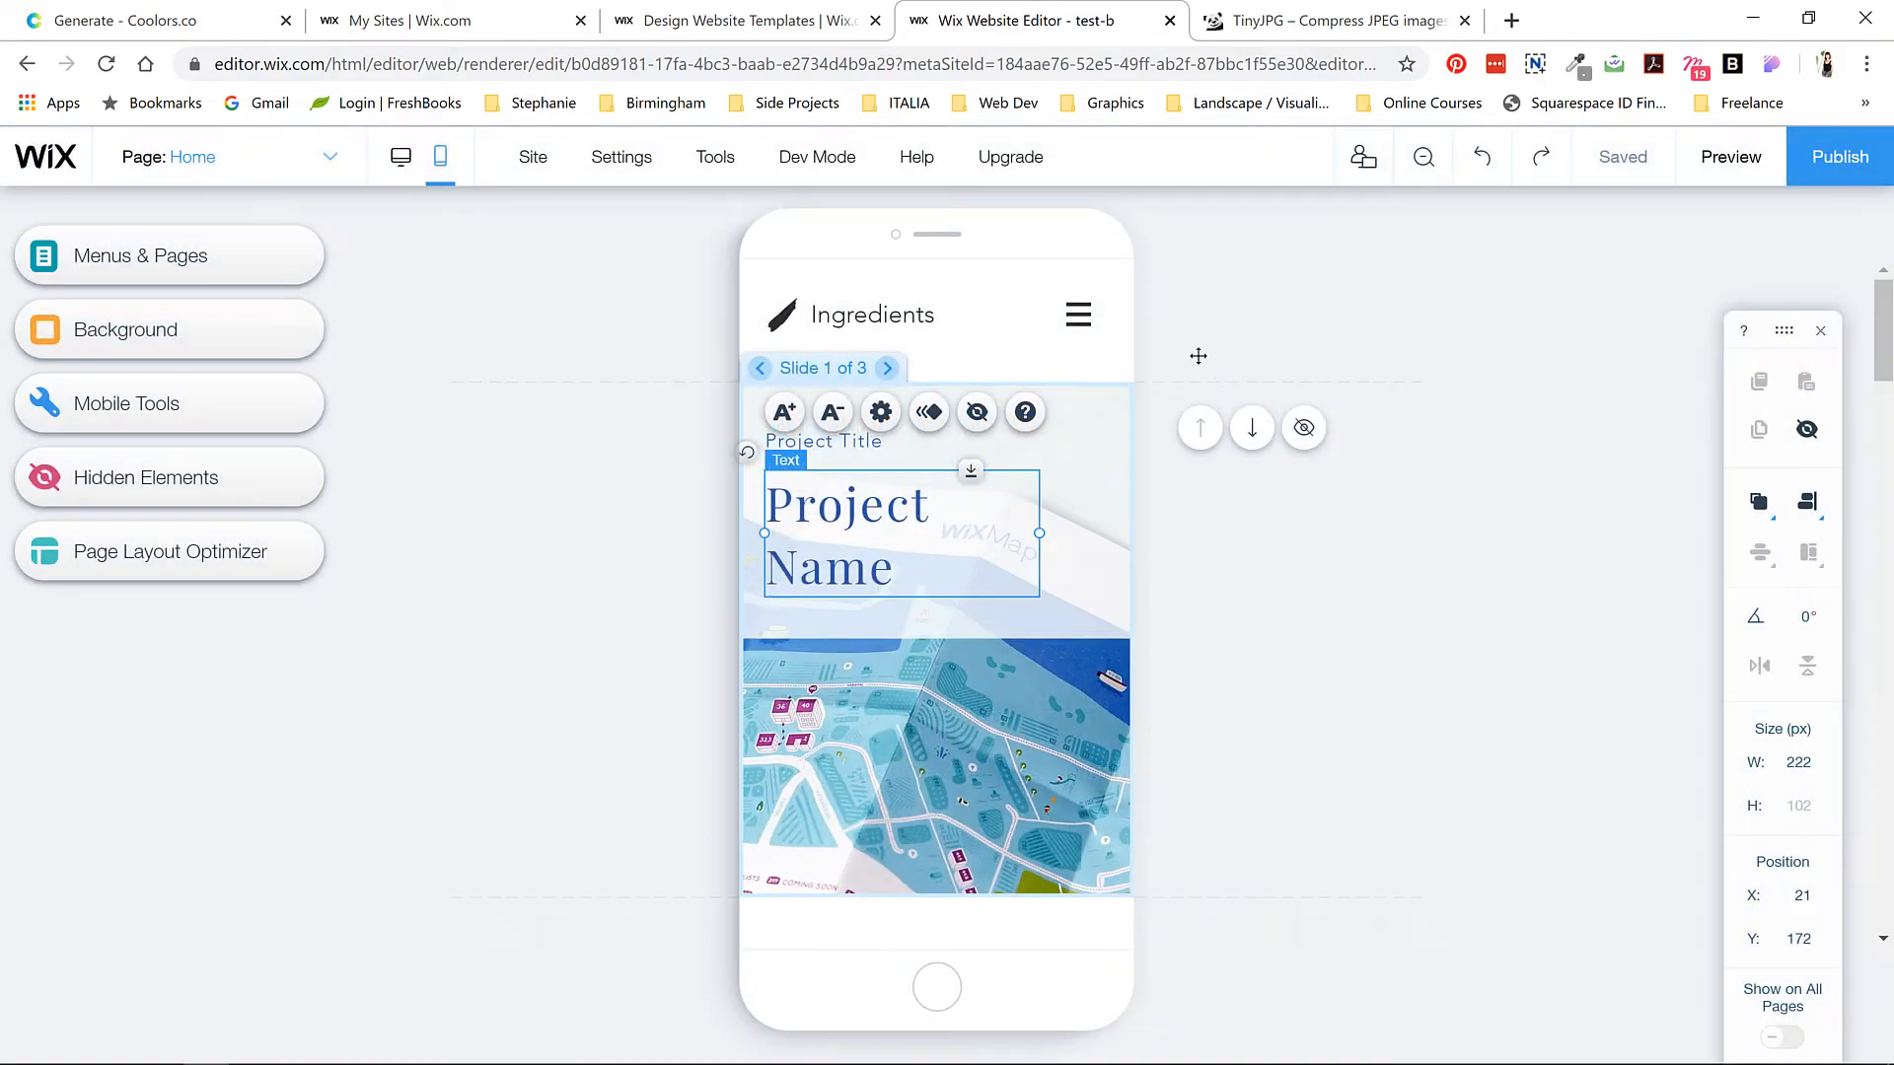
{"action": "left_click", "coordinate": [400, 157]}
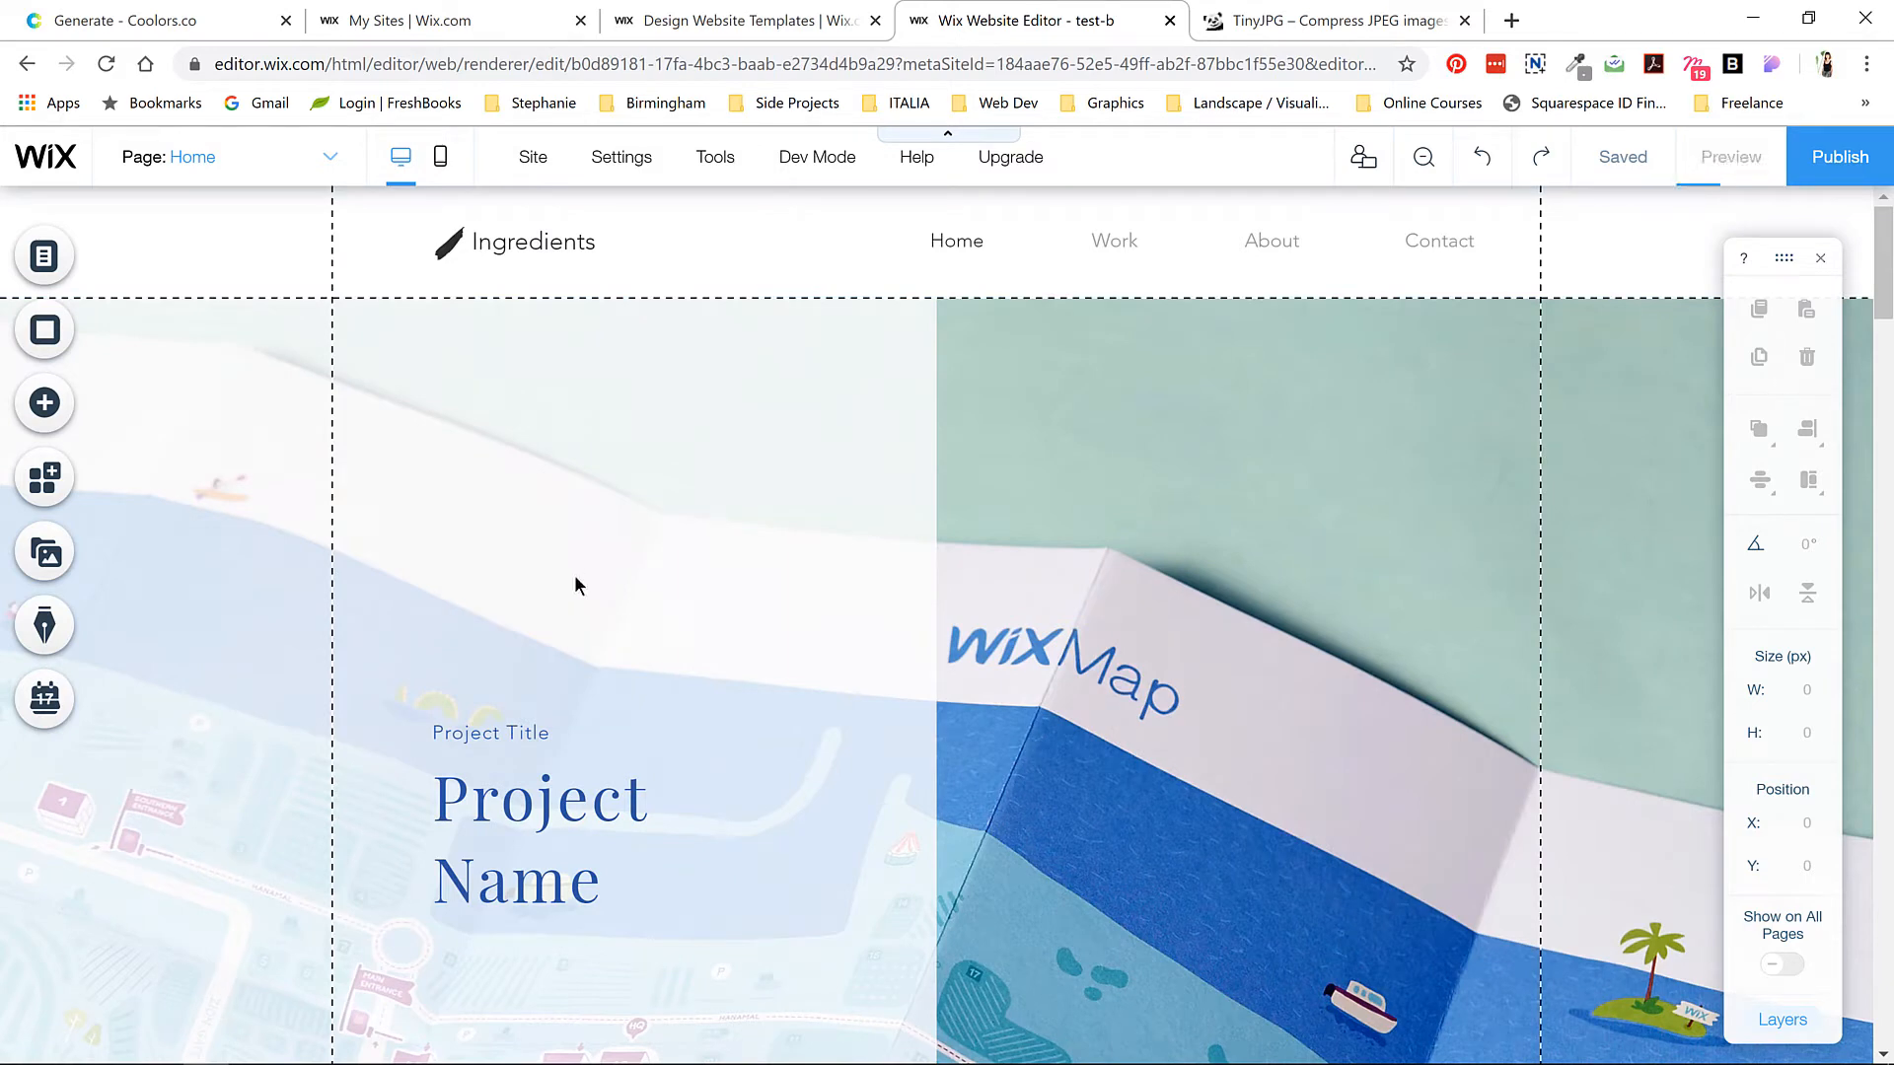
- Preview the Home page as visitors see it
{"action": "left_click", "coordinate": [1728, 156]}
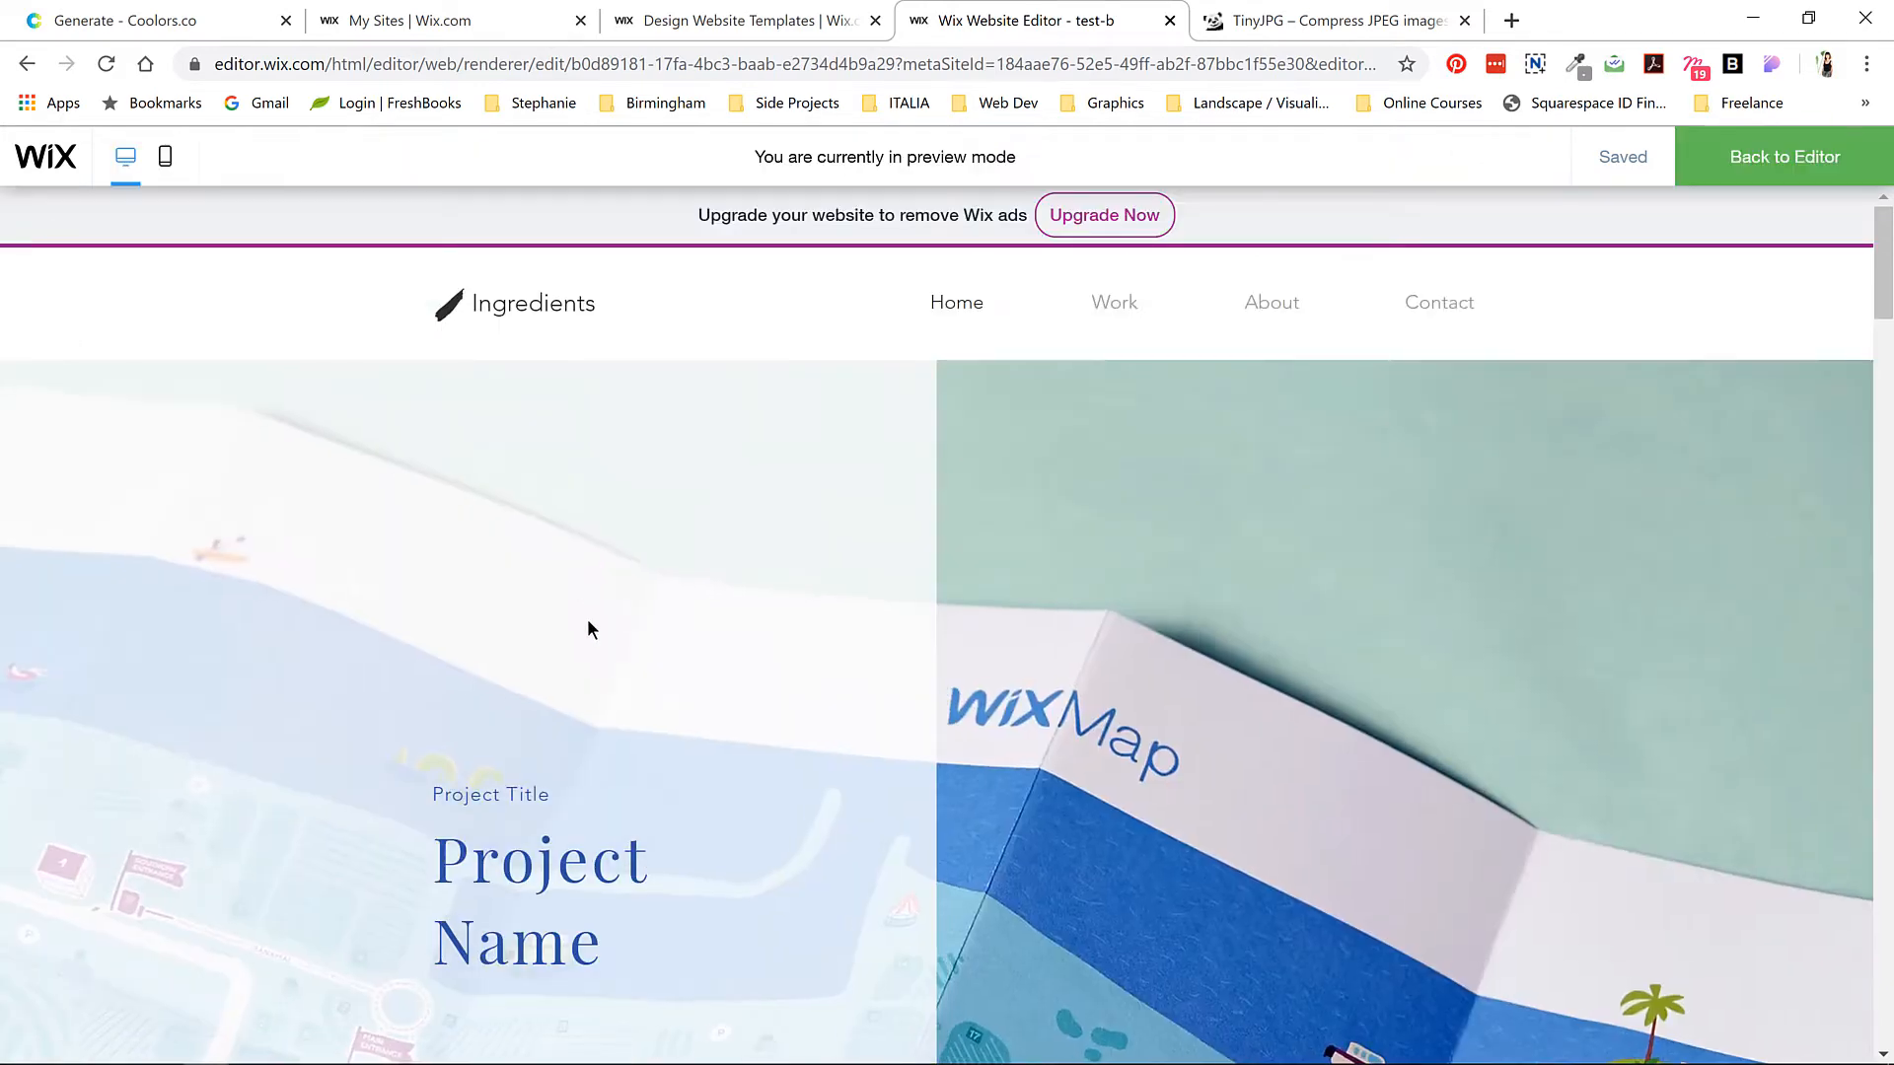
{"action": "mouse_move", "coordinate": [1104, 215]}
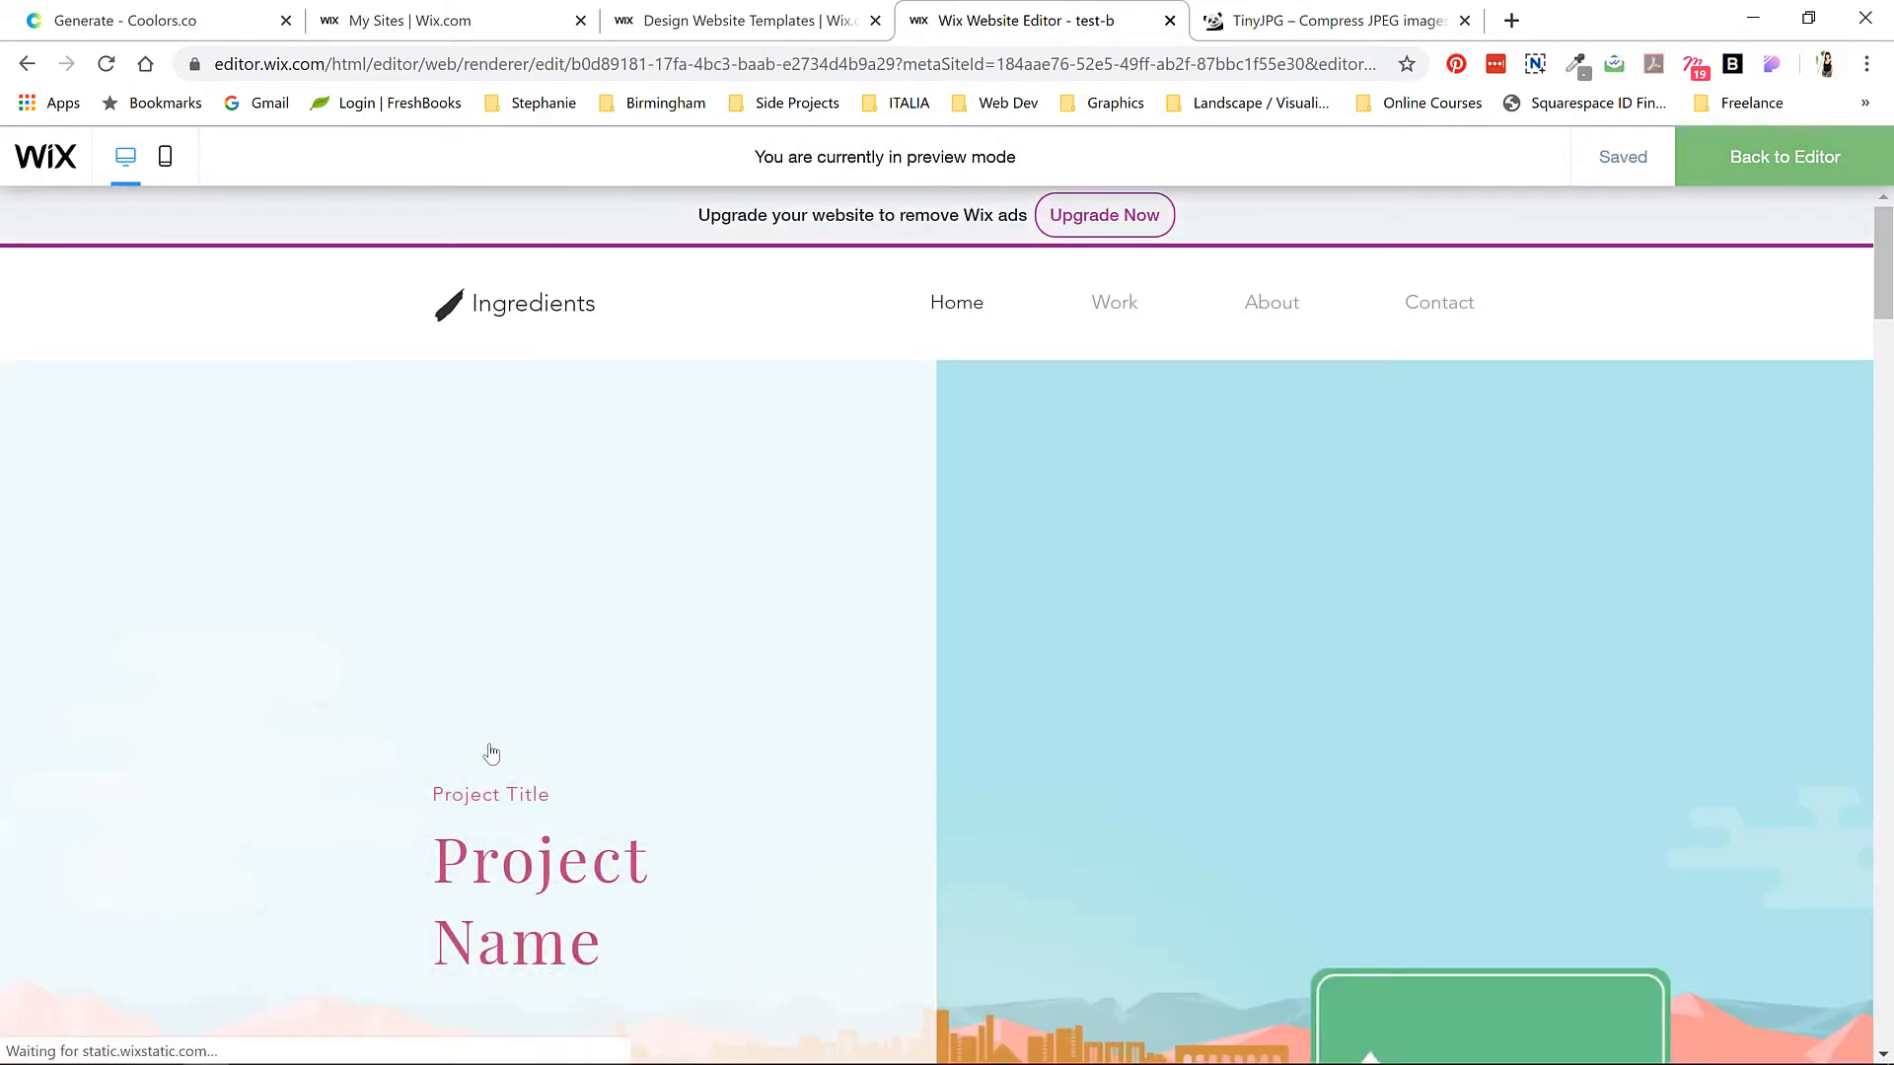
- Exit preview back to desktop editing of the Home page
{"action": "left_click", "coordinate": [1784, 156]}
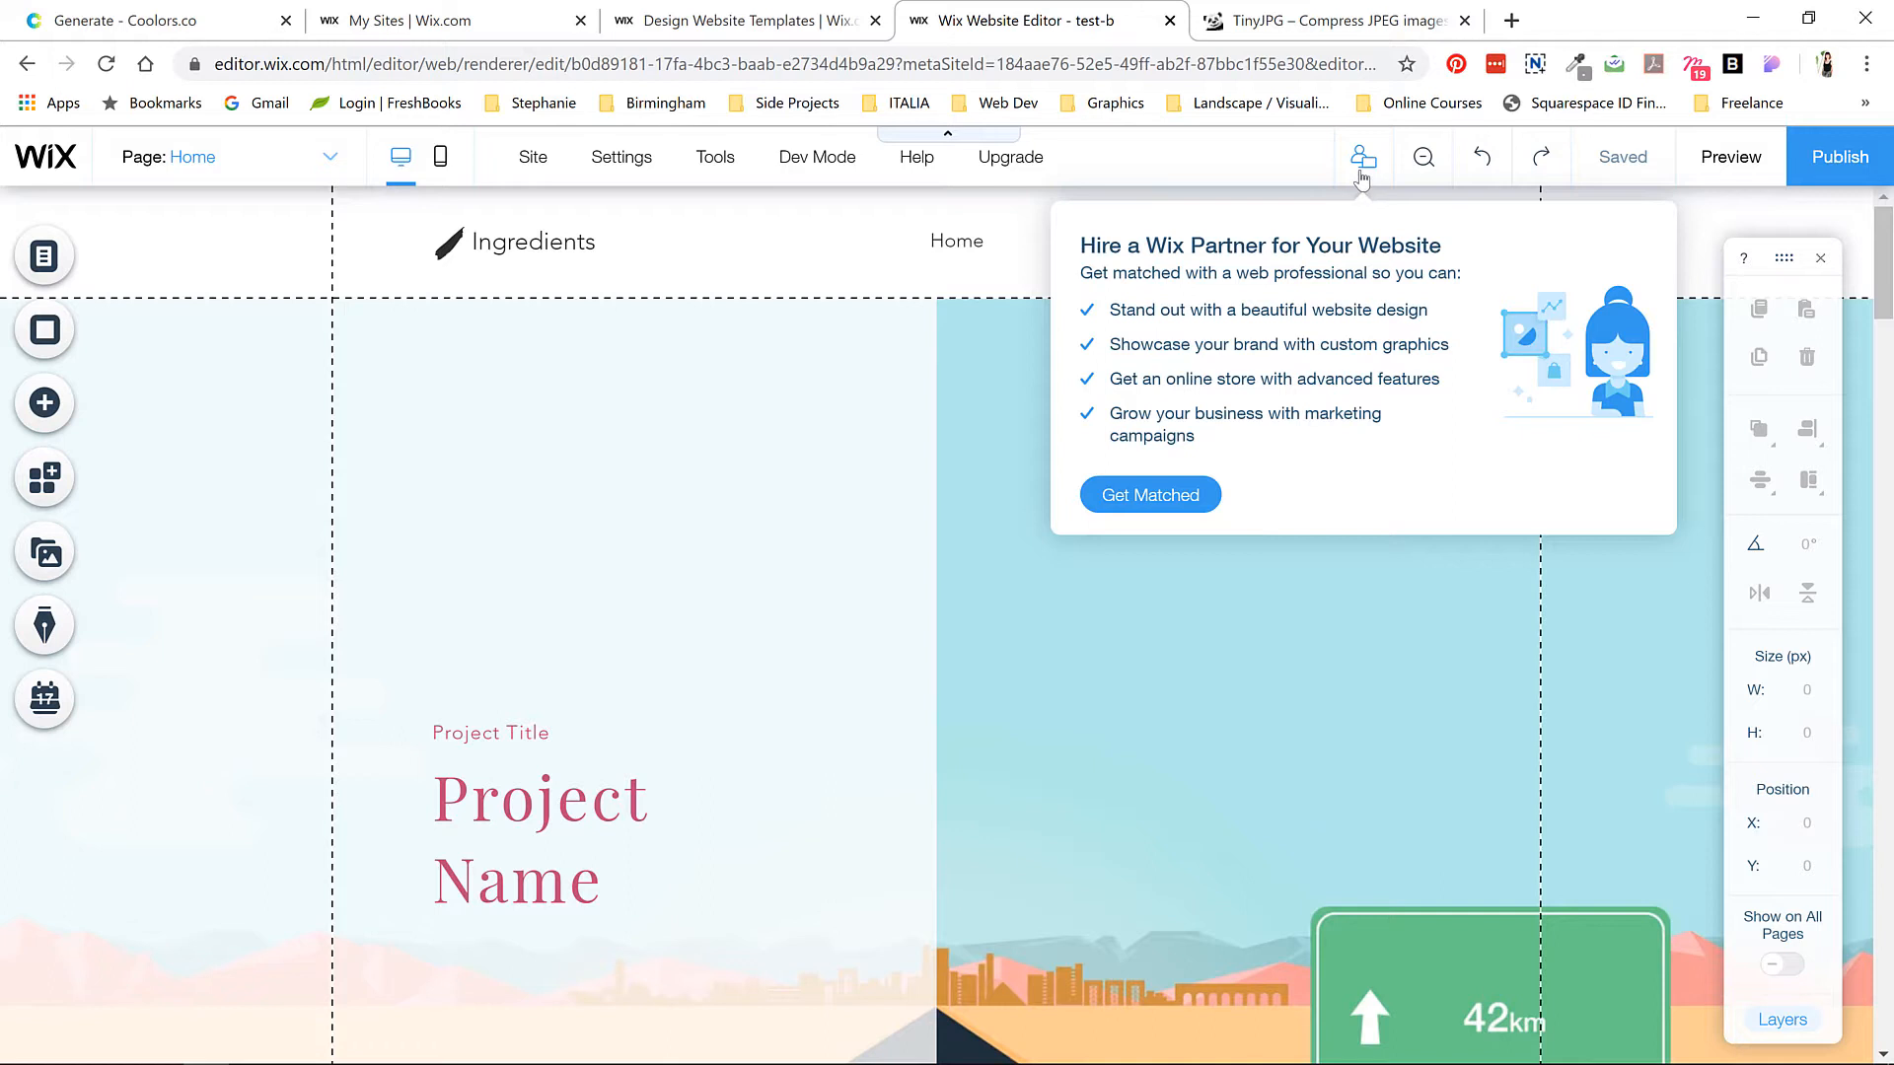
{"action": "mouse_move", "coordinate": [1371, 175]}
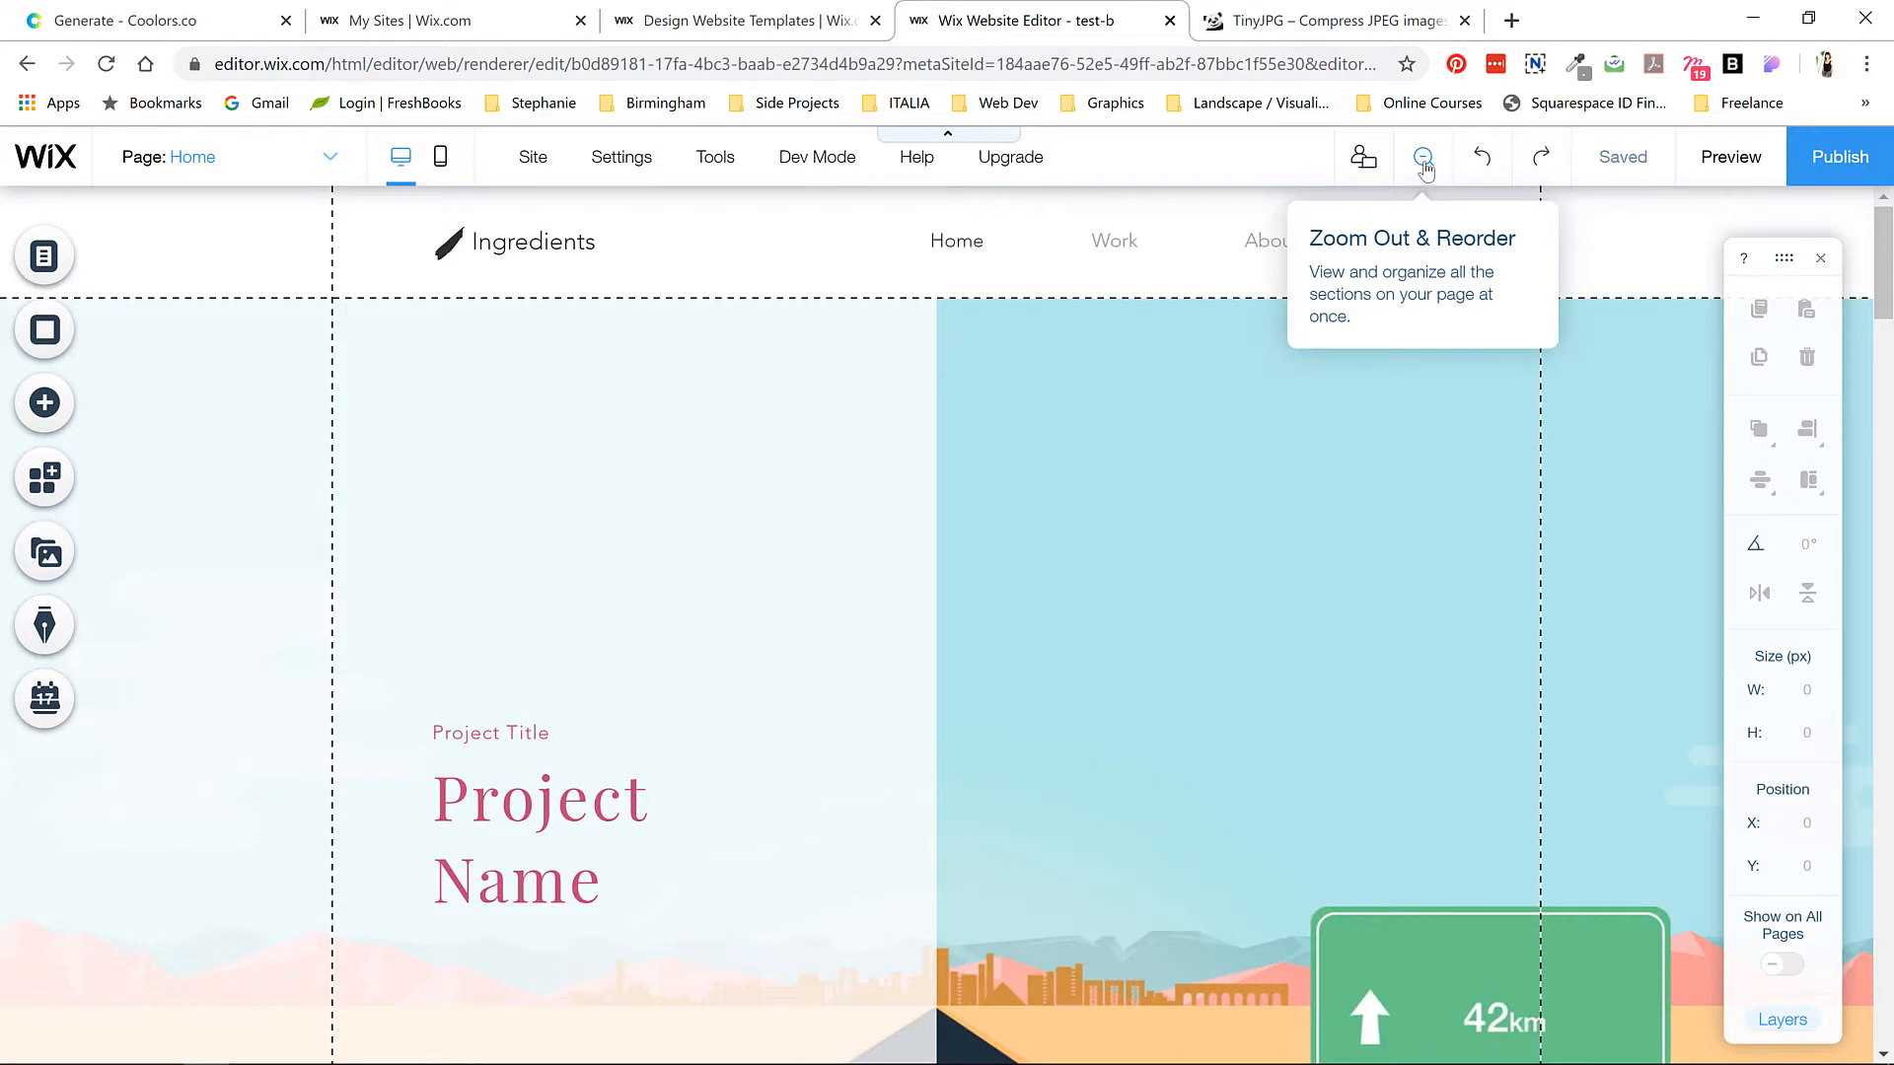
- In the zoomed-out section overview, review the sections and delete the Hello section after About
{"action": "left_click", "coordinate": [1422, 156]}
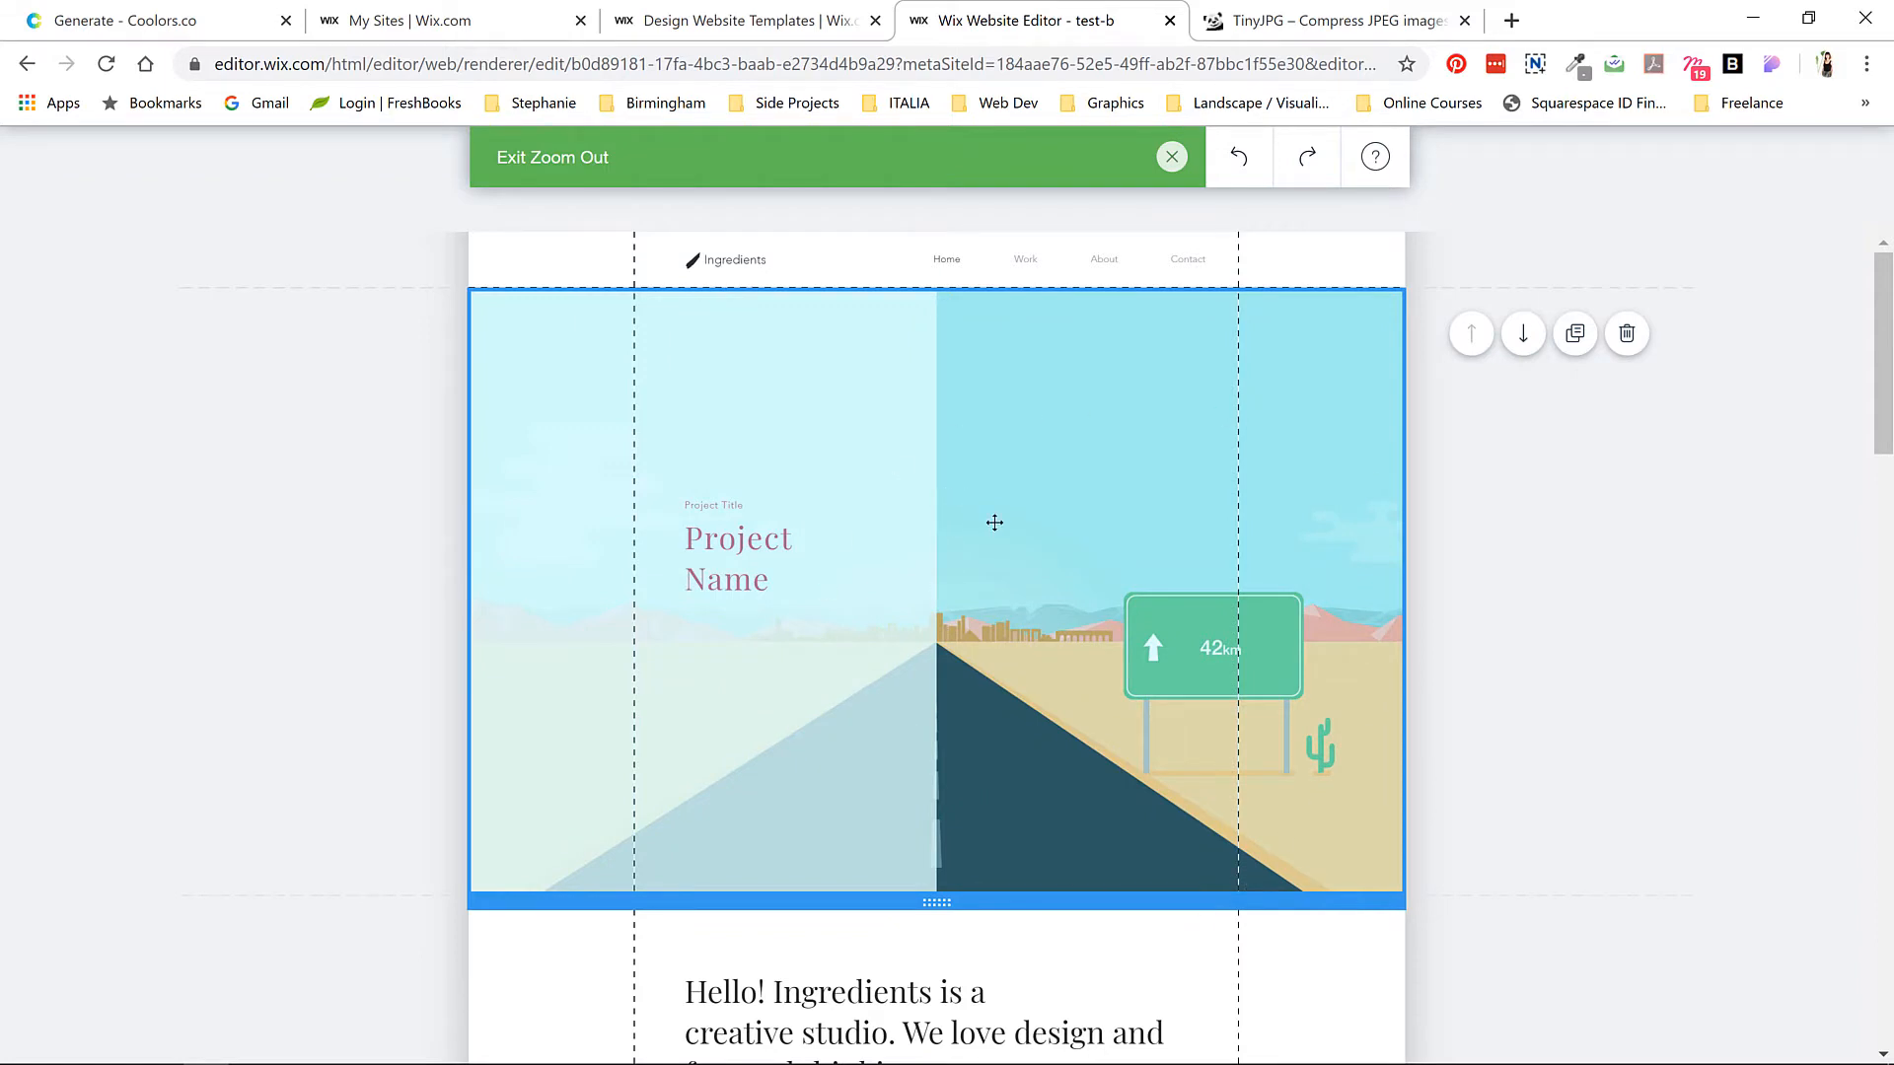
{"action": "mouse_move", "coordinate": [1574, 333]}
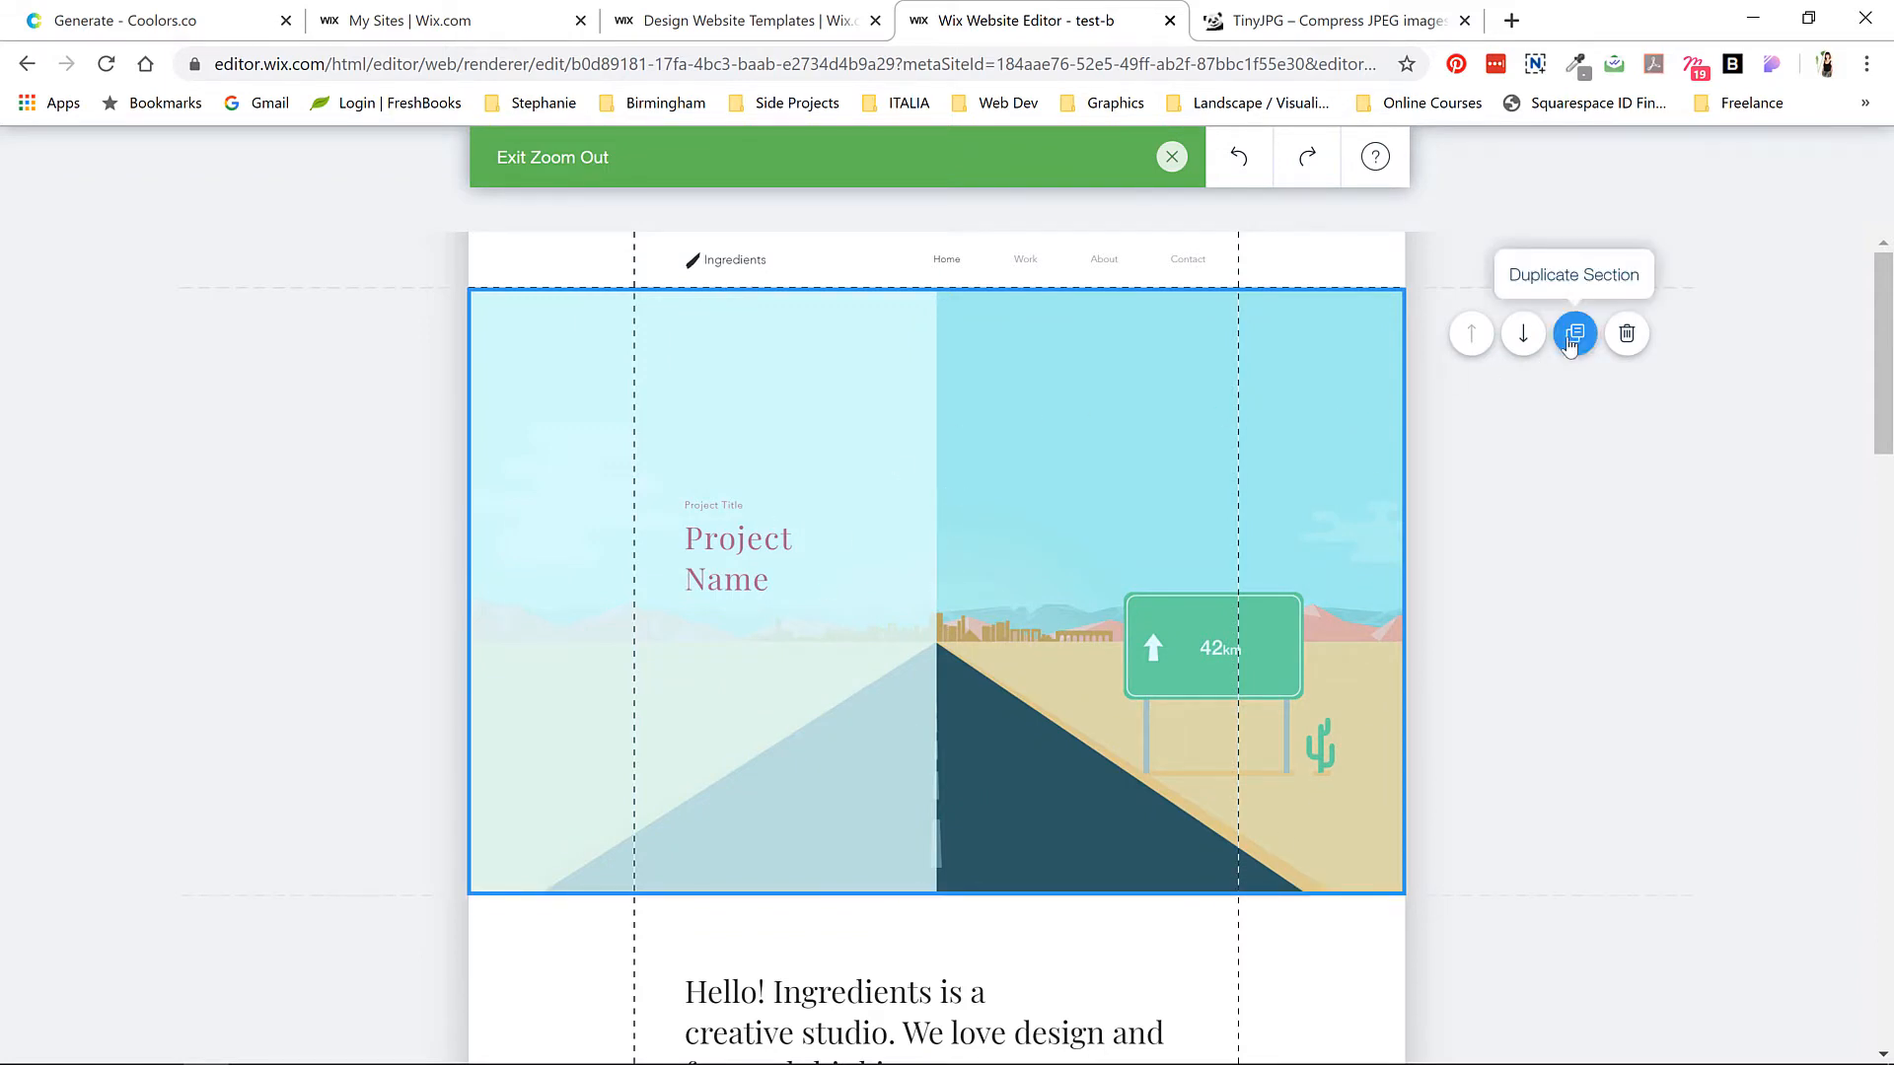
{"action": "mouse_move", "coordinate": [868, 521]}
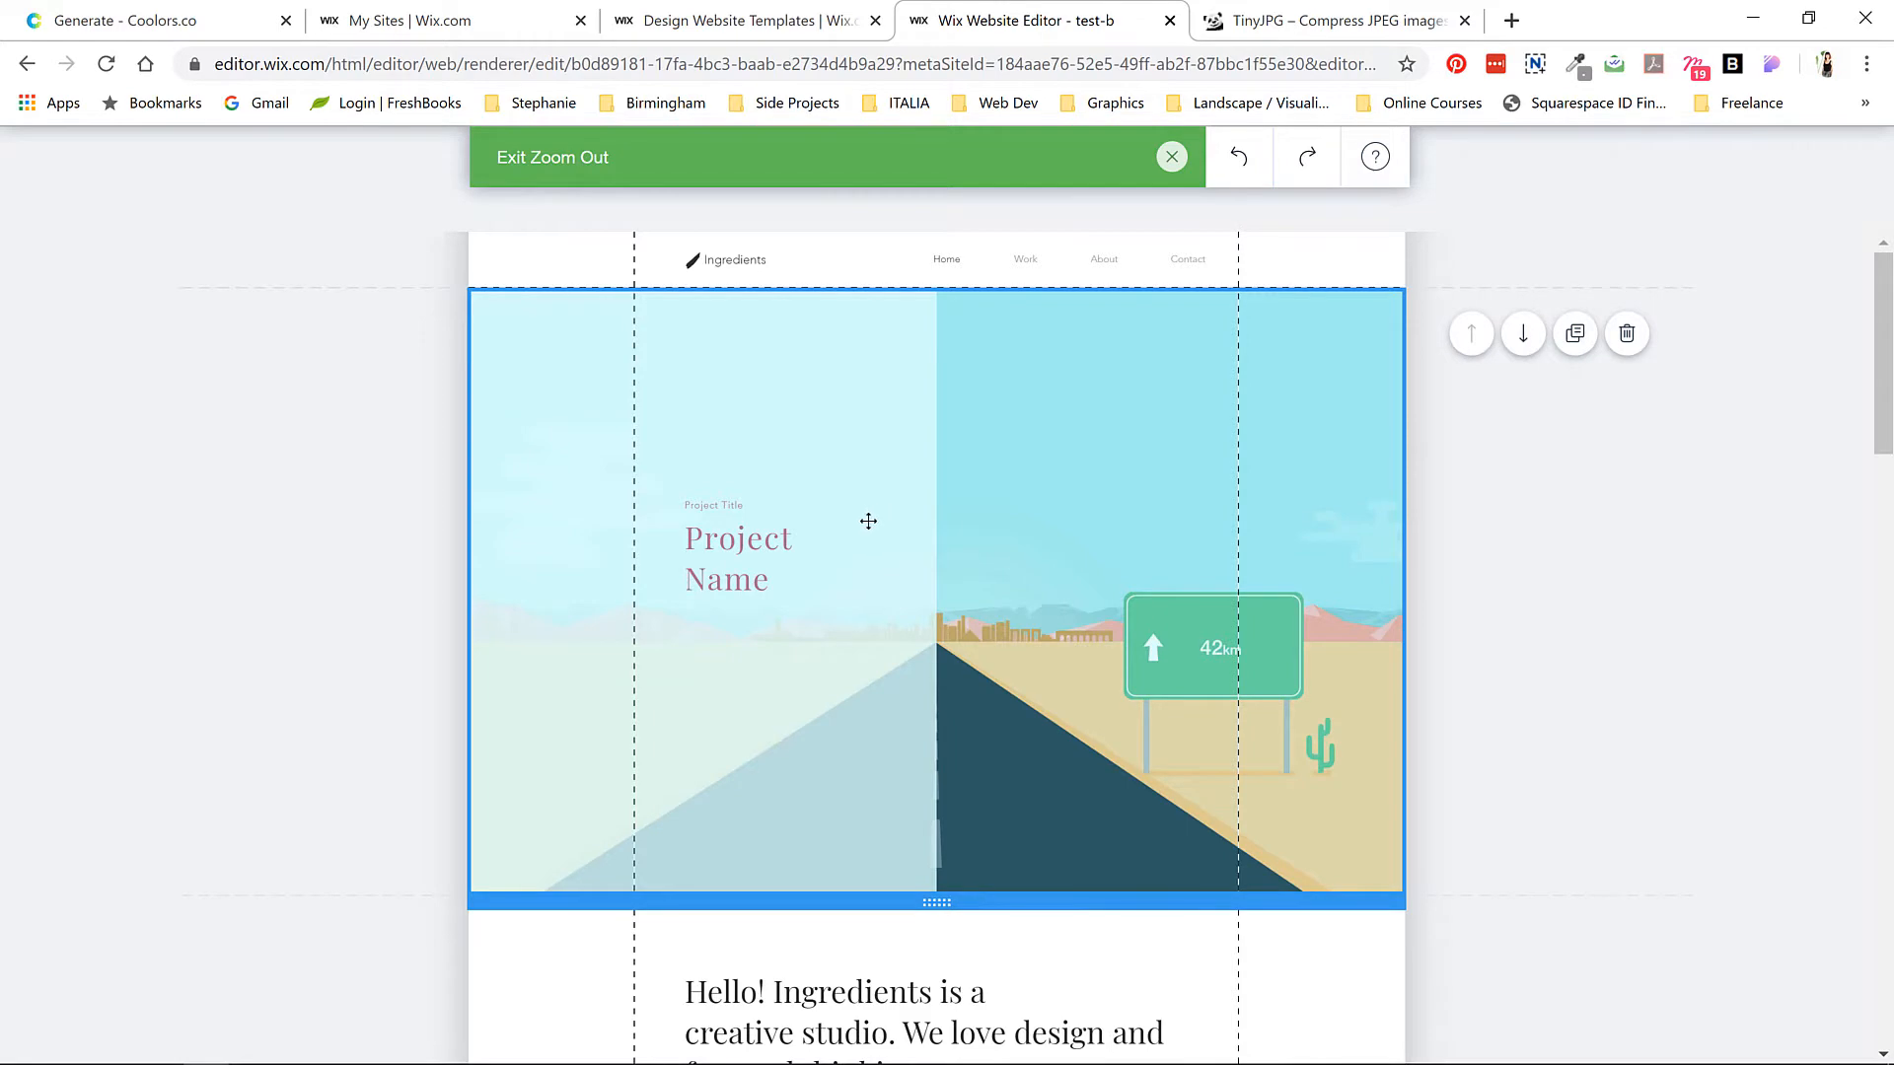
{"action": "scroll", "scroll_direction": "down", "scroll_amount": 3}
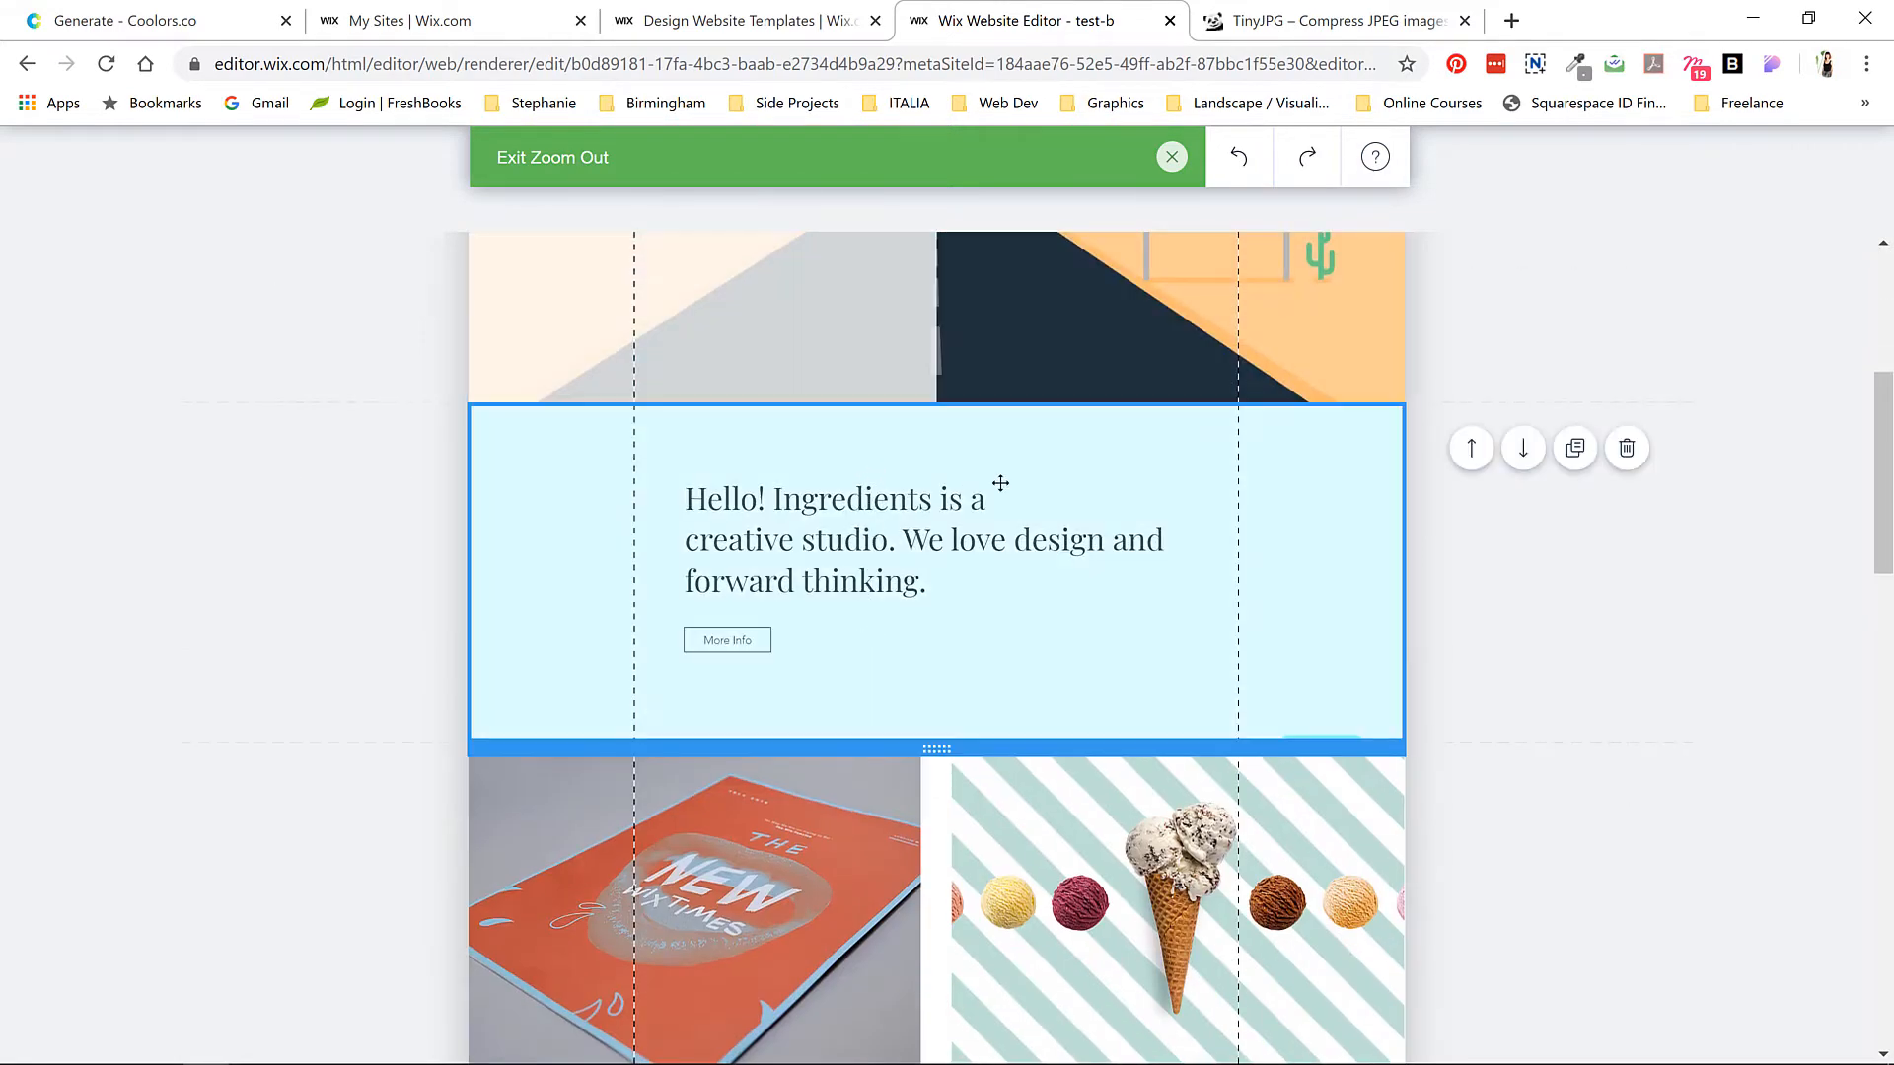
{"action": "left_click", "coordinate": [1522, 490]}
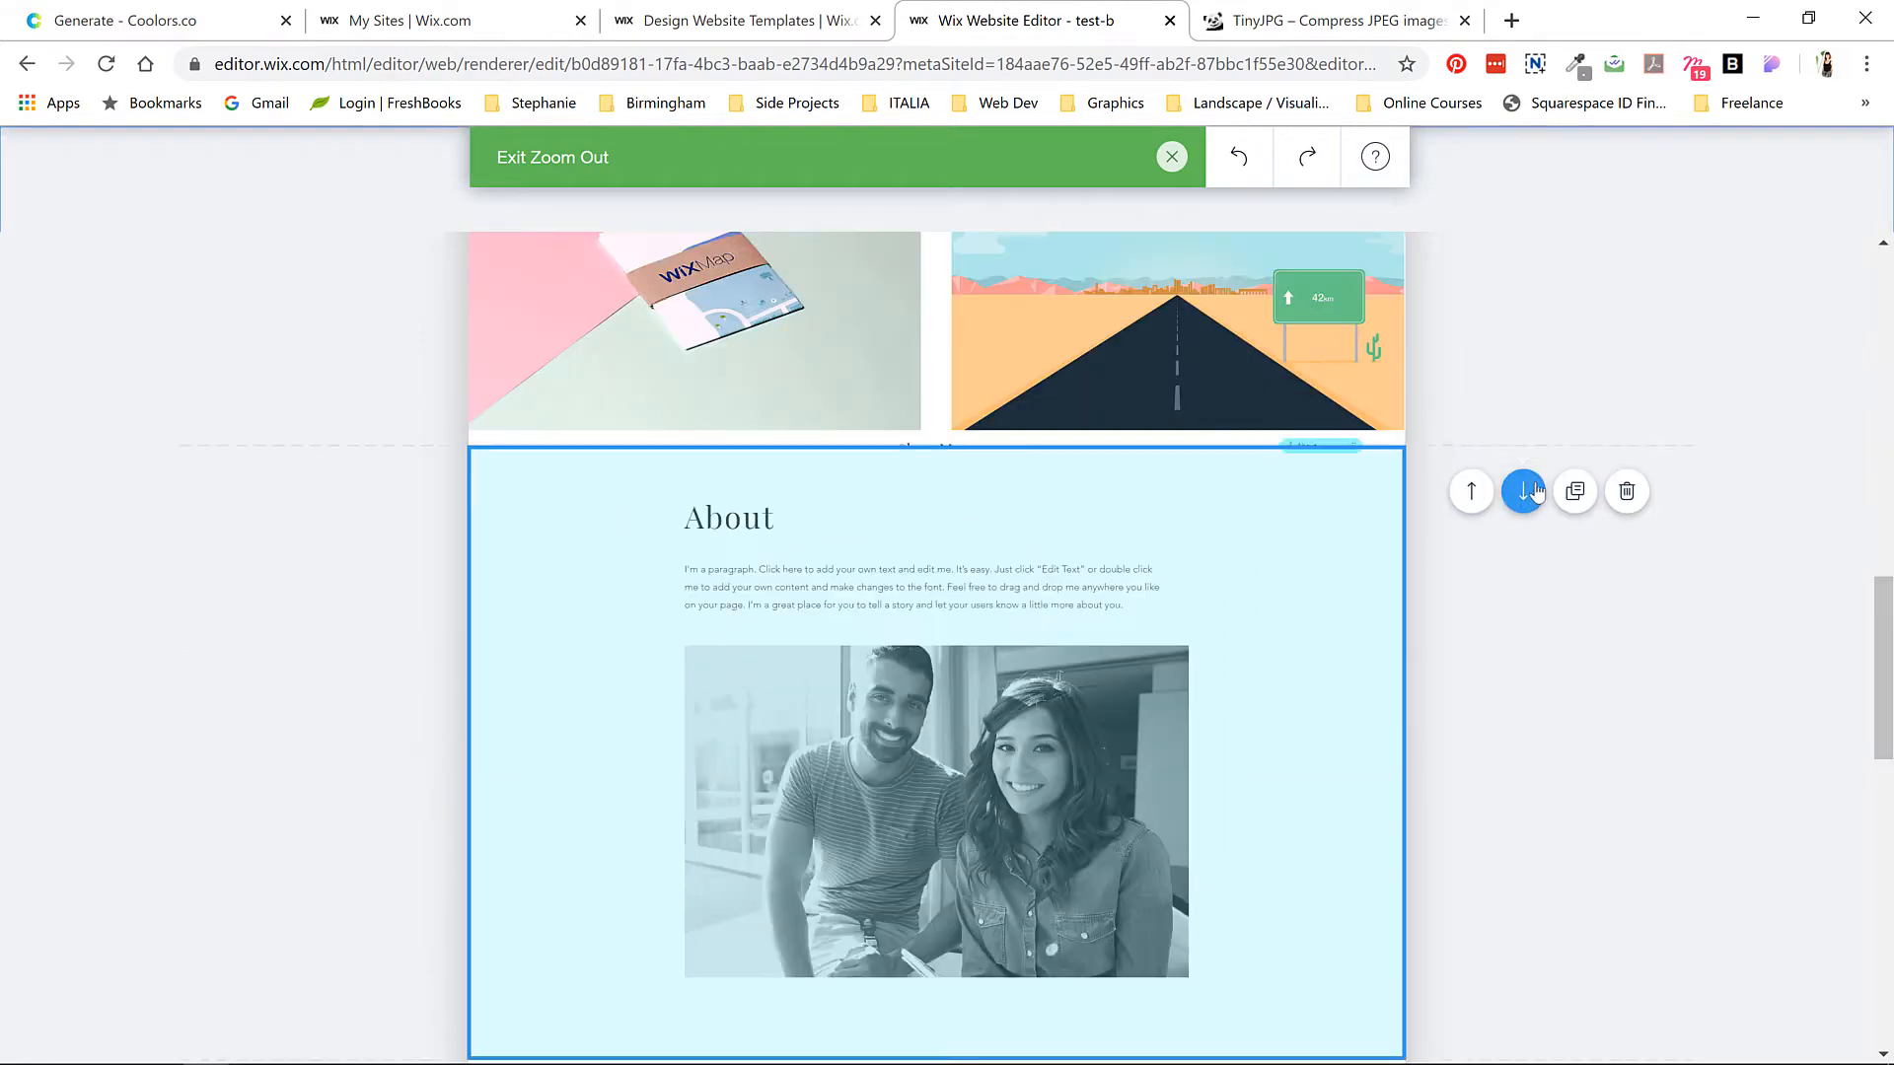
{"action": "left_click", "coordinate": [1523, 490]}
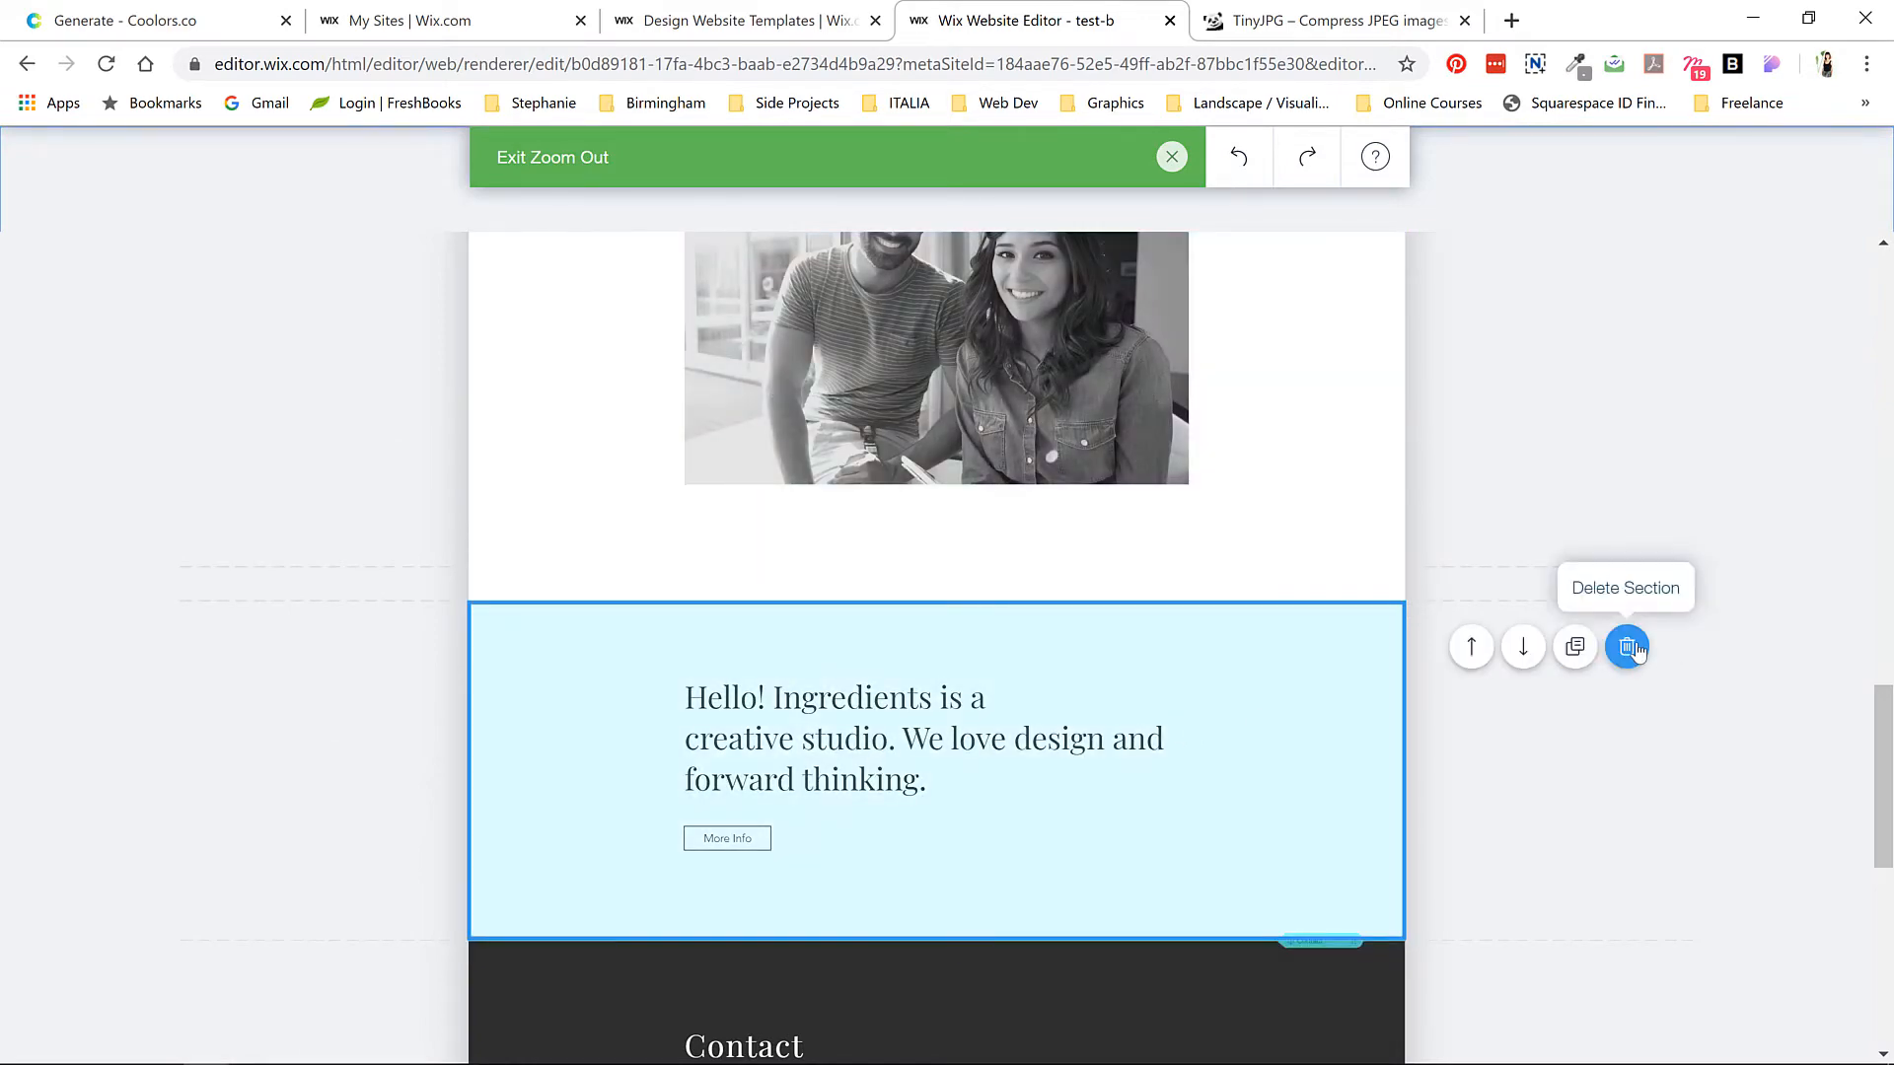
{"action": "left_click", "coordinate": [1627, 646]}
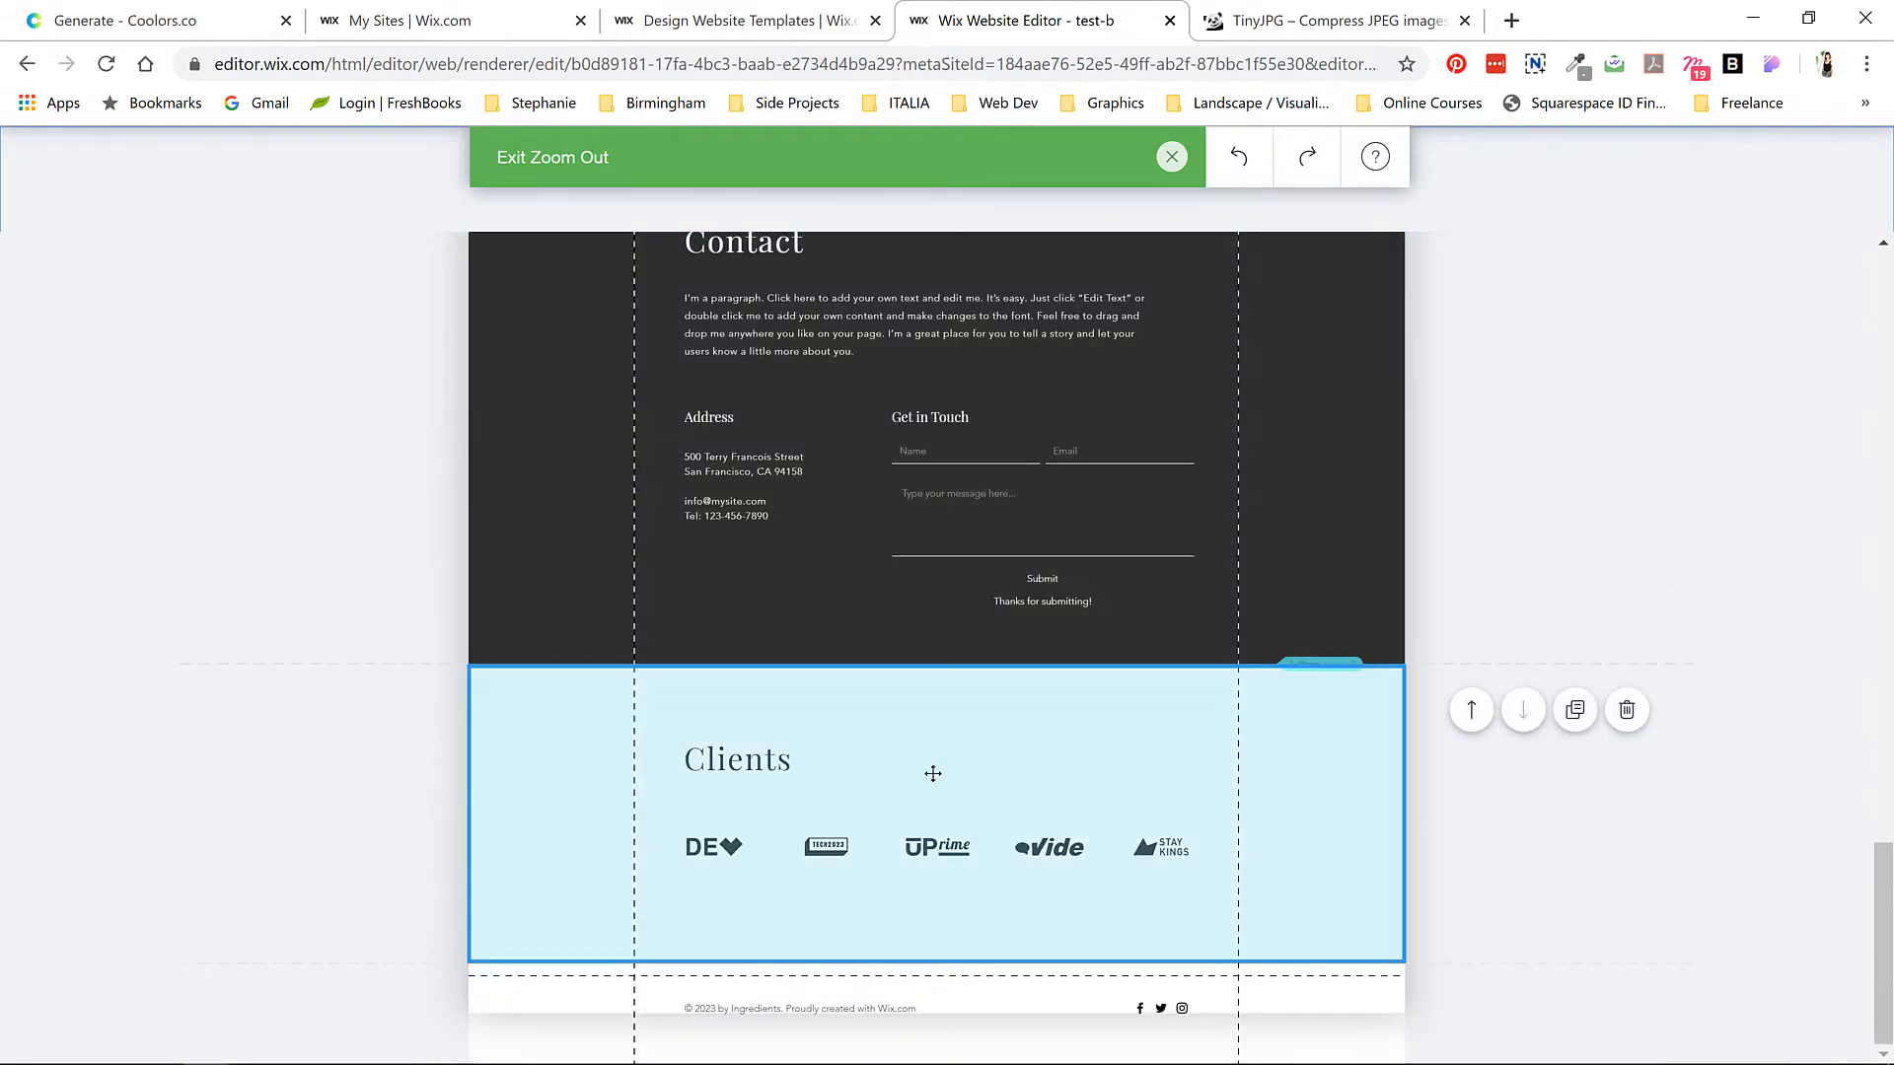
{"action": "mouse_move", "coordinate": [1626, 710]}
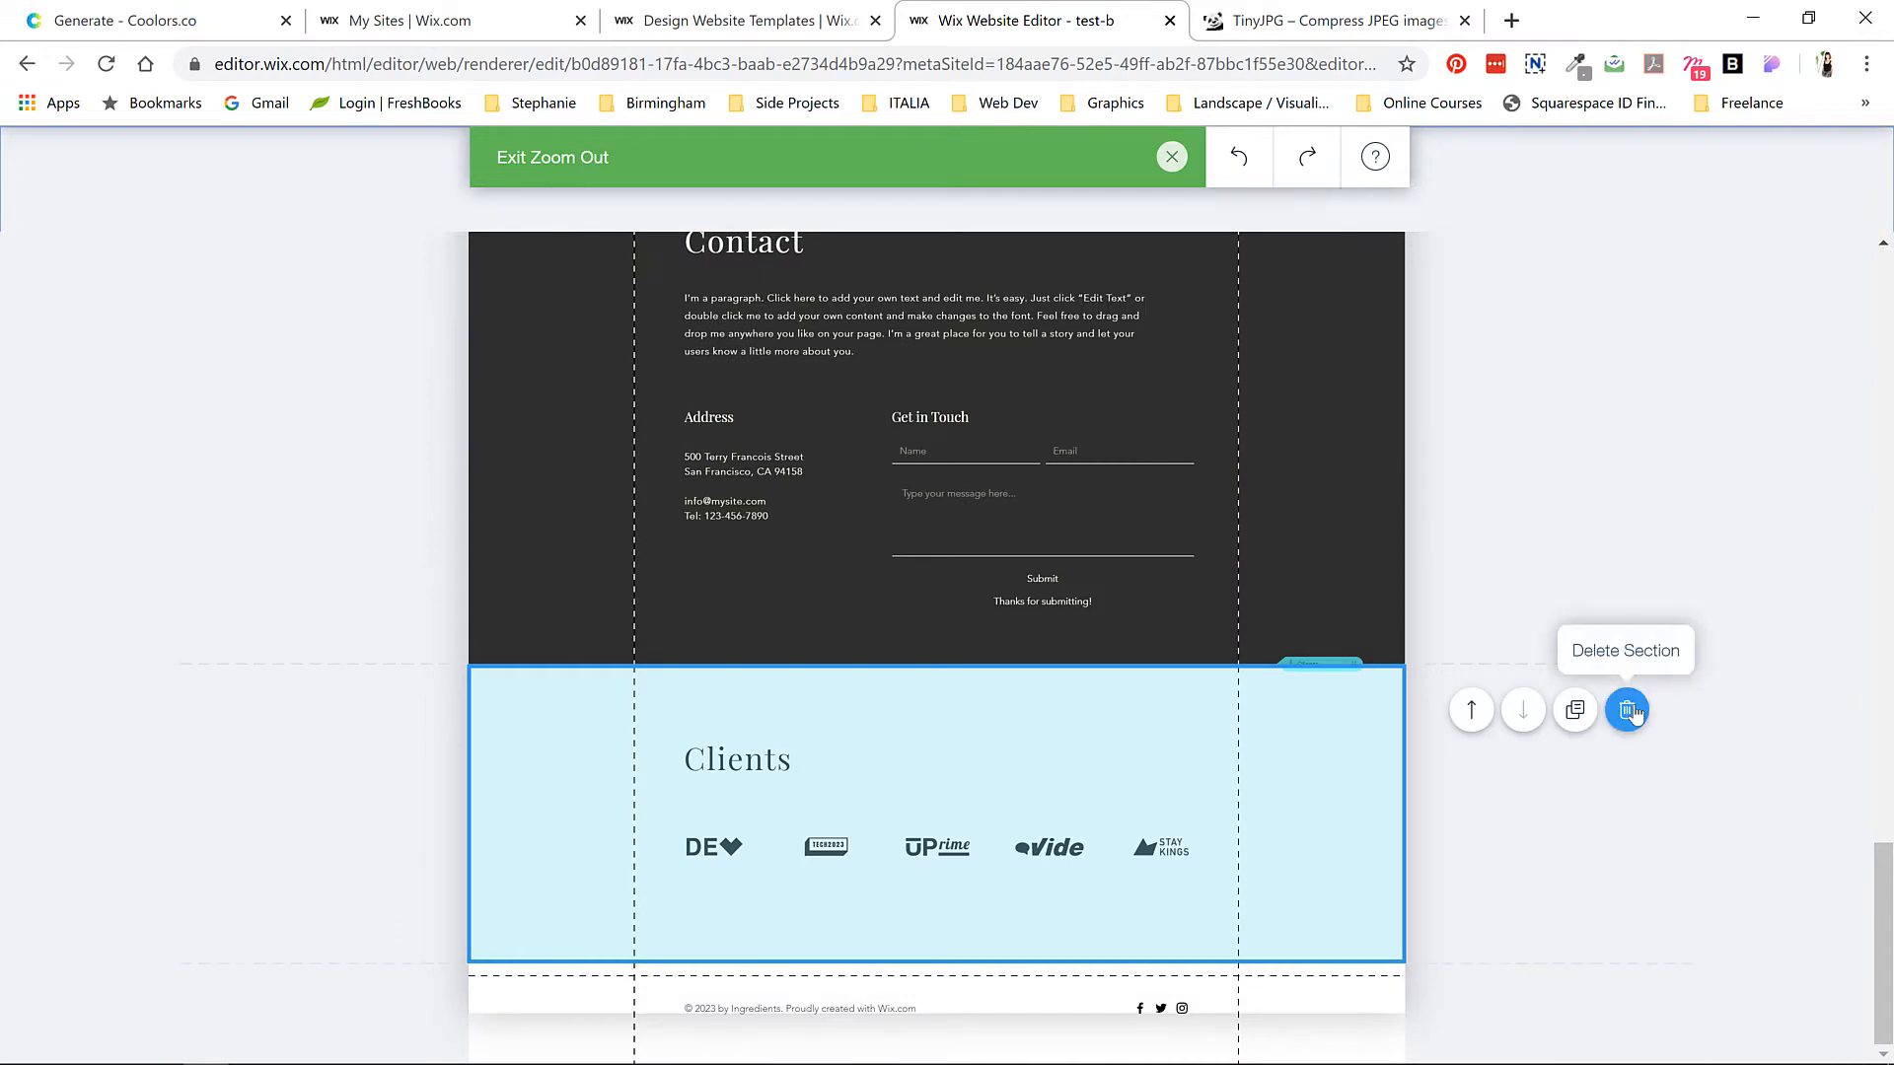
{"action": "mouse_move", "coordinate": [1060, 736]}
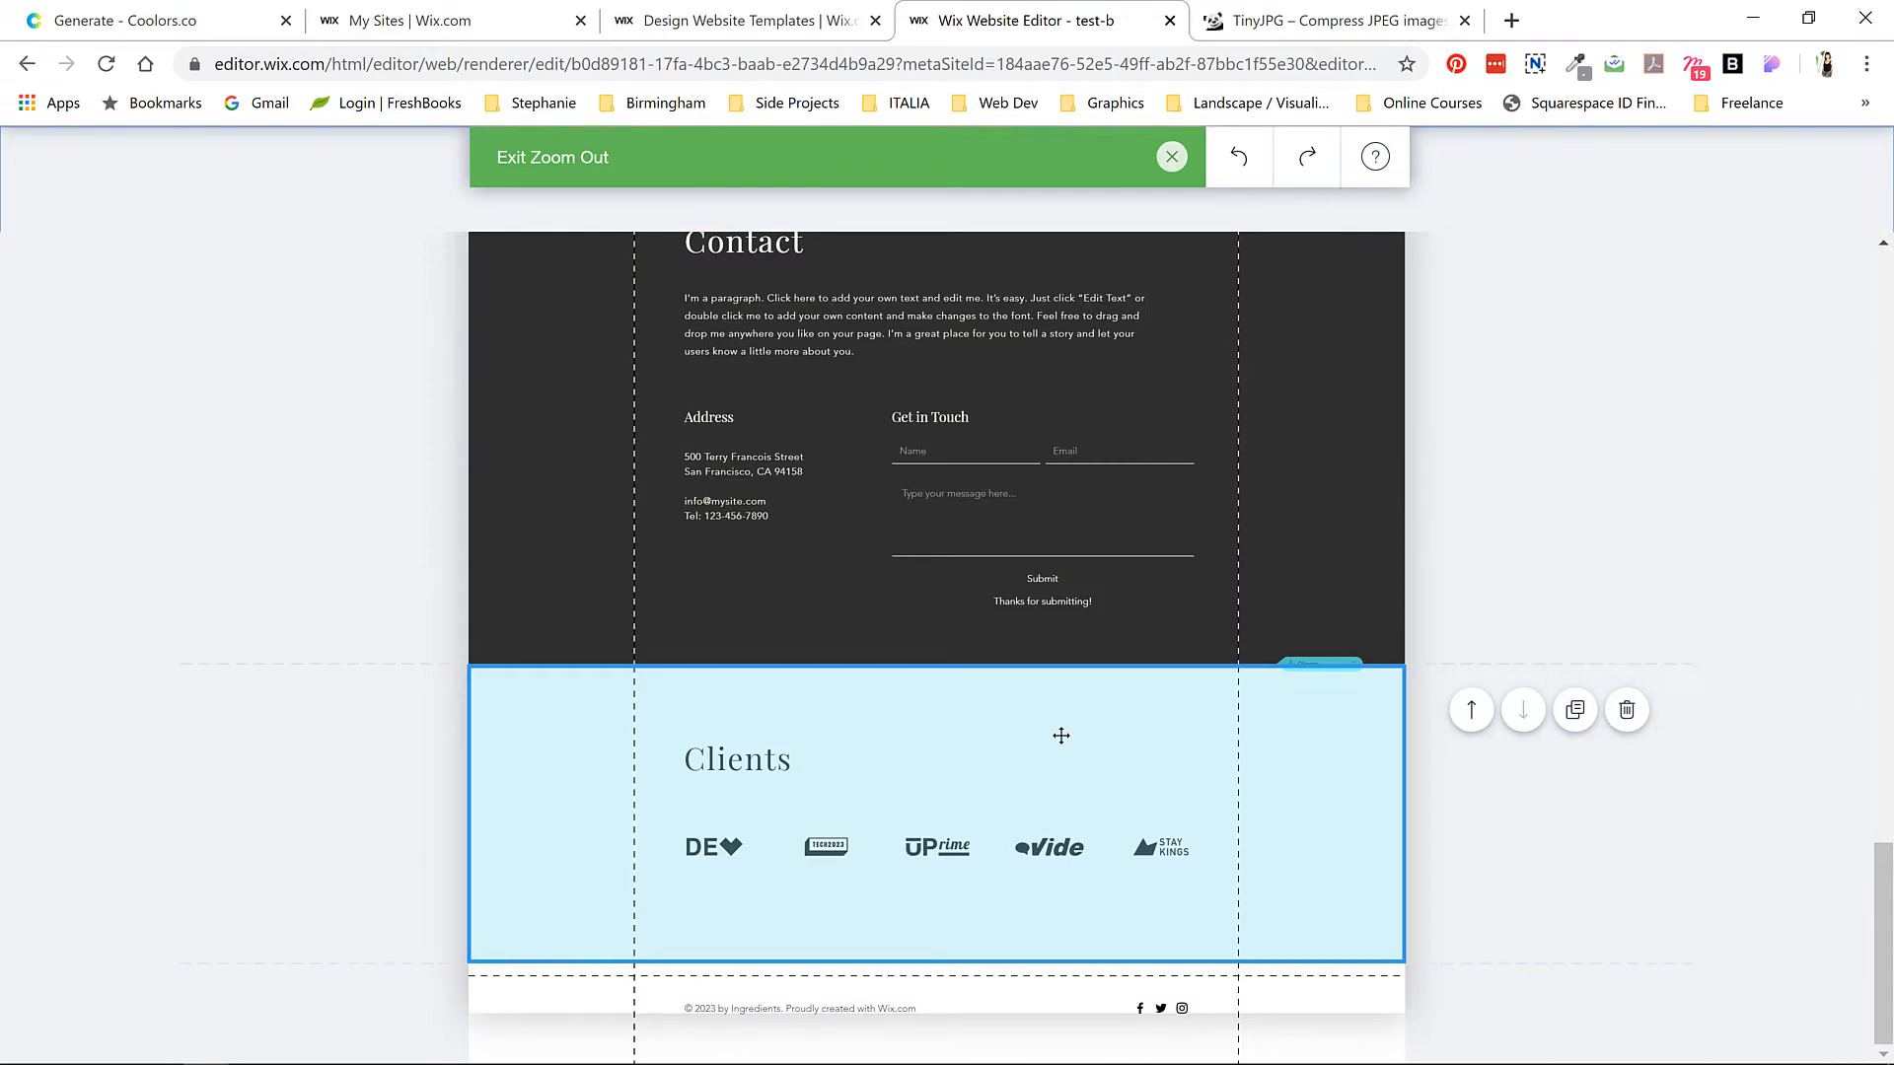
{"action": "scroll", "scroll_direction": "down", "scroll_amount": 3}
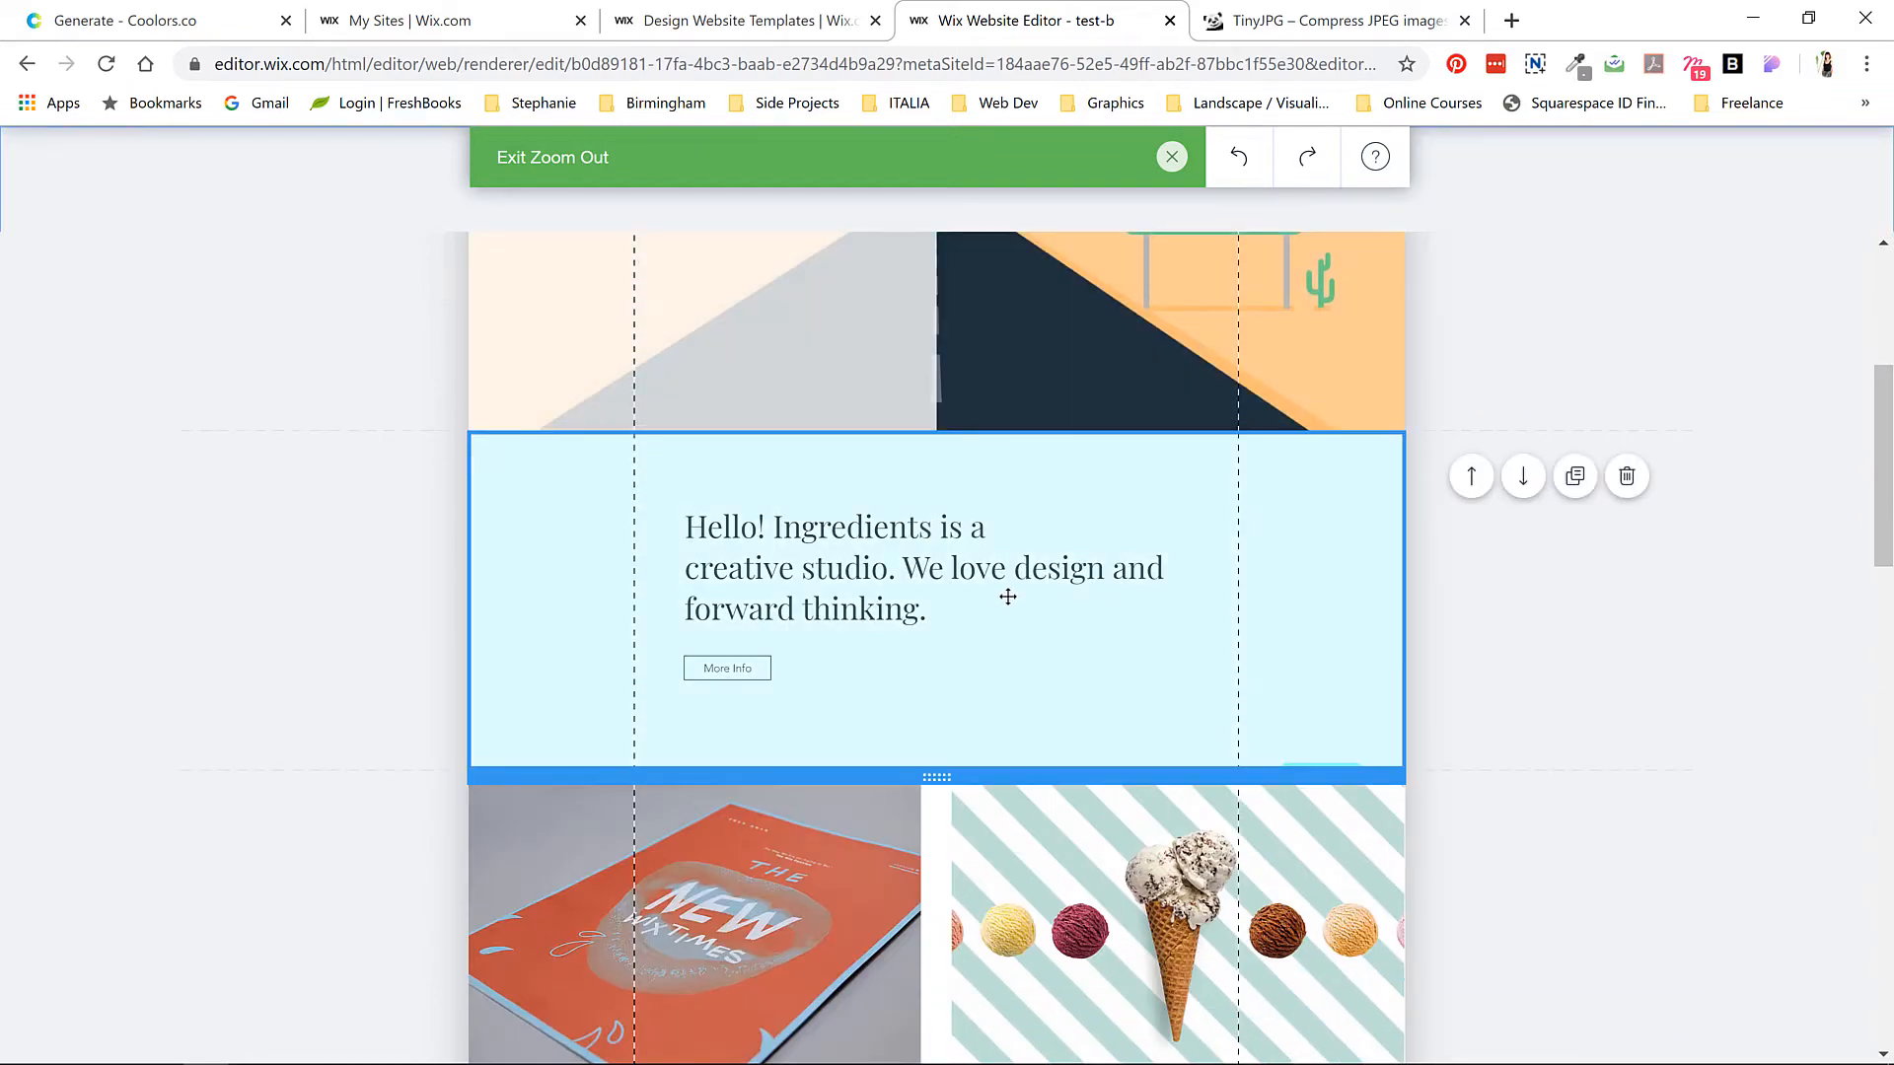
{"action": "mouse_move", "coordinate": [1016, 612]}
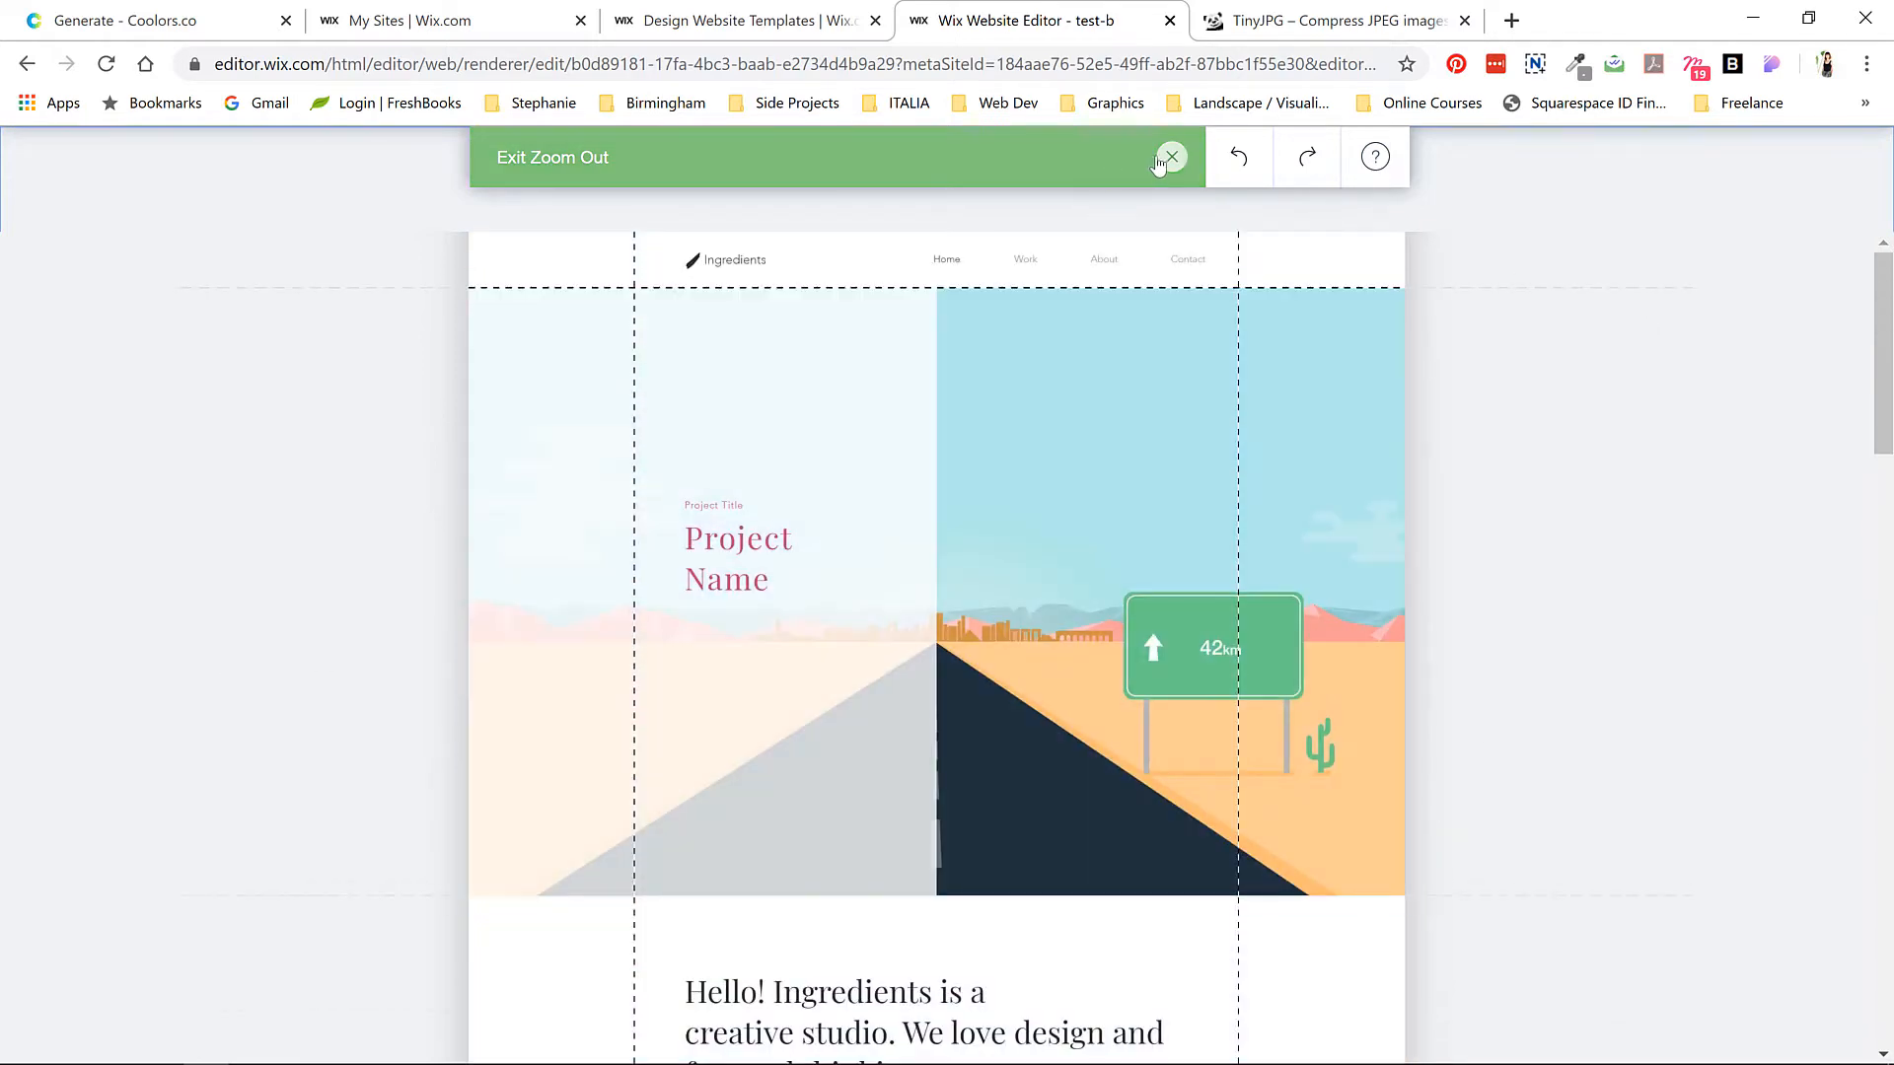
- Exit the zoomed-out overview and show the Menus & Pages list
{"action": "left_click", "coordinate": [1168, 156]}
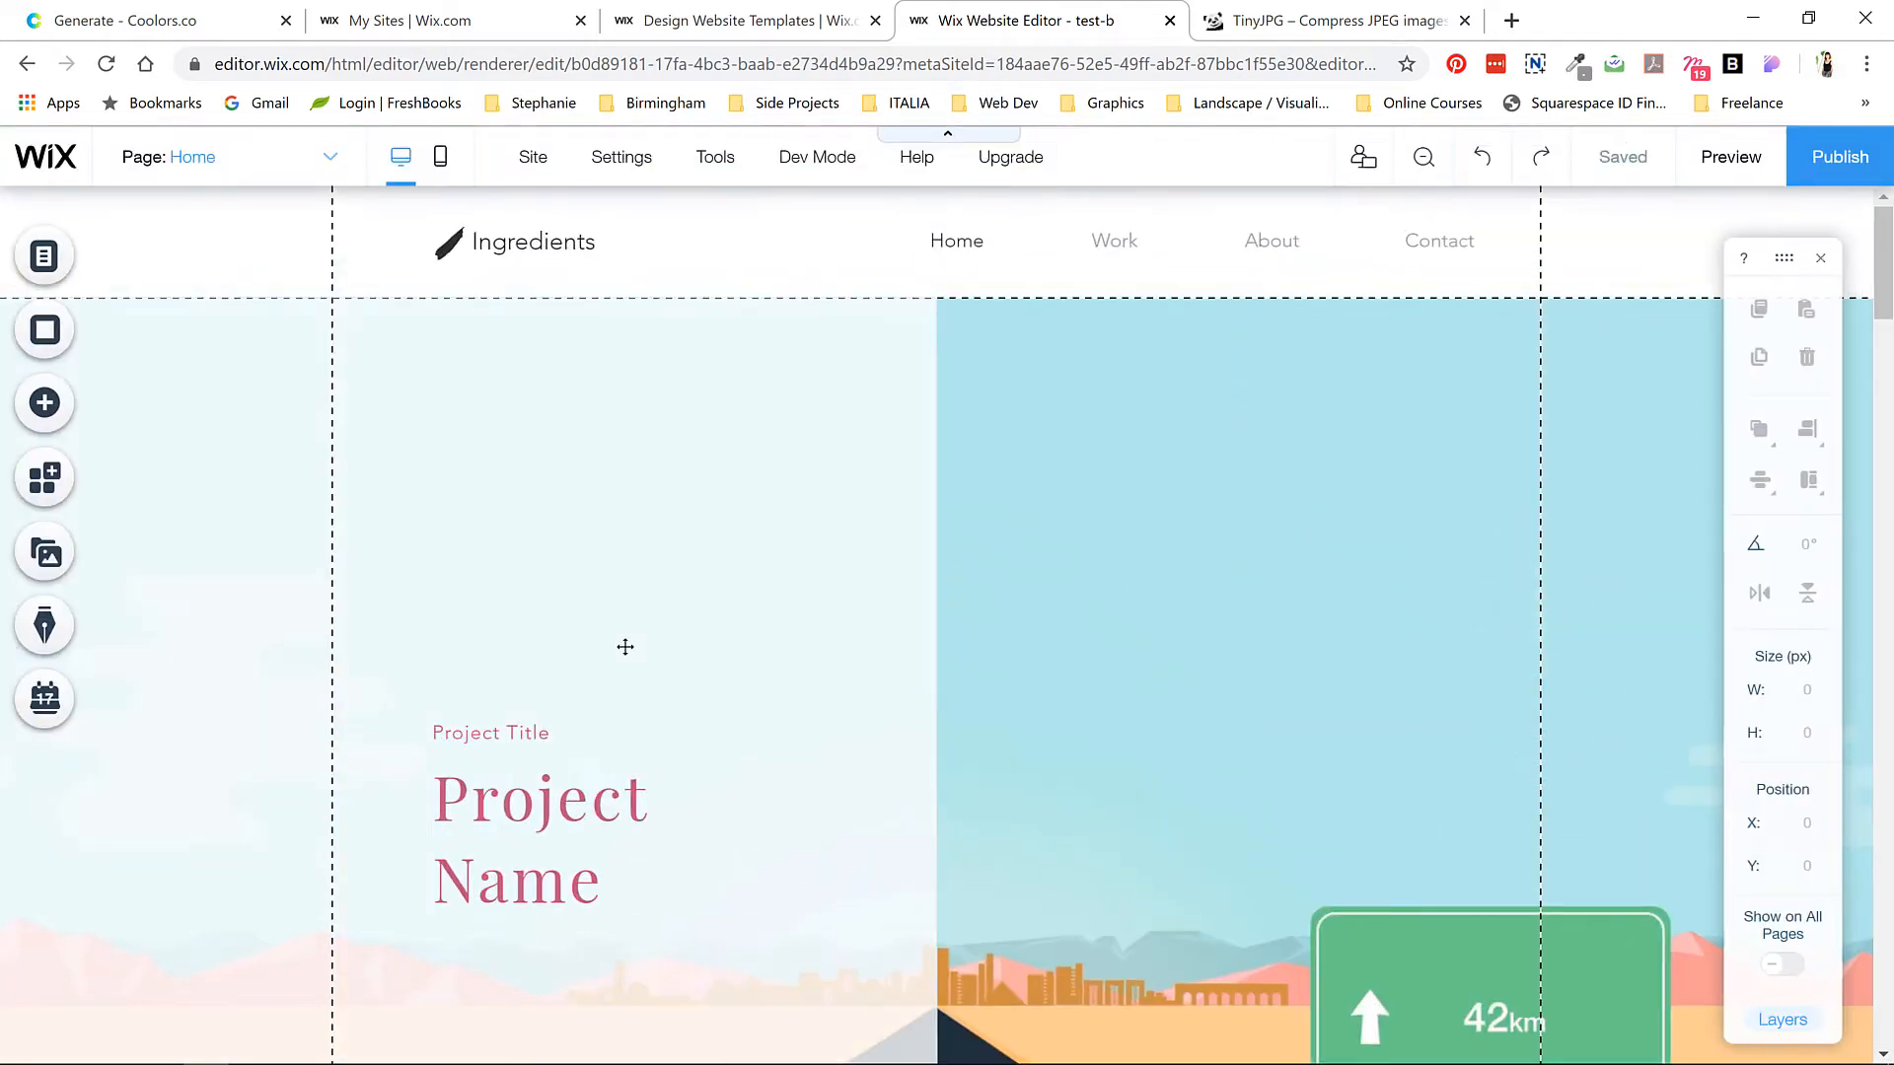
{"action": "mouse_move", "coordinate": [43, 254]}
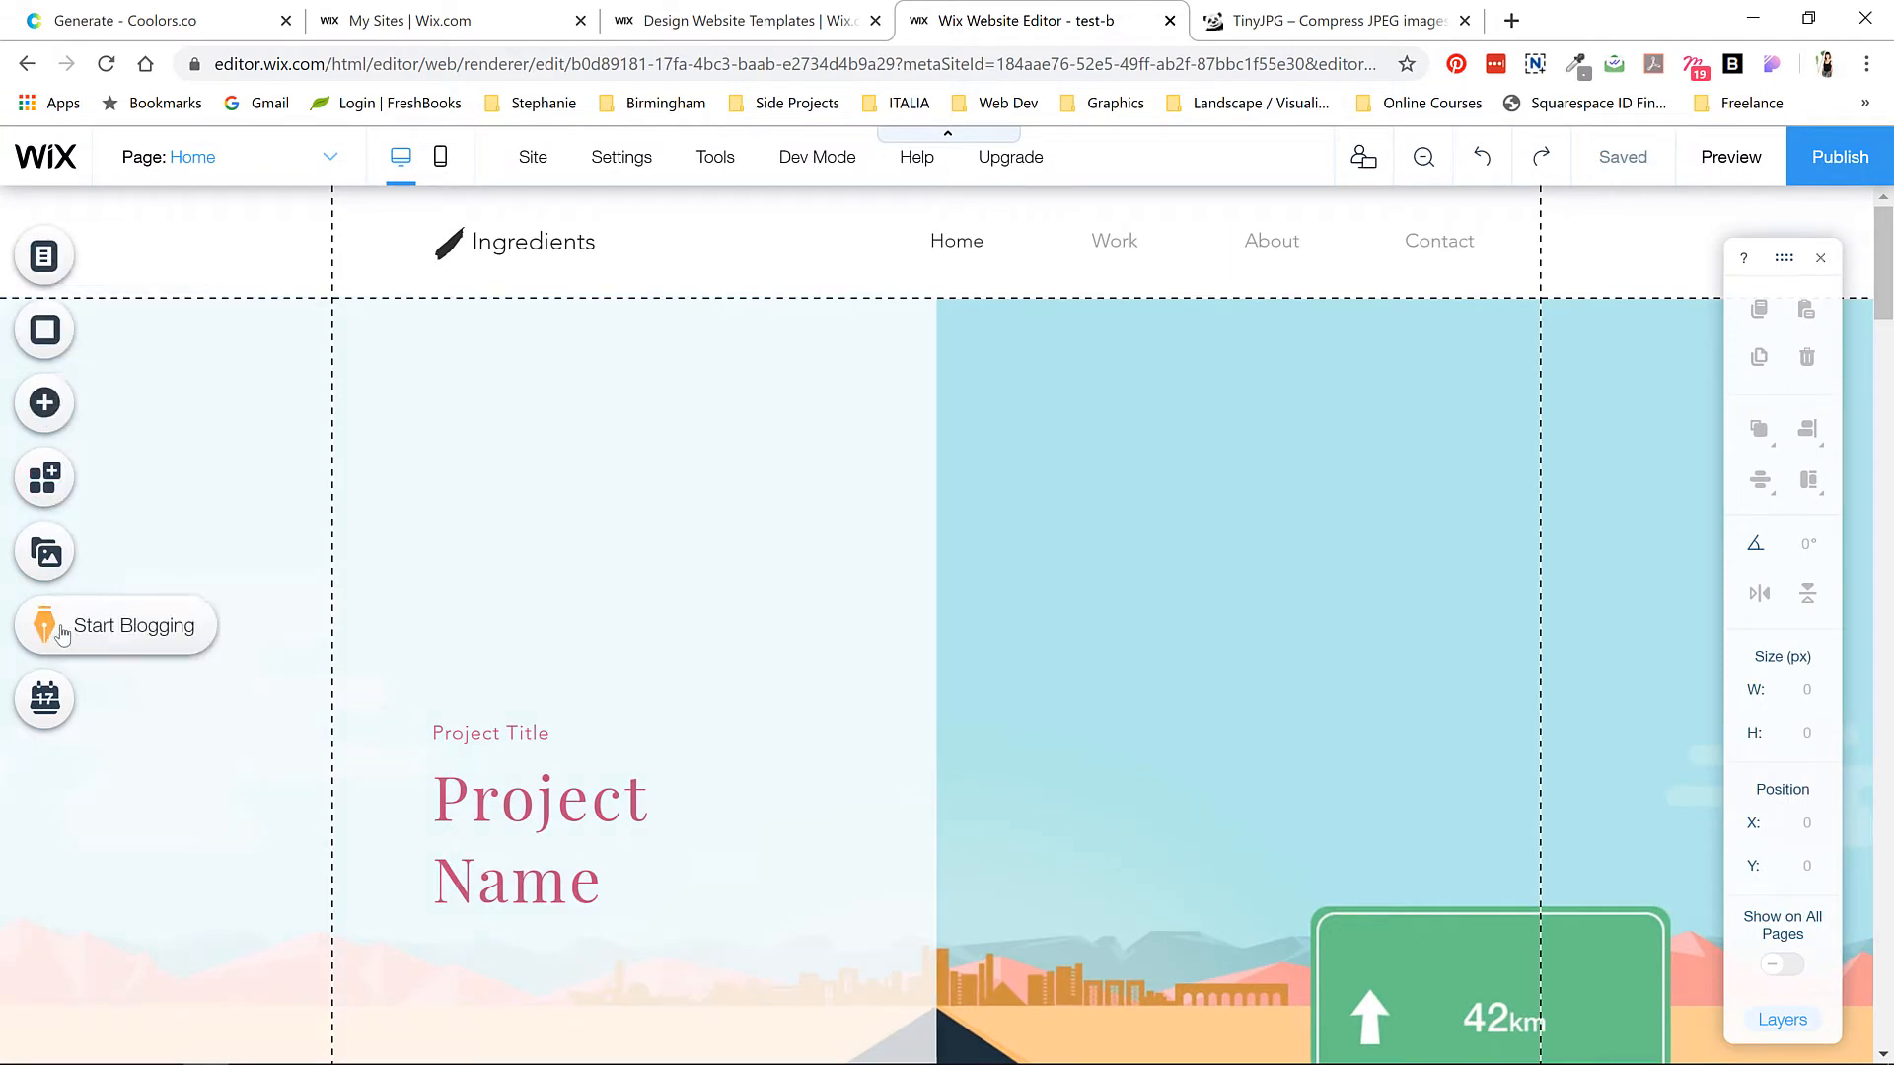
{"action": "left_click", "coordinate": [45, 254]}
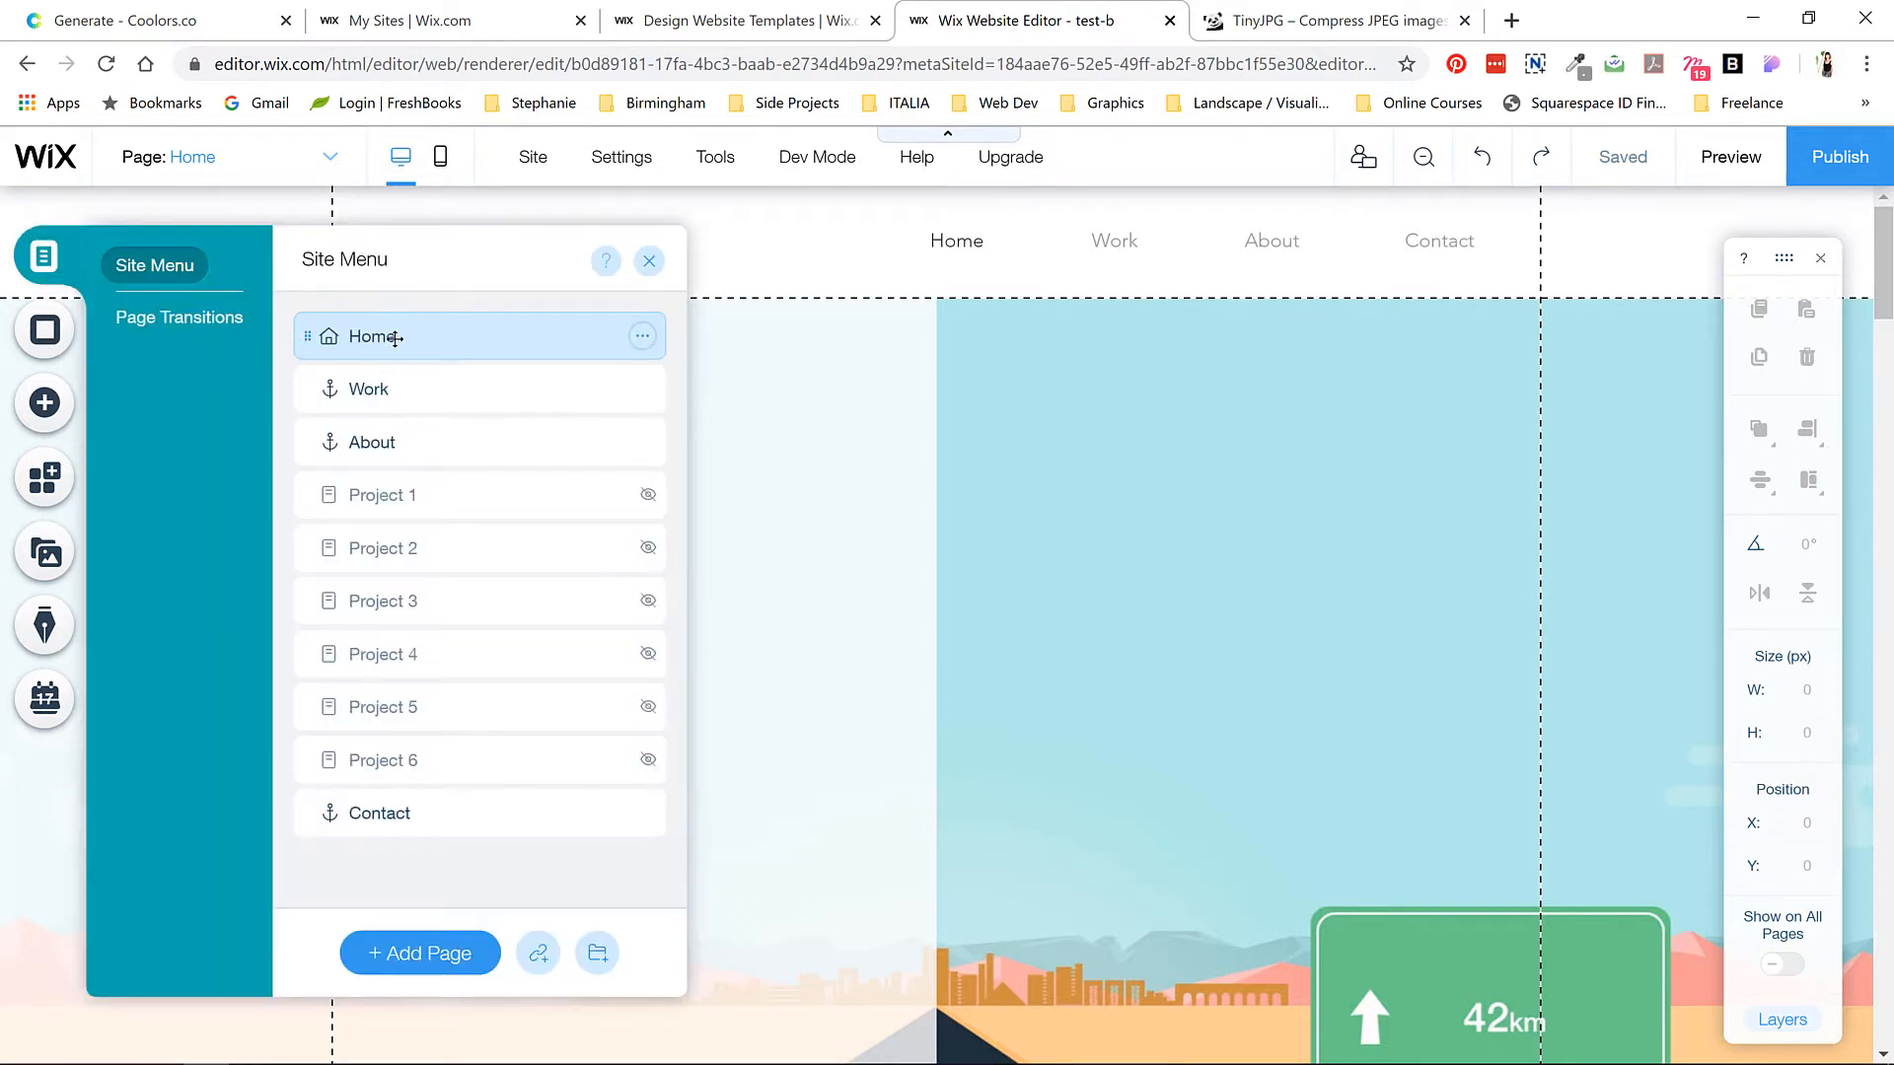
{"action": "mouse_move", "coordinate": [421, 332]}
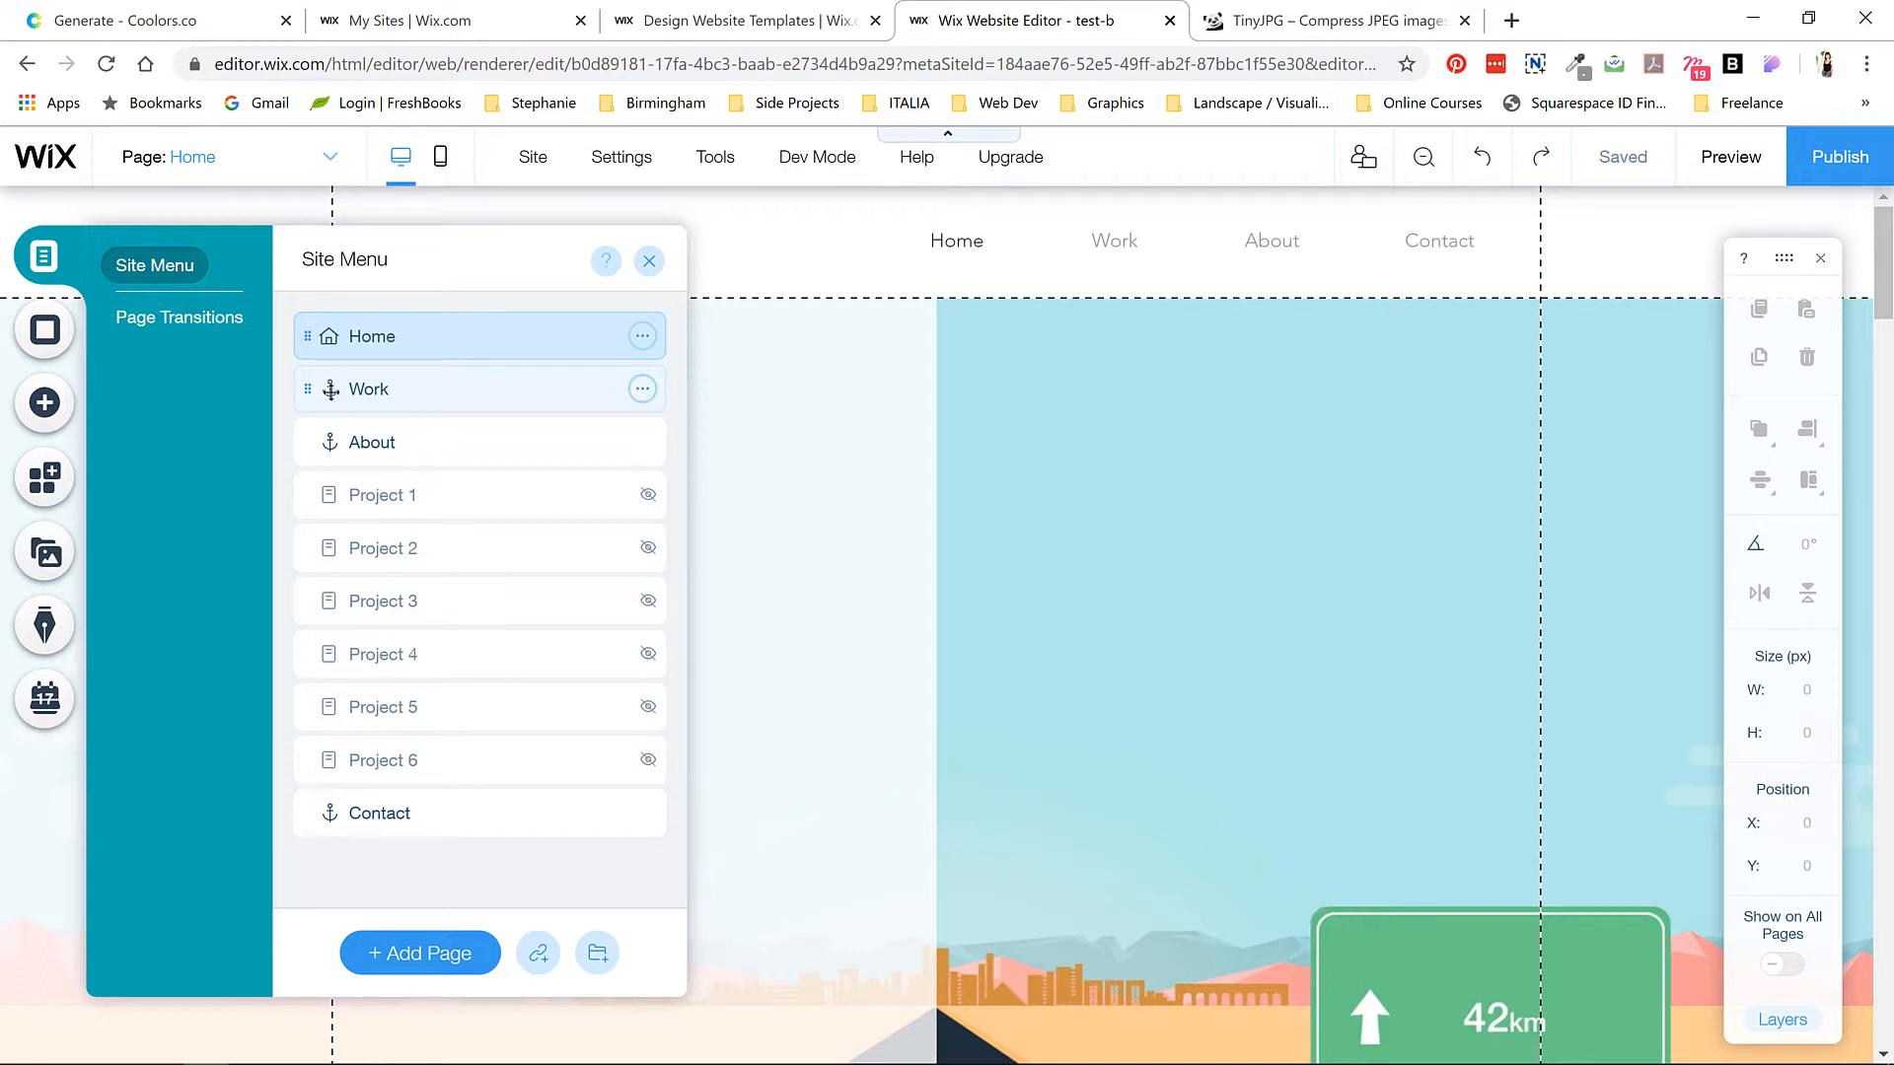
{"action": "mouse_move", "coordinate": [1728, 156]}
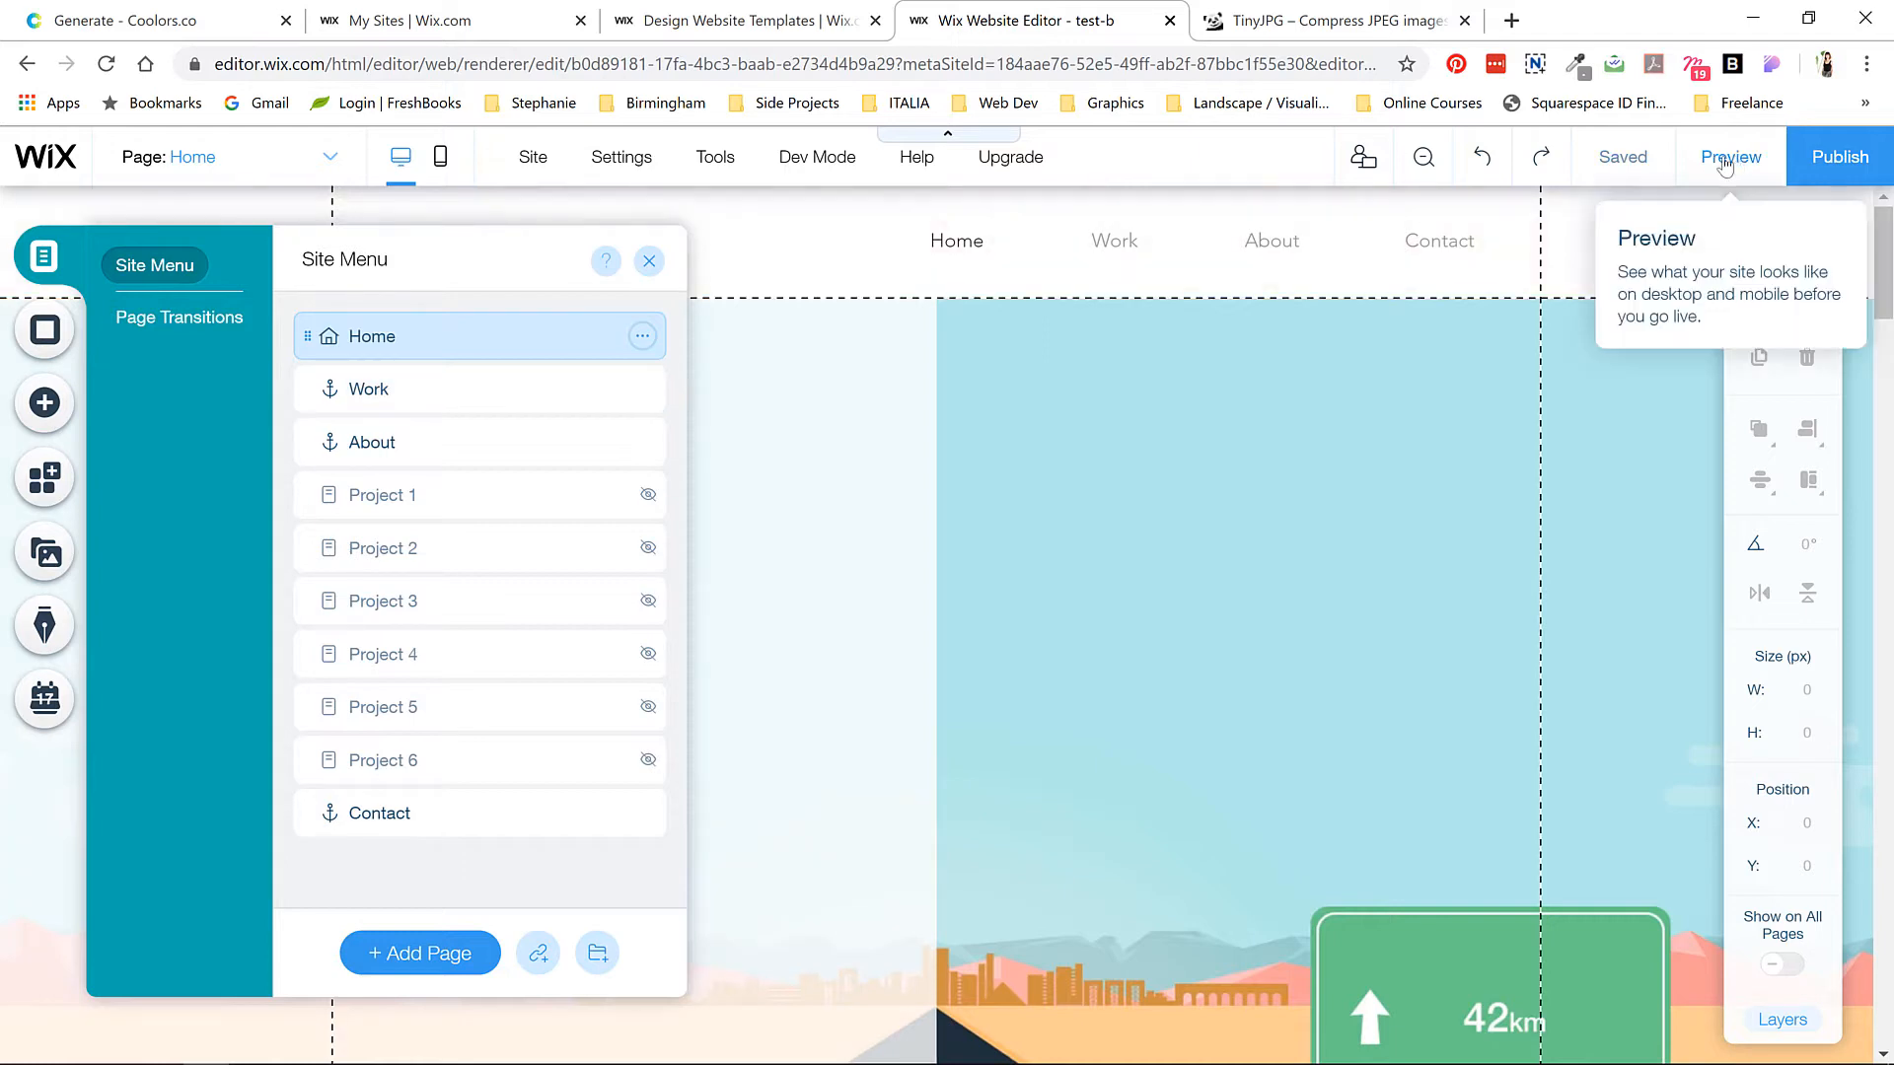
- Preview the site and follow the Work, About and Contact header links
{"action": "left_click", "coordinate": [1731, 155]}
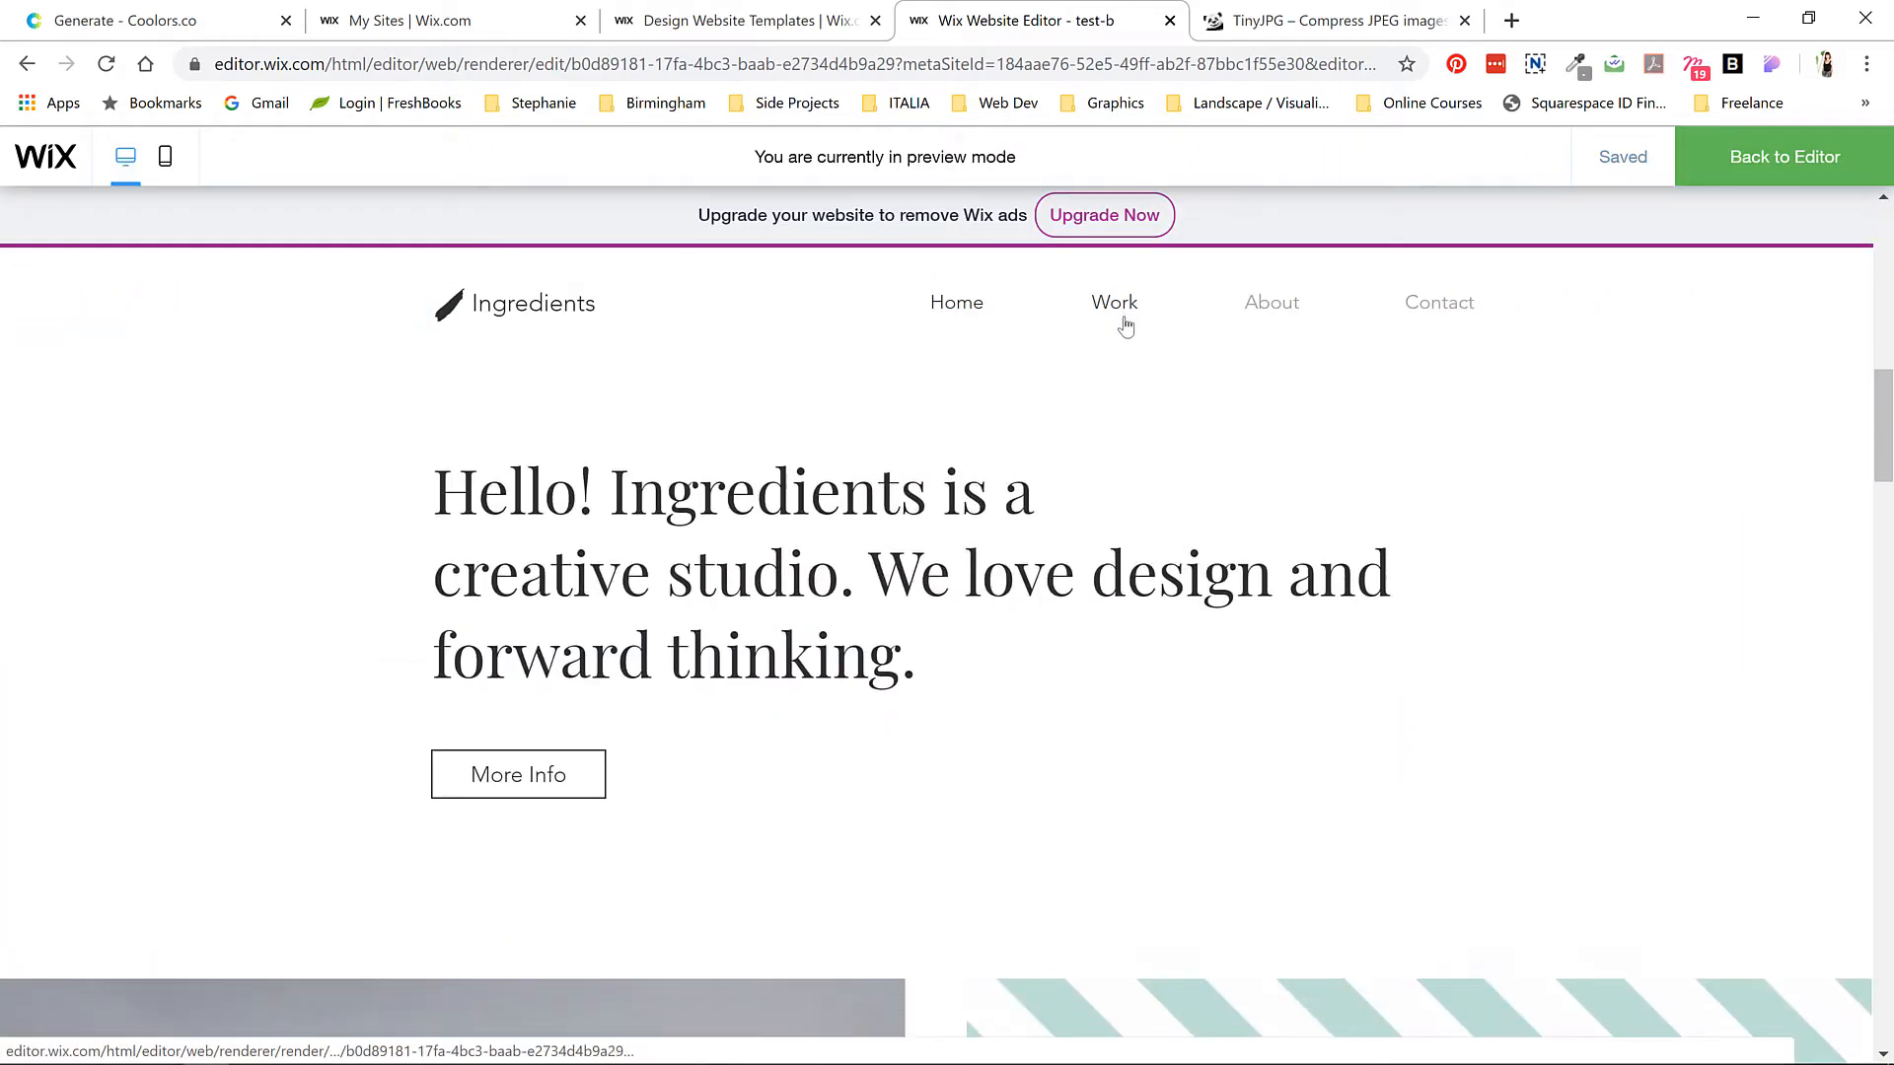
{"action": "left_click", "coordinate": [1114, 302]}
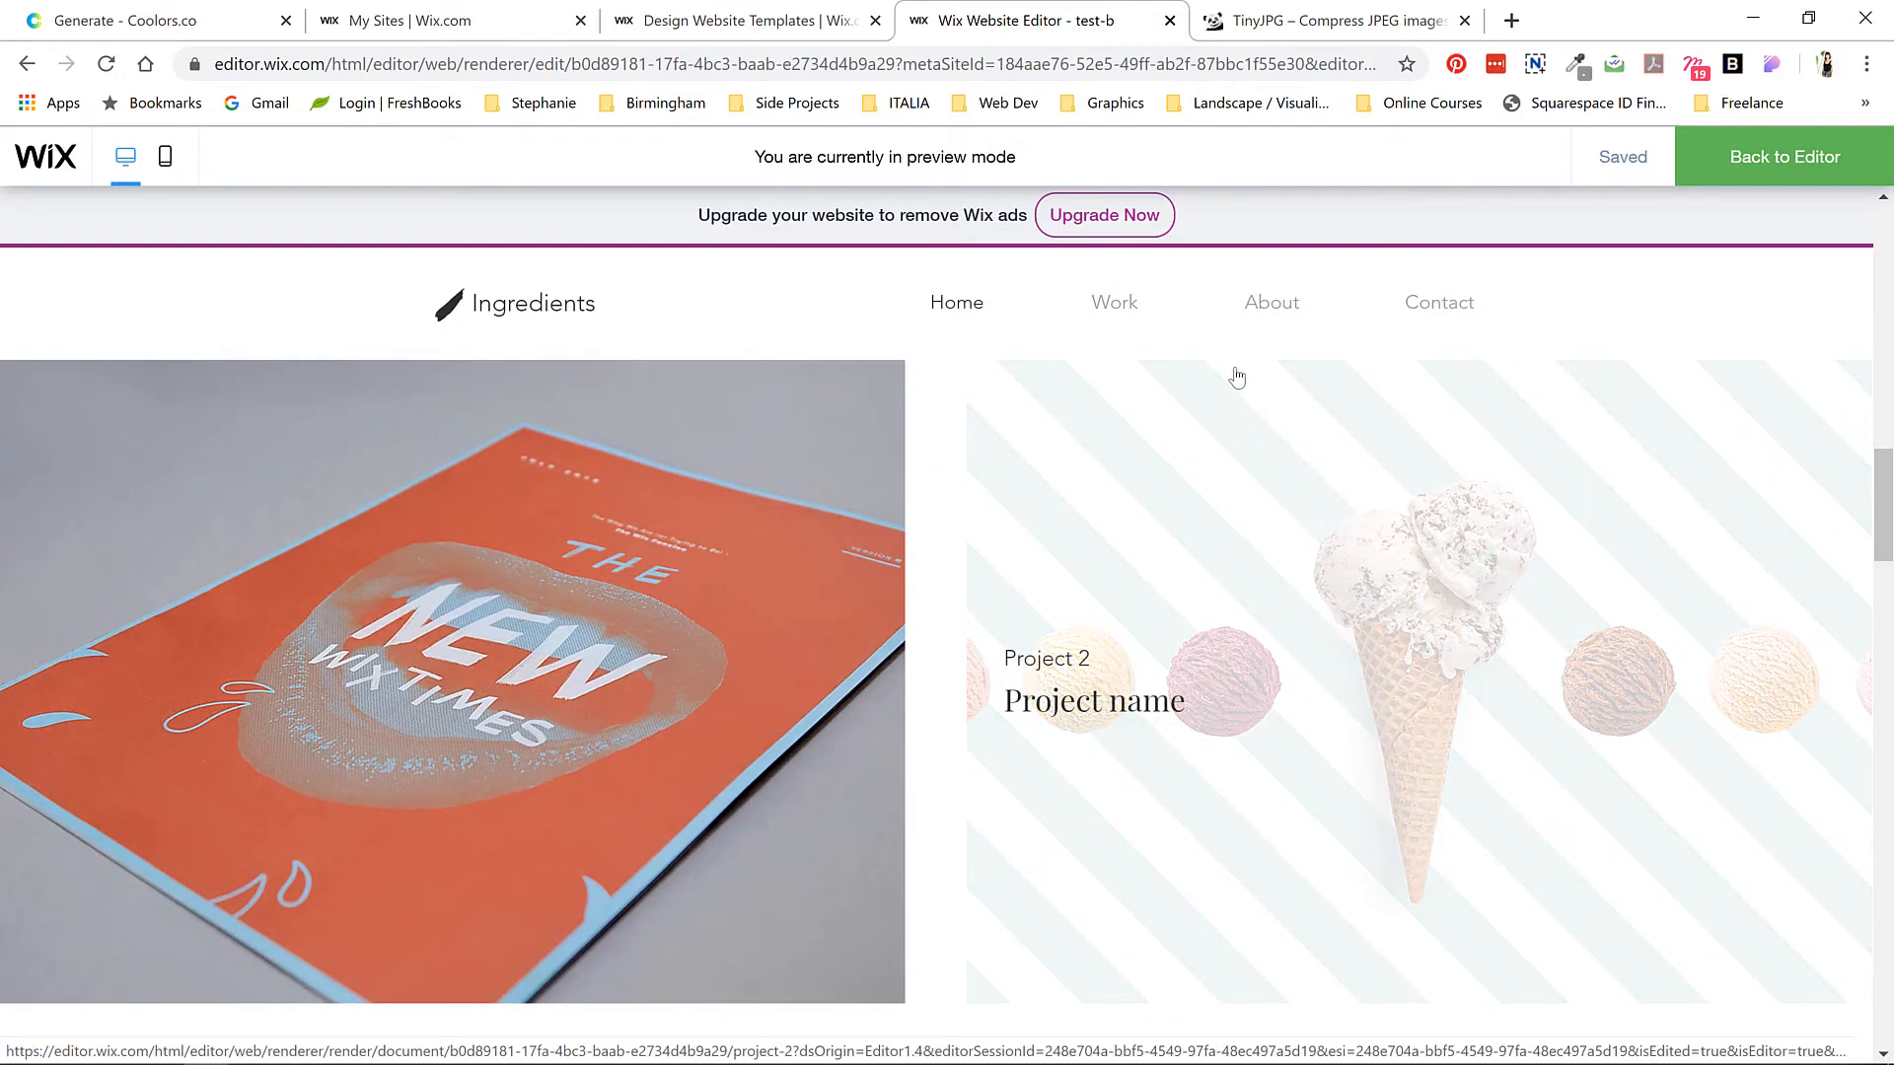
{"action": "left_click", "coordinate": [1269, 302]}
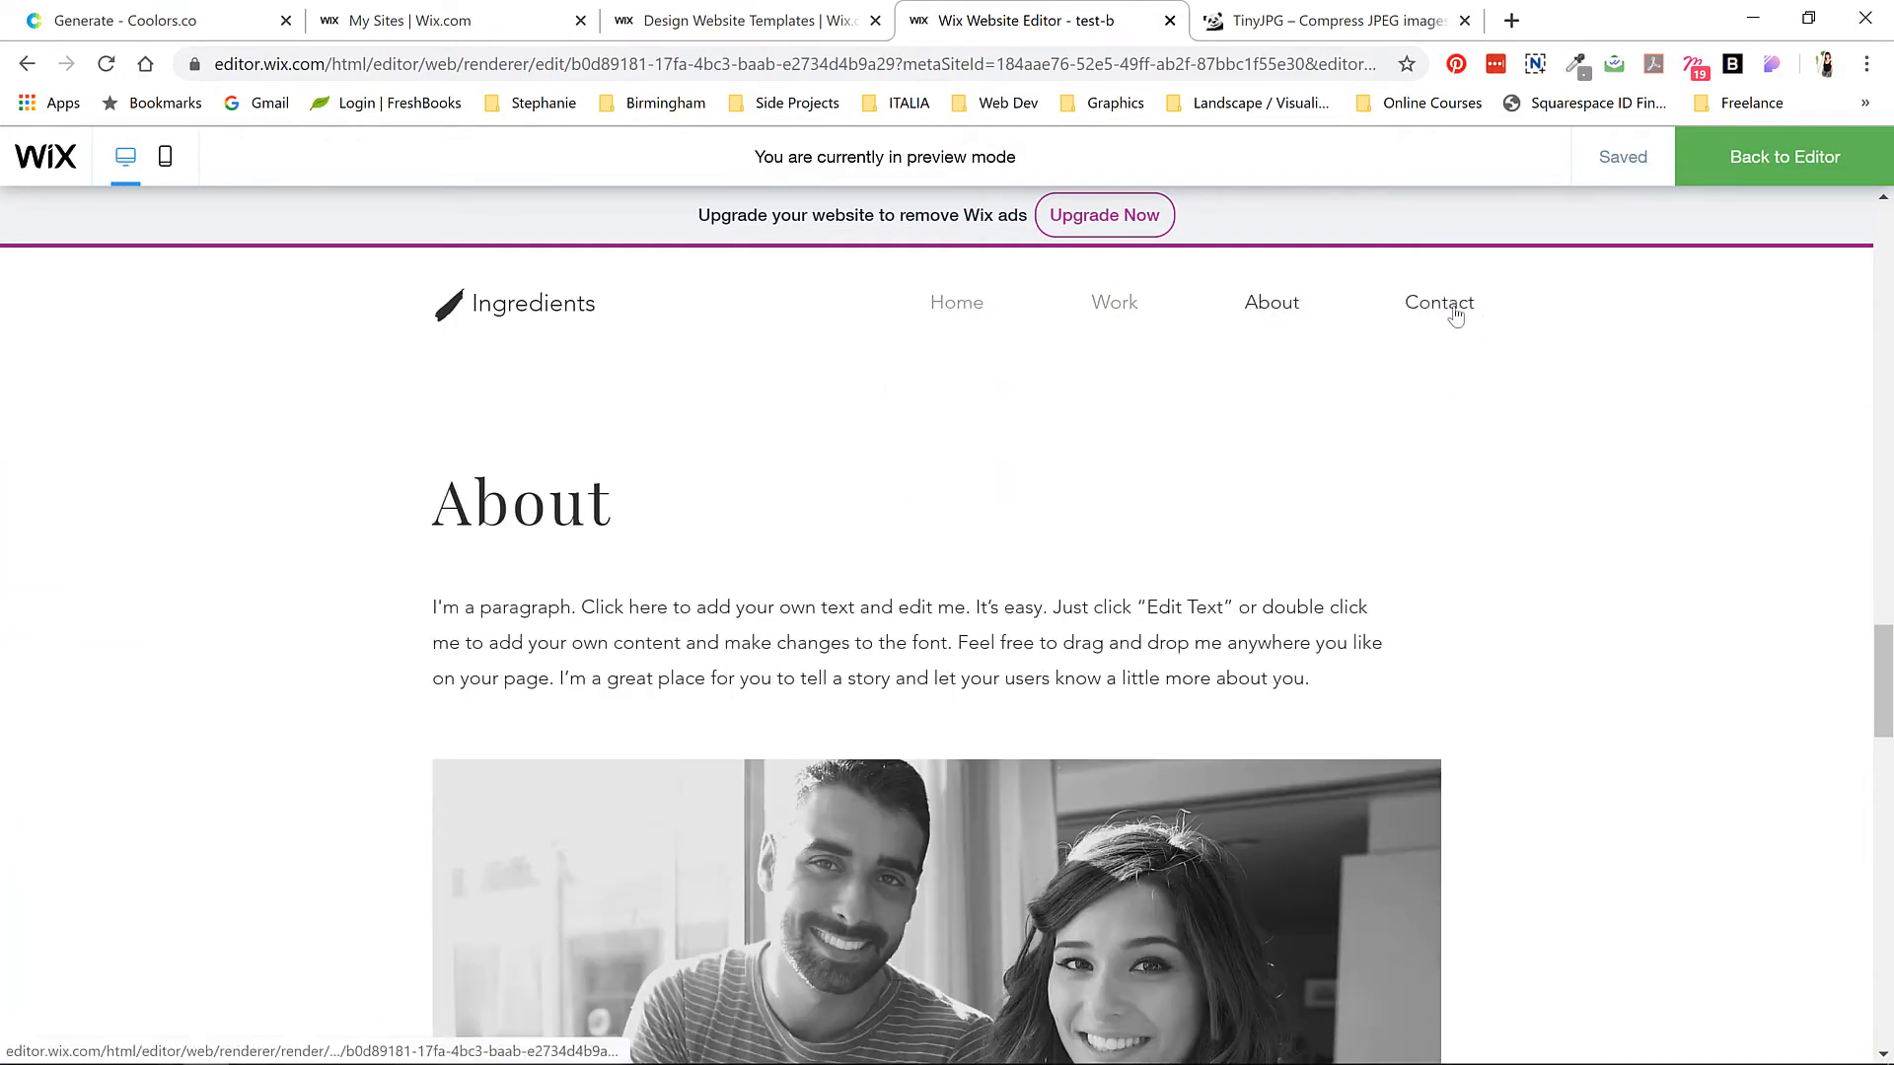
{"action": "left_click", "coordinate": [1438, 302]}
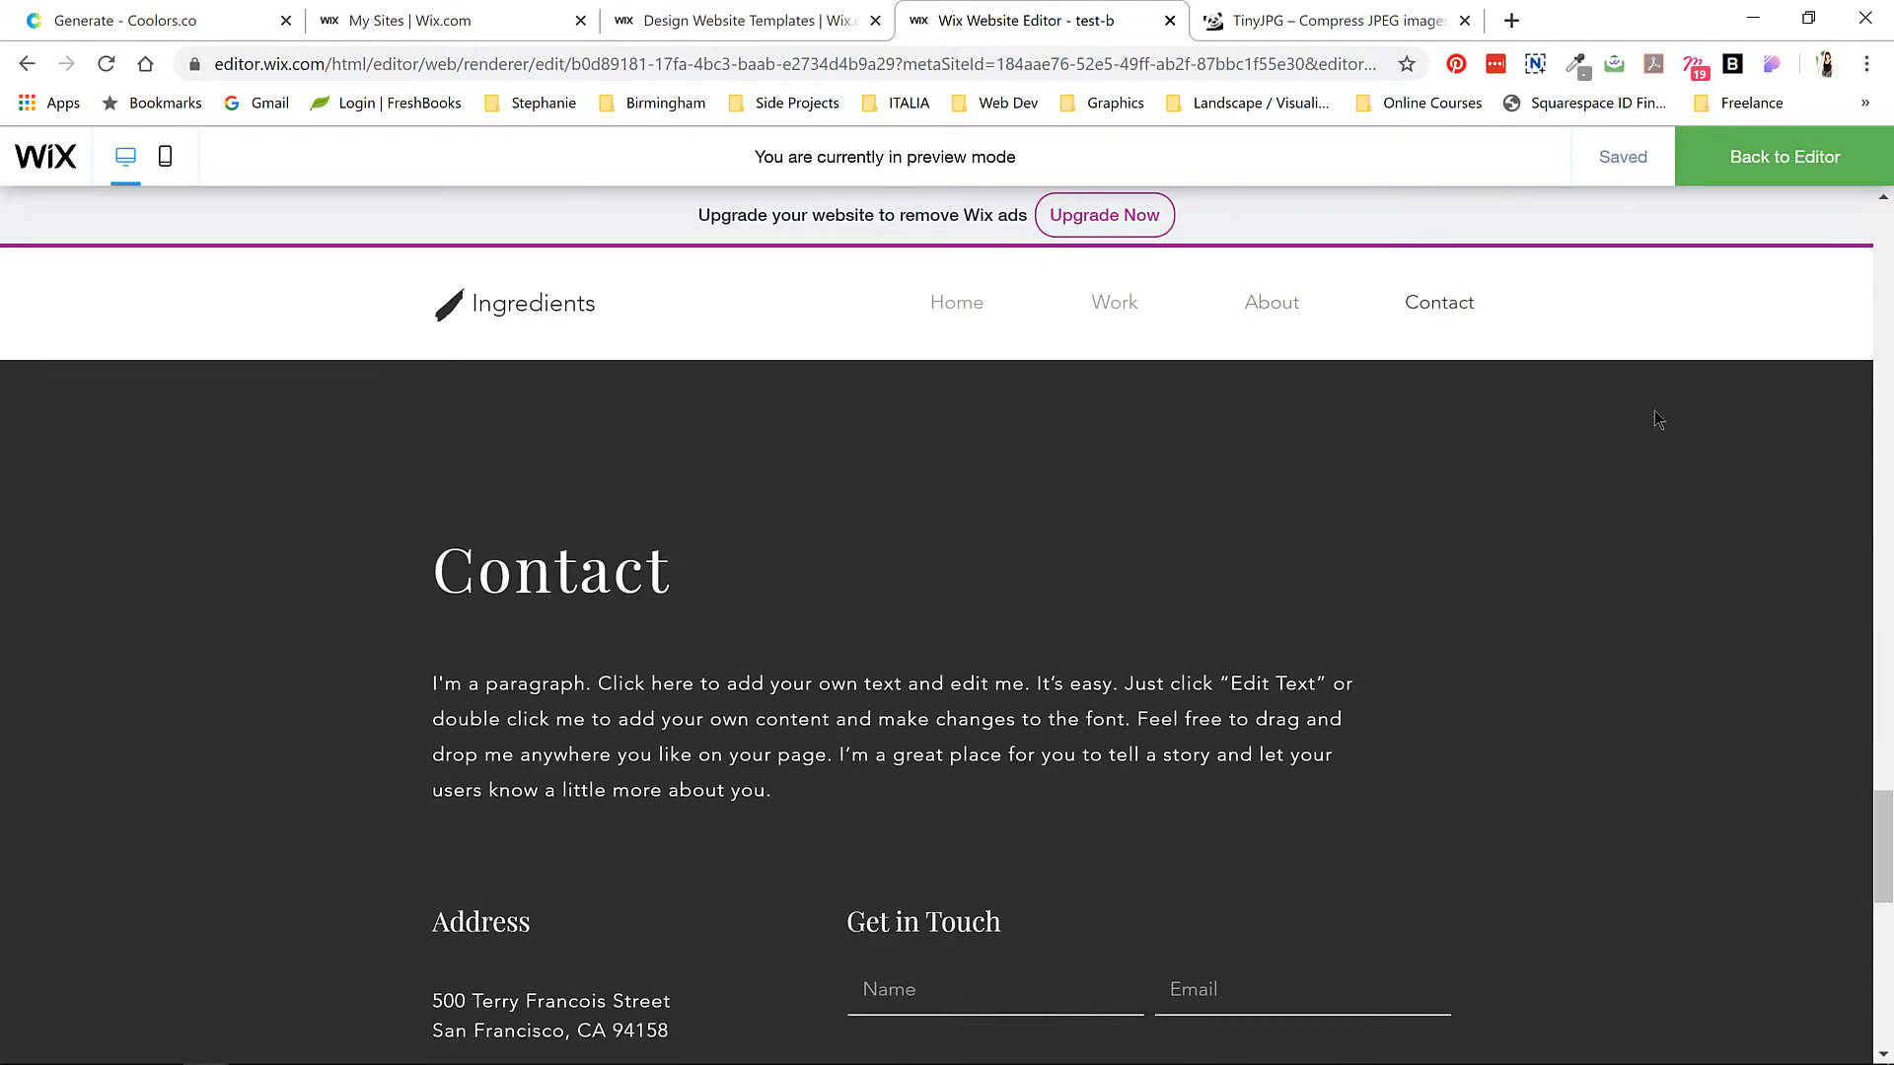
{"action": "mouse_move", "coordinate": [1137, 344]}
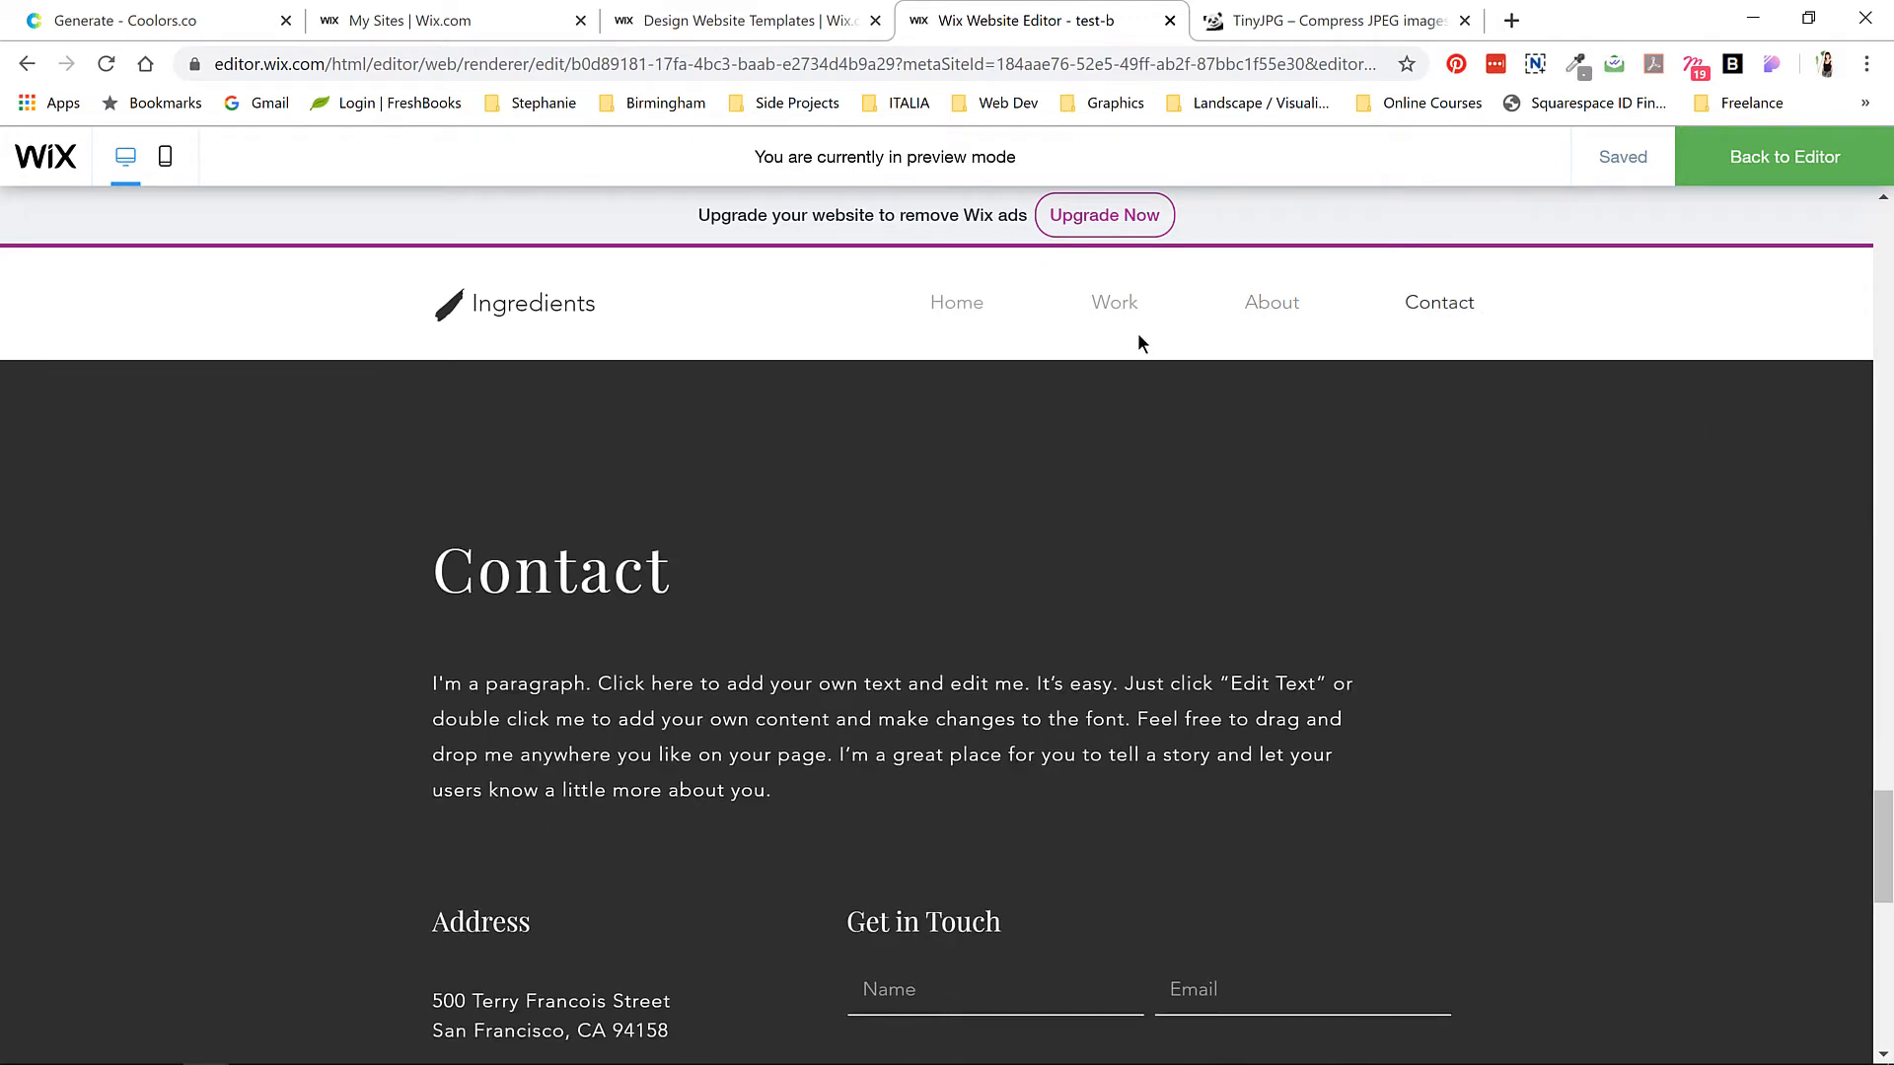
{"action": "mouse_move", "coordinate": [1118, 452]}
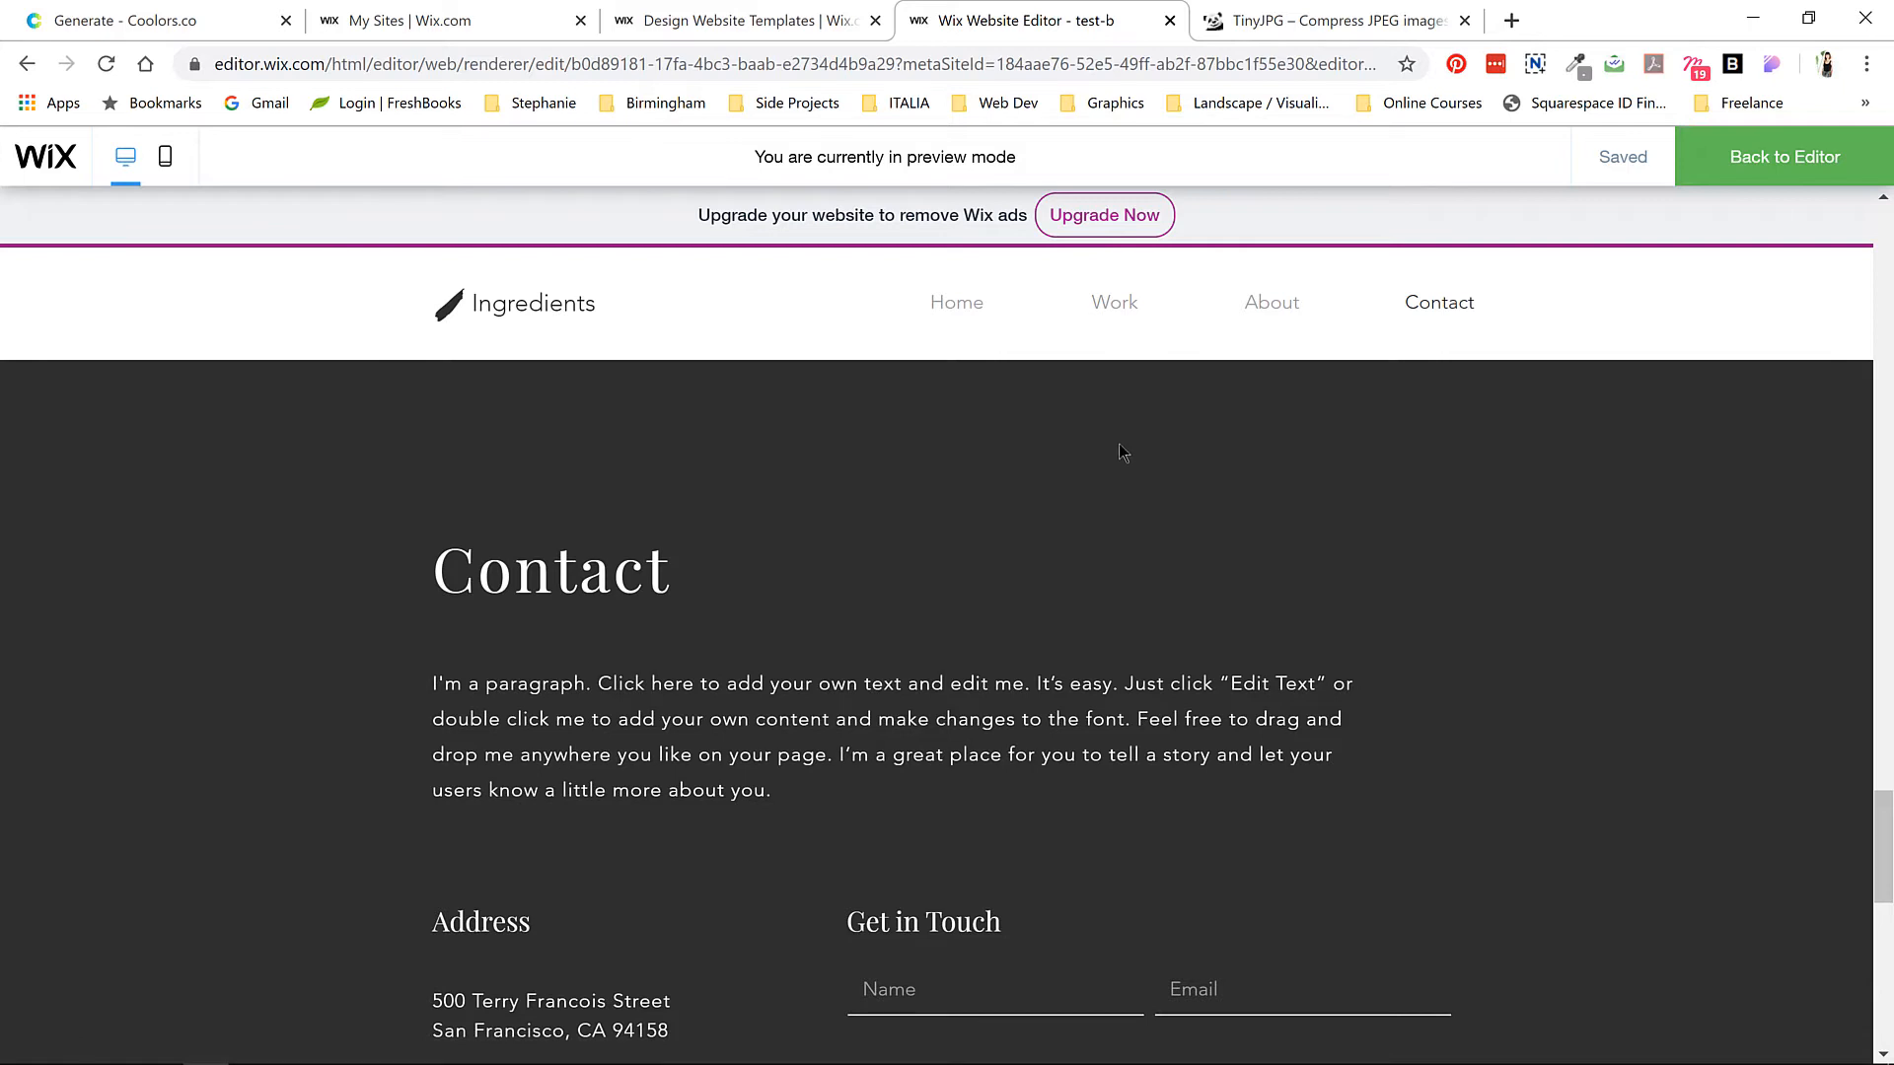
{"action": "mouse_move", "coordinate": [882, 571]}
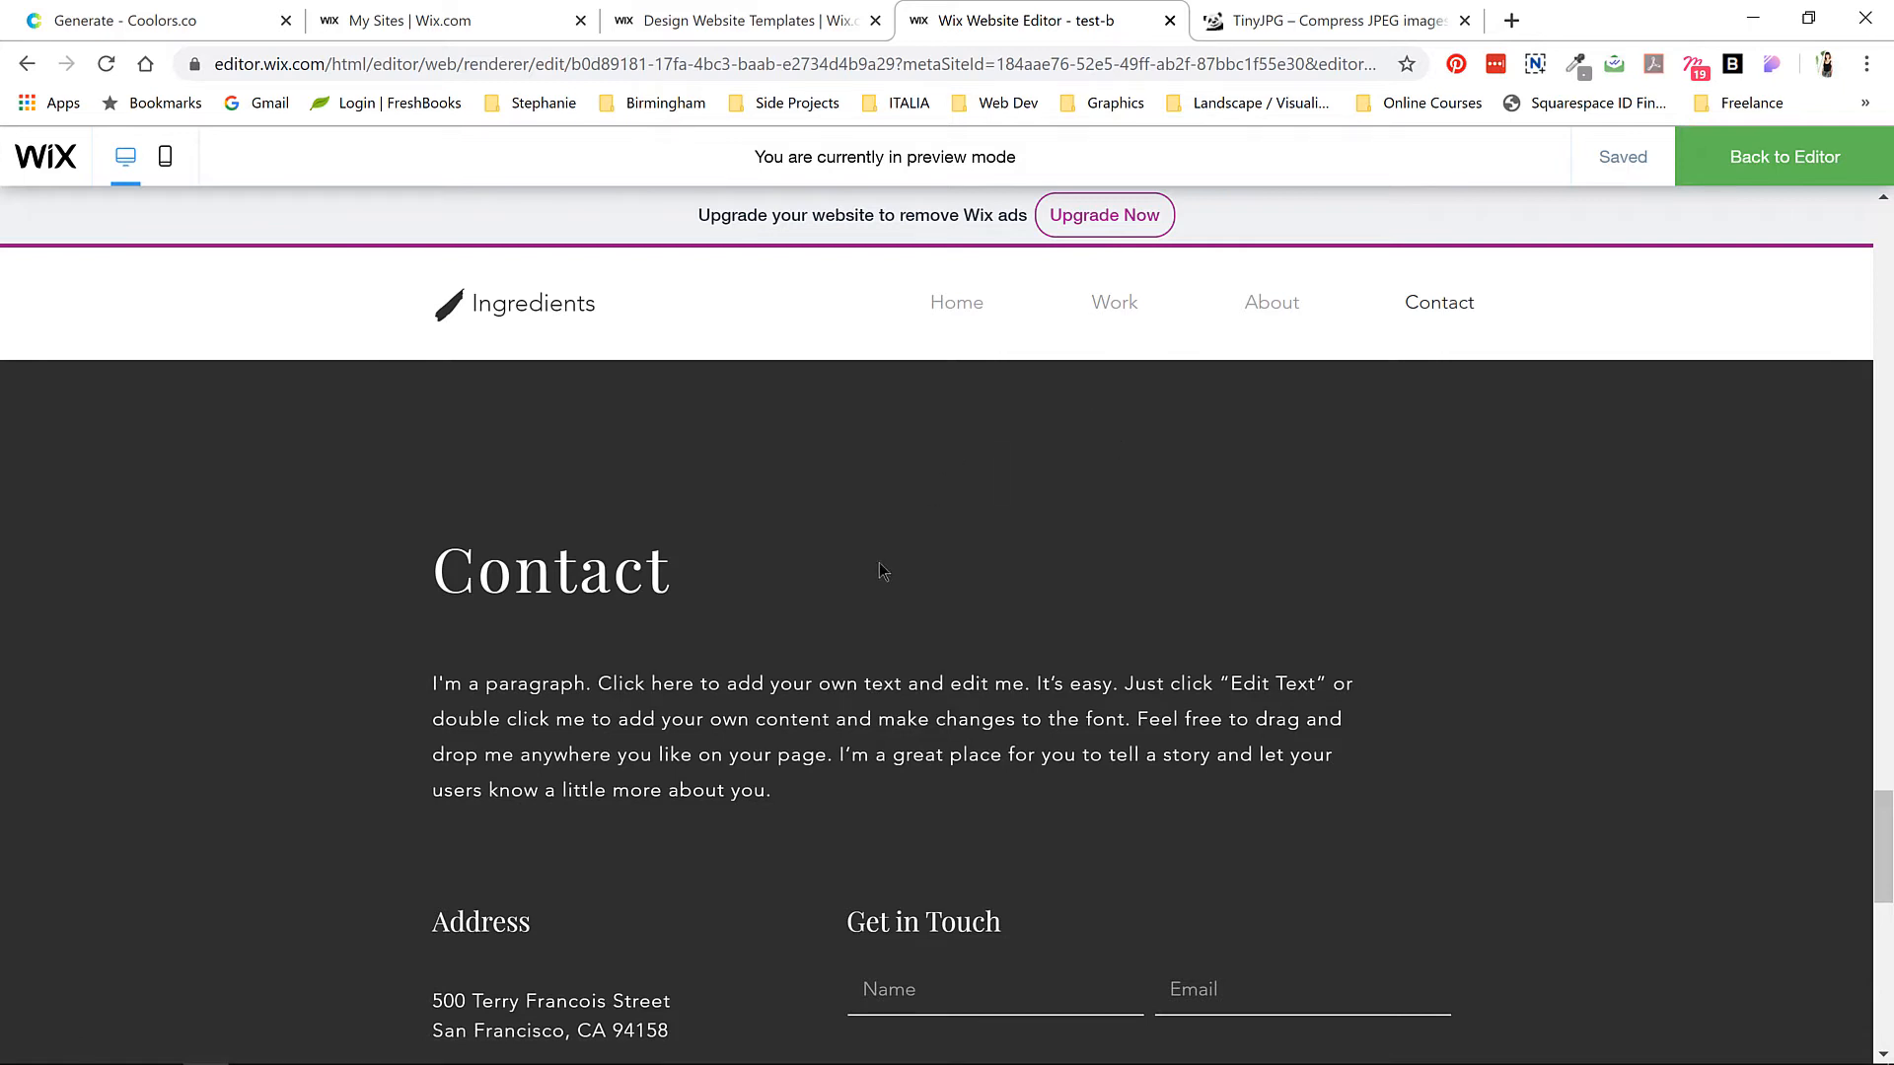
{"action": "mouse_move", "coordinate": [1190, 494]}
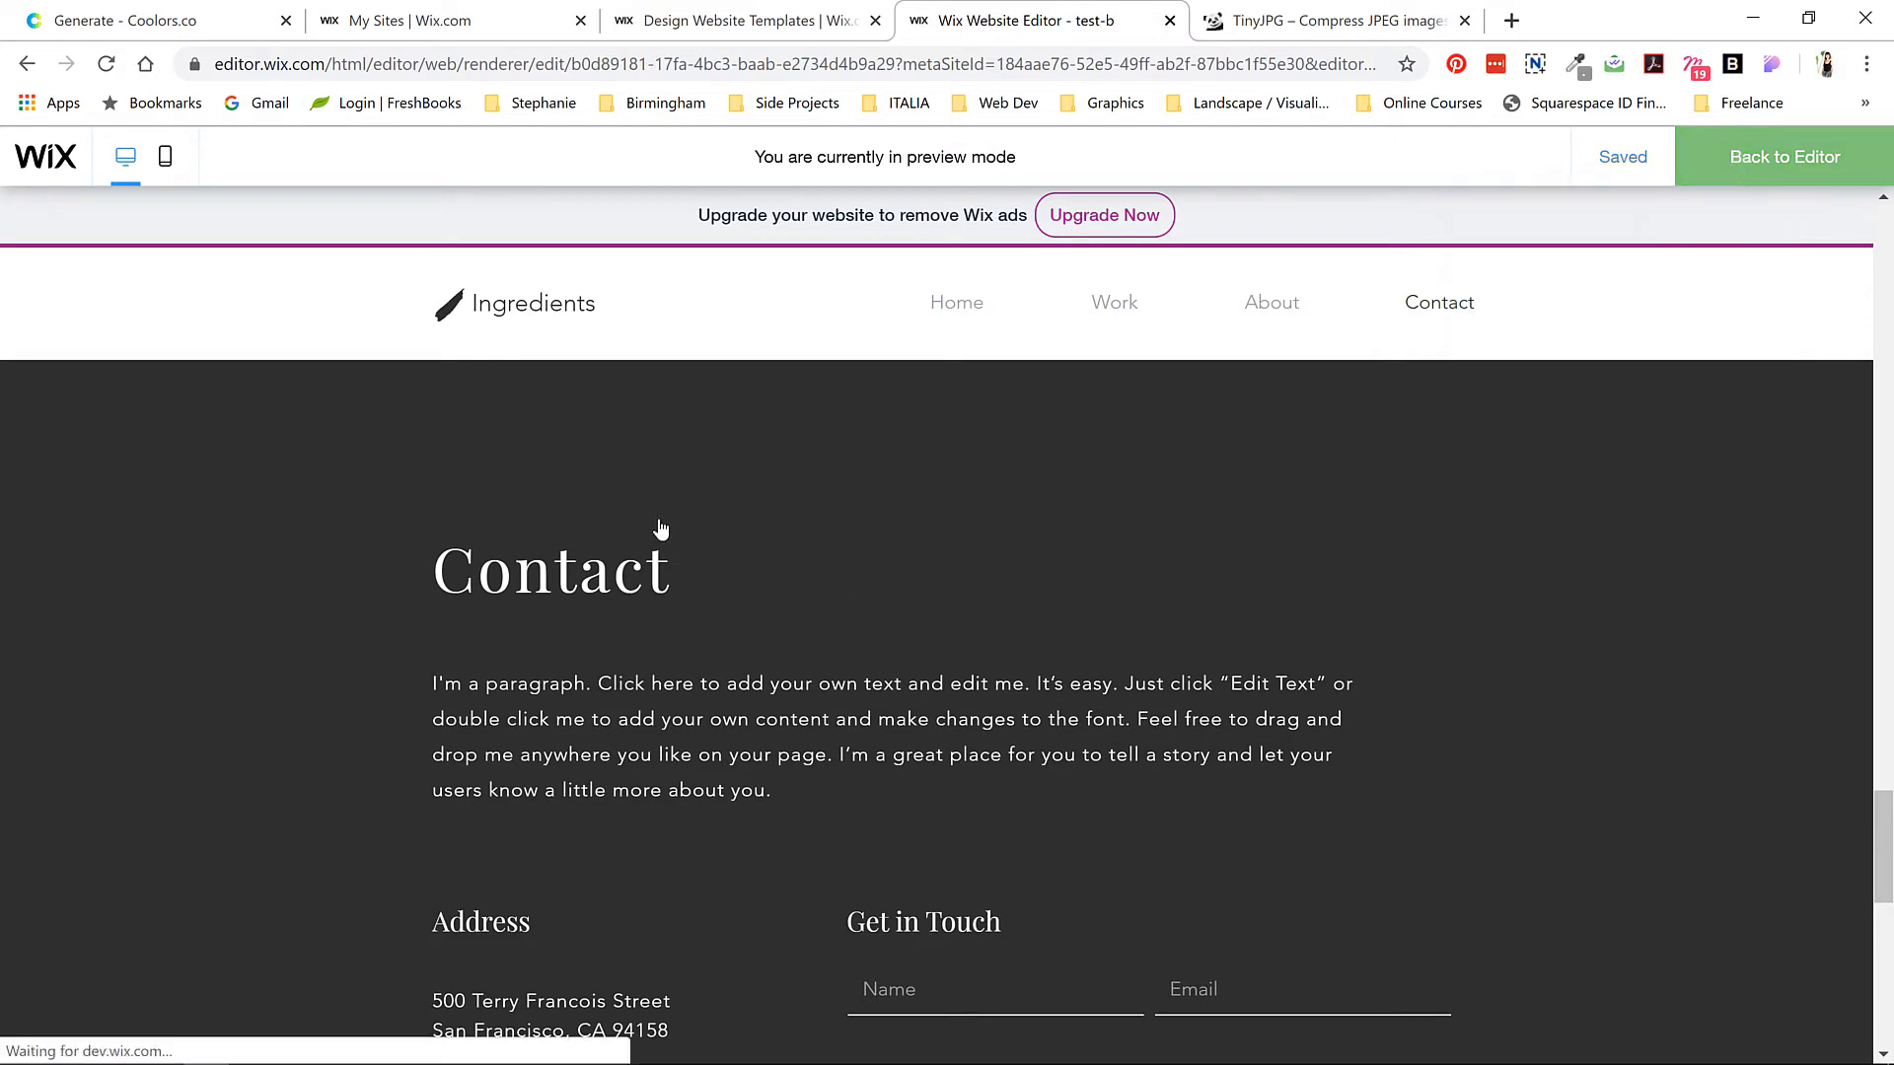
- Return to the editor, select the Project 1 page and show its options menu
{"action": "left_click", "coordinate": [1782, 156]}
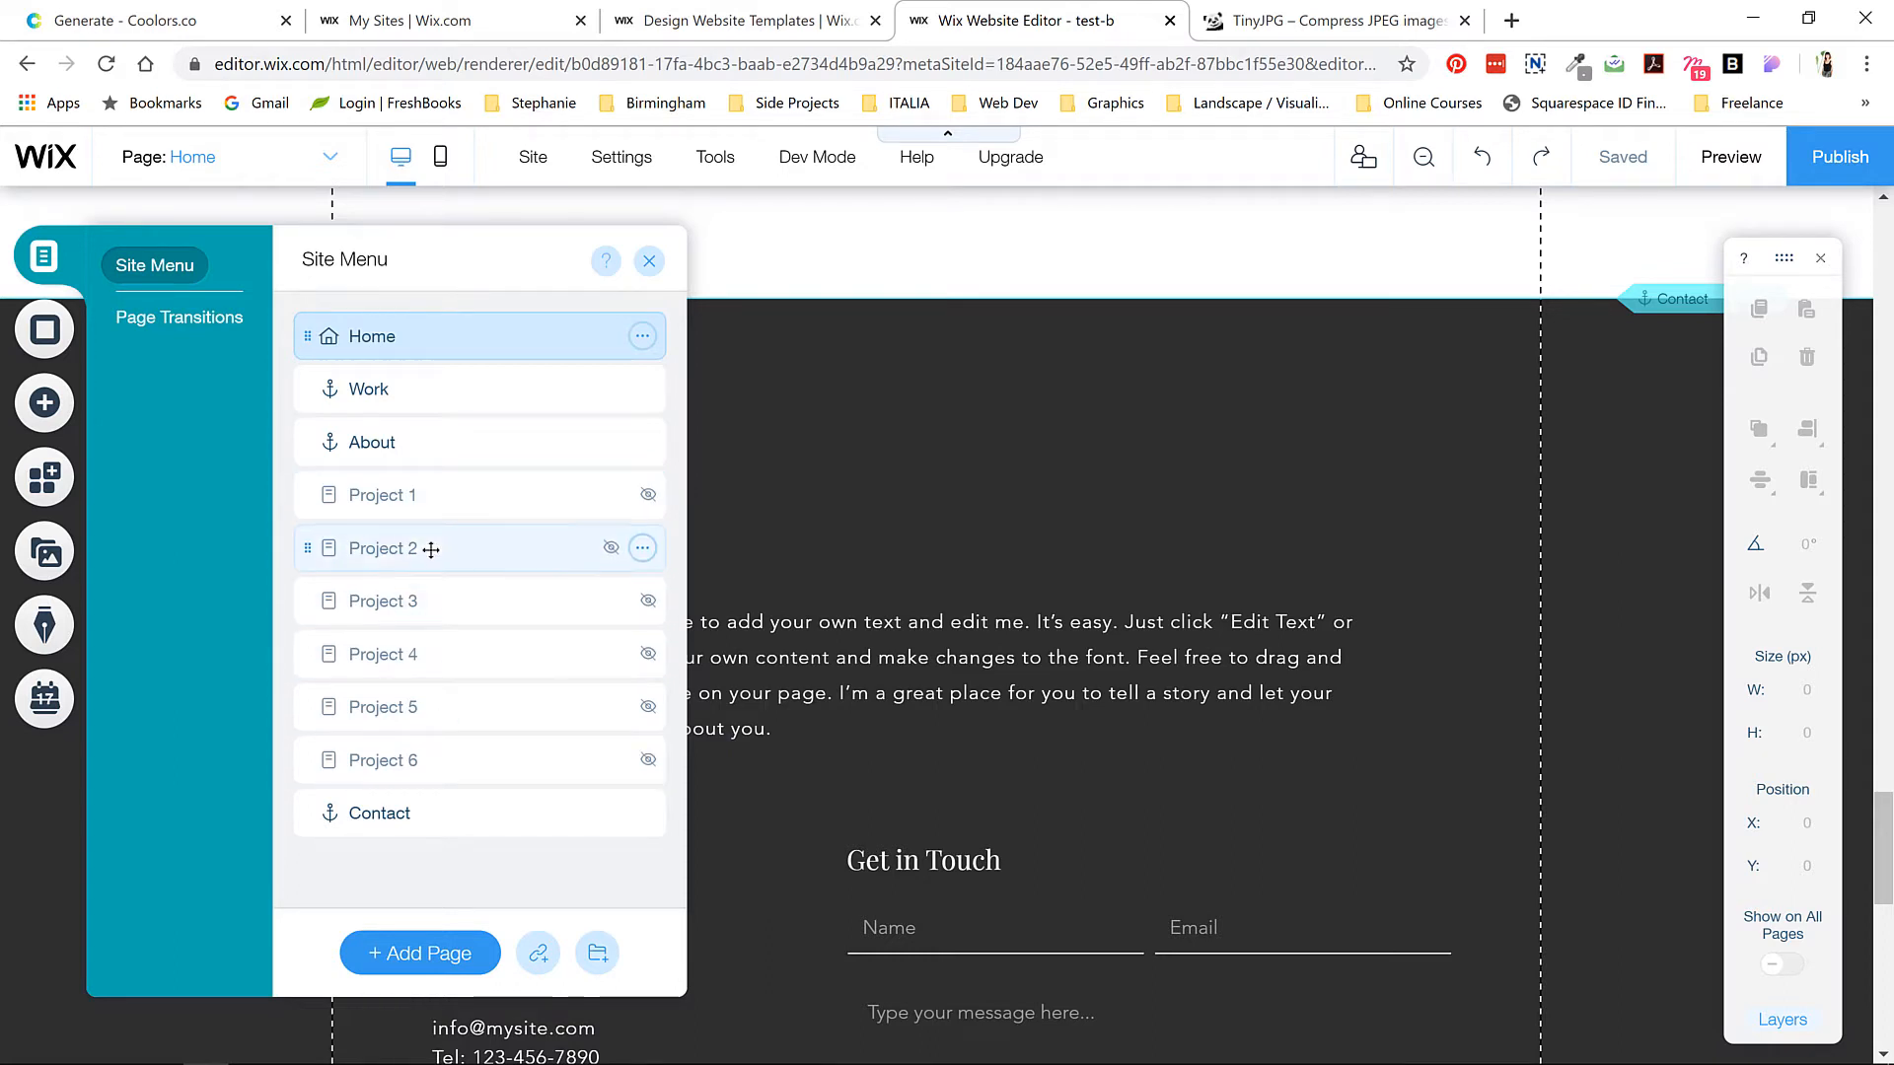
{"action": "left_click", "coordinate": [381, 494]}
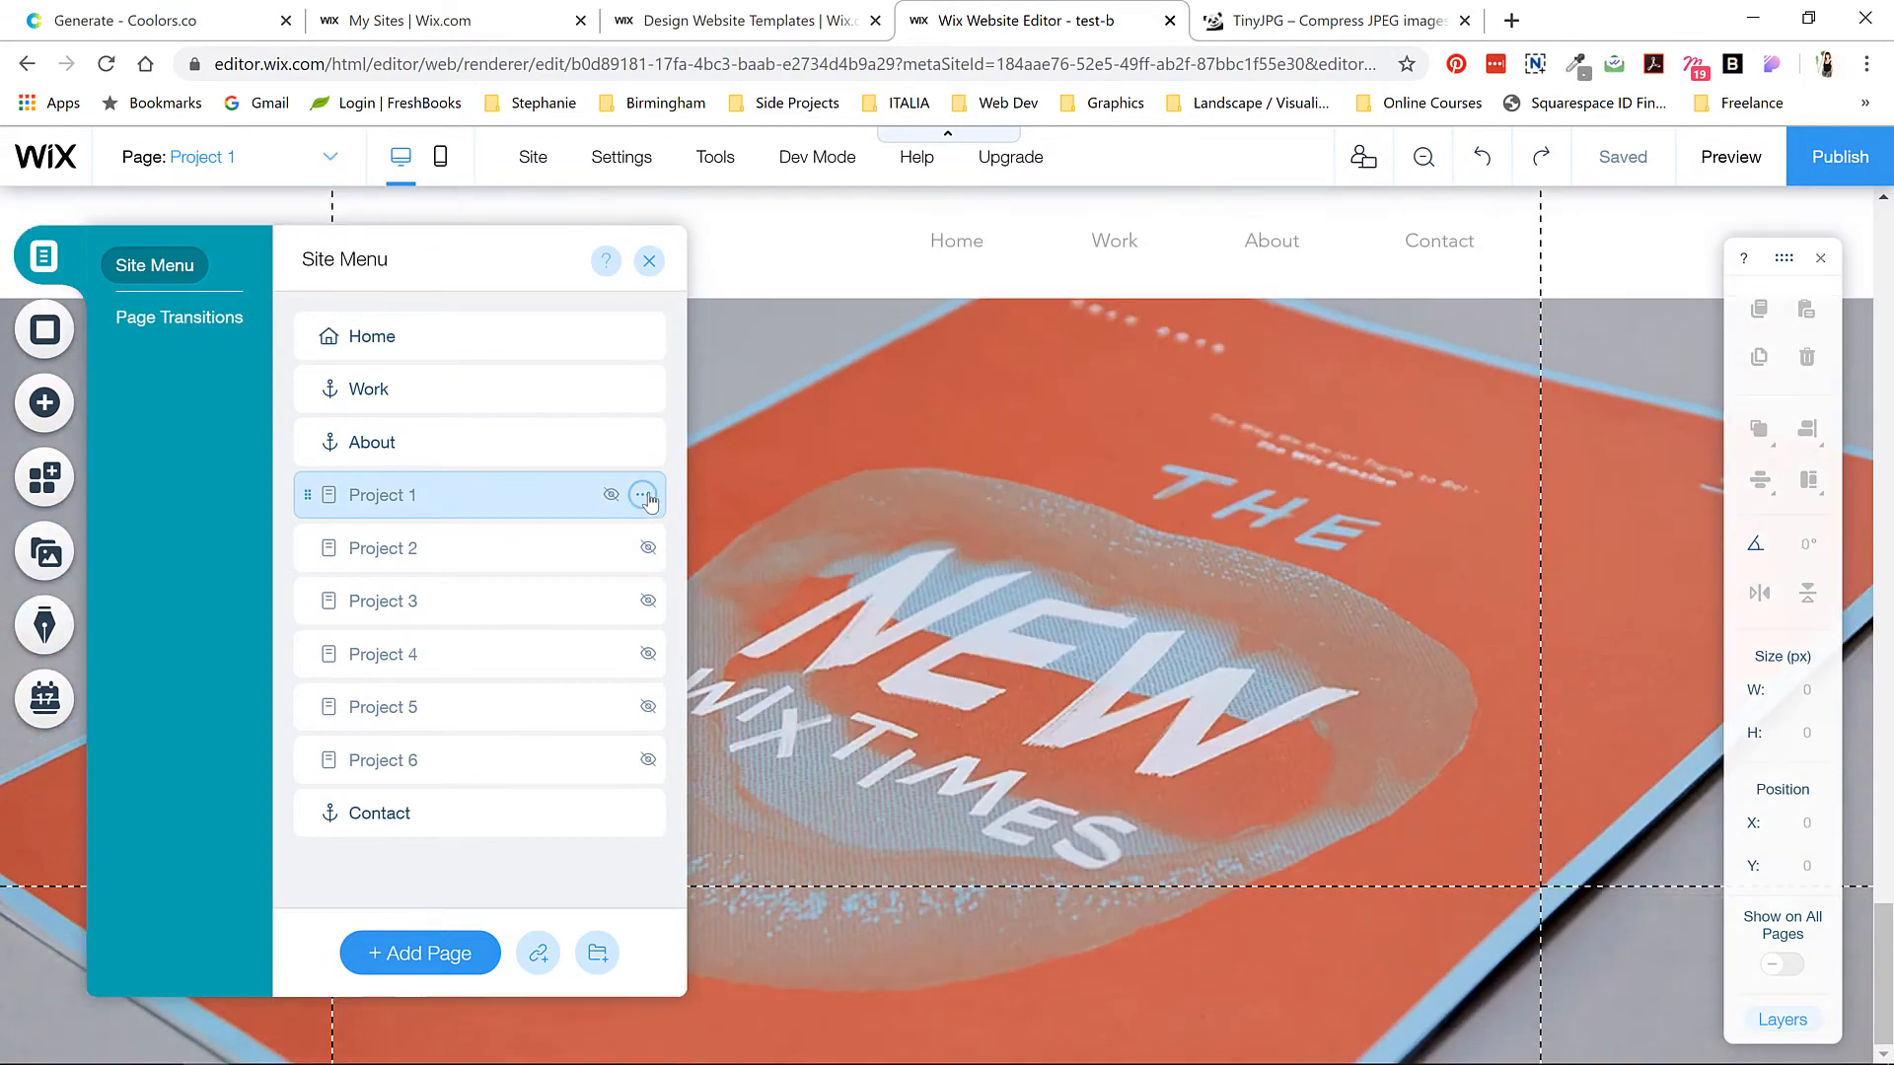
{"action": "left_click", "coordinate": [647, 495]}
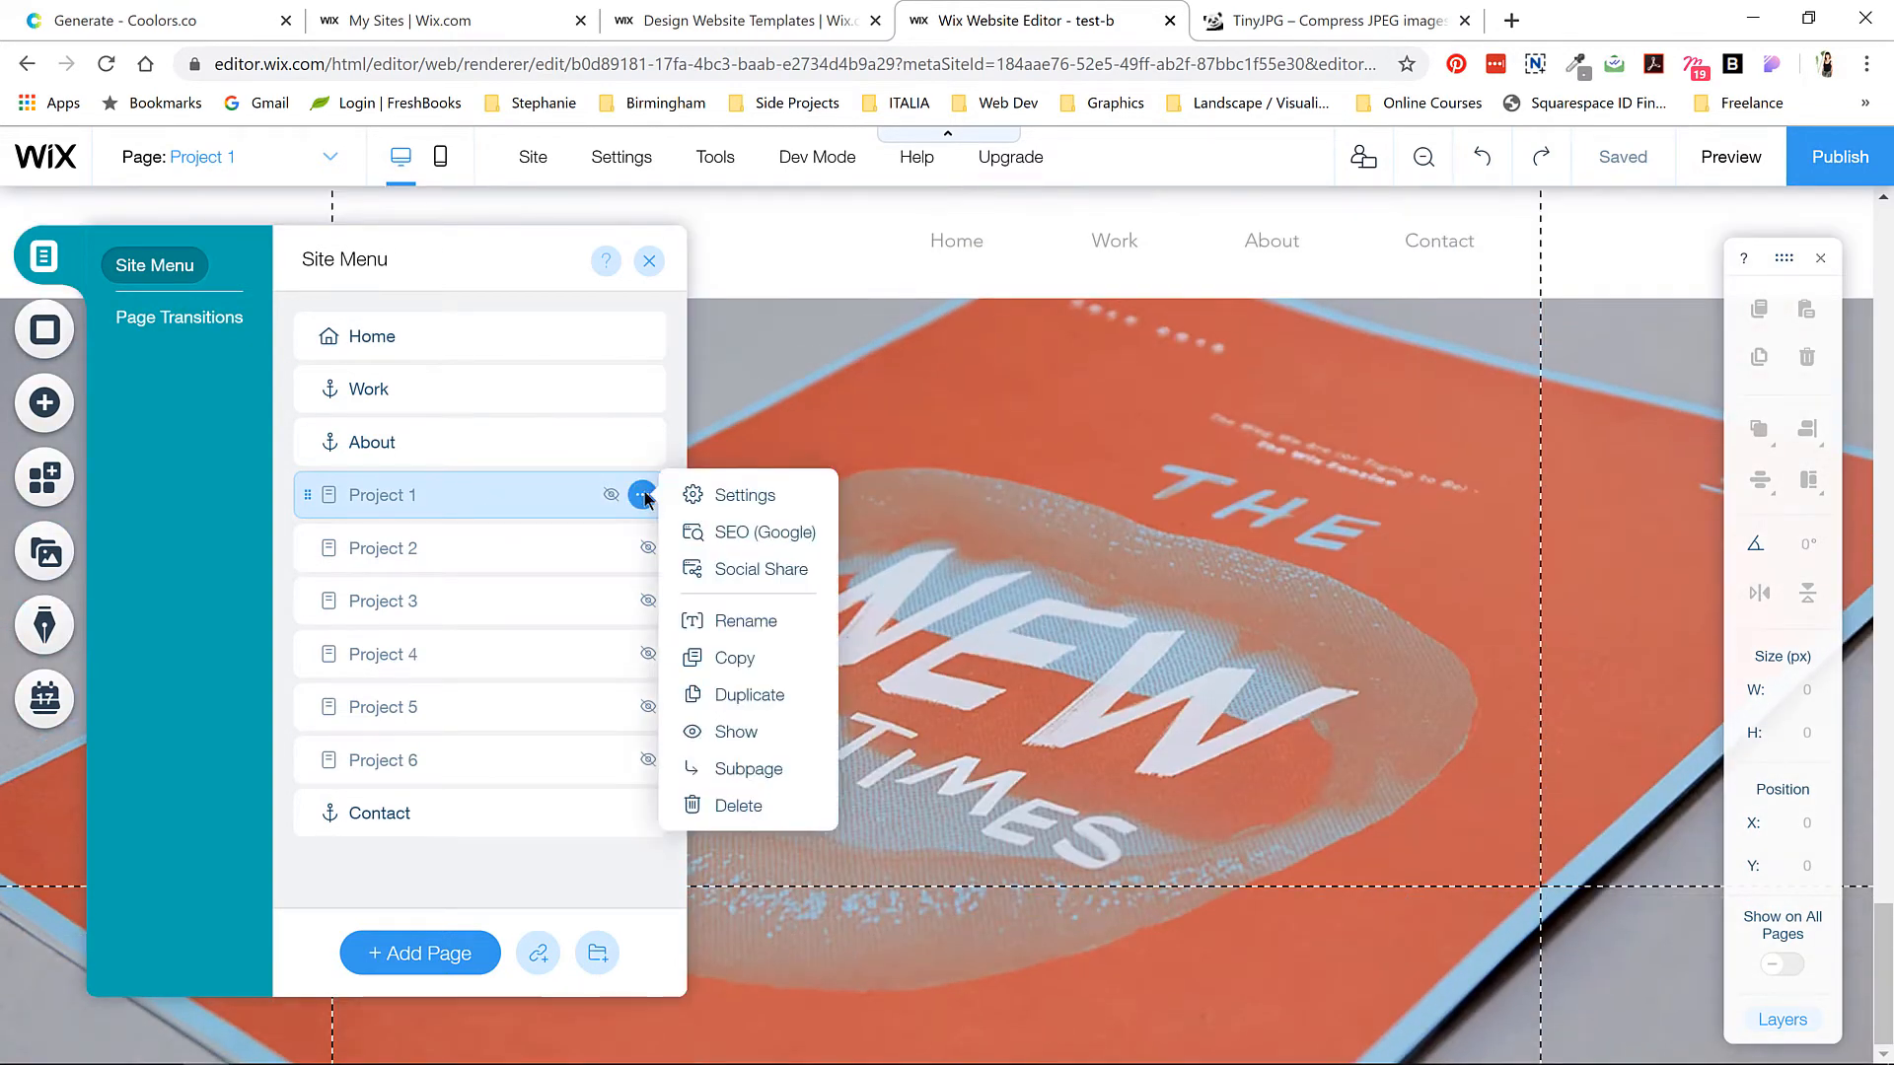
{"action": "mouse_move", "coordinate": [733, 657]}
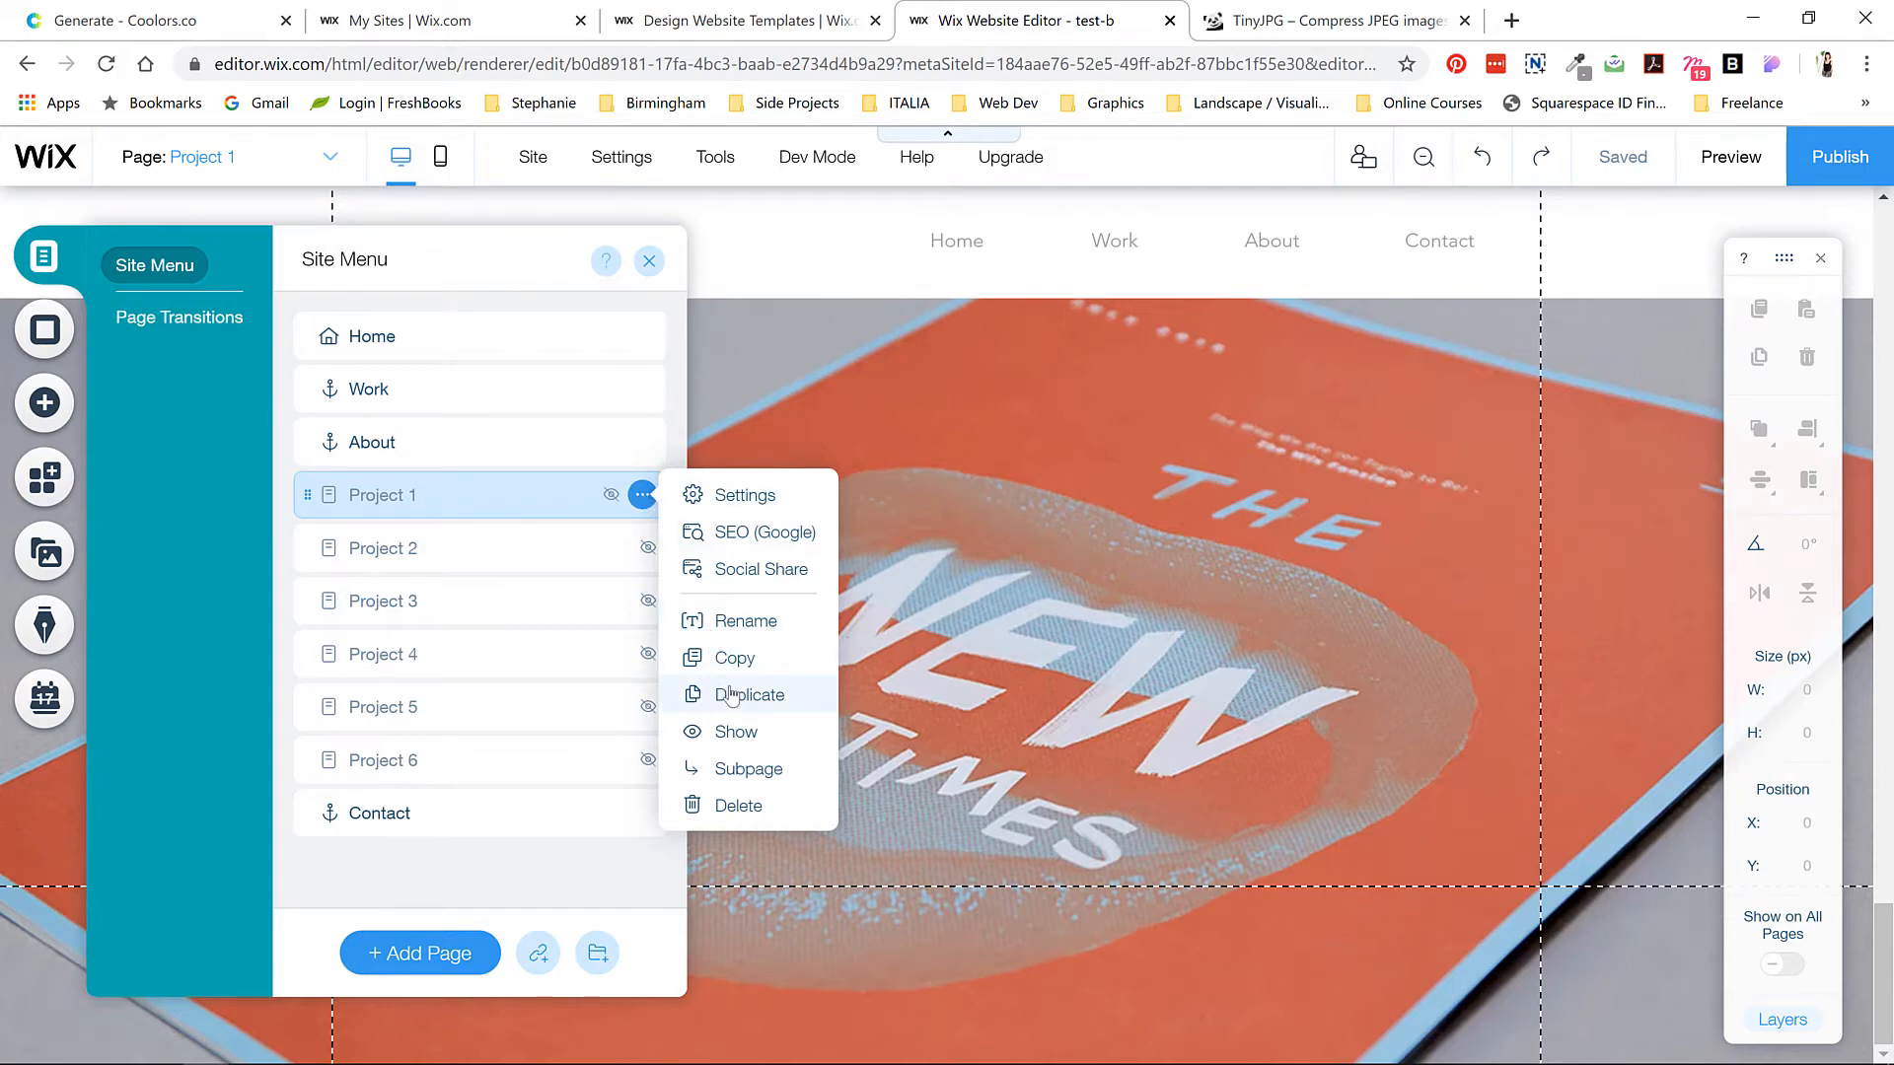
{"action": "mouse_move", "coordinate": [306, 948]}
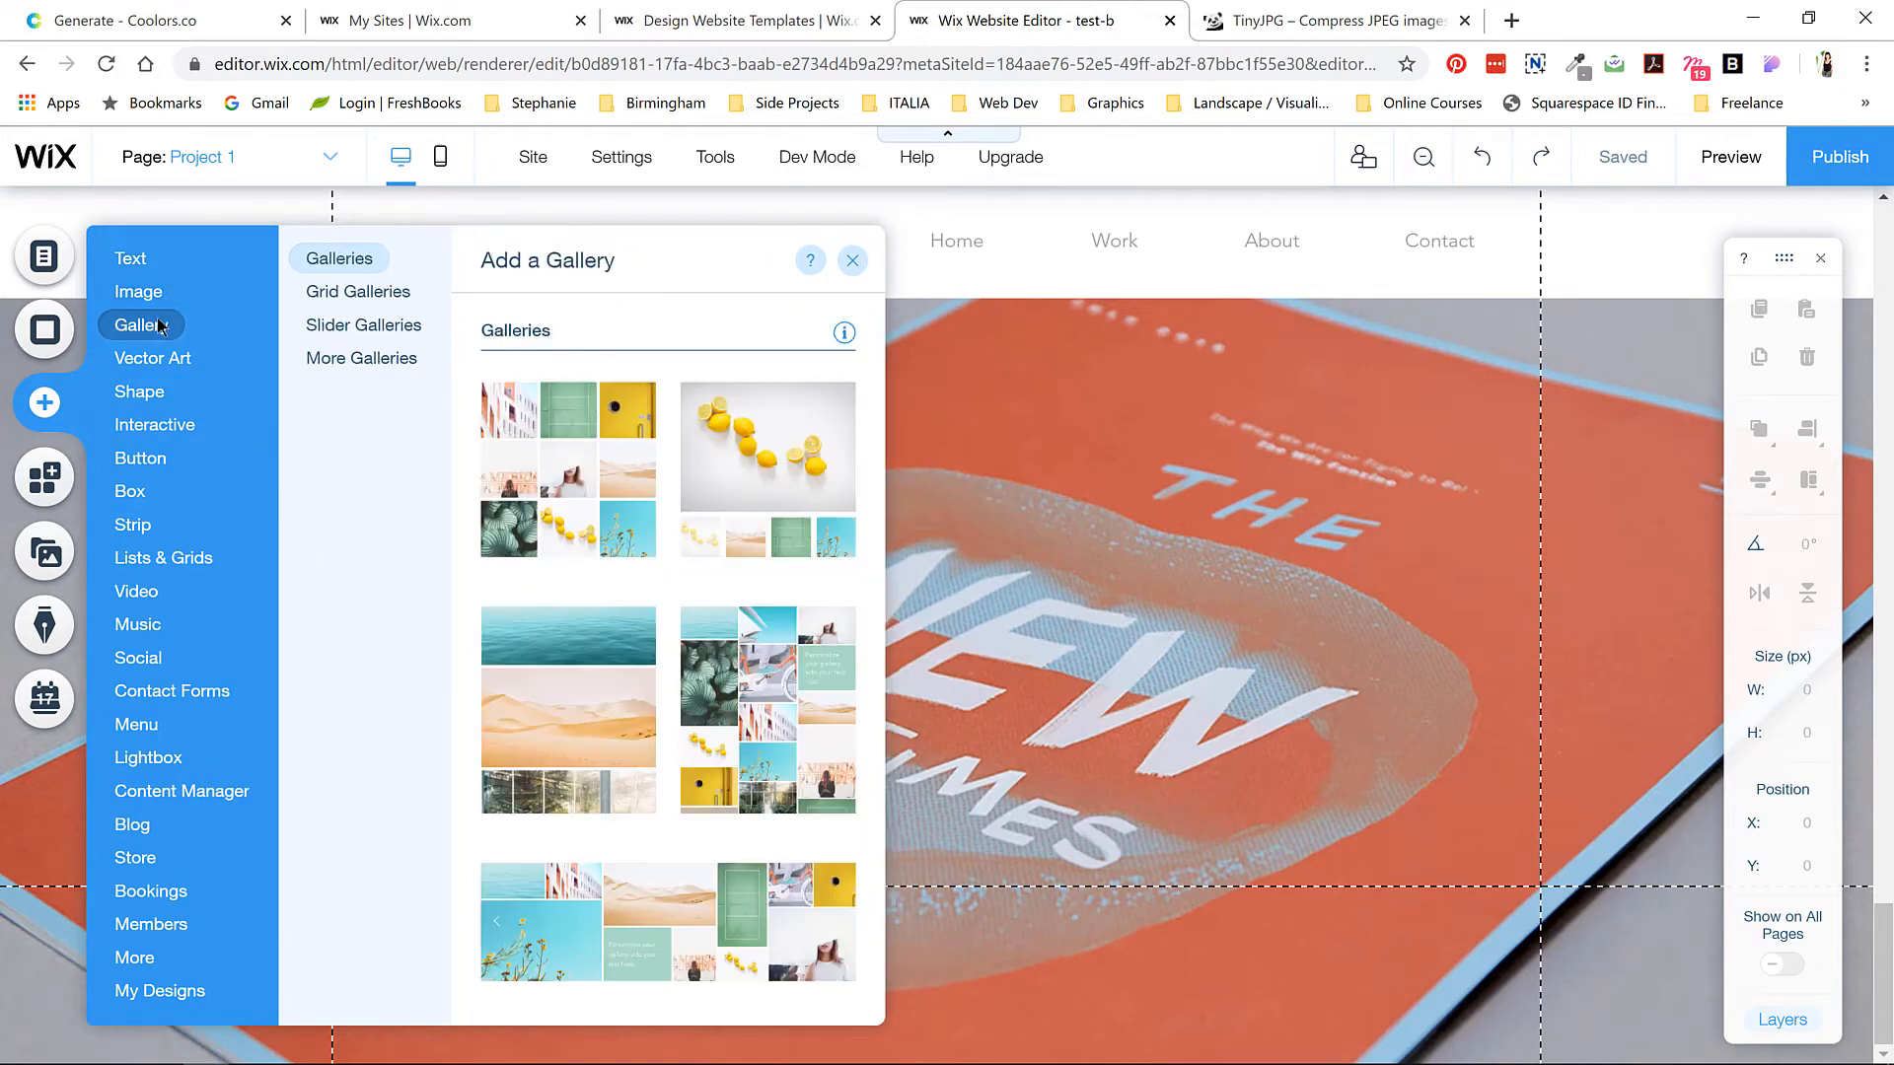
{"action": "left_click", "coordinate": [139, 392]}
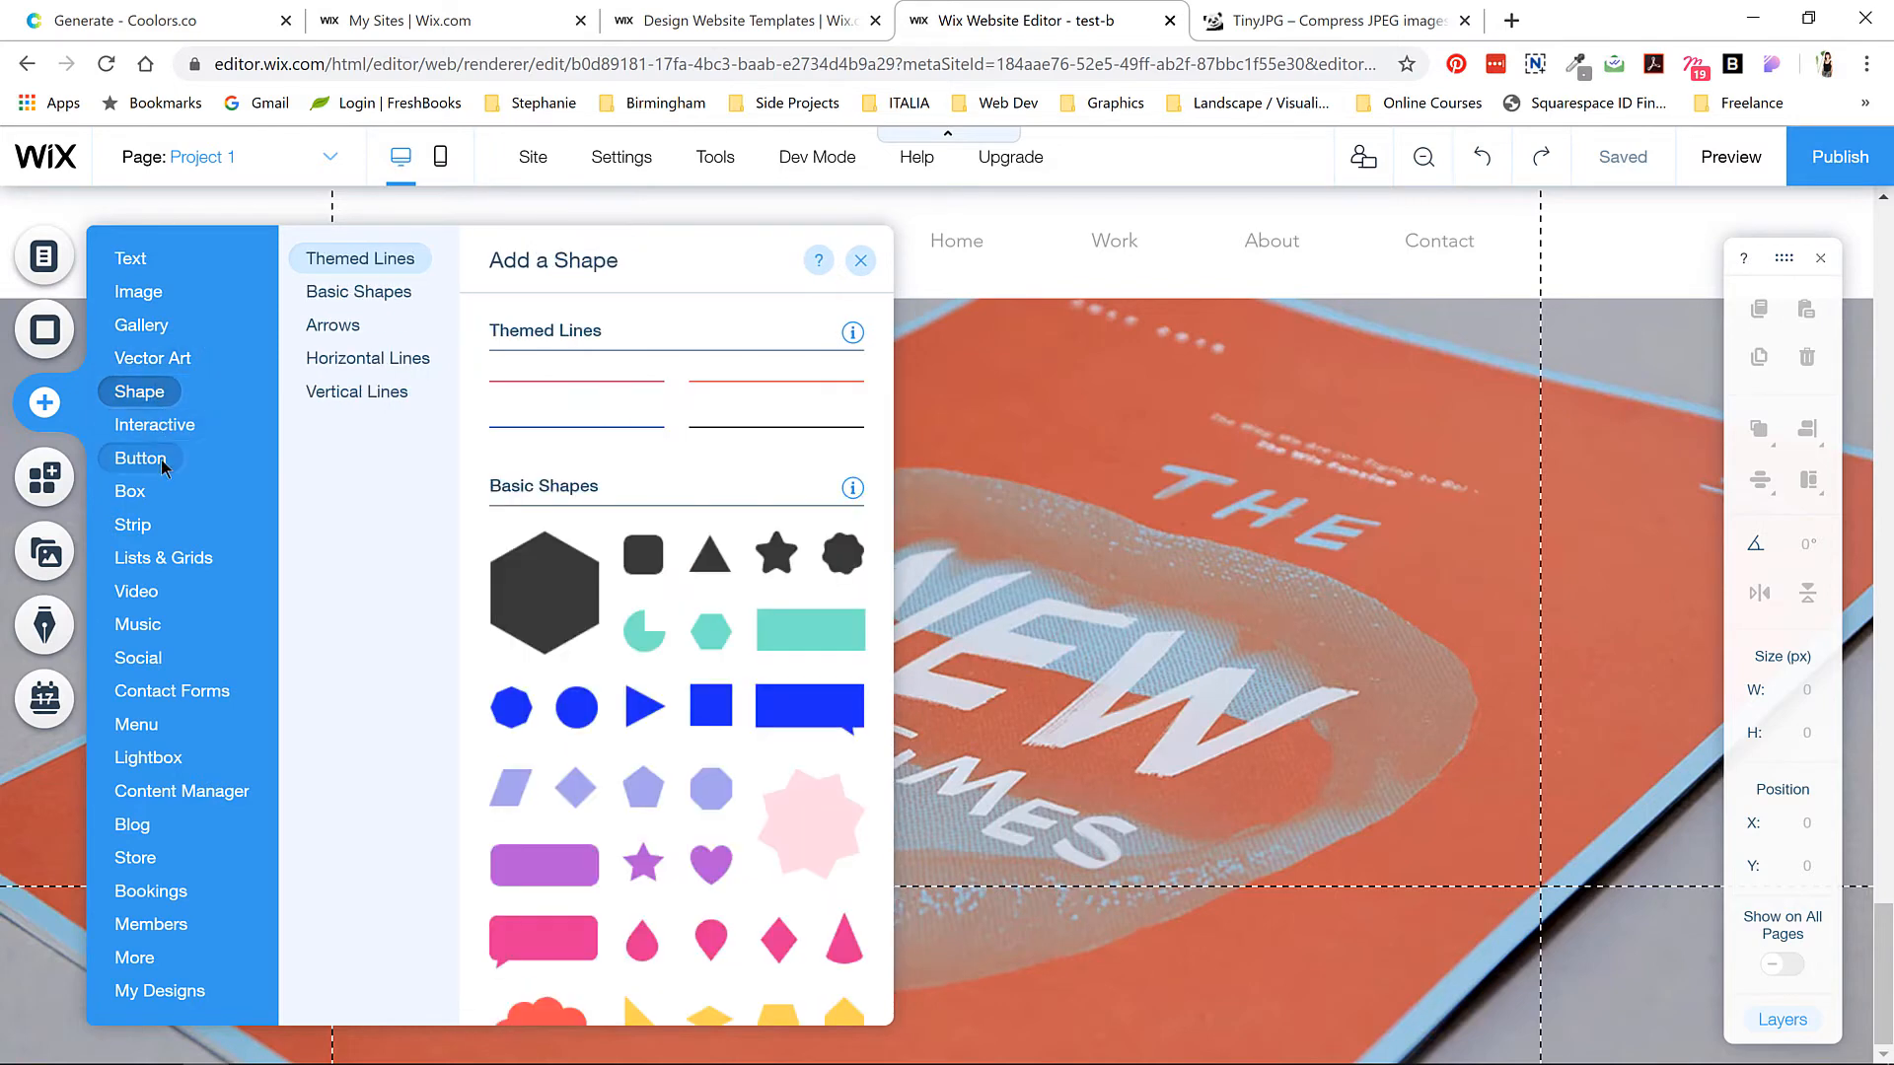
{"action": "left_click", "coordinate": [163, 557]}
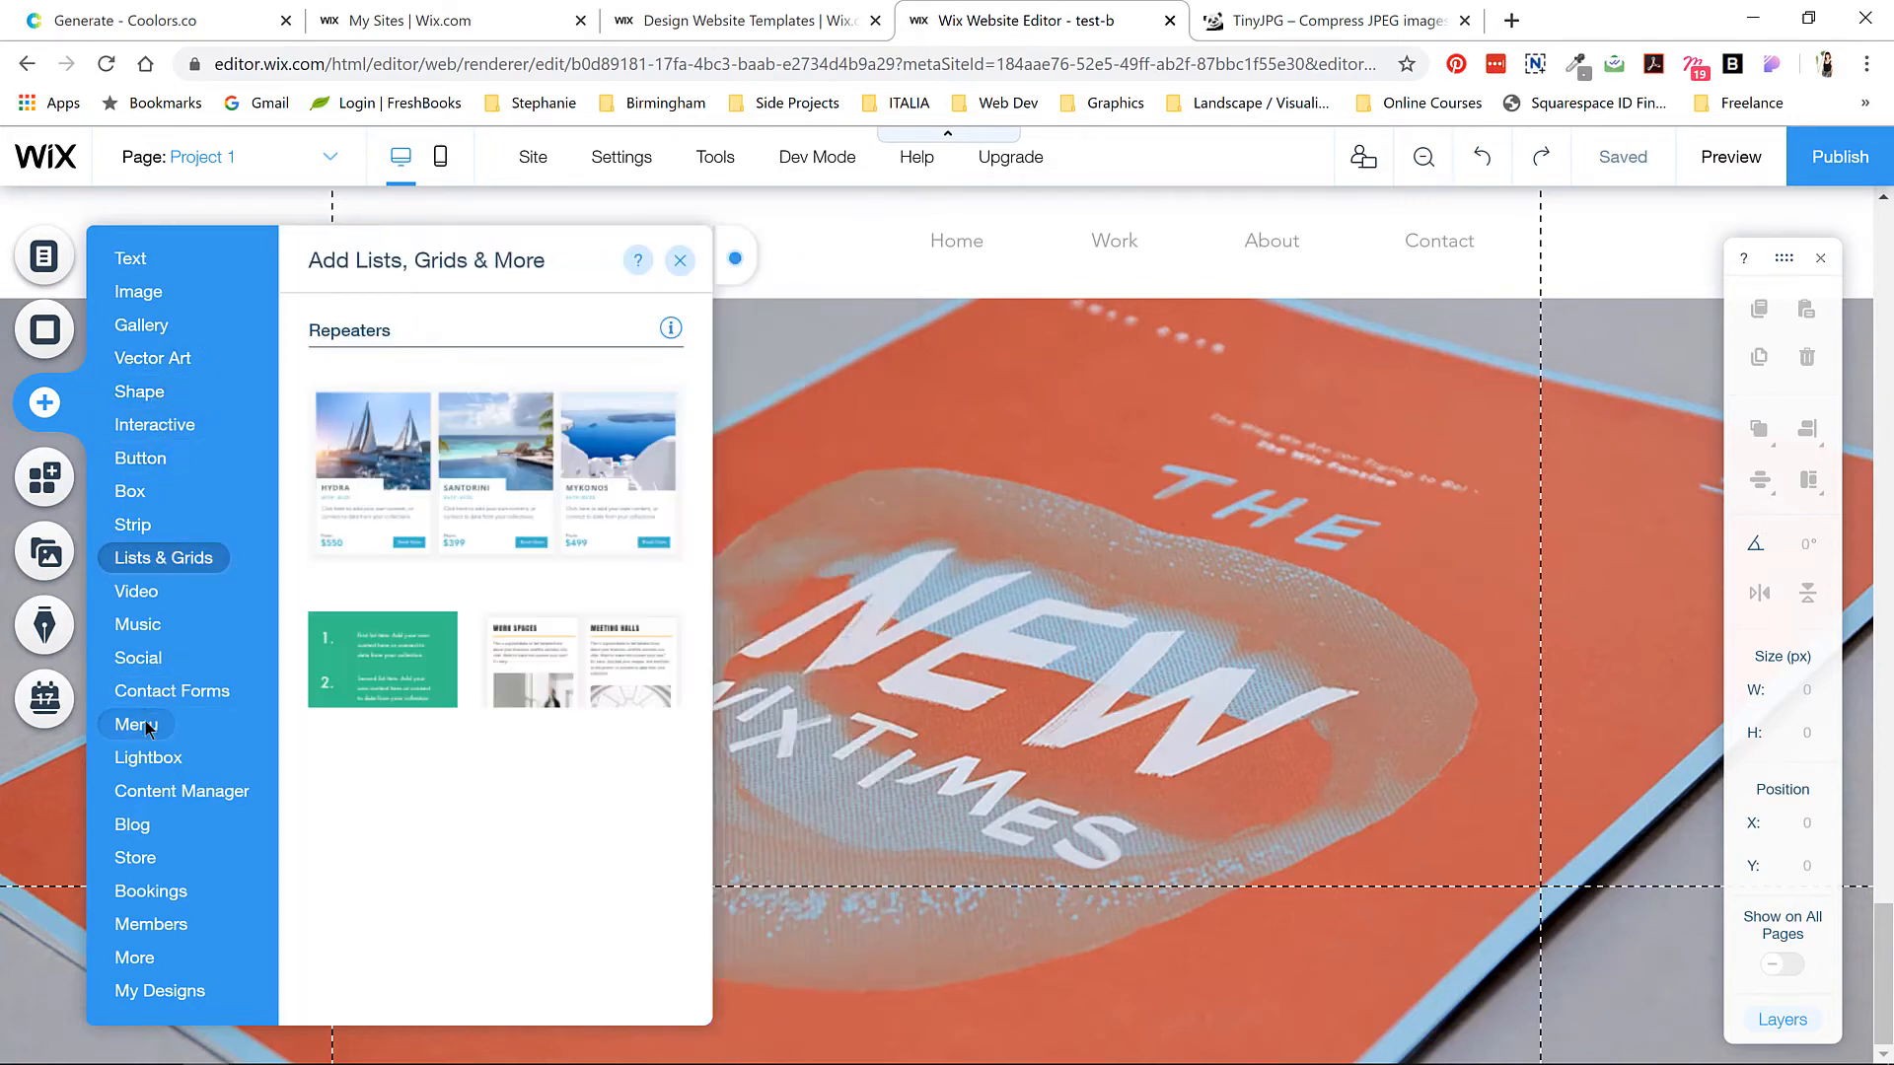
{"action": "left_click", "coordinate": [150, 924]}
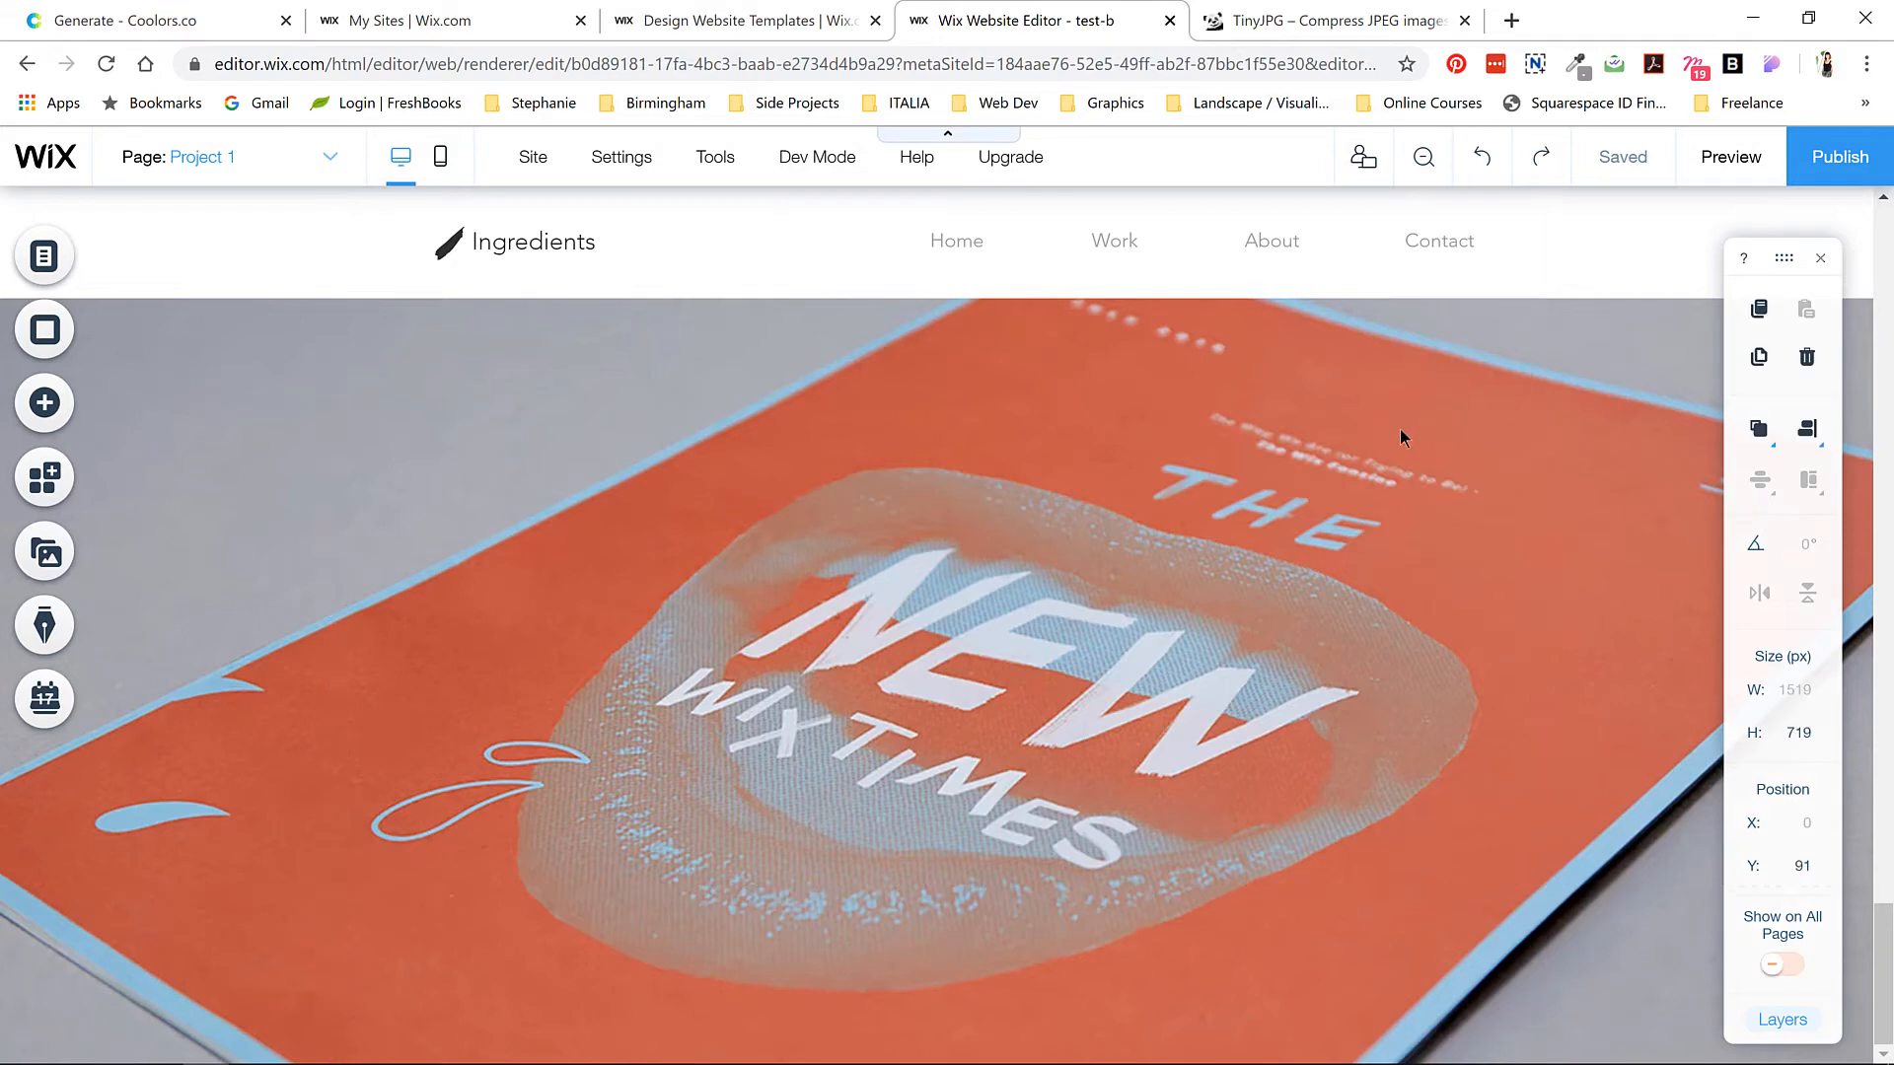
{"action": "mouse_move", "coordinate": [1556, 451]}
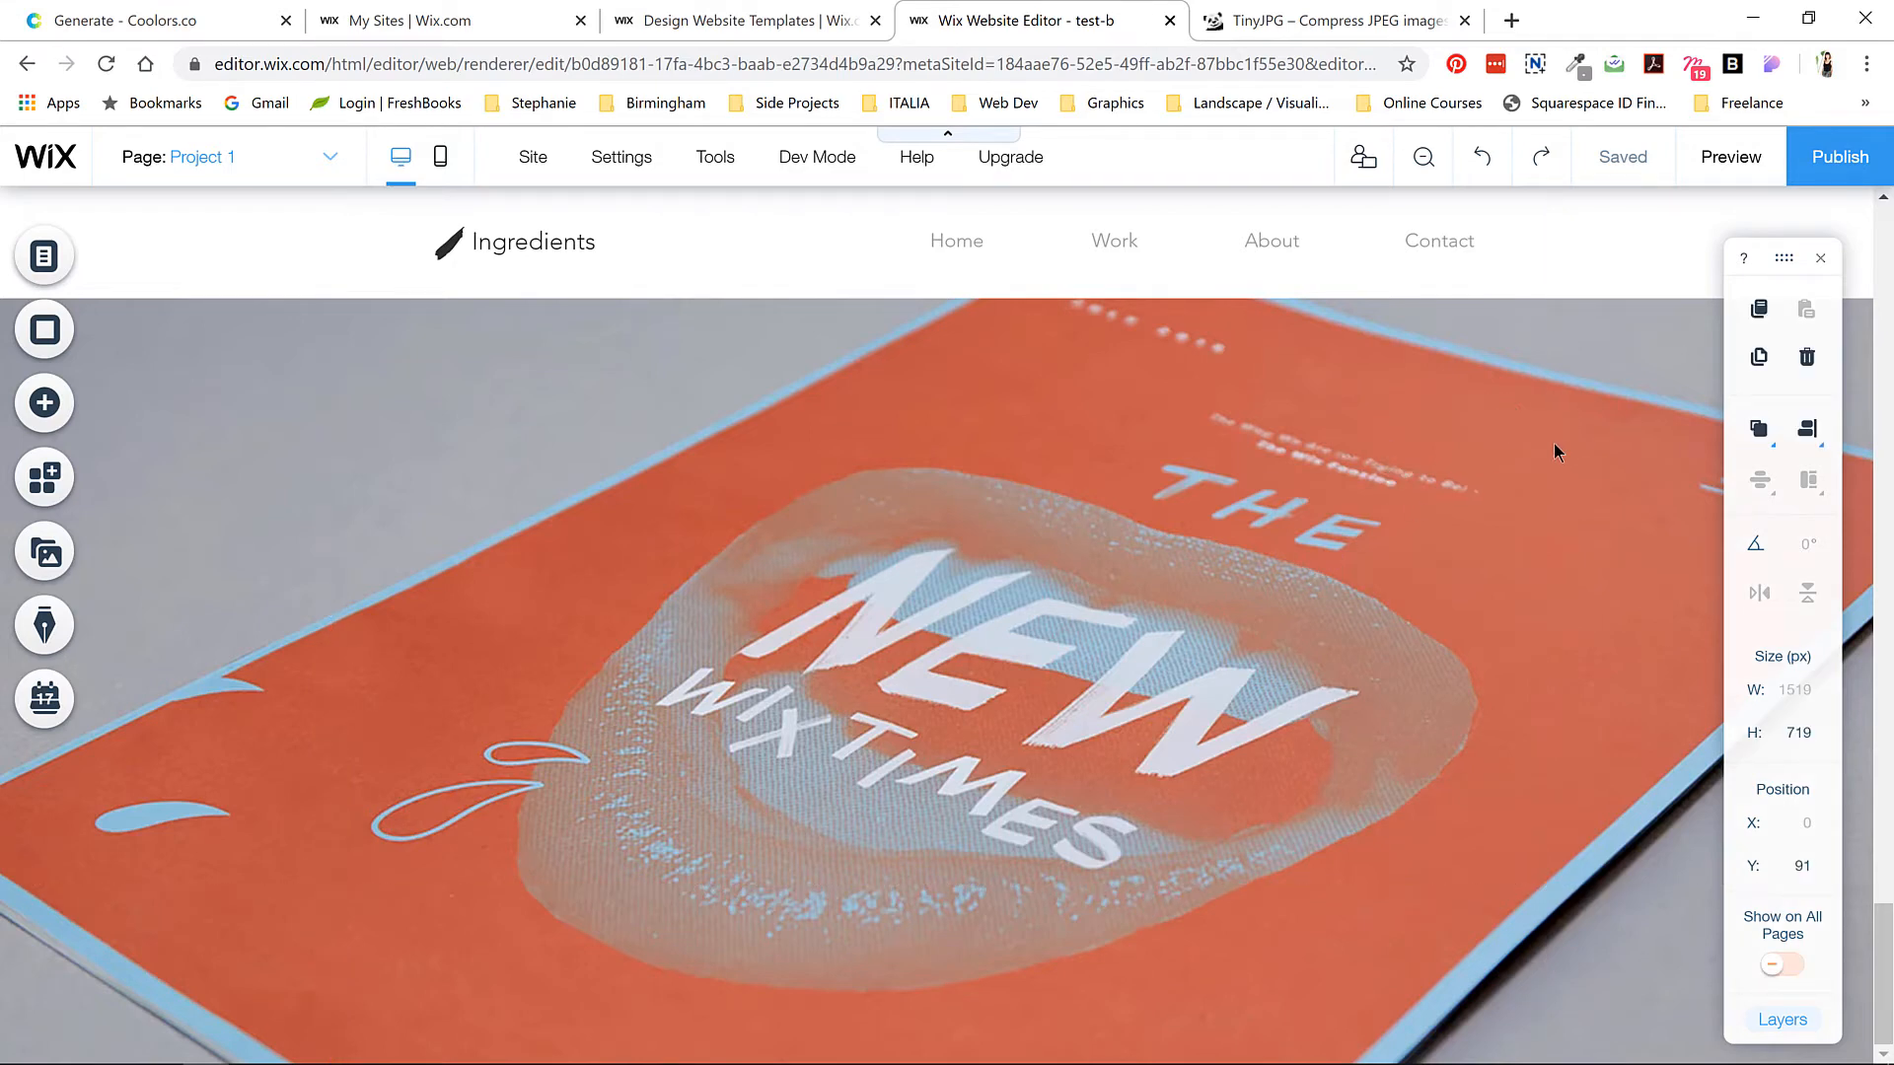
{"action": "mouse_move", "coordinate": [965, 443]}
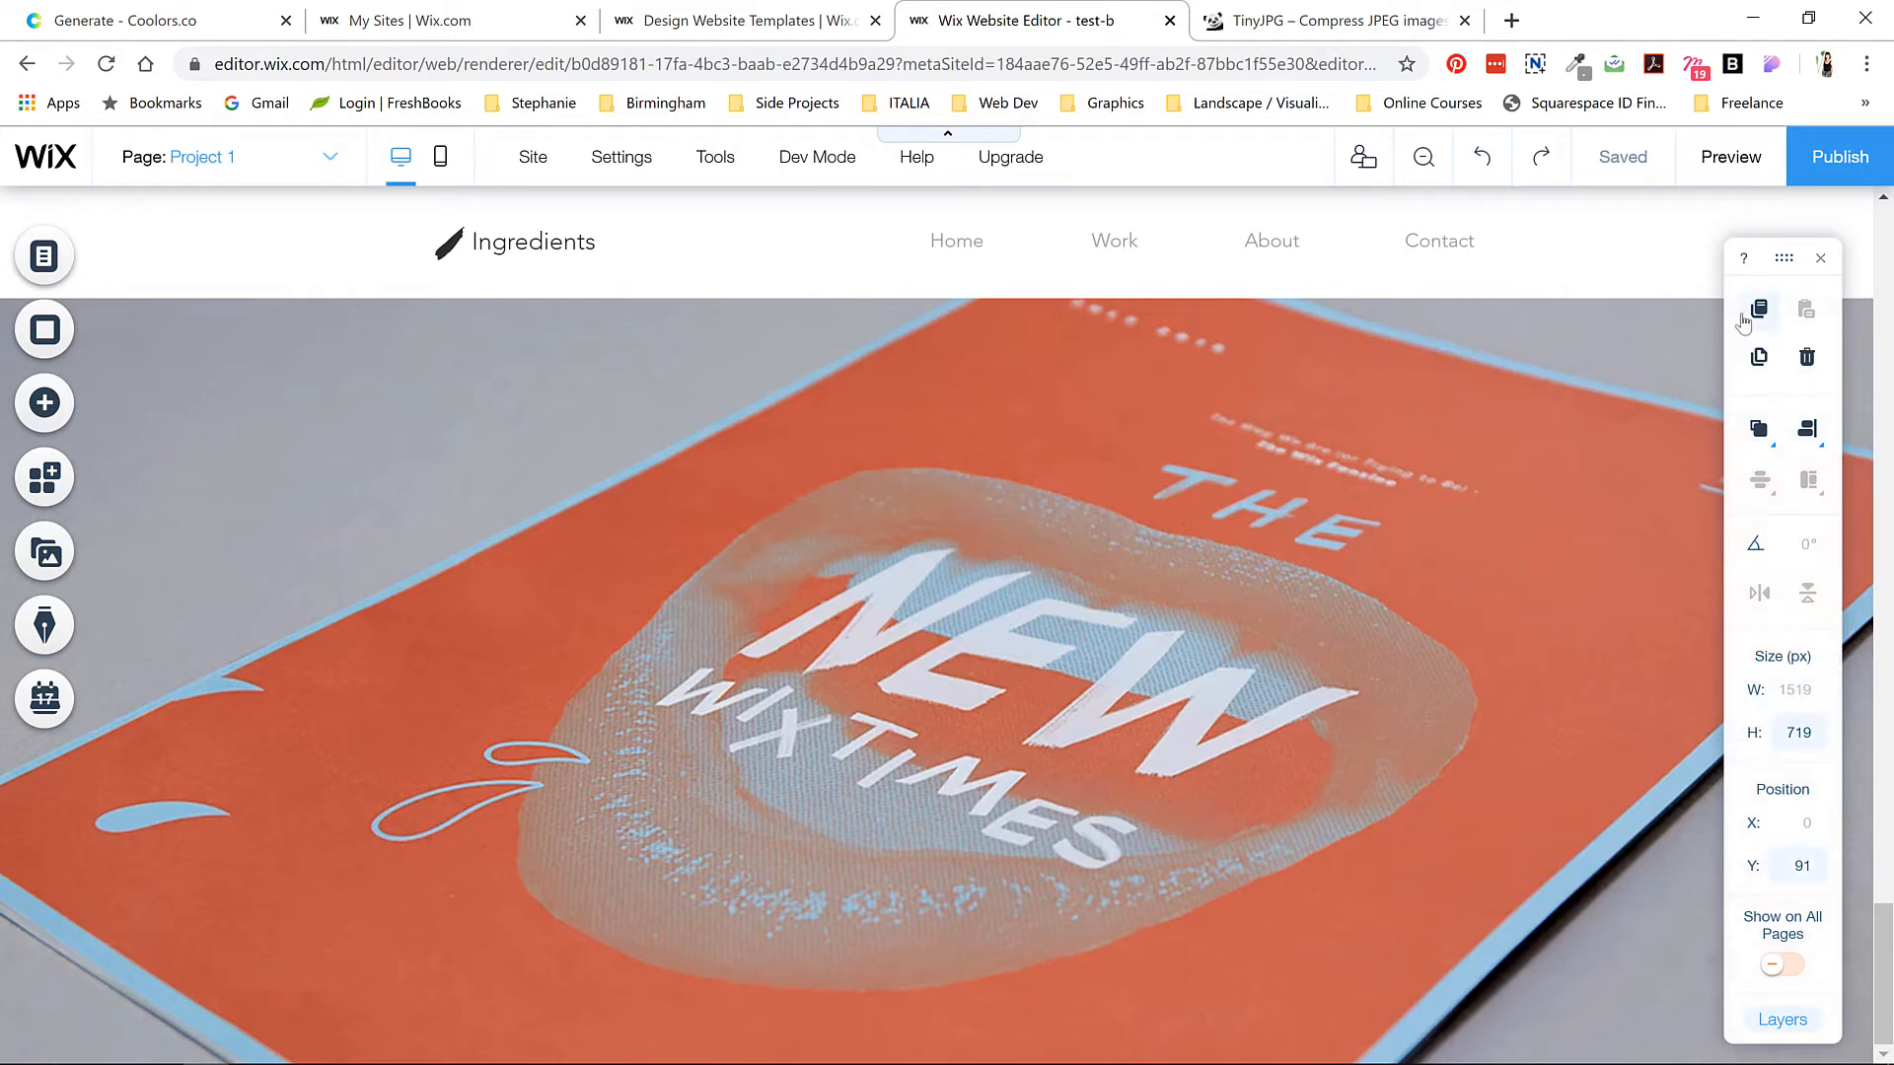
{"action": "mouse_move", "coordinate": [1758, 309]}
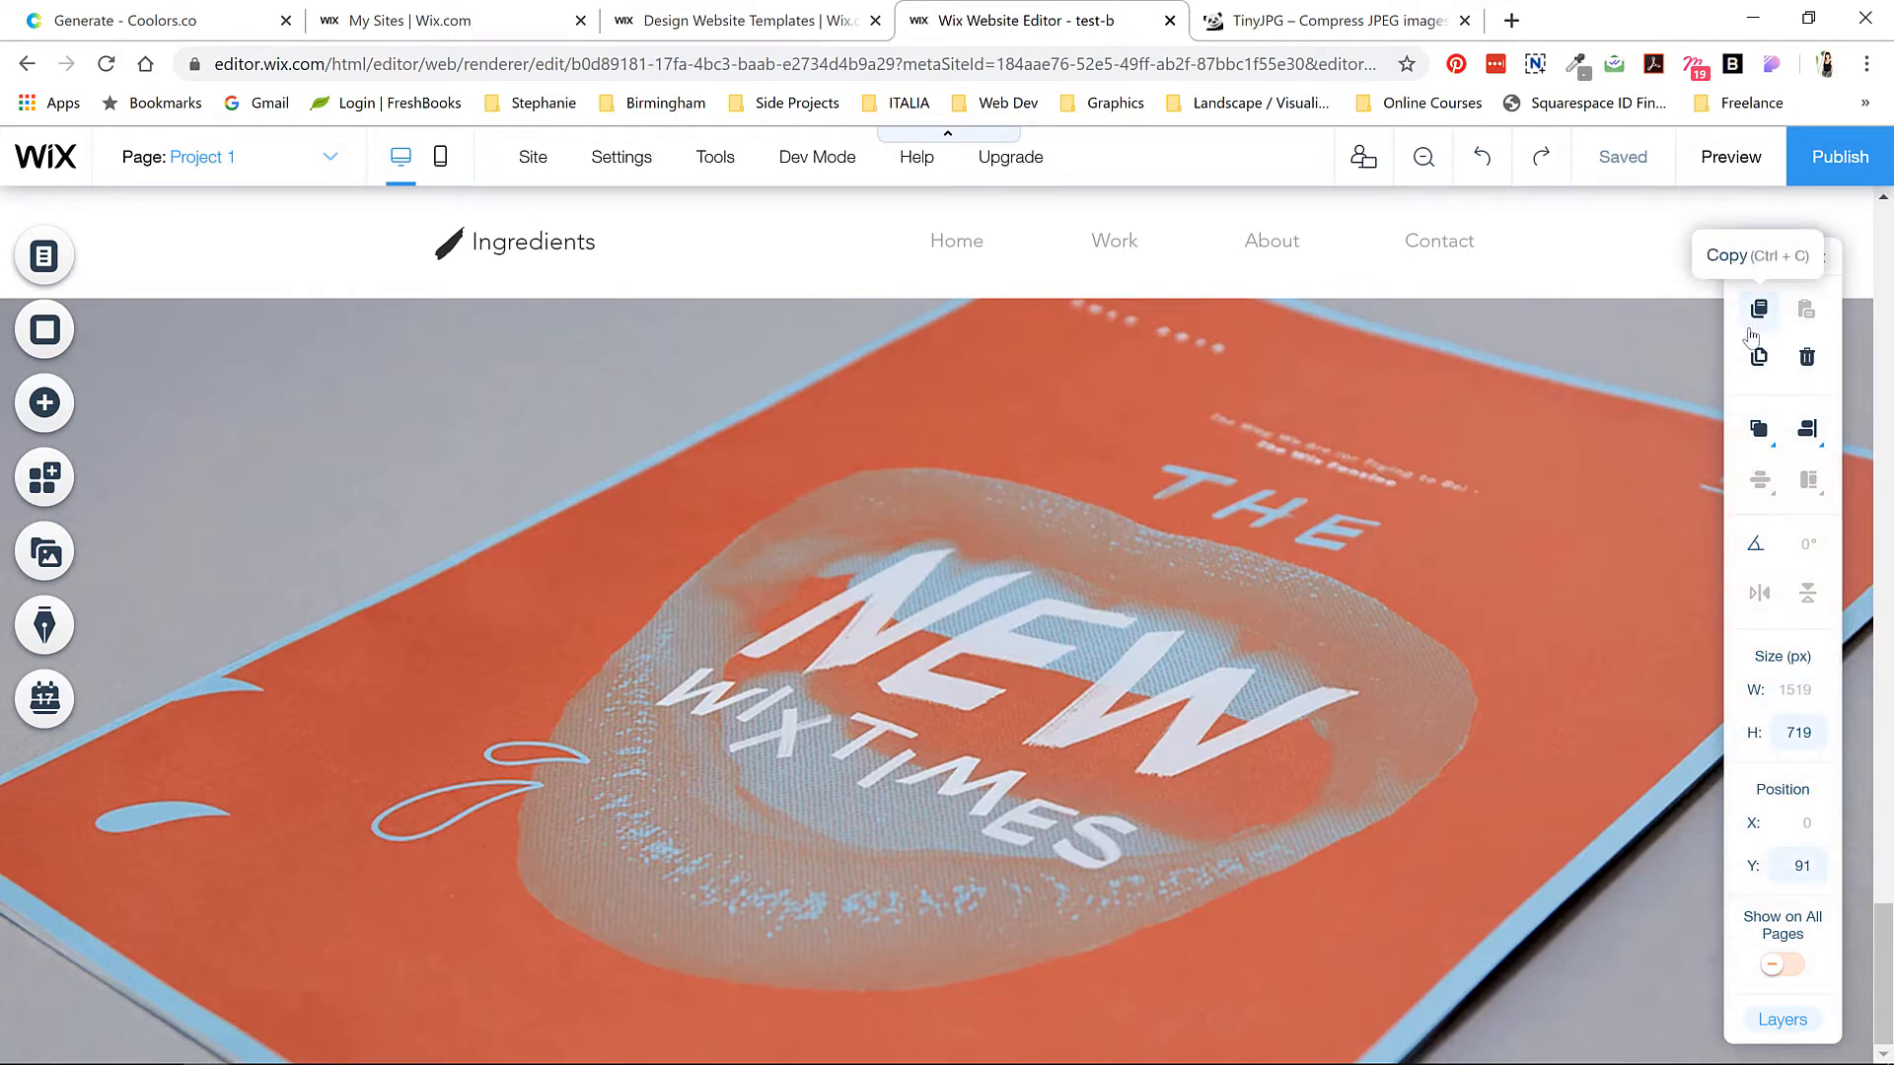
{"action": "mouse_move", "coordinate": [1806, 357]}
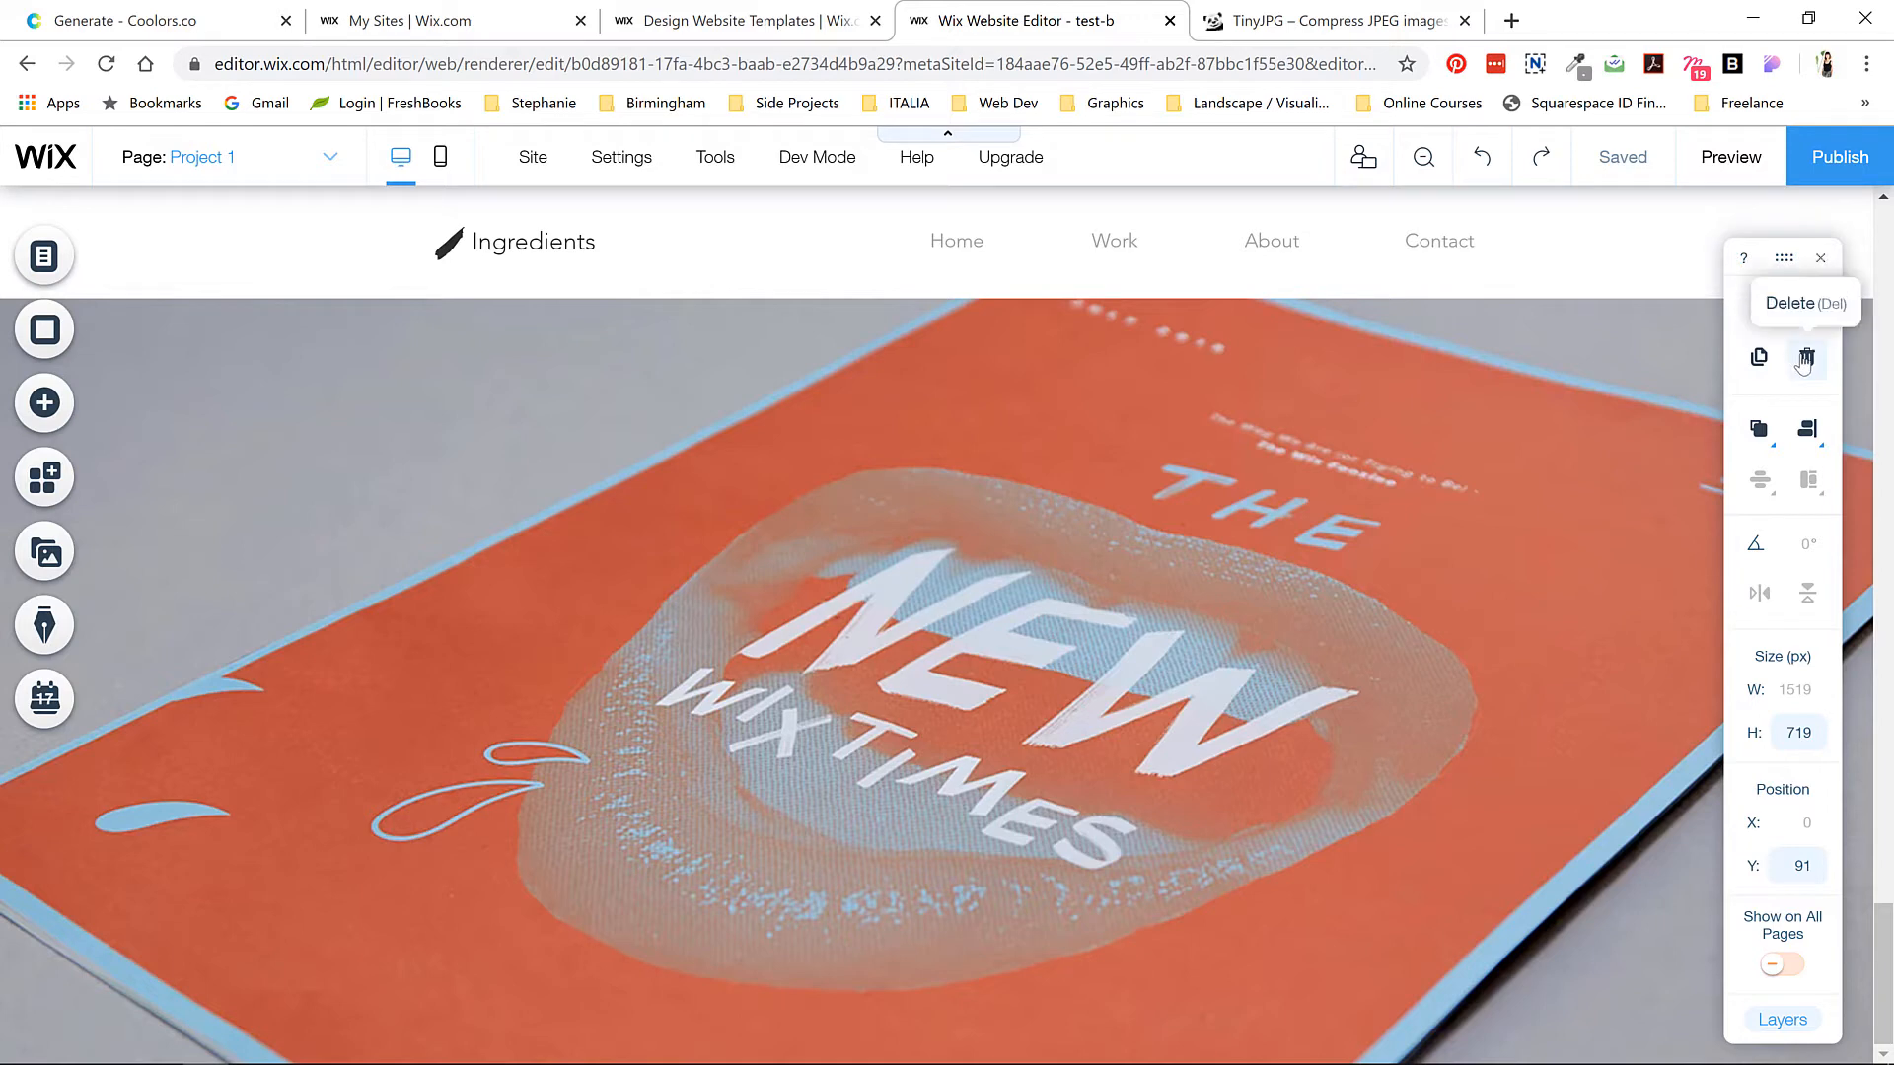
{"action": "mouse_move", "coordinate": [1759, 431]}
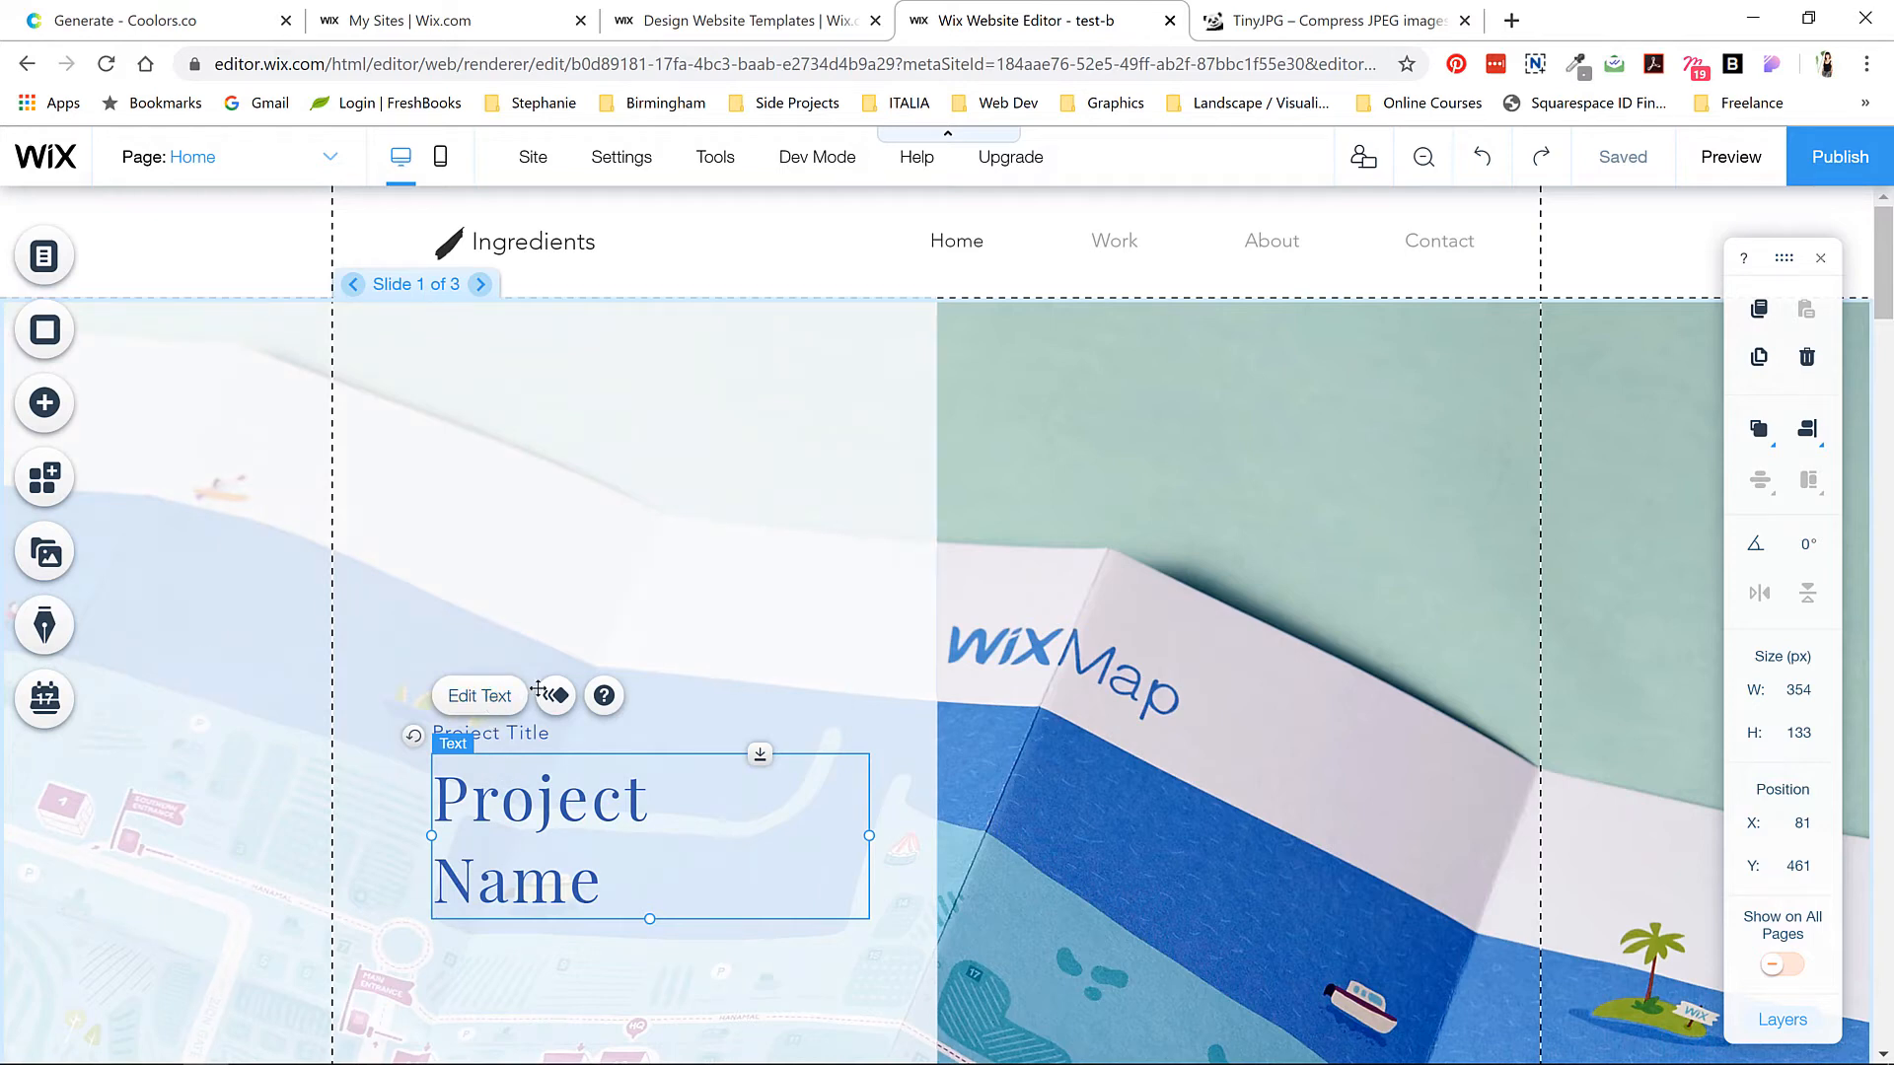
{"action": "mouse_move", "coordinate": [603, 695]}
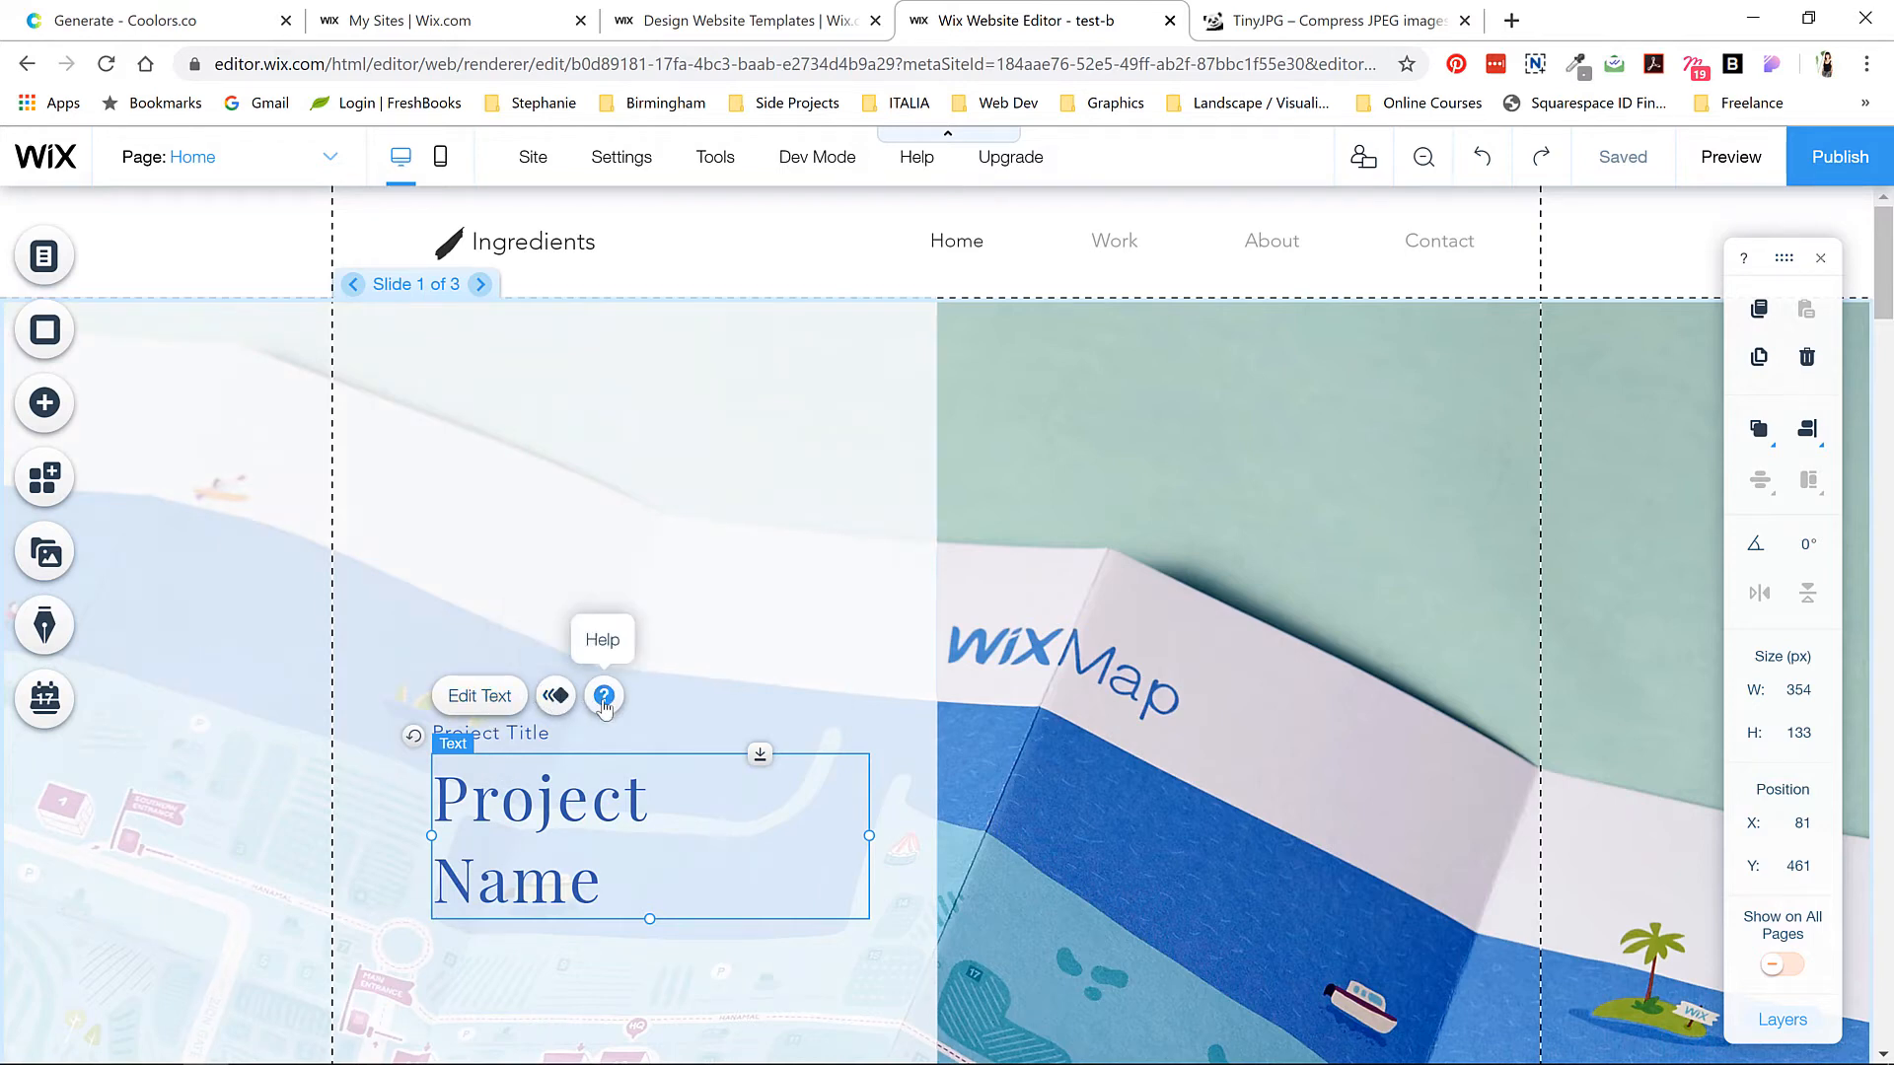
{"action": "mouse_move", "coordinate": [554, 695]}
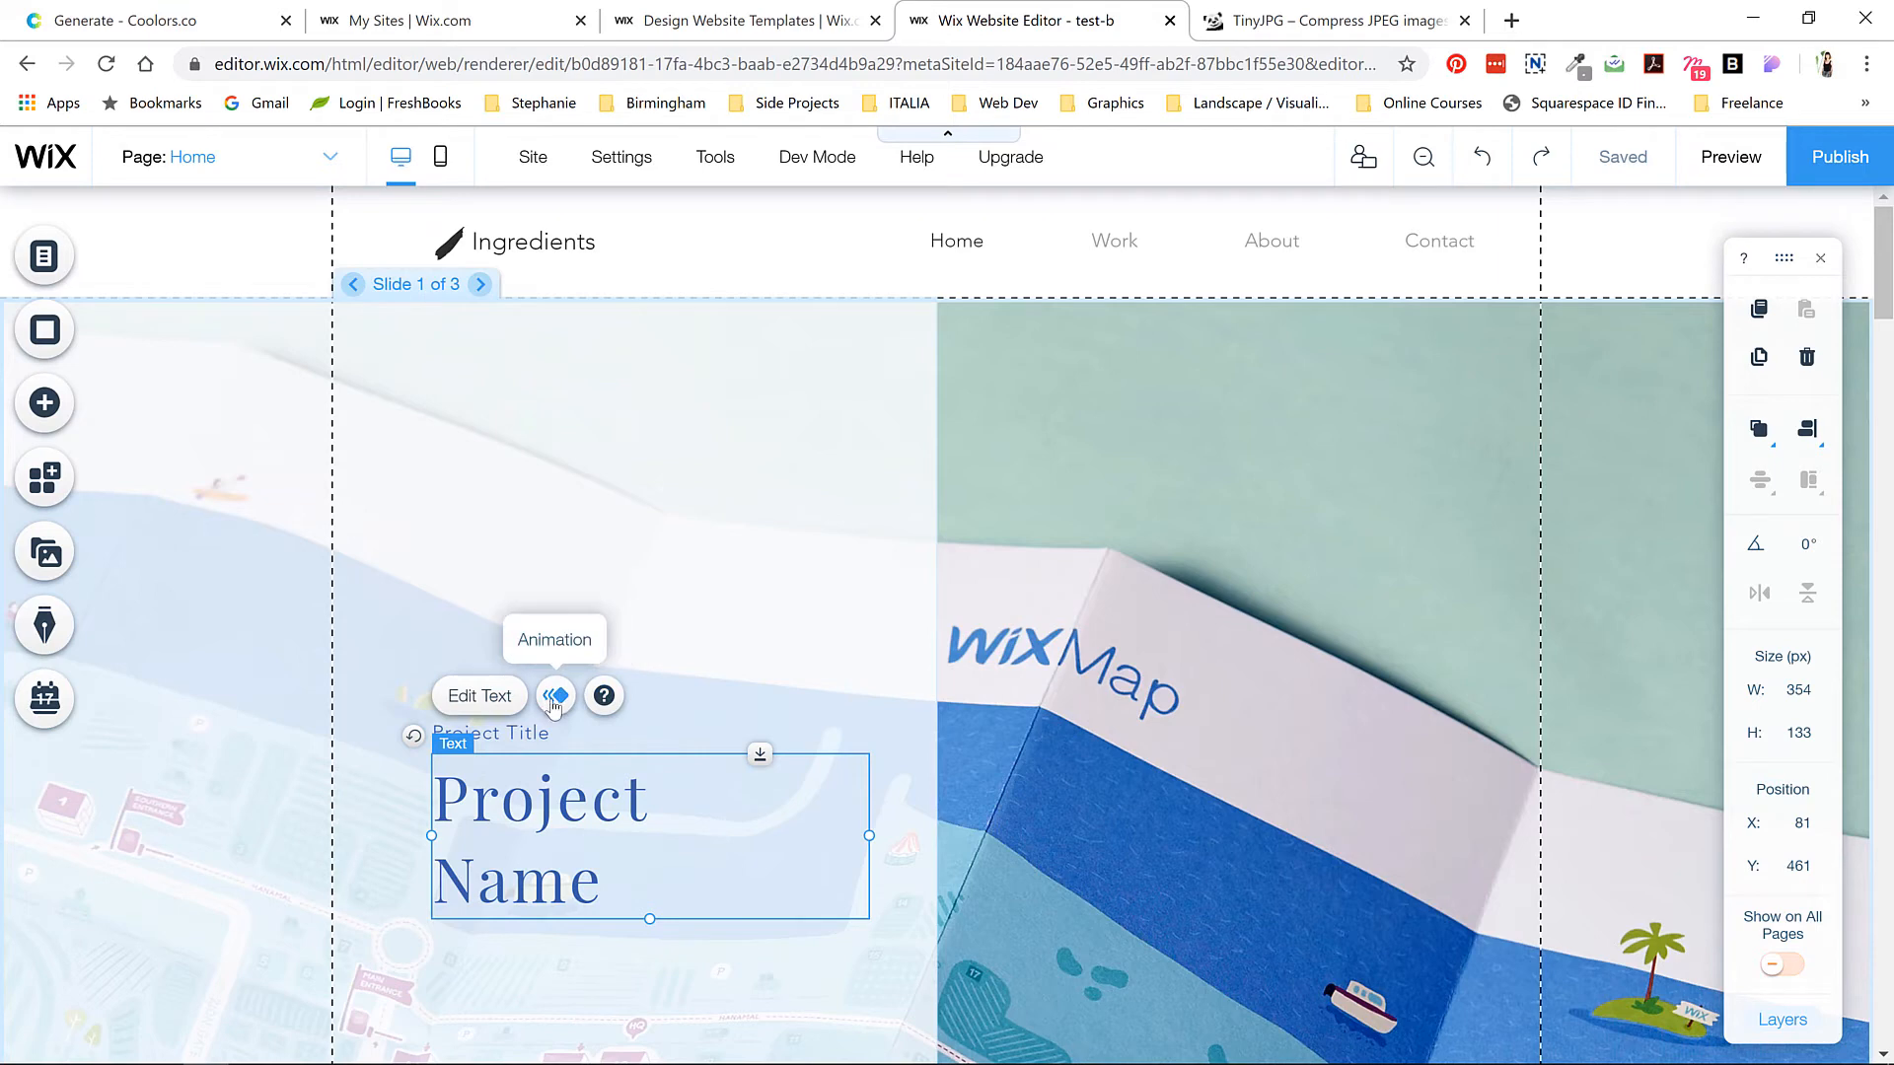
- Apply a Fade-In animation to the first slide's Project Name heading
{"action": "left_click", "coordinate": [554, 695]}
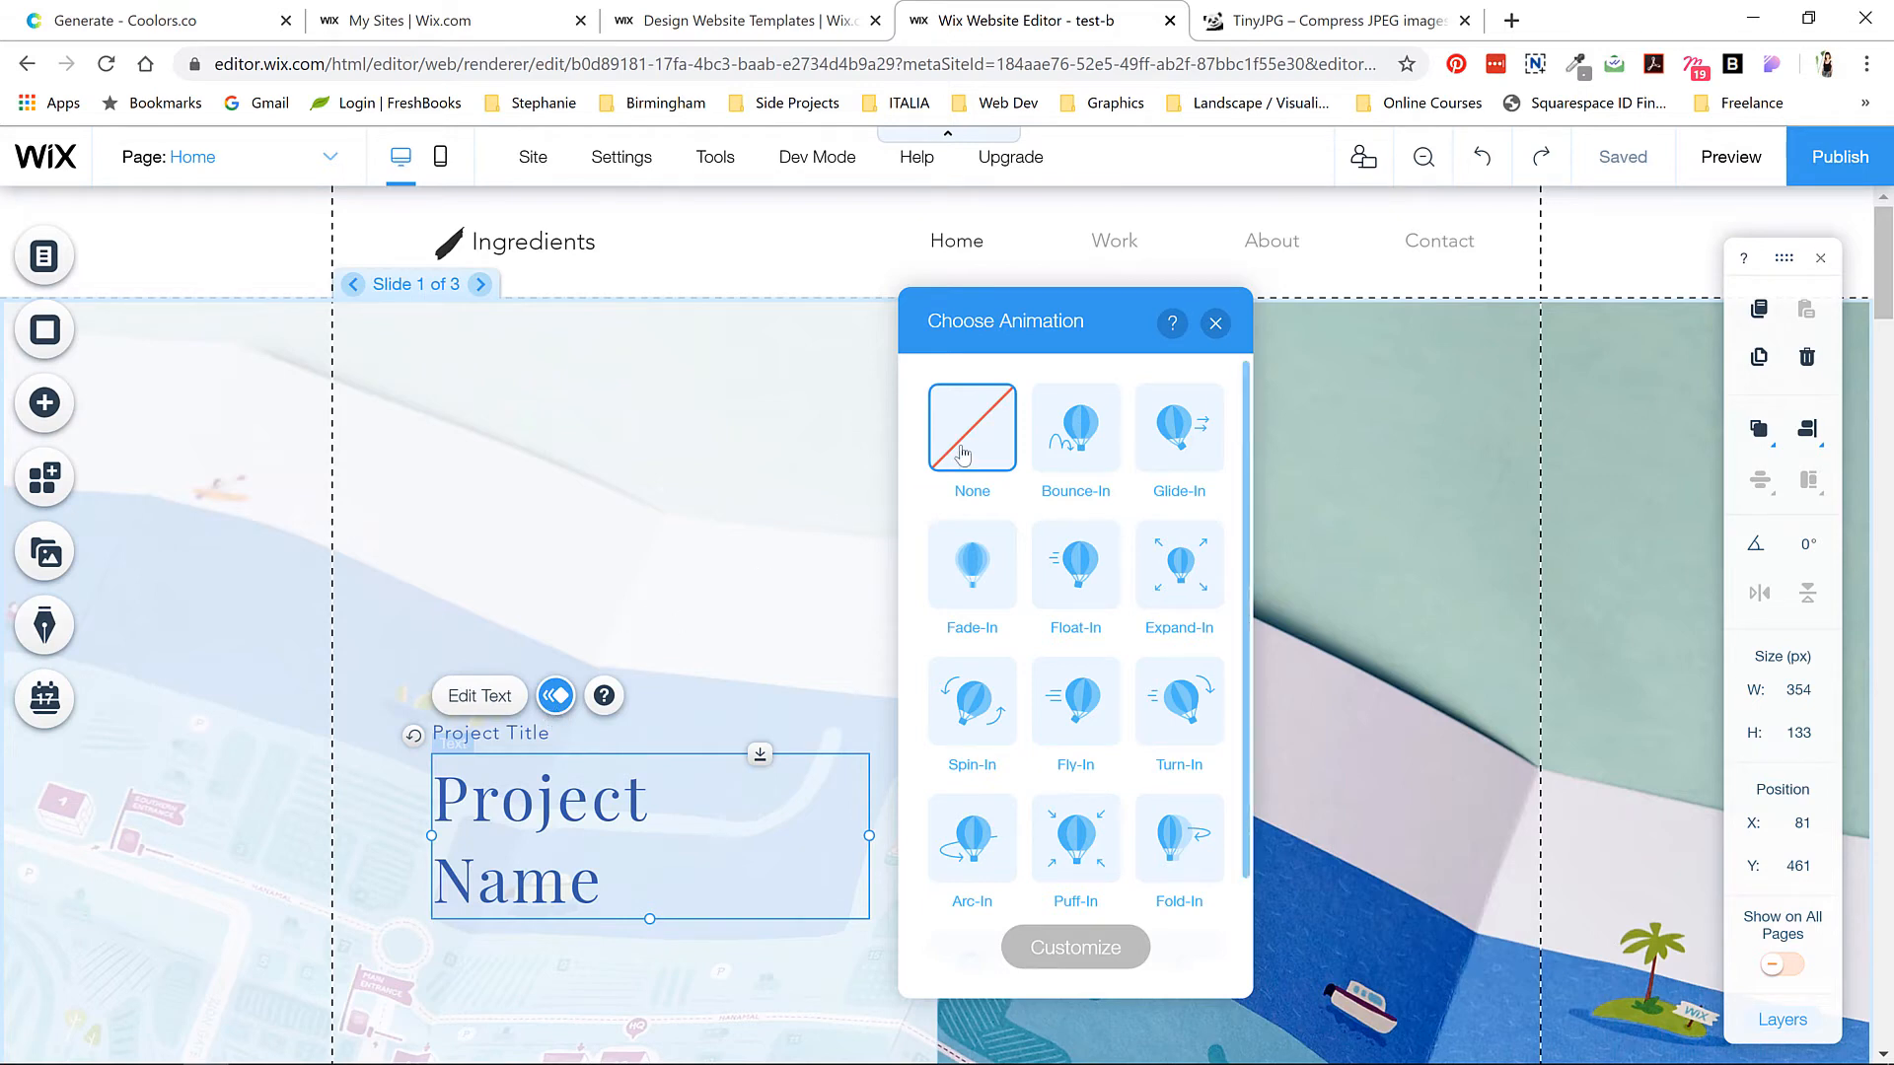
{"action": "mouse_move", "coordinate": [1075, 431]}
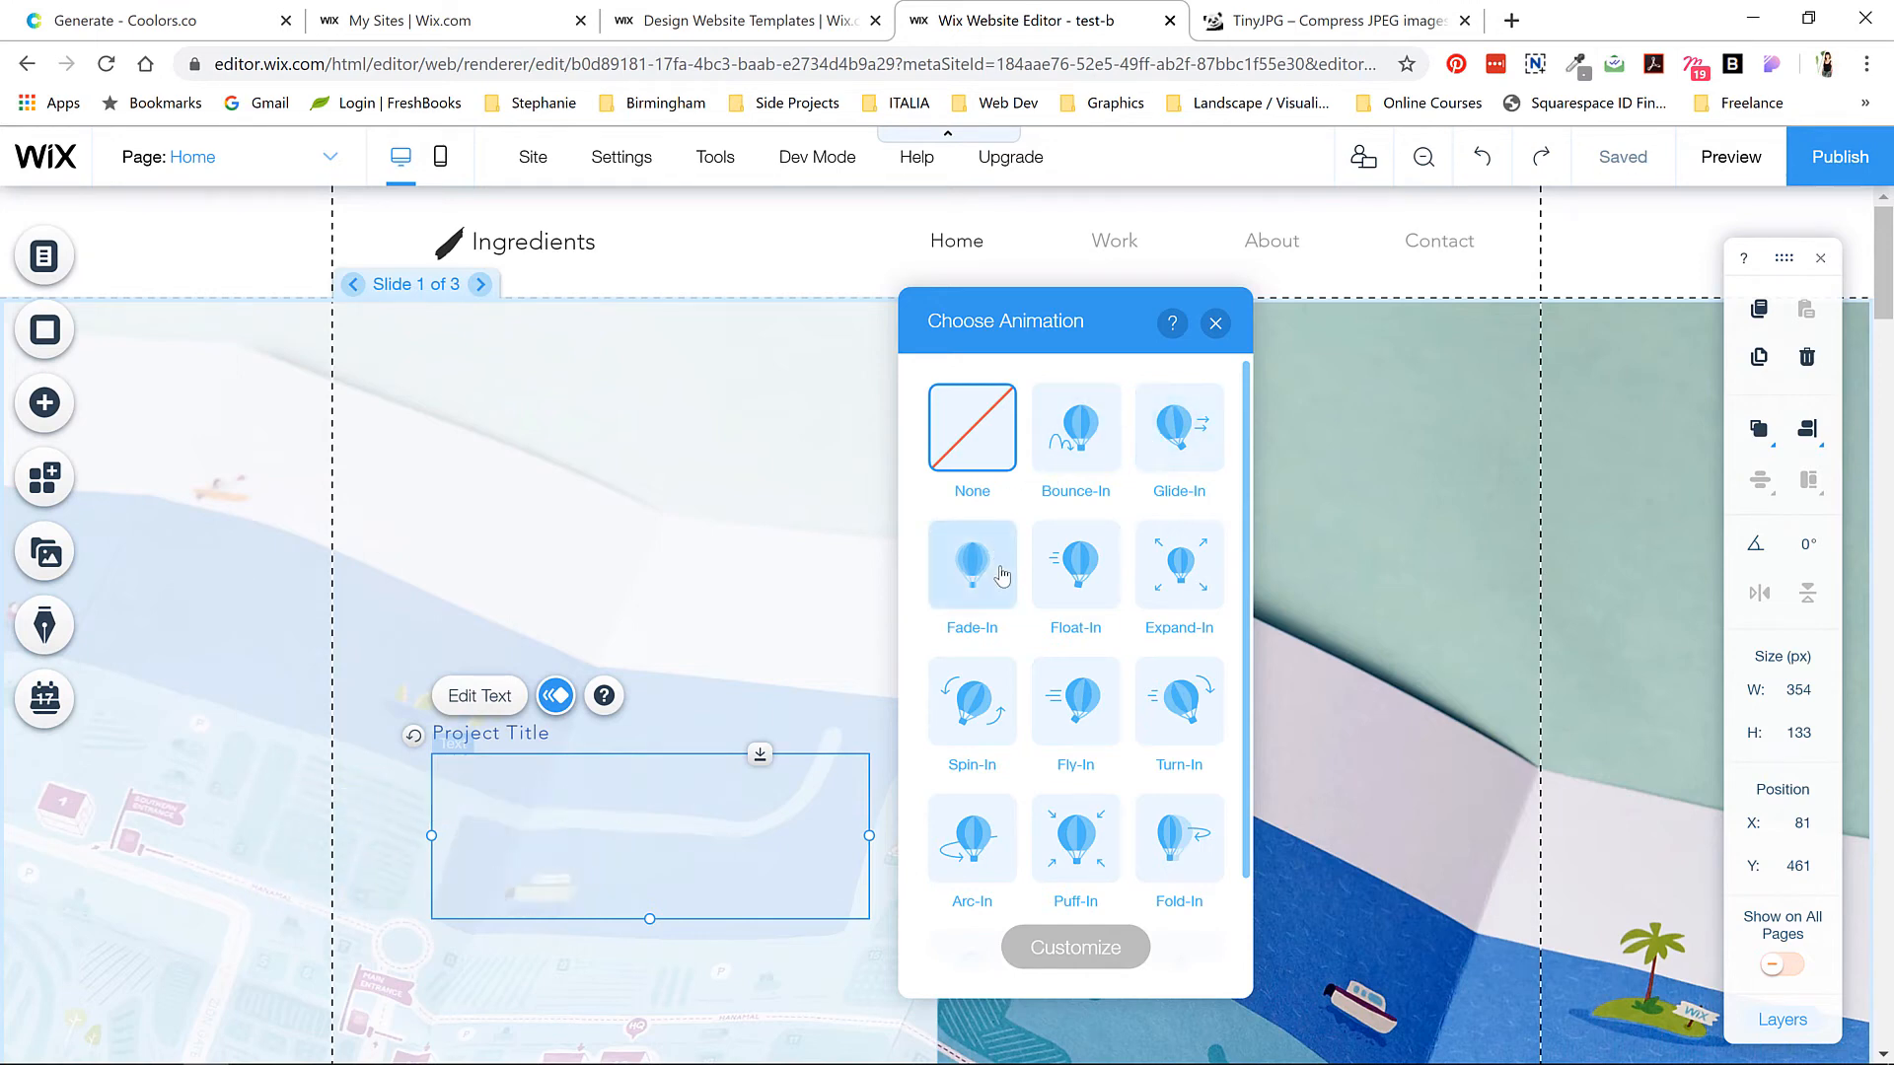
{"action": "left_click", "coordinate": [971, 566]}
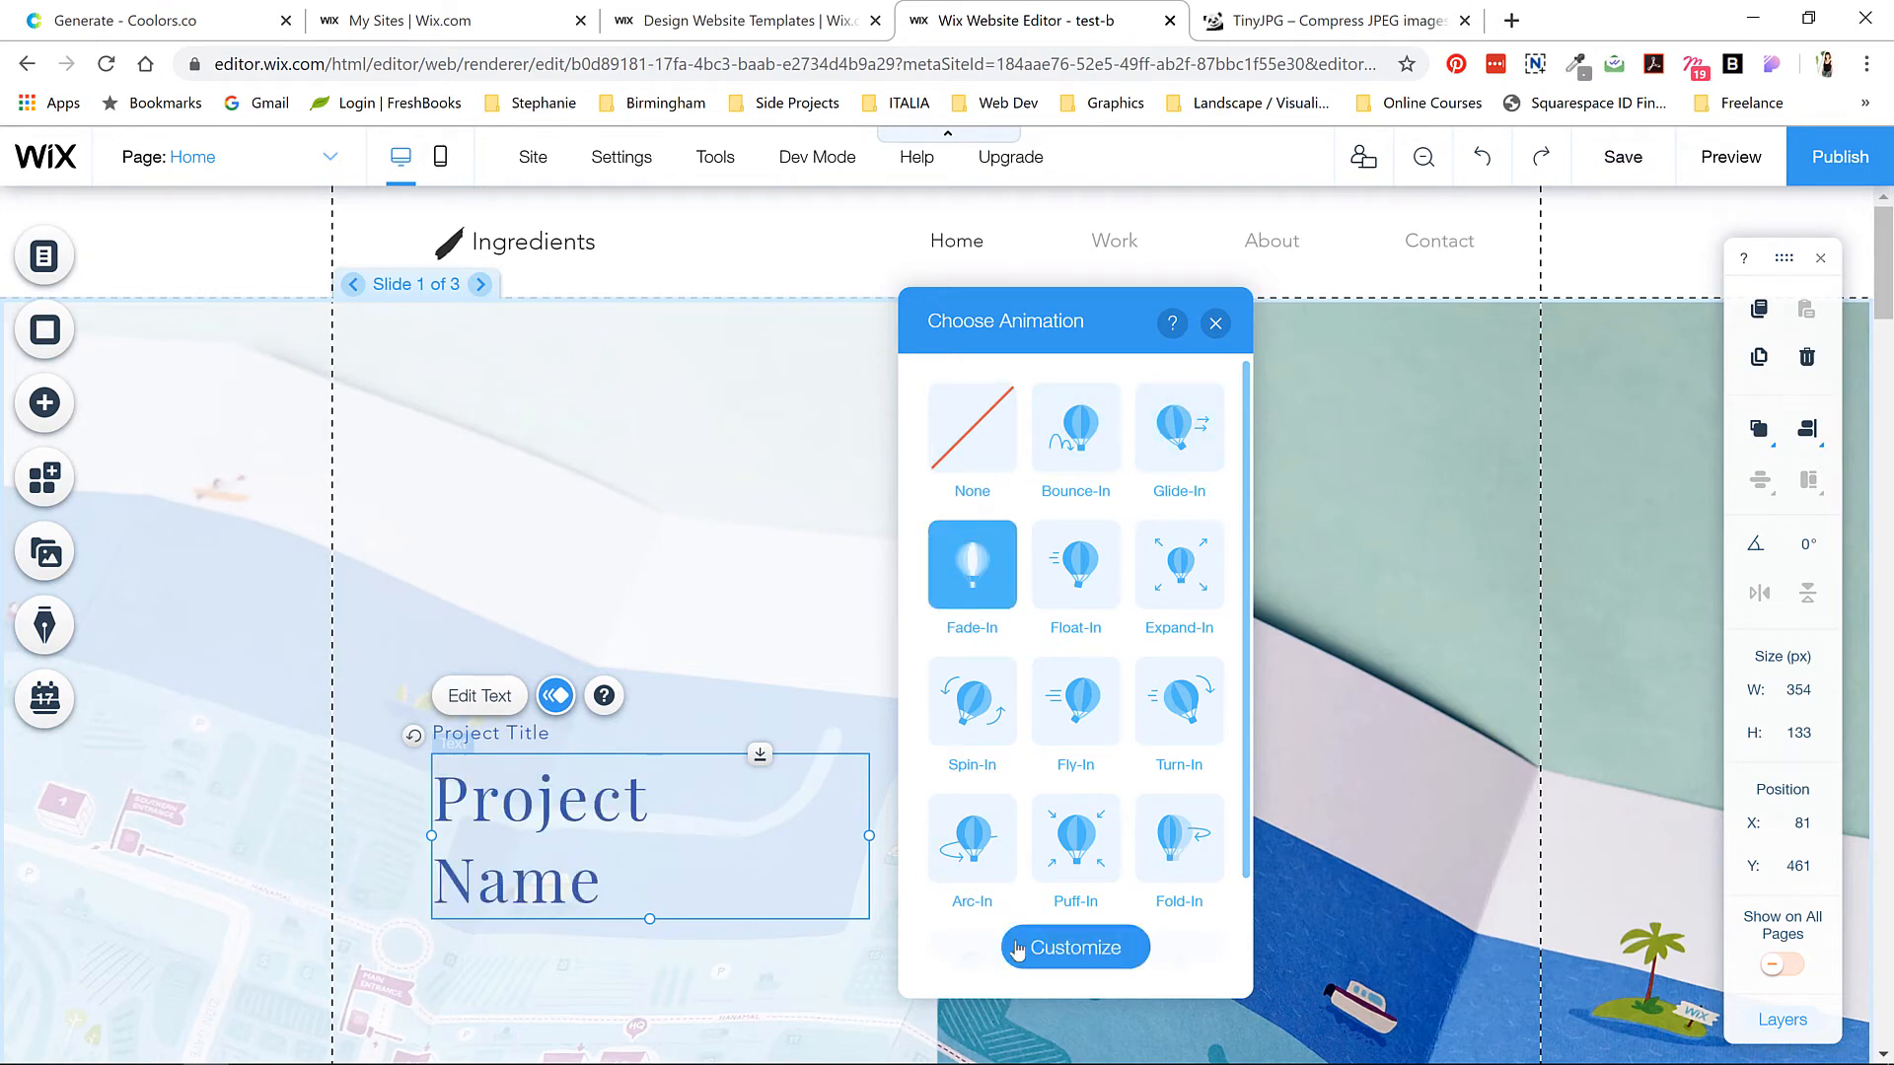
{"action": "left_click", "coordinate": [1215, 322]}
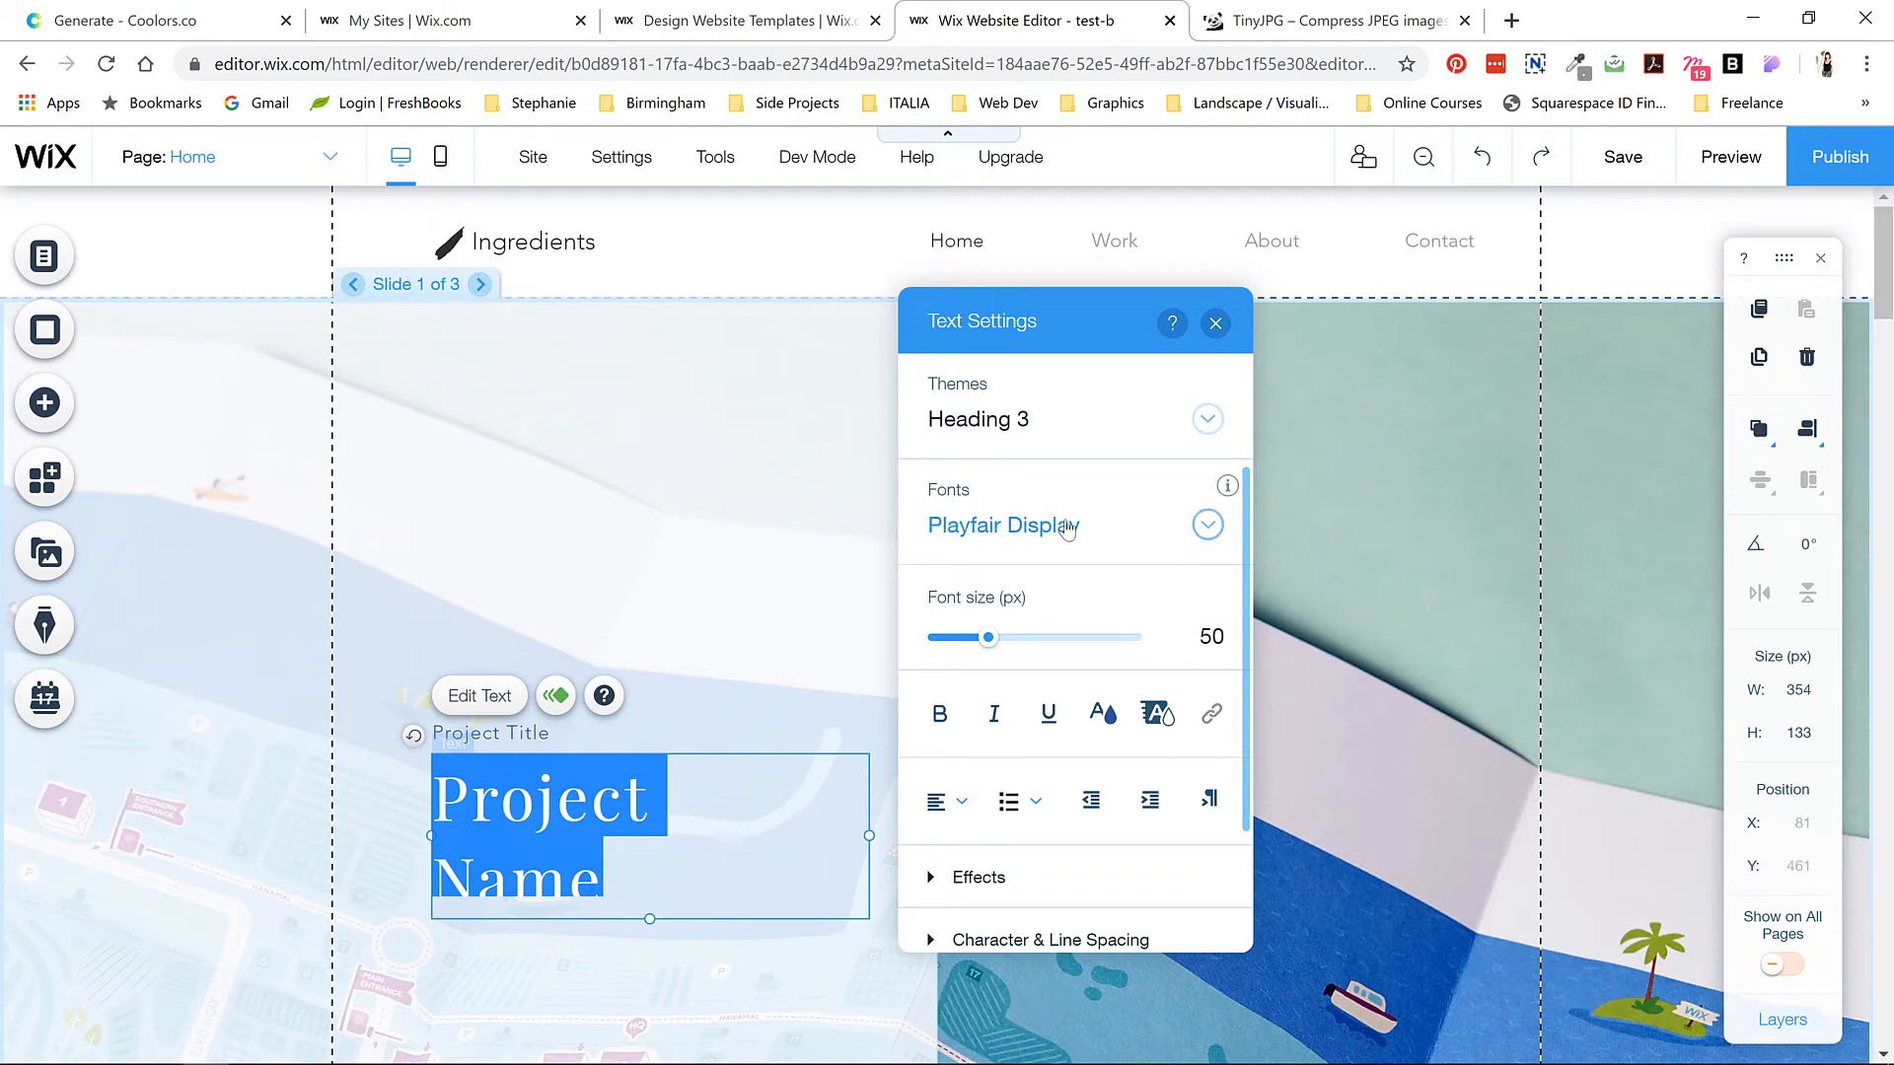
- Open the heading's Fonts dropdown and scroll to Upload Fonts at the bottom
{"action": "left_click", "coordinate": [1206, 523]}
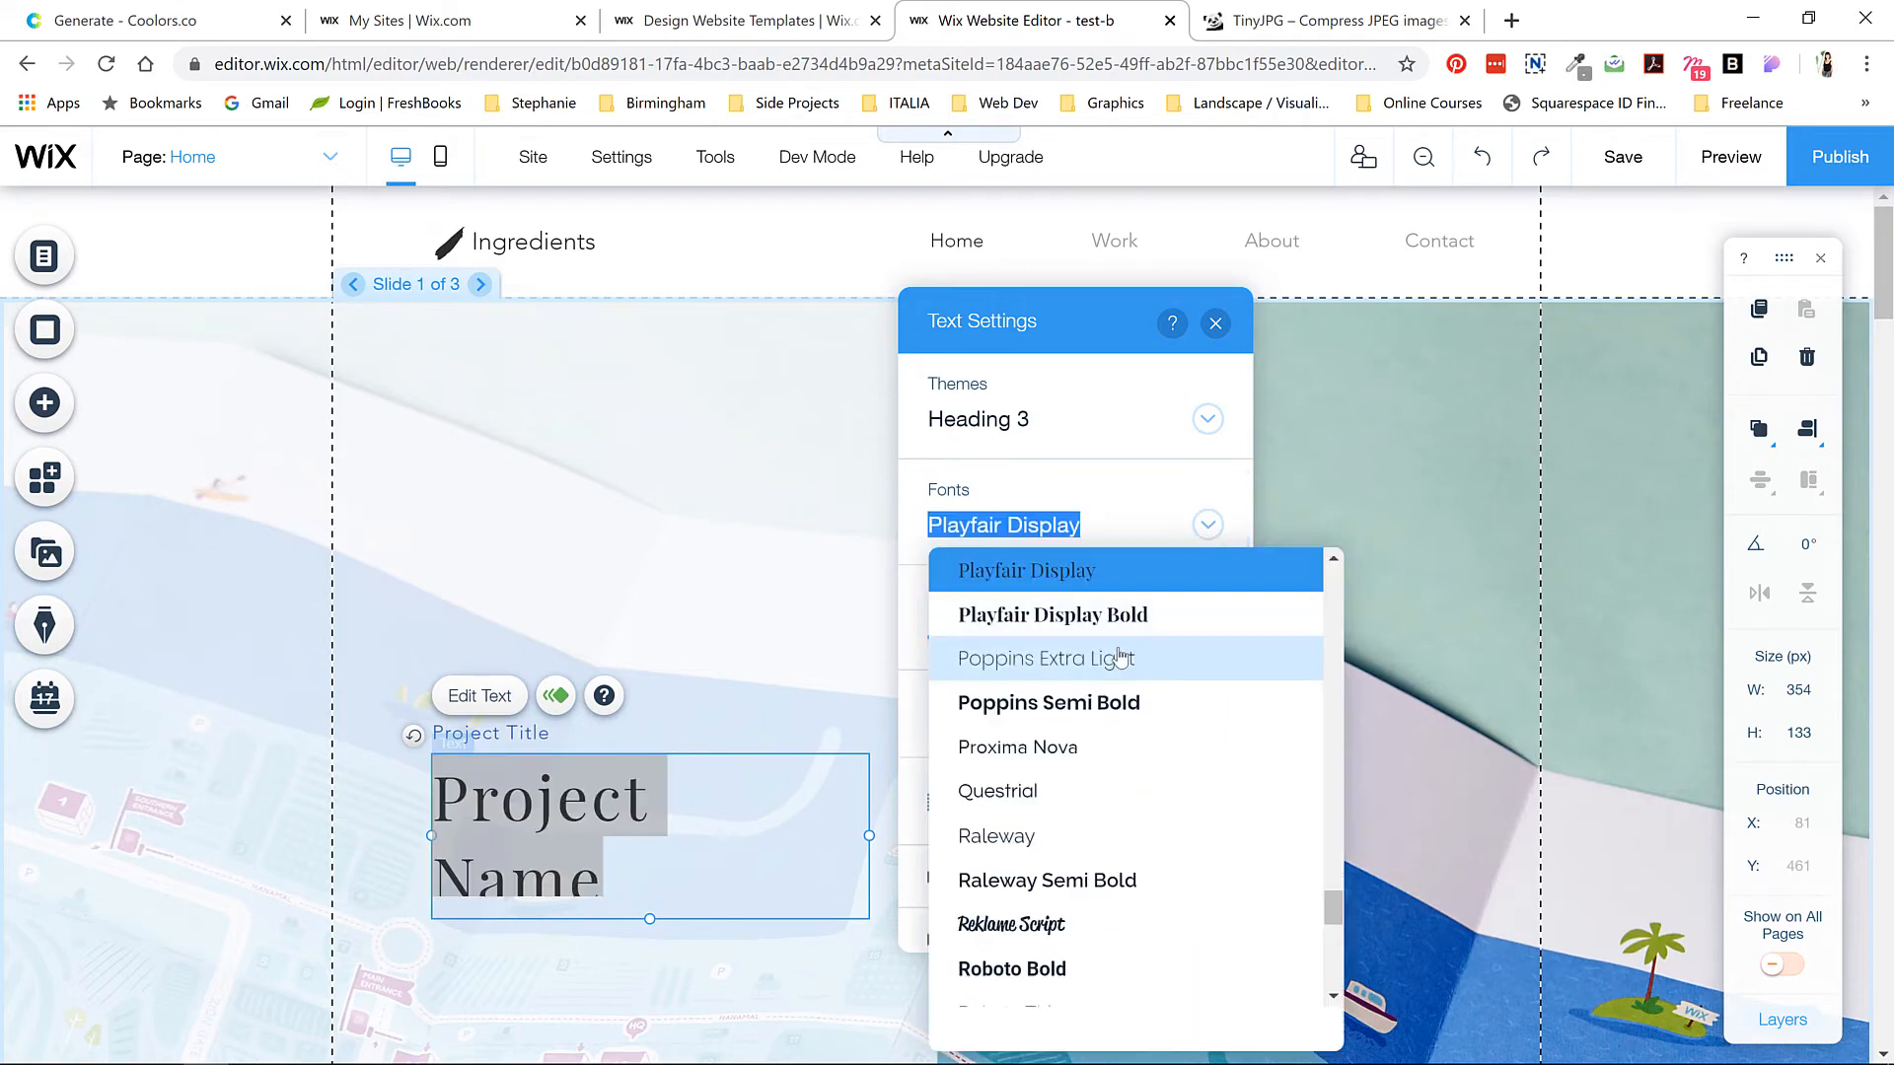
{"action": "scroll", "scroll_direction": "down", "scroll_amount": 3}
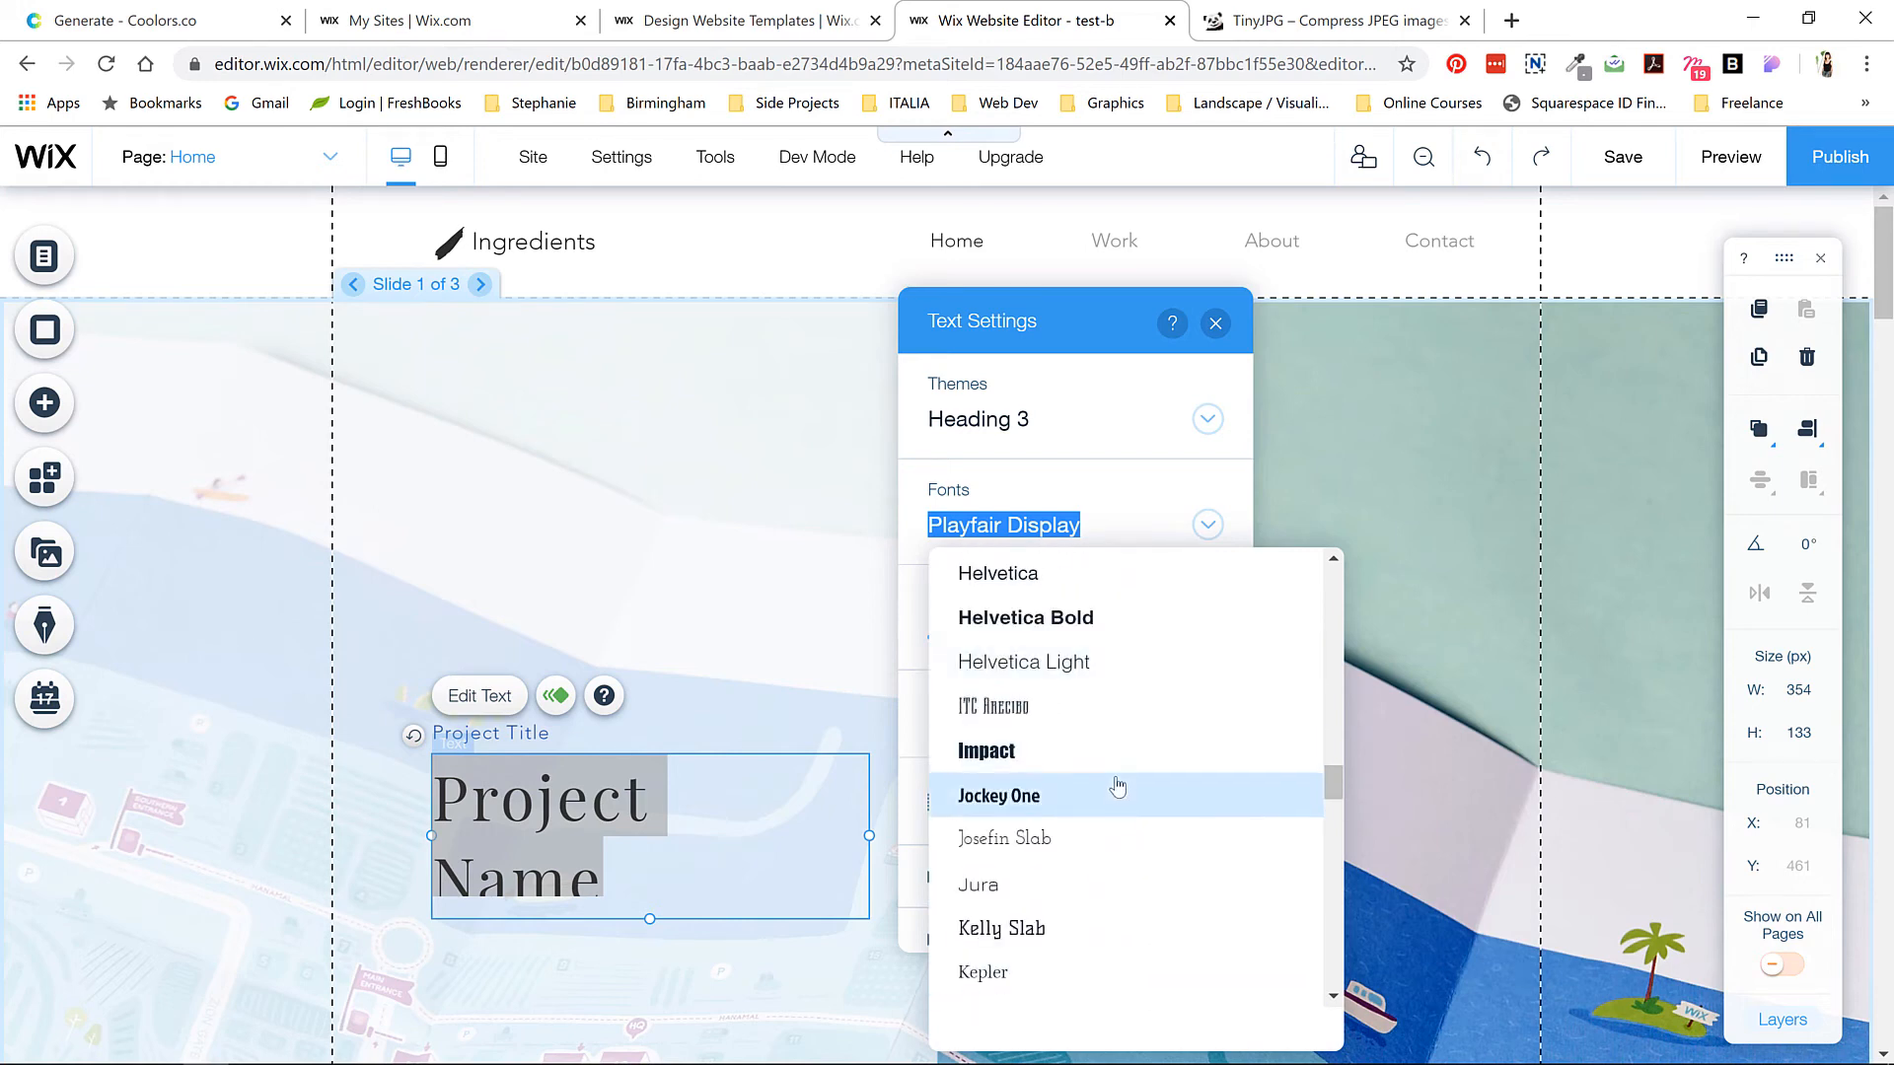
{"action": "scroll", "scroll_direction": "down", "scroll_amount": 3}
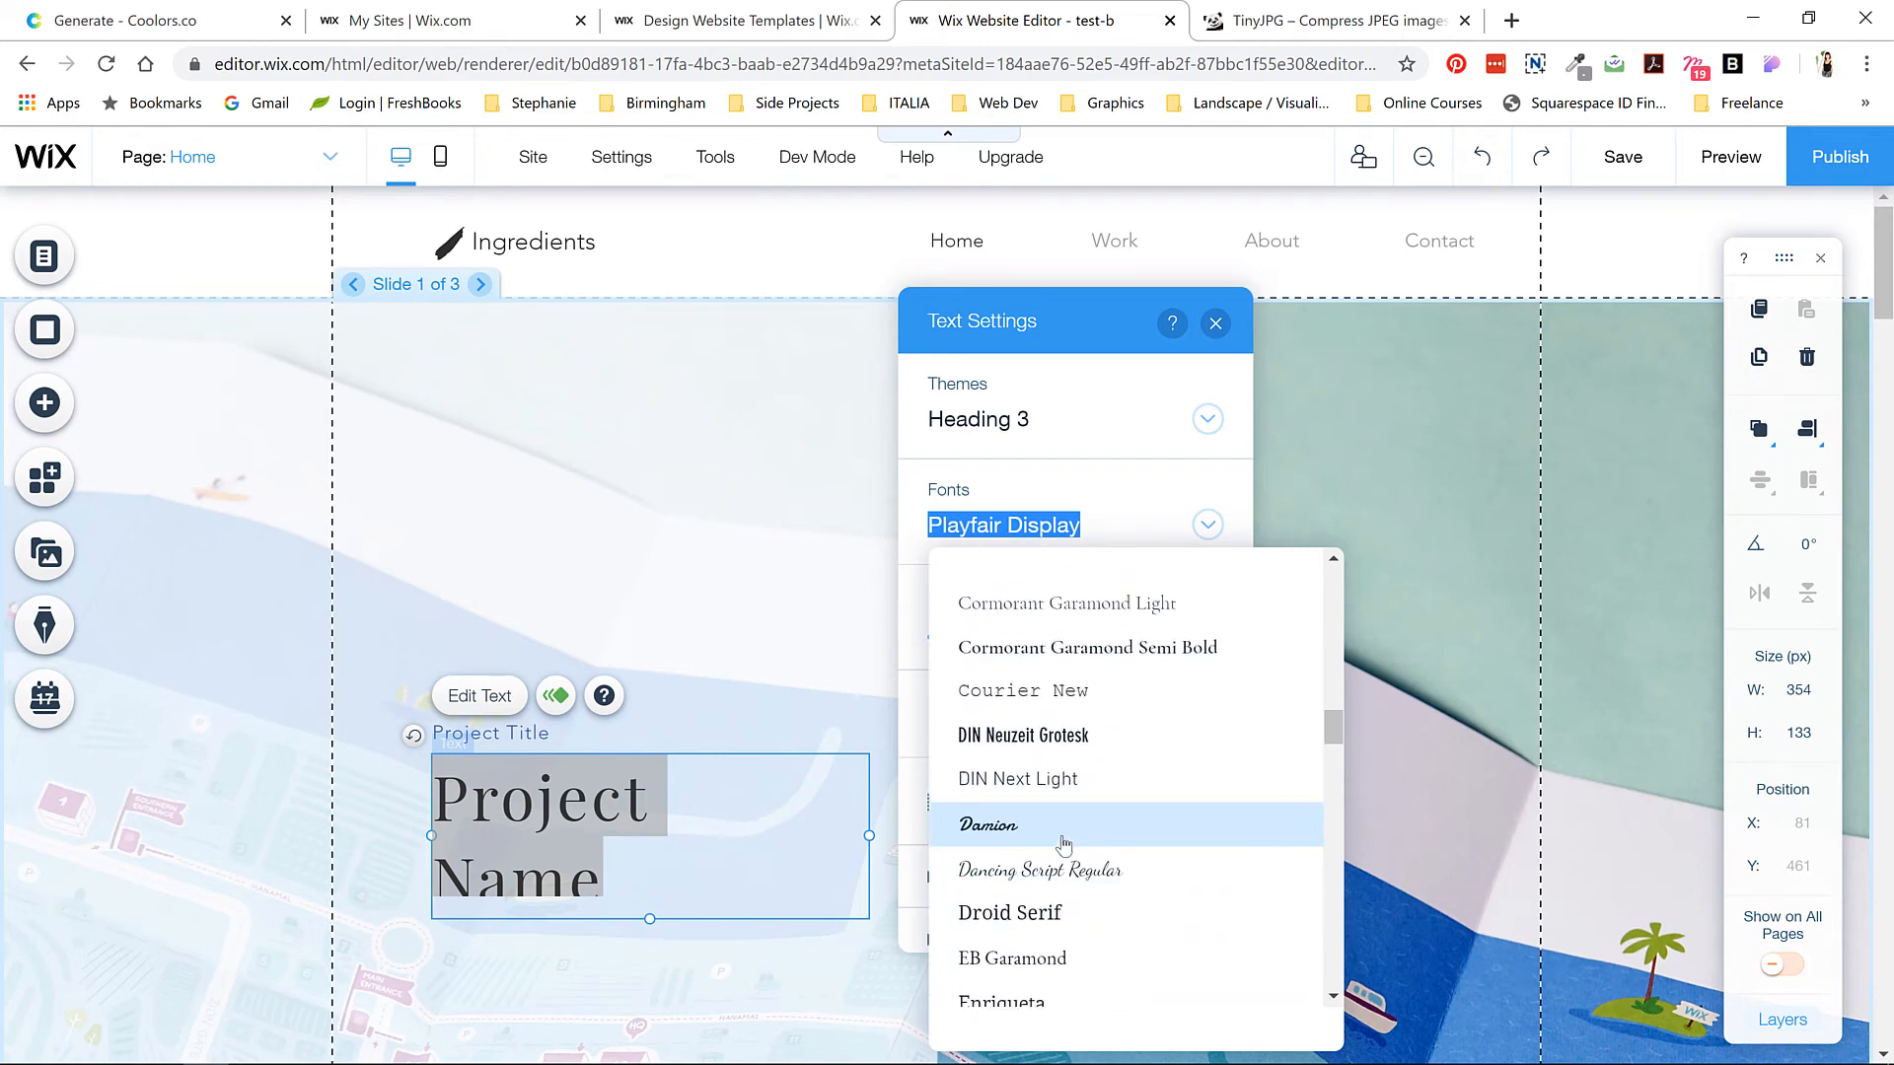
{"action": "scroll", "scroll_direction": "down", "scroll_amount": 3}
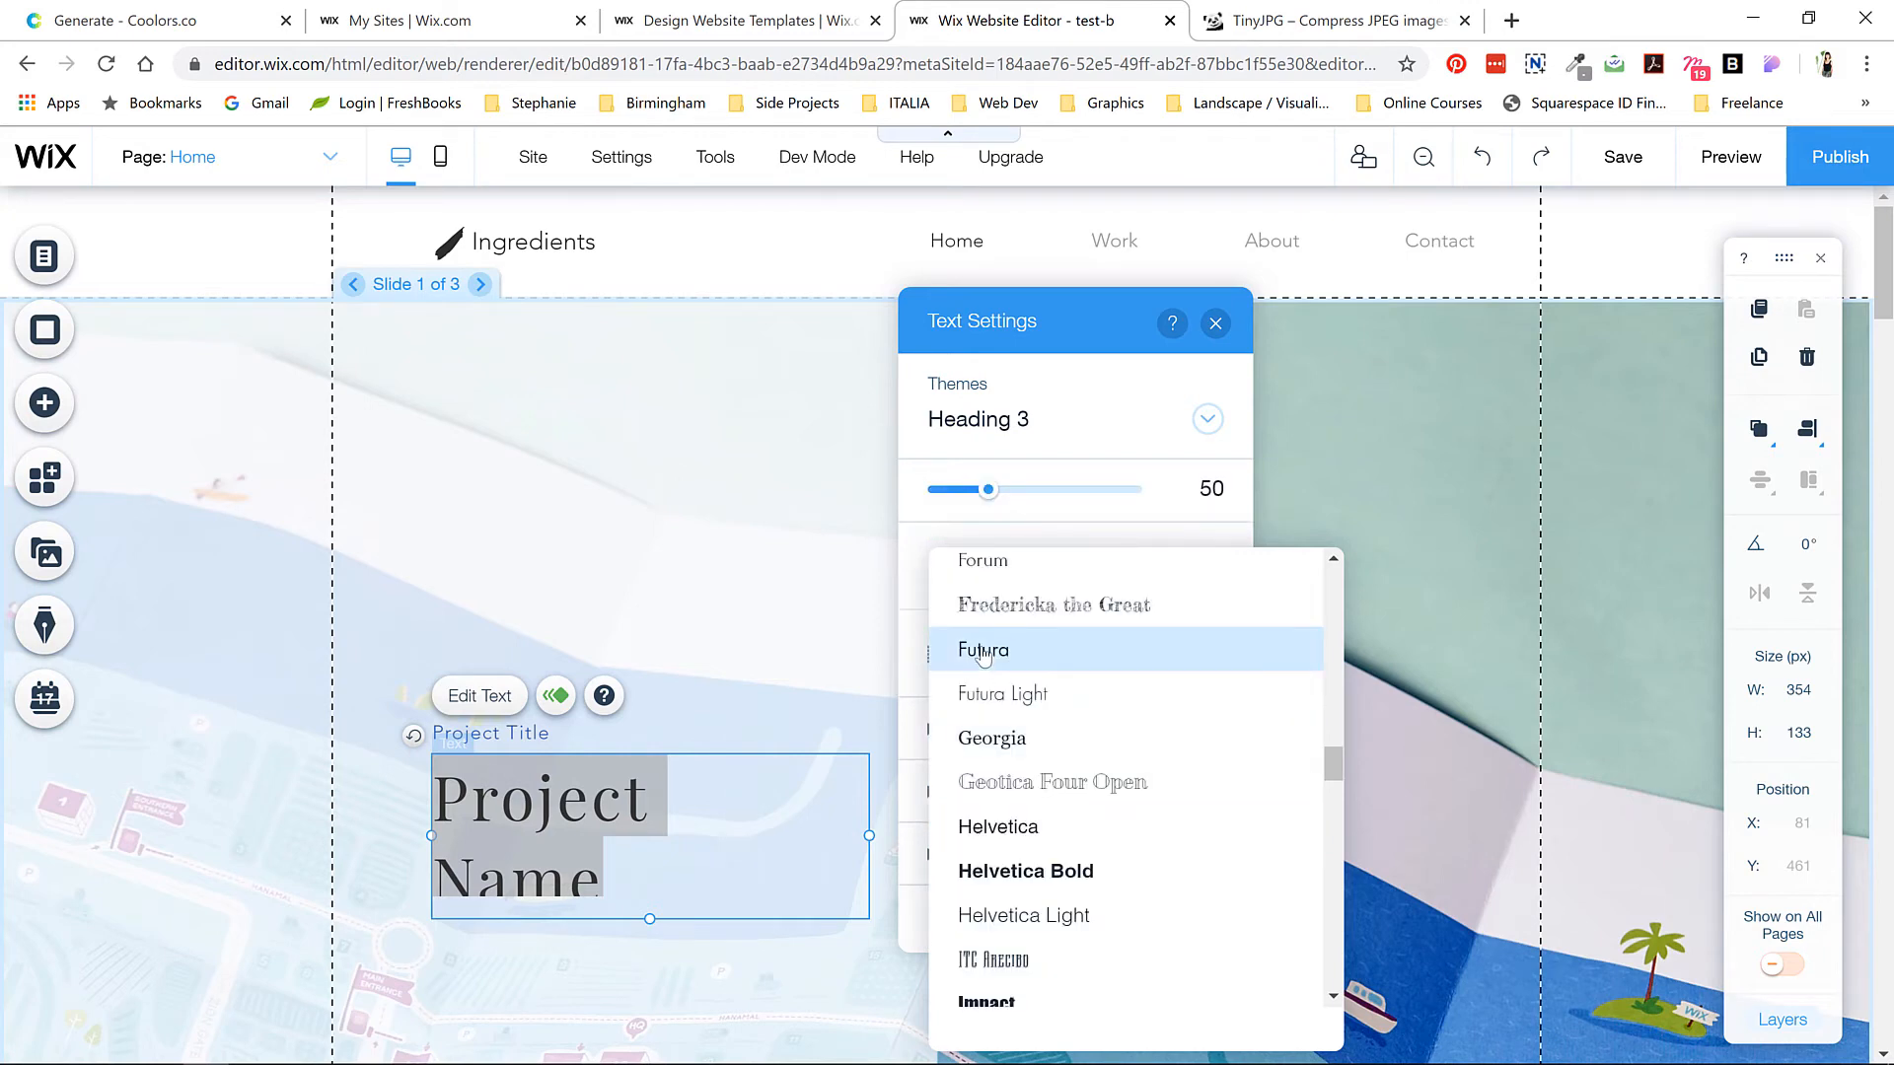
{"action": "scroll", "scroll_direction": "down", "scroll_amount": 3}
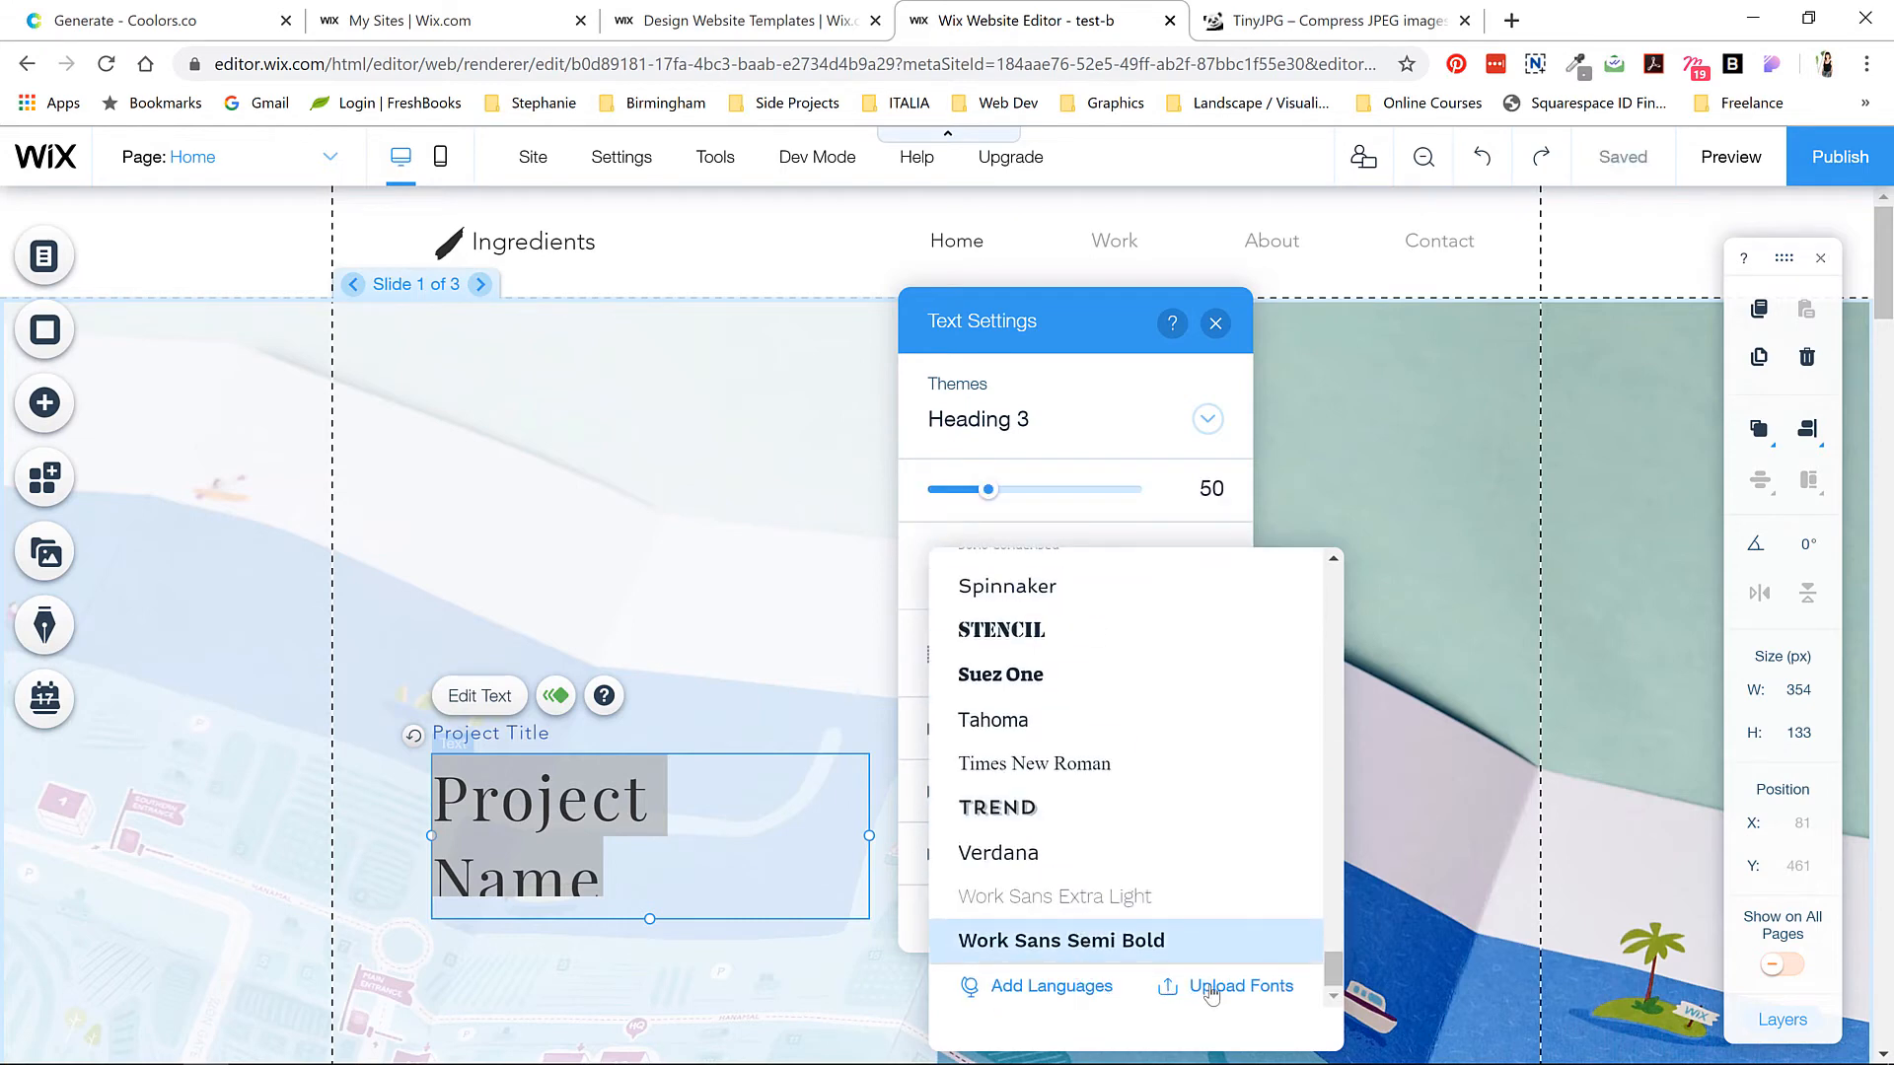
- Upload the Botanica .otf, .woff and .woff2 font files from the computer
{"action": "left_click", "coordinate": [1237, 986]}
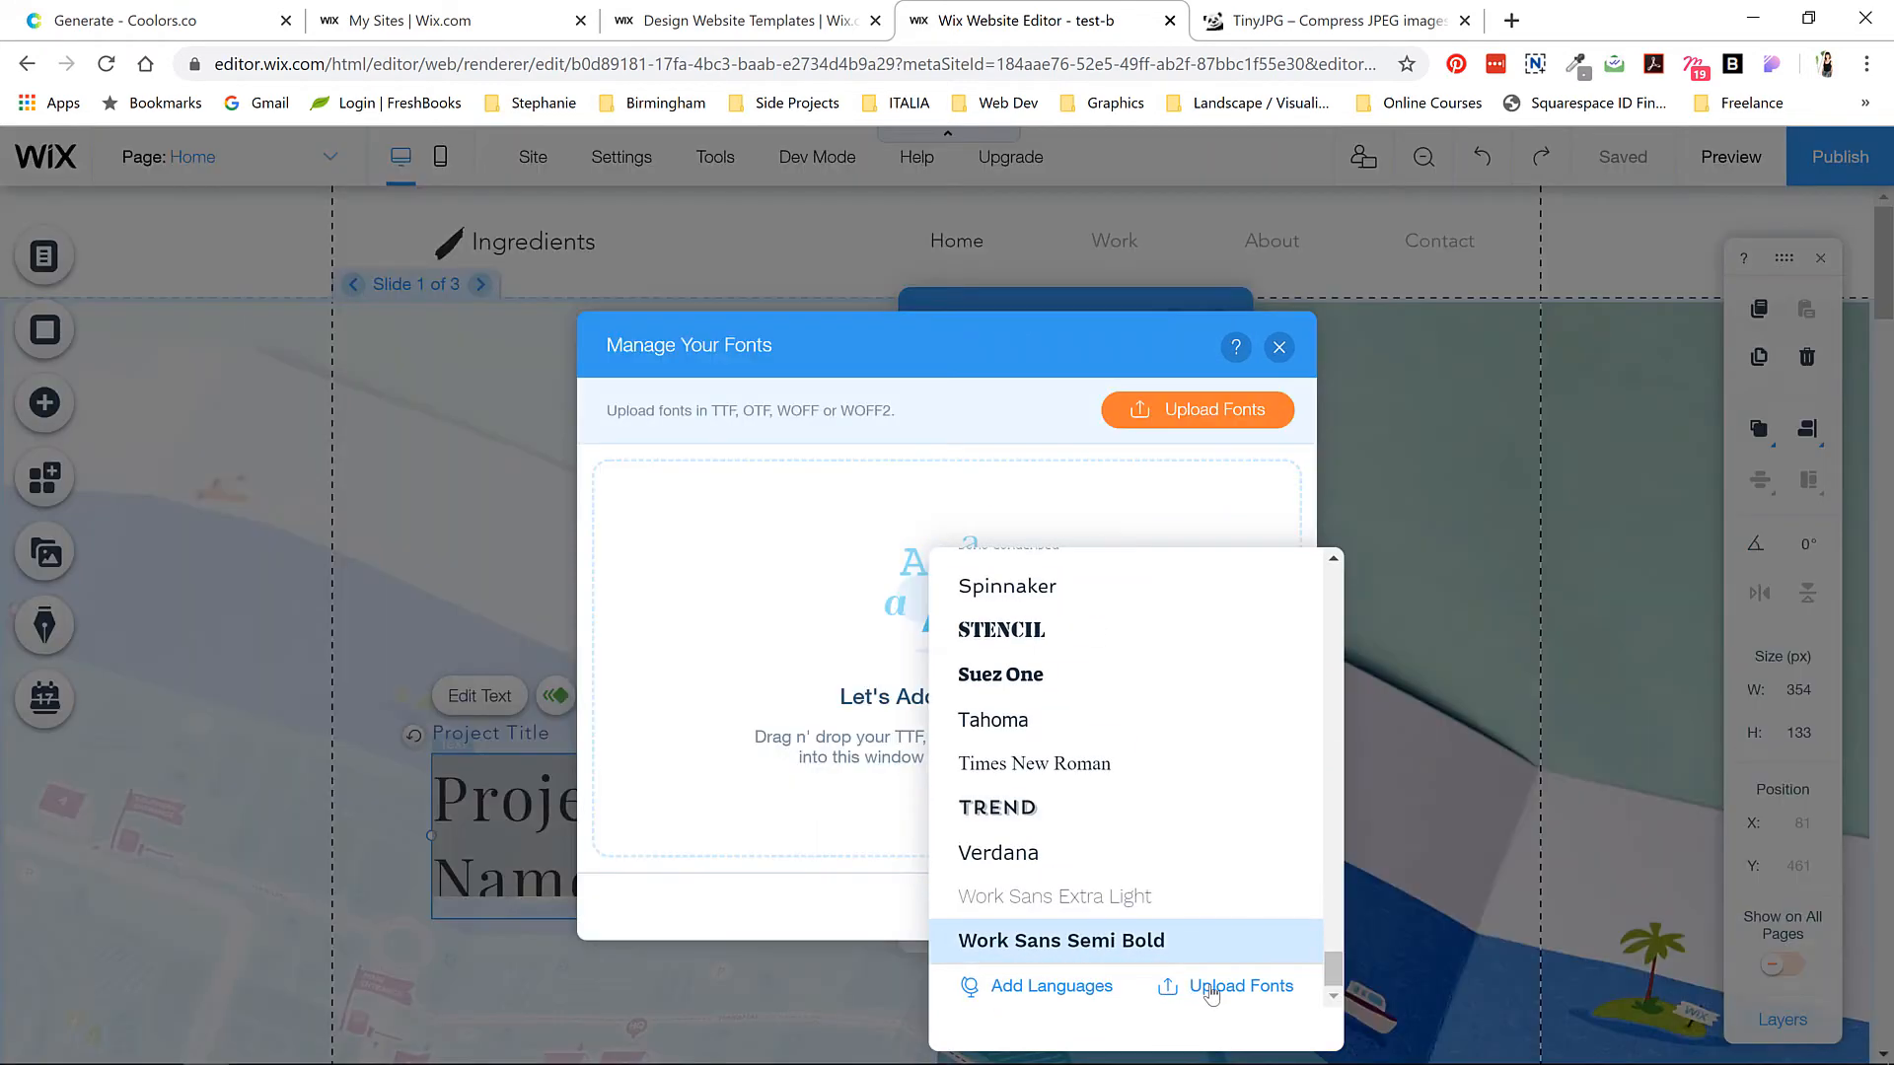
{"action": "left_click", "coordinate": [1086, 661]}
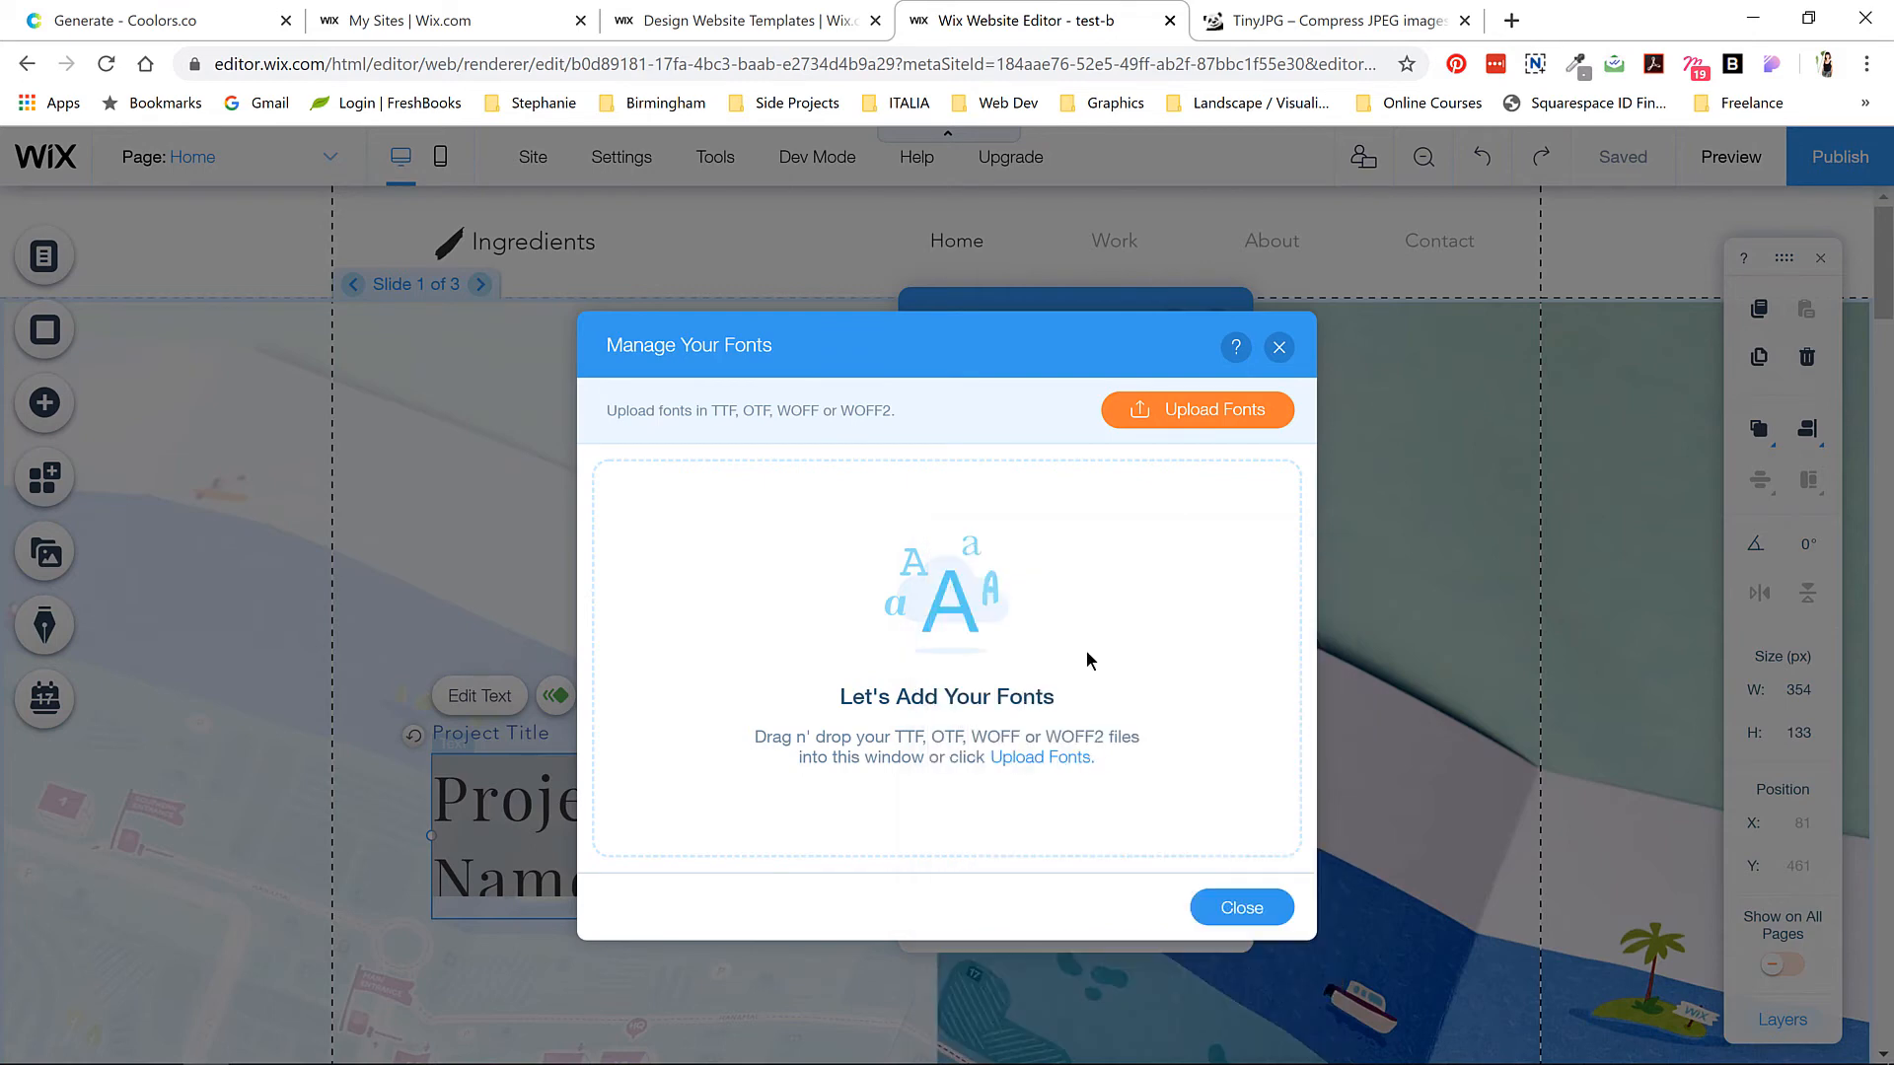
{"action": "left_click", "coordinate": [1196, 410]}
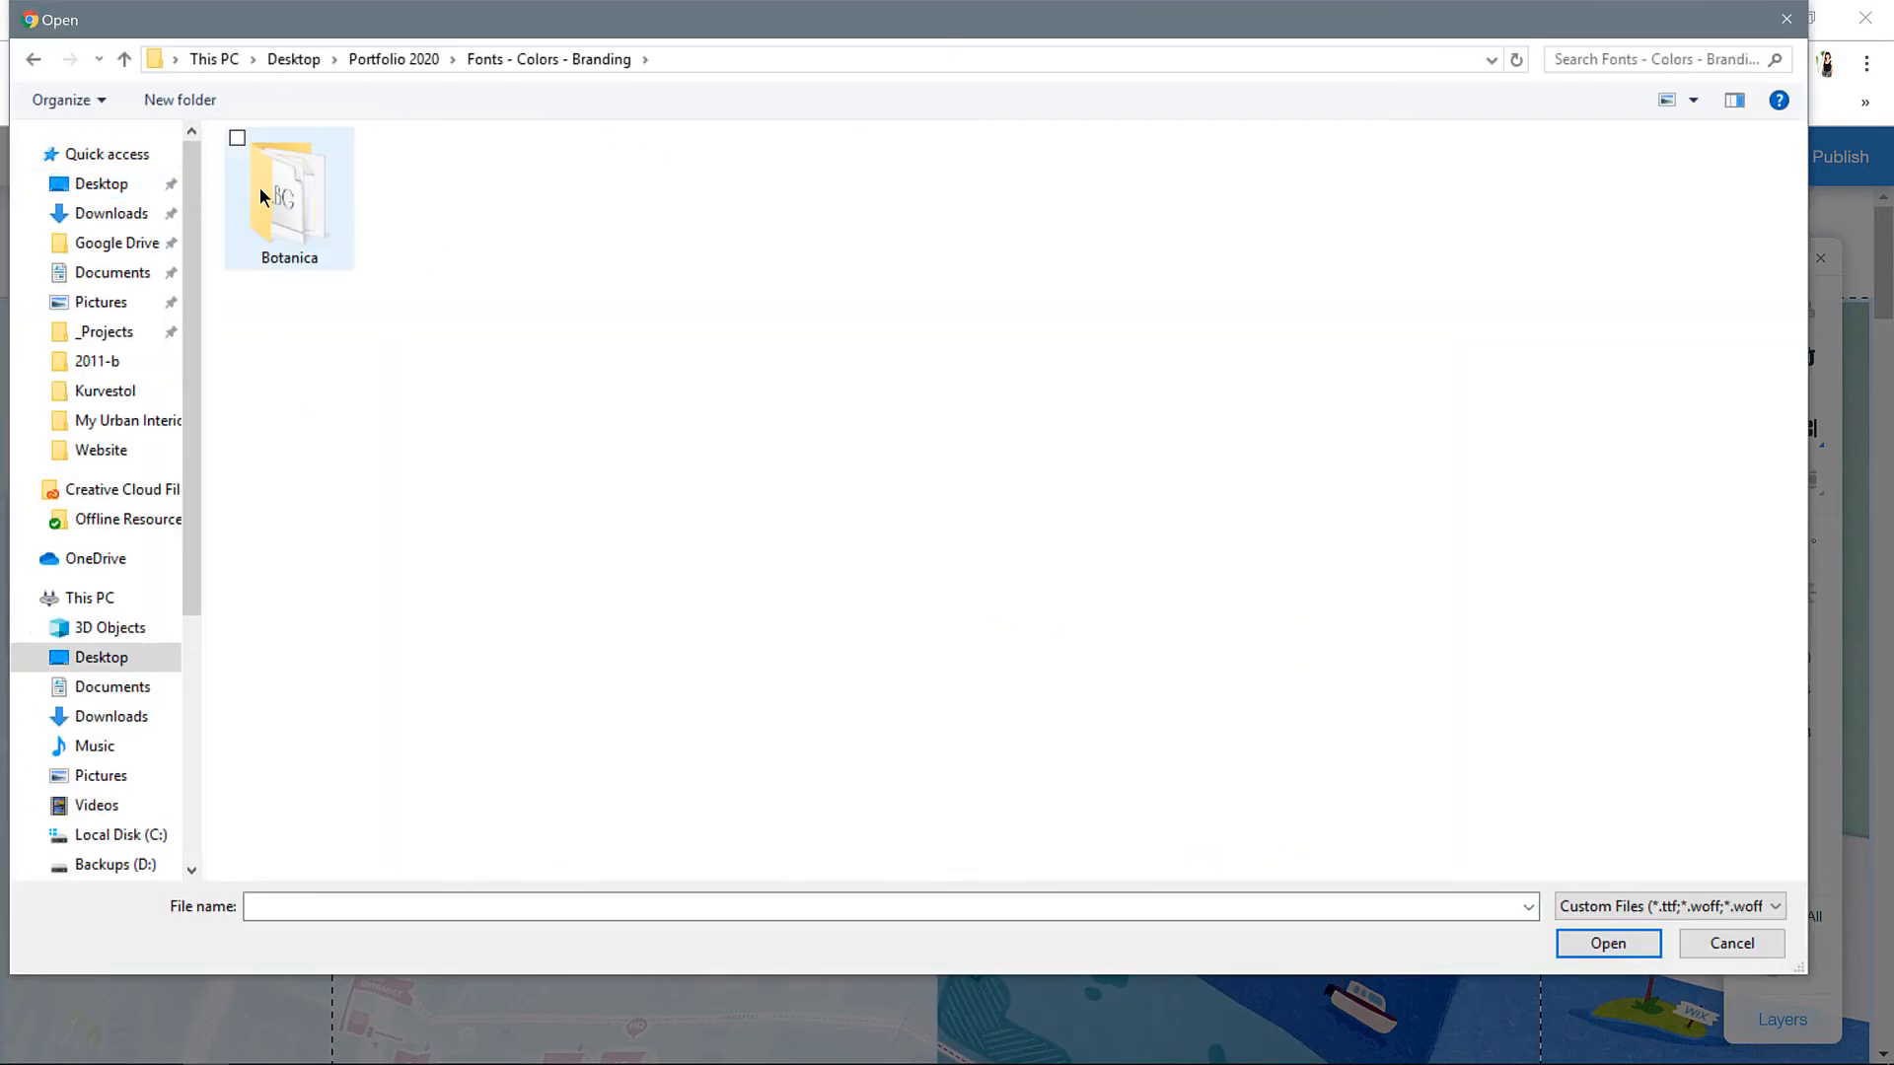
{"action": "double_click", "coordinate": [289, 193]}
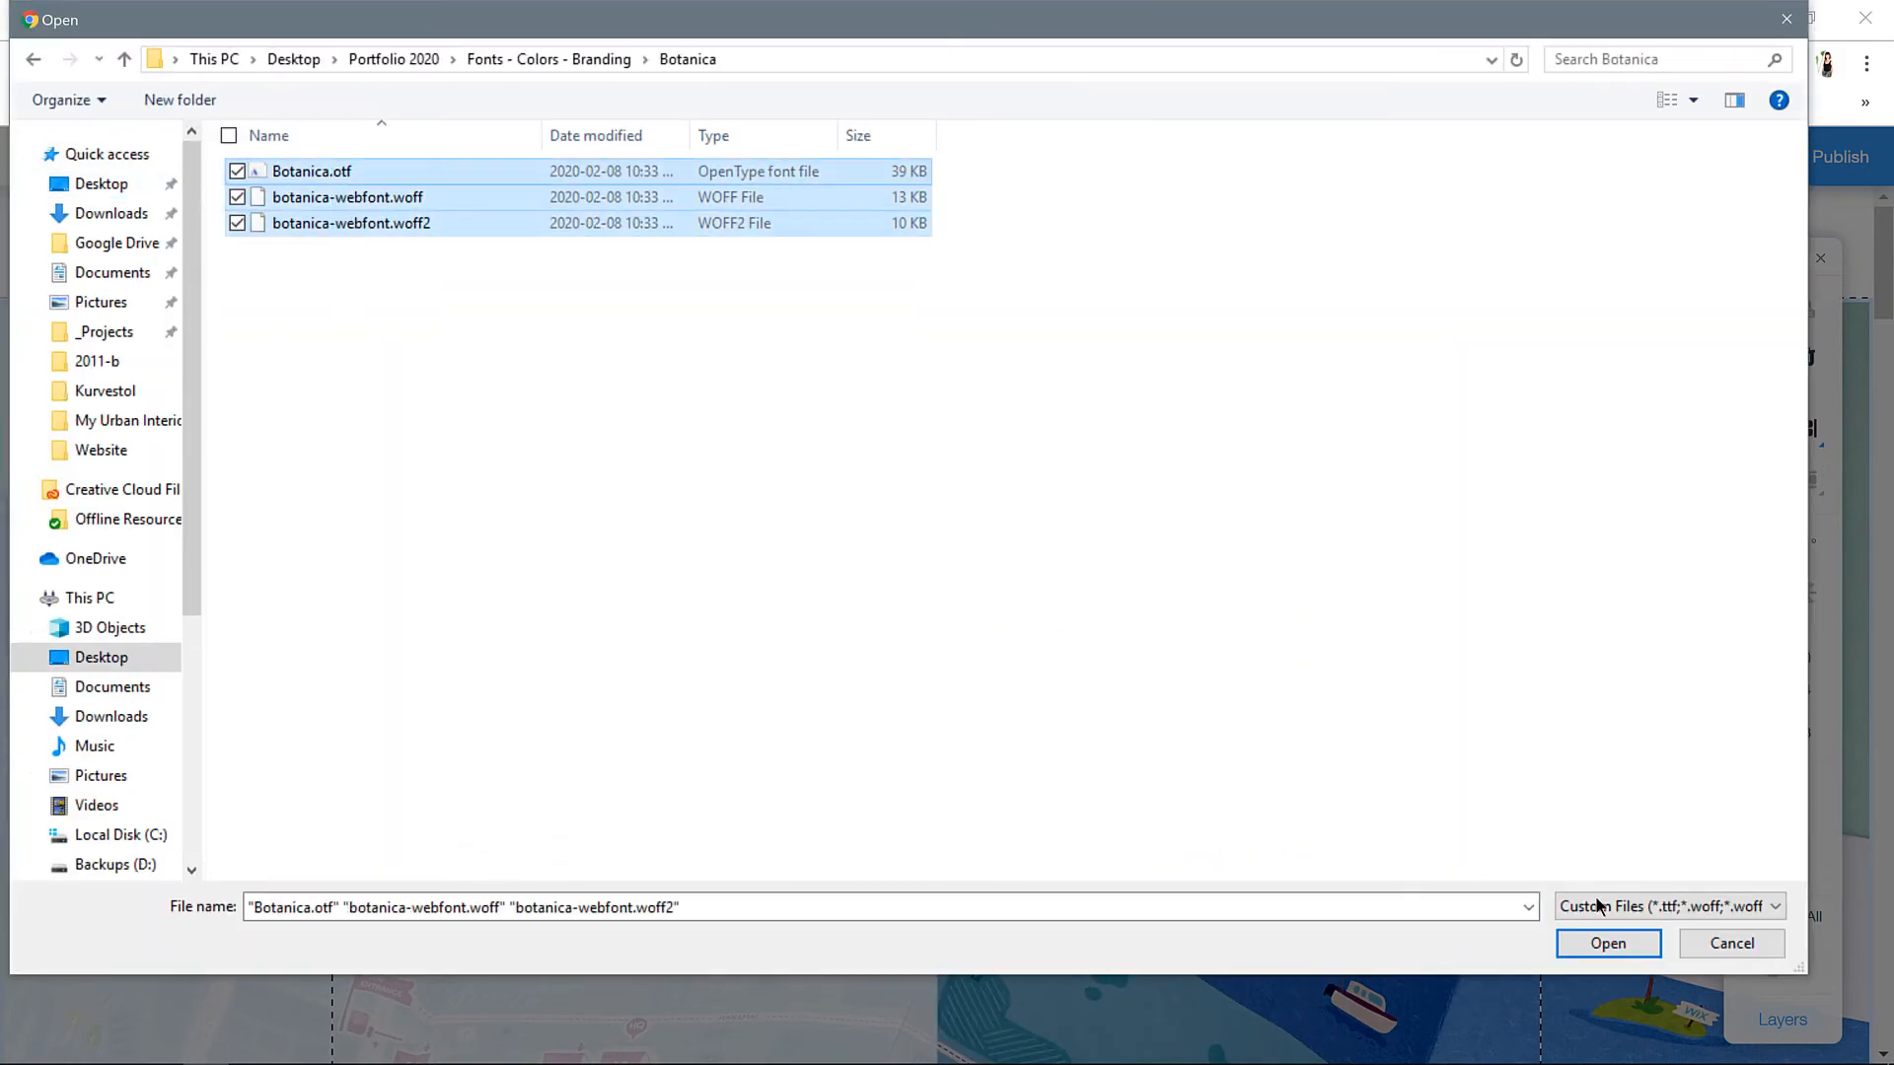
{"action": "left_click", "coordinate": [1607, 943]}
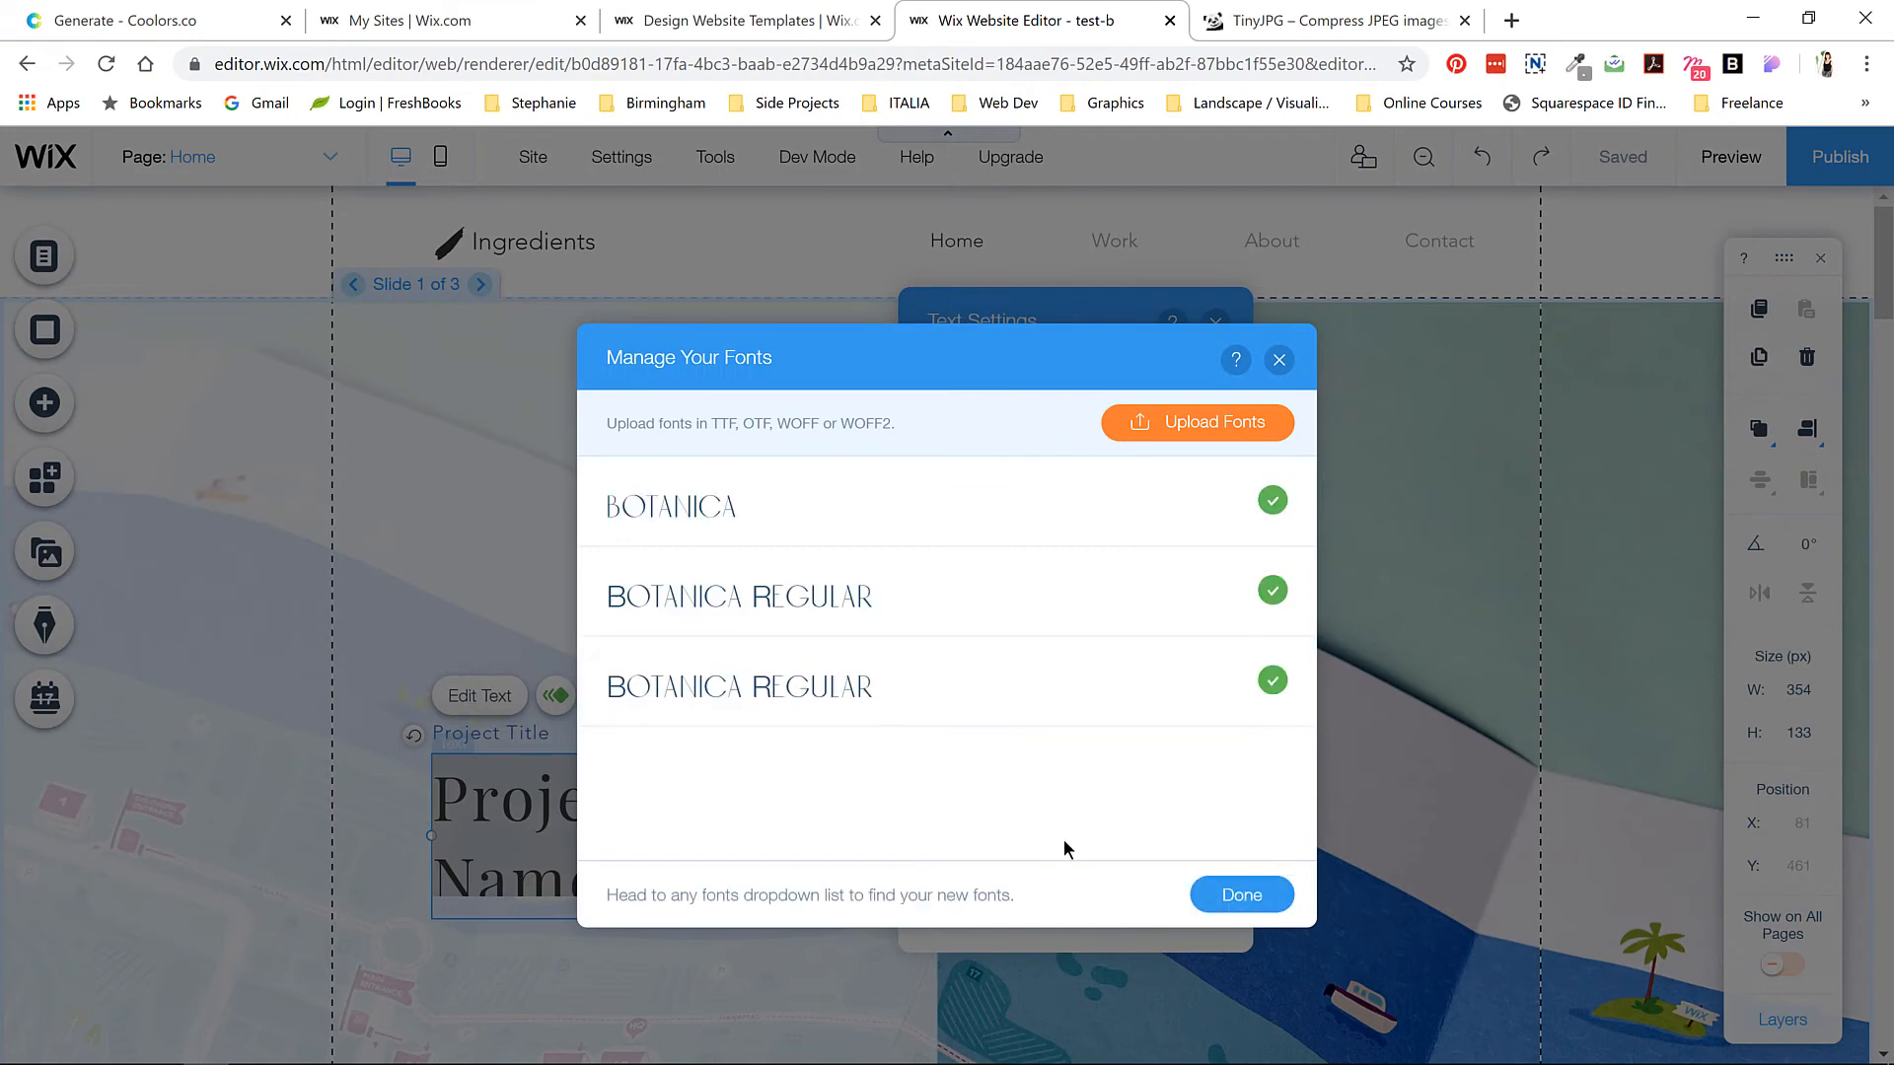
{"action": "mouse_move", "coordinate": [829, 819]}
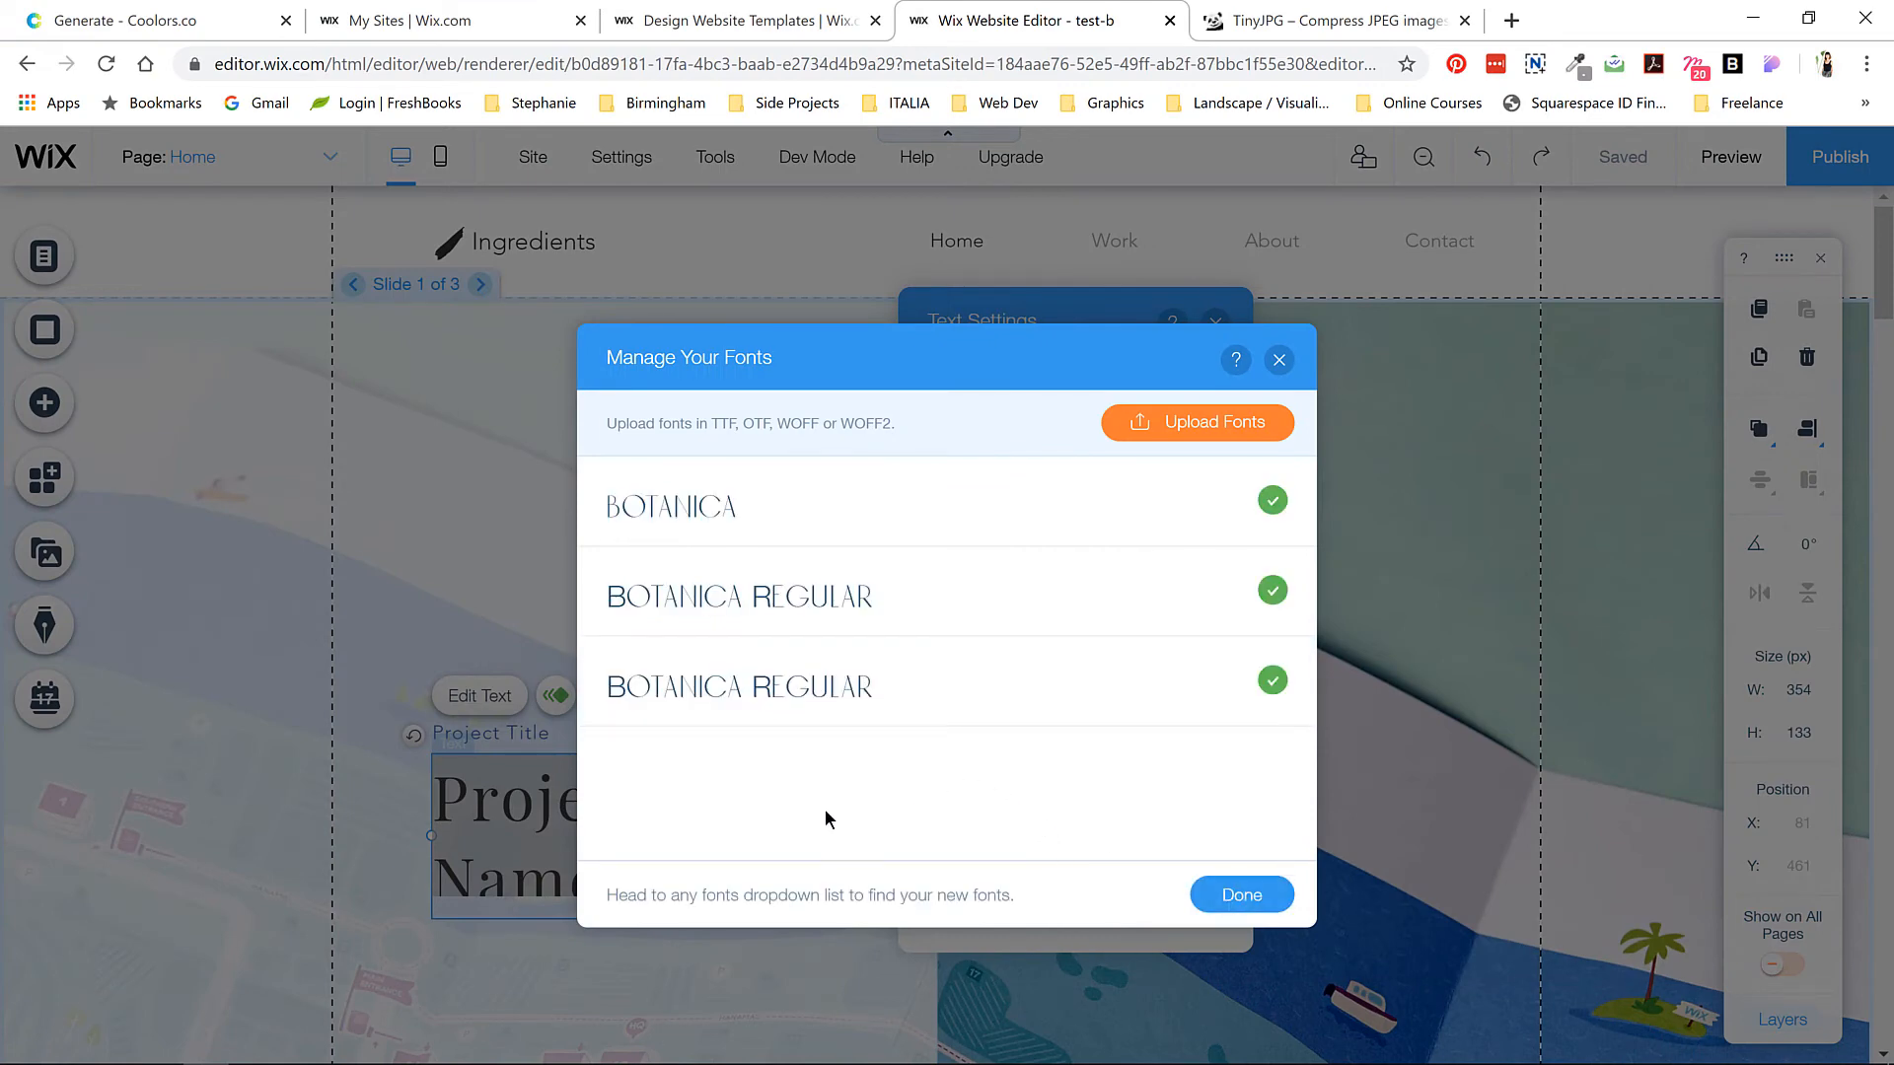
{"action": "mouse_move", "coordinate": [716, 516]}
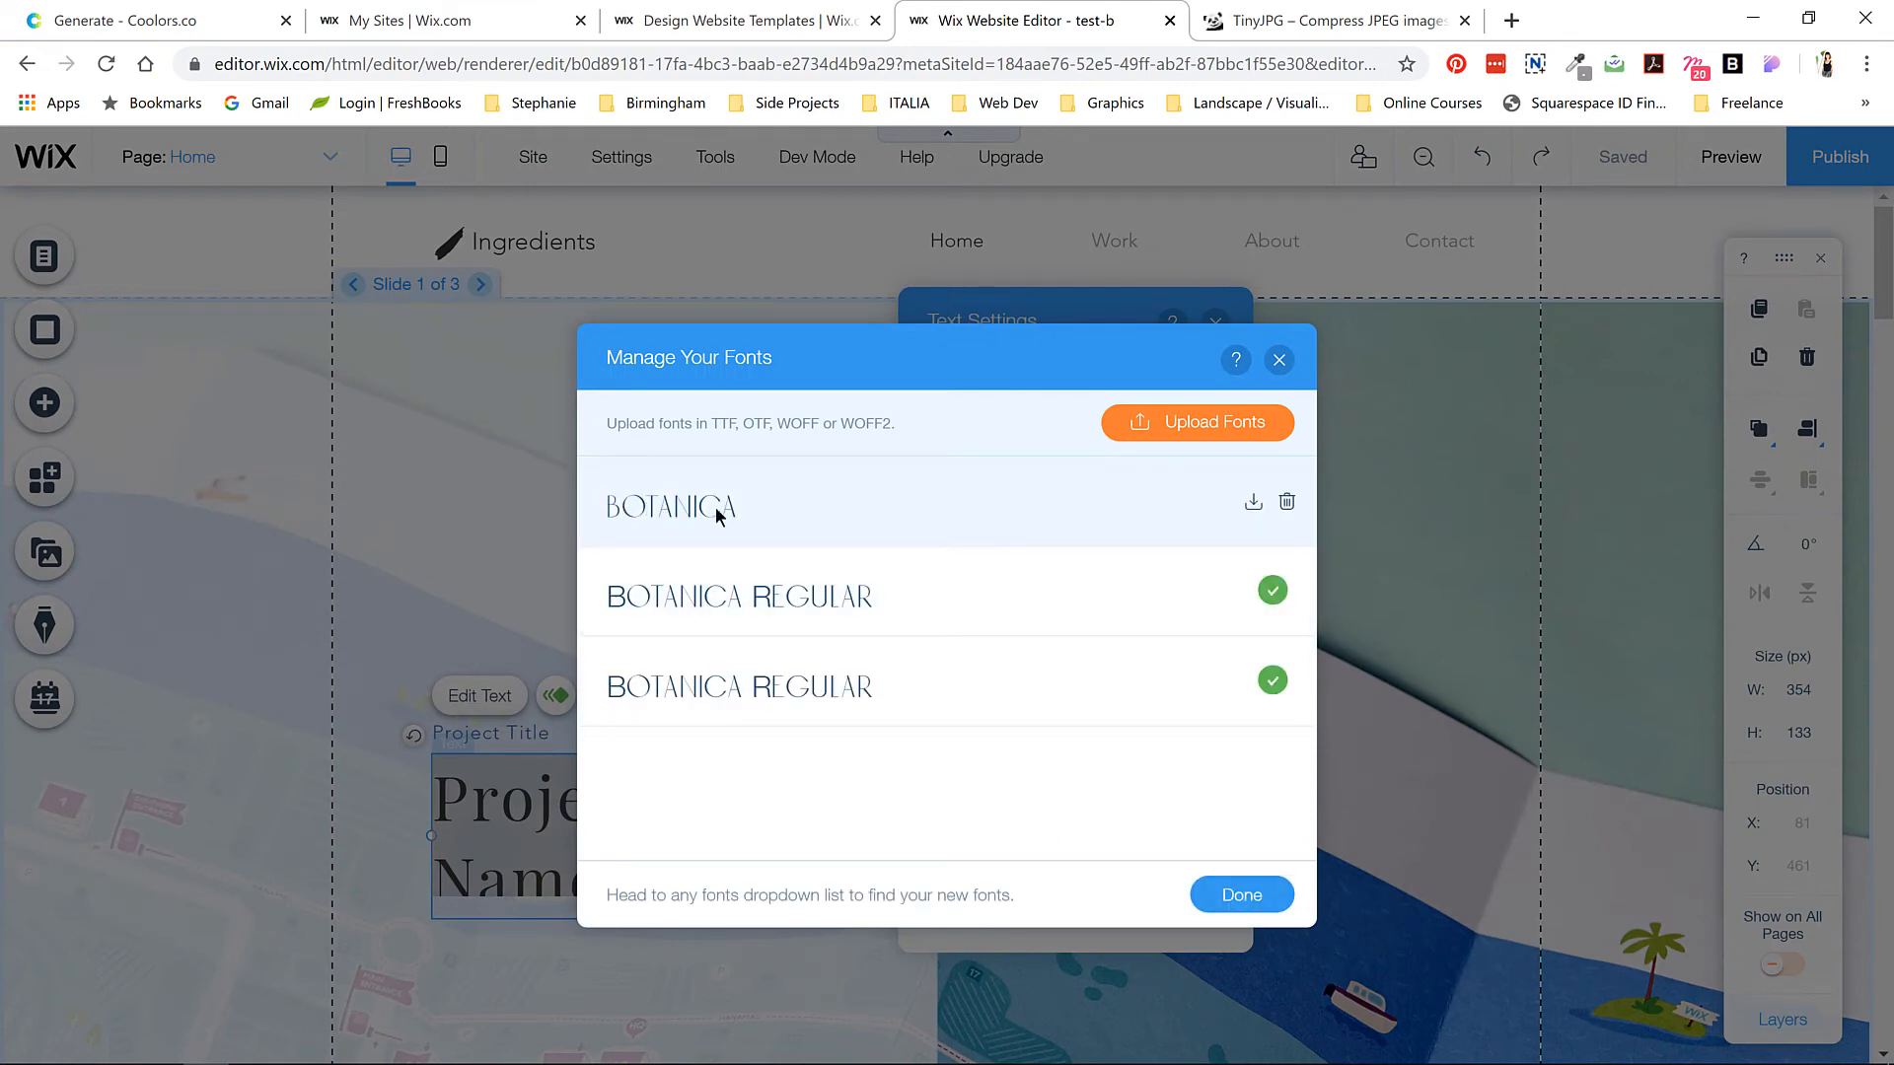
- Delete the duplicate Botanica Regular font entry and finish managing fonts
{"action": "left_click", "coordinate": [1286, 501]}
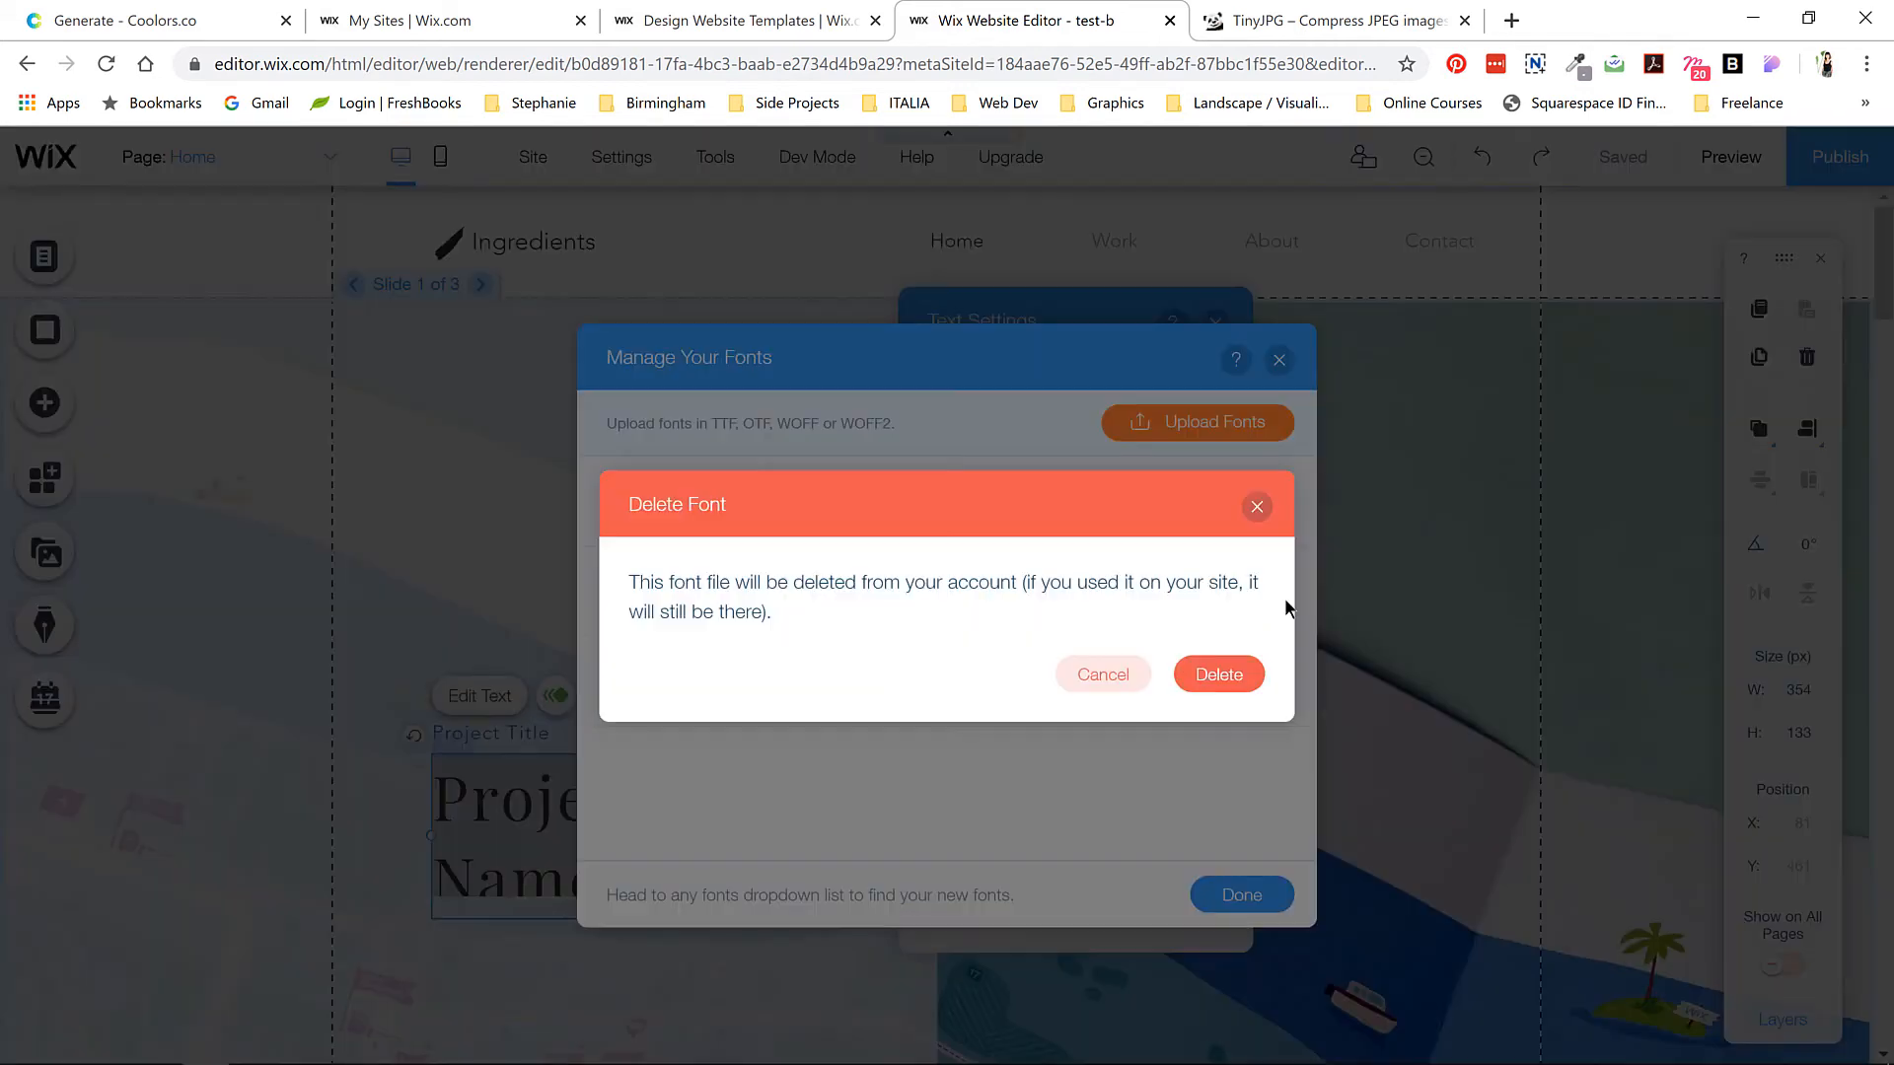
{"action": "left_click", "coordinate": [1100, 673]}
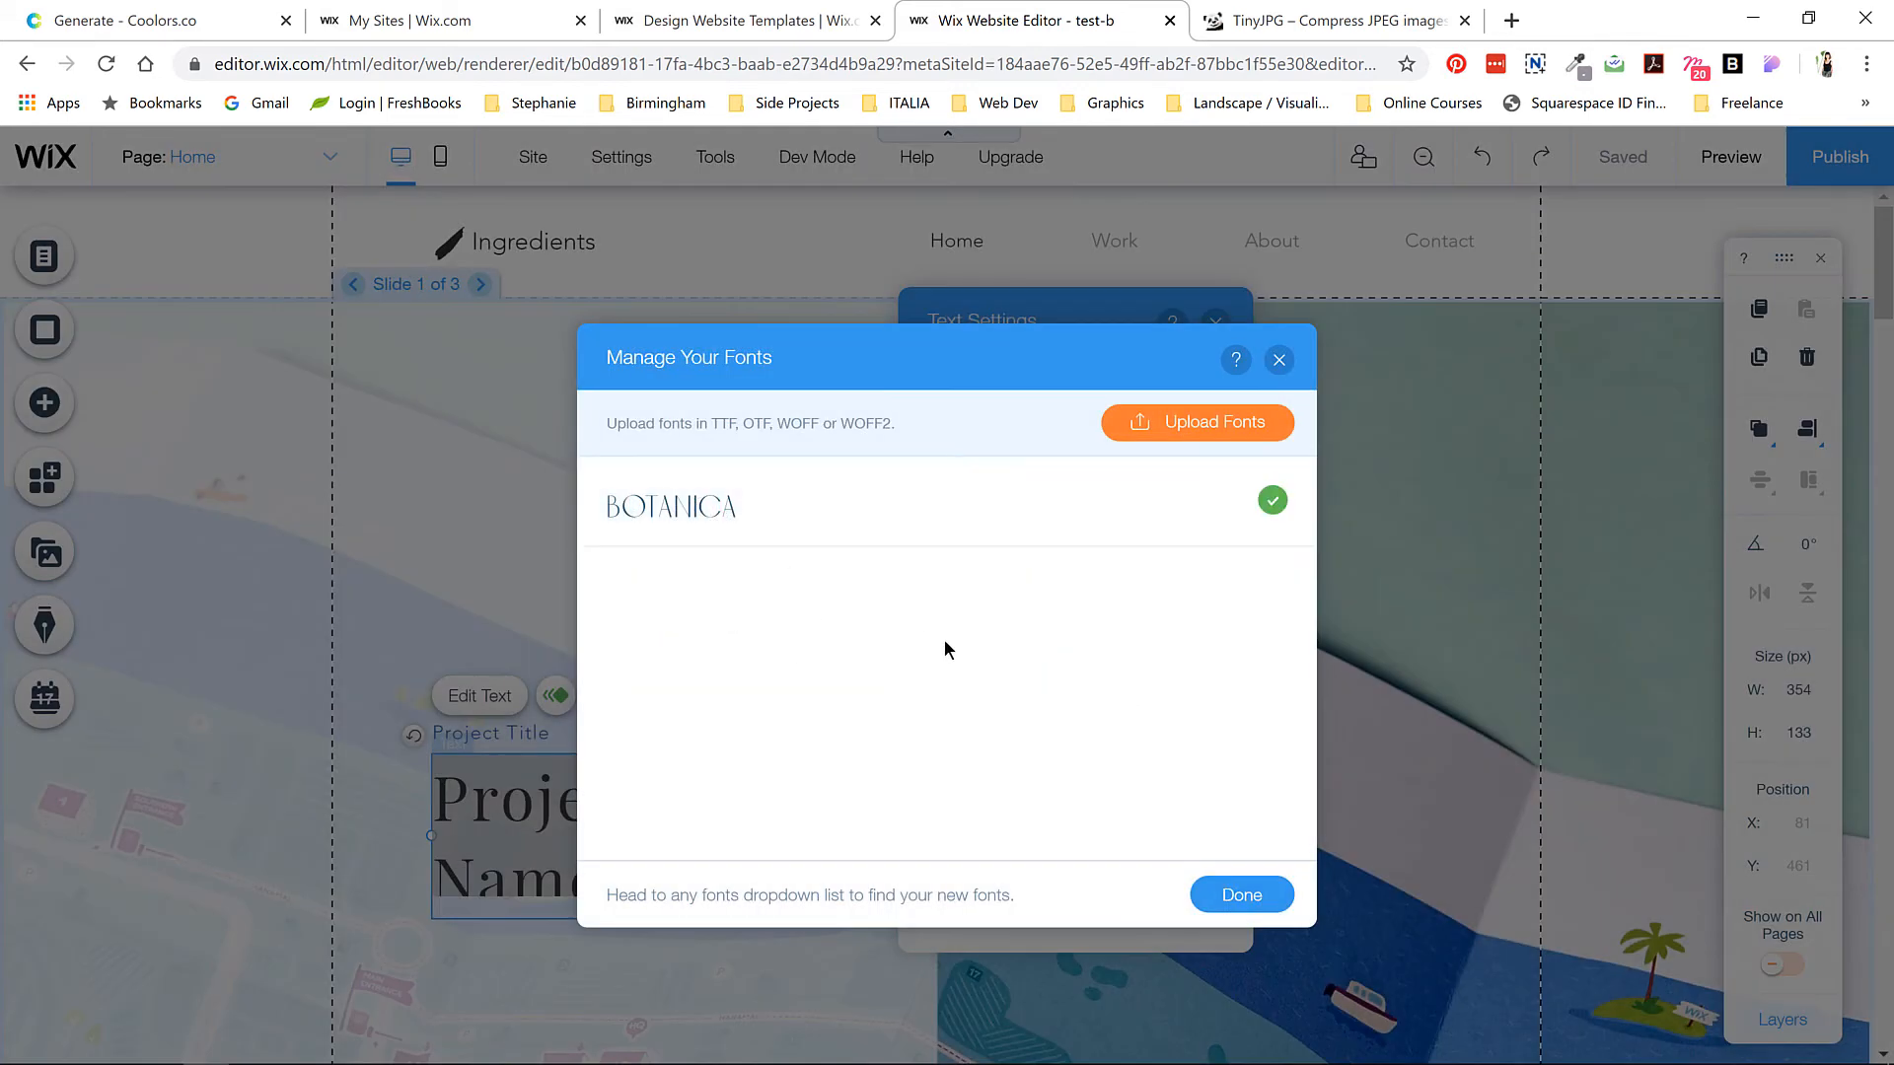
{"action": "left_click", "coordinate": [1238, 894]}
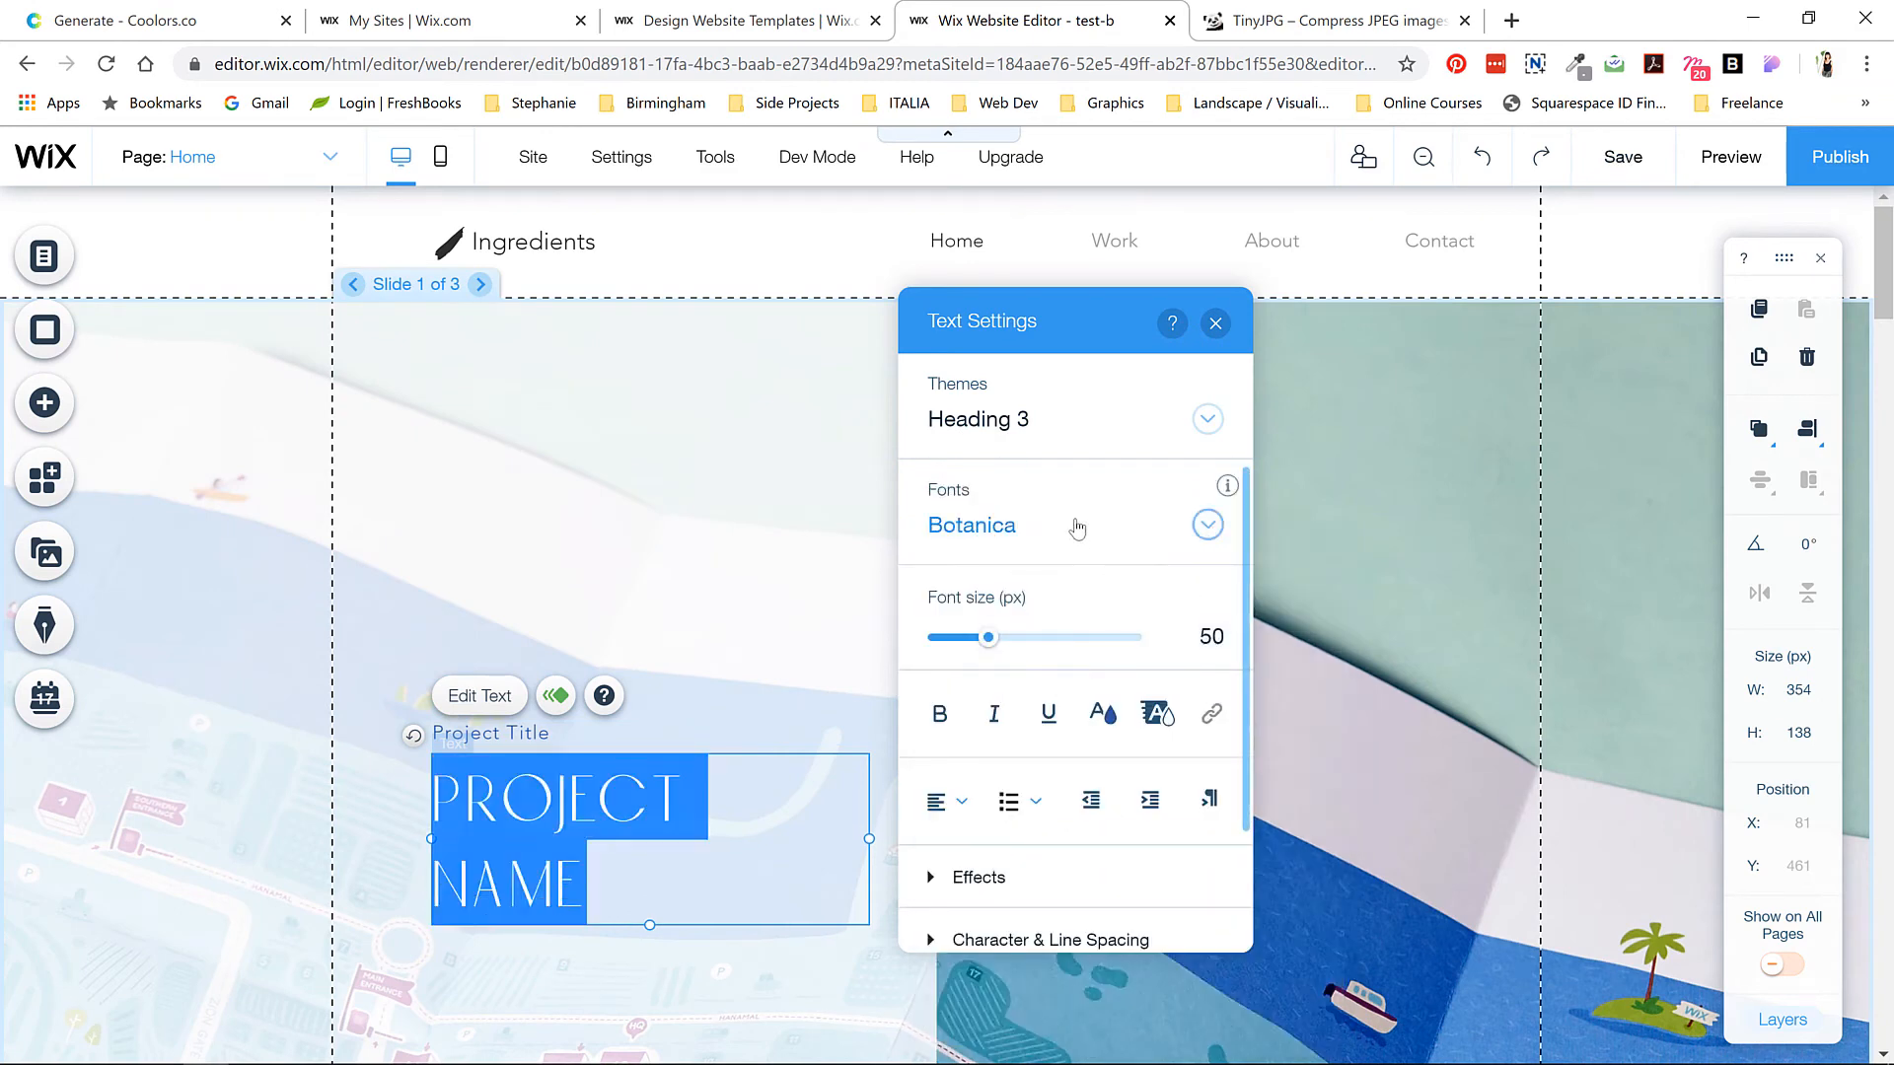
- Enlarge the heading to 75 px and the small title above it to 18 px
{"action": "left_click_drag", "start_coordinate": [989, 636], "coordinate": [1018, 636]}
{"action": "type", "text": "URBAN NATURE"}
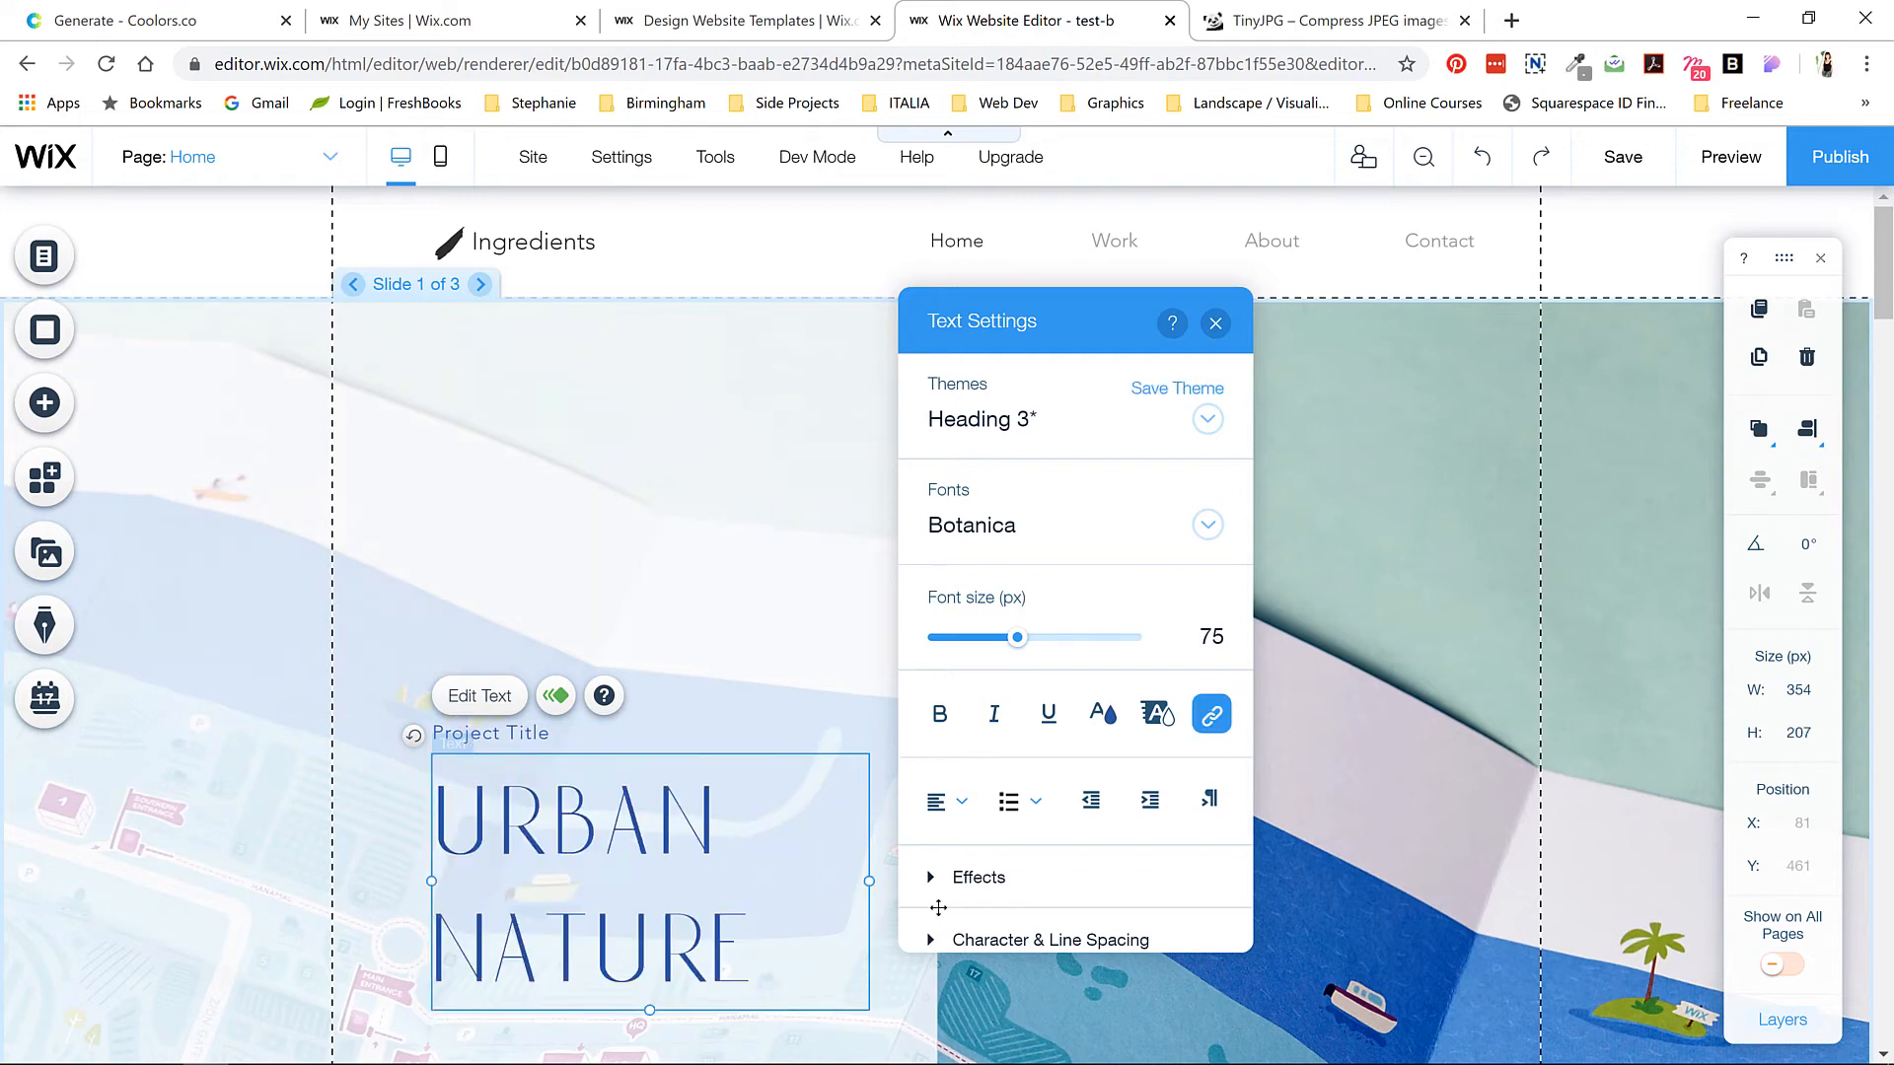
{"action": "left_click", "coordinate": [1215, 323]}
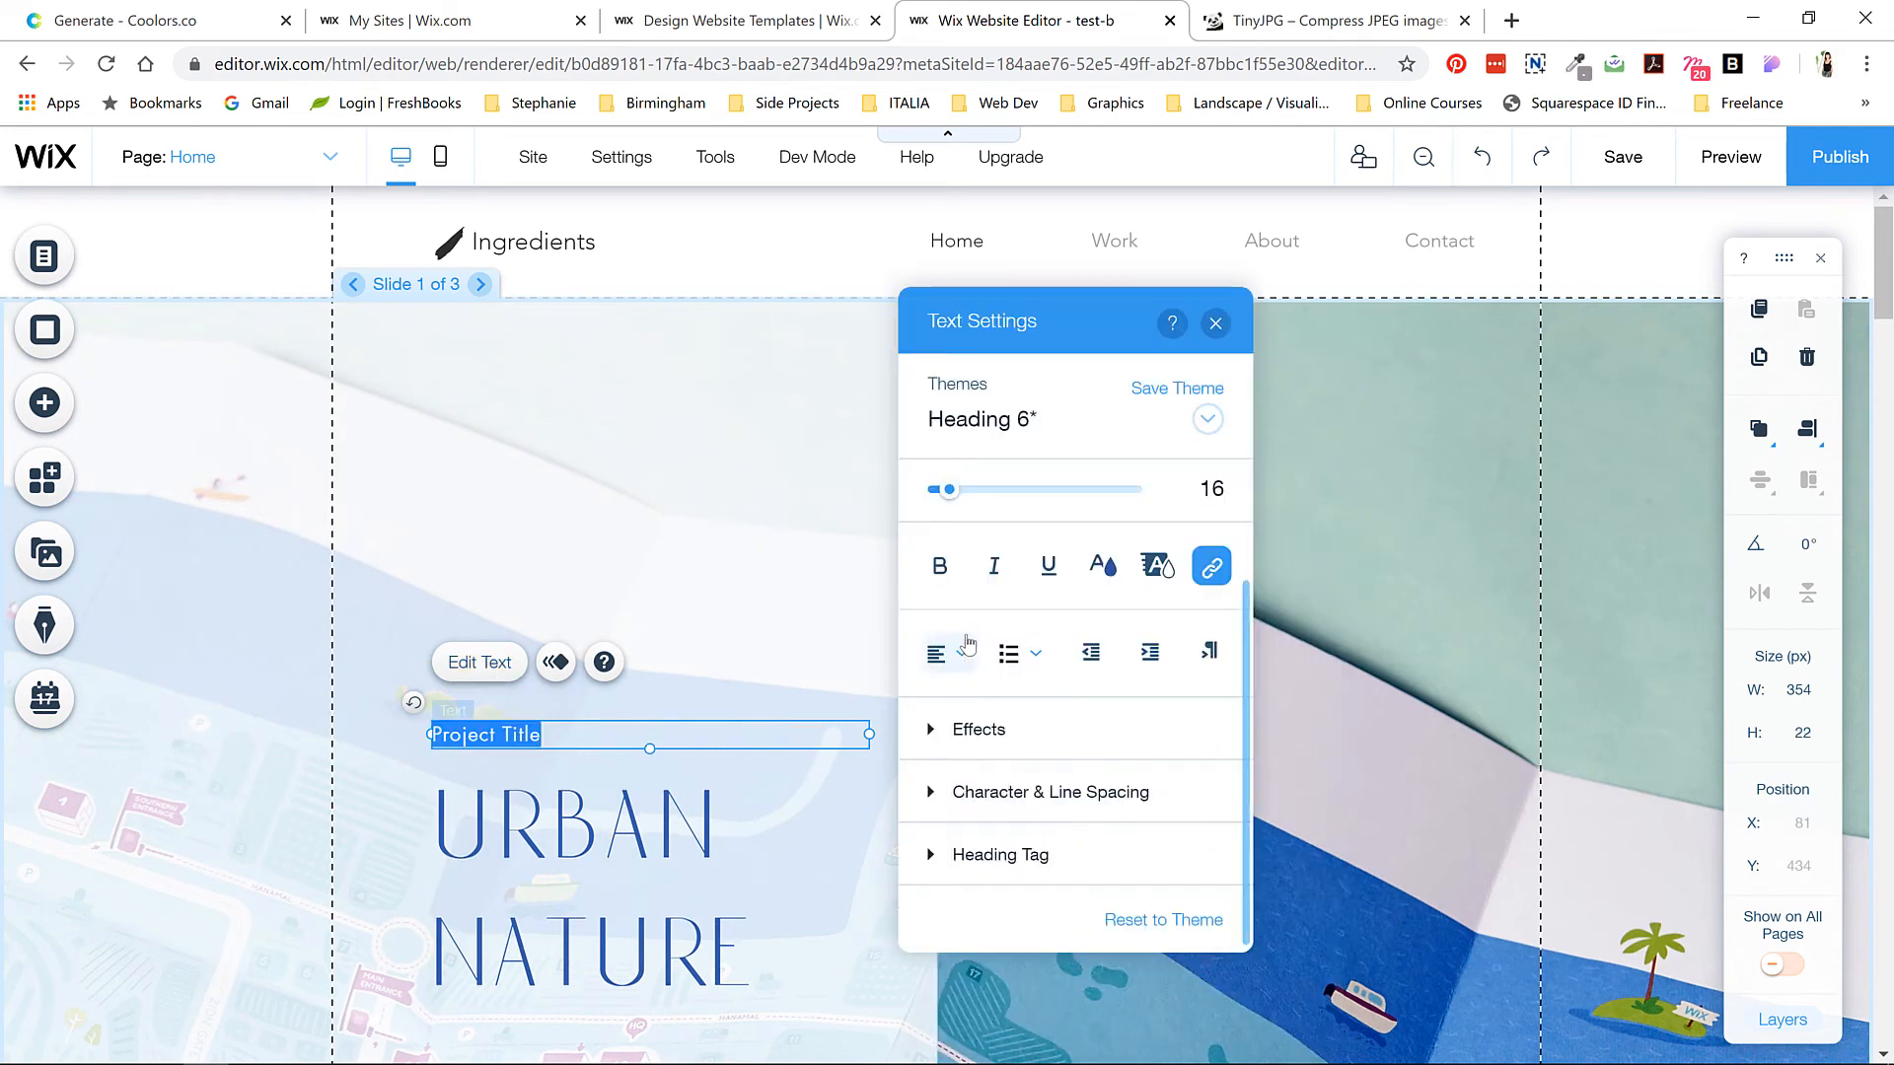
{"action": "left_click_drag", "start_coordinate": [945, 489], "coordinate": [952, 489]}
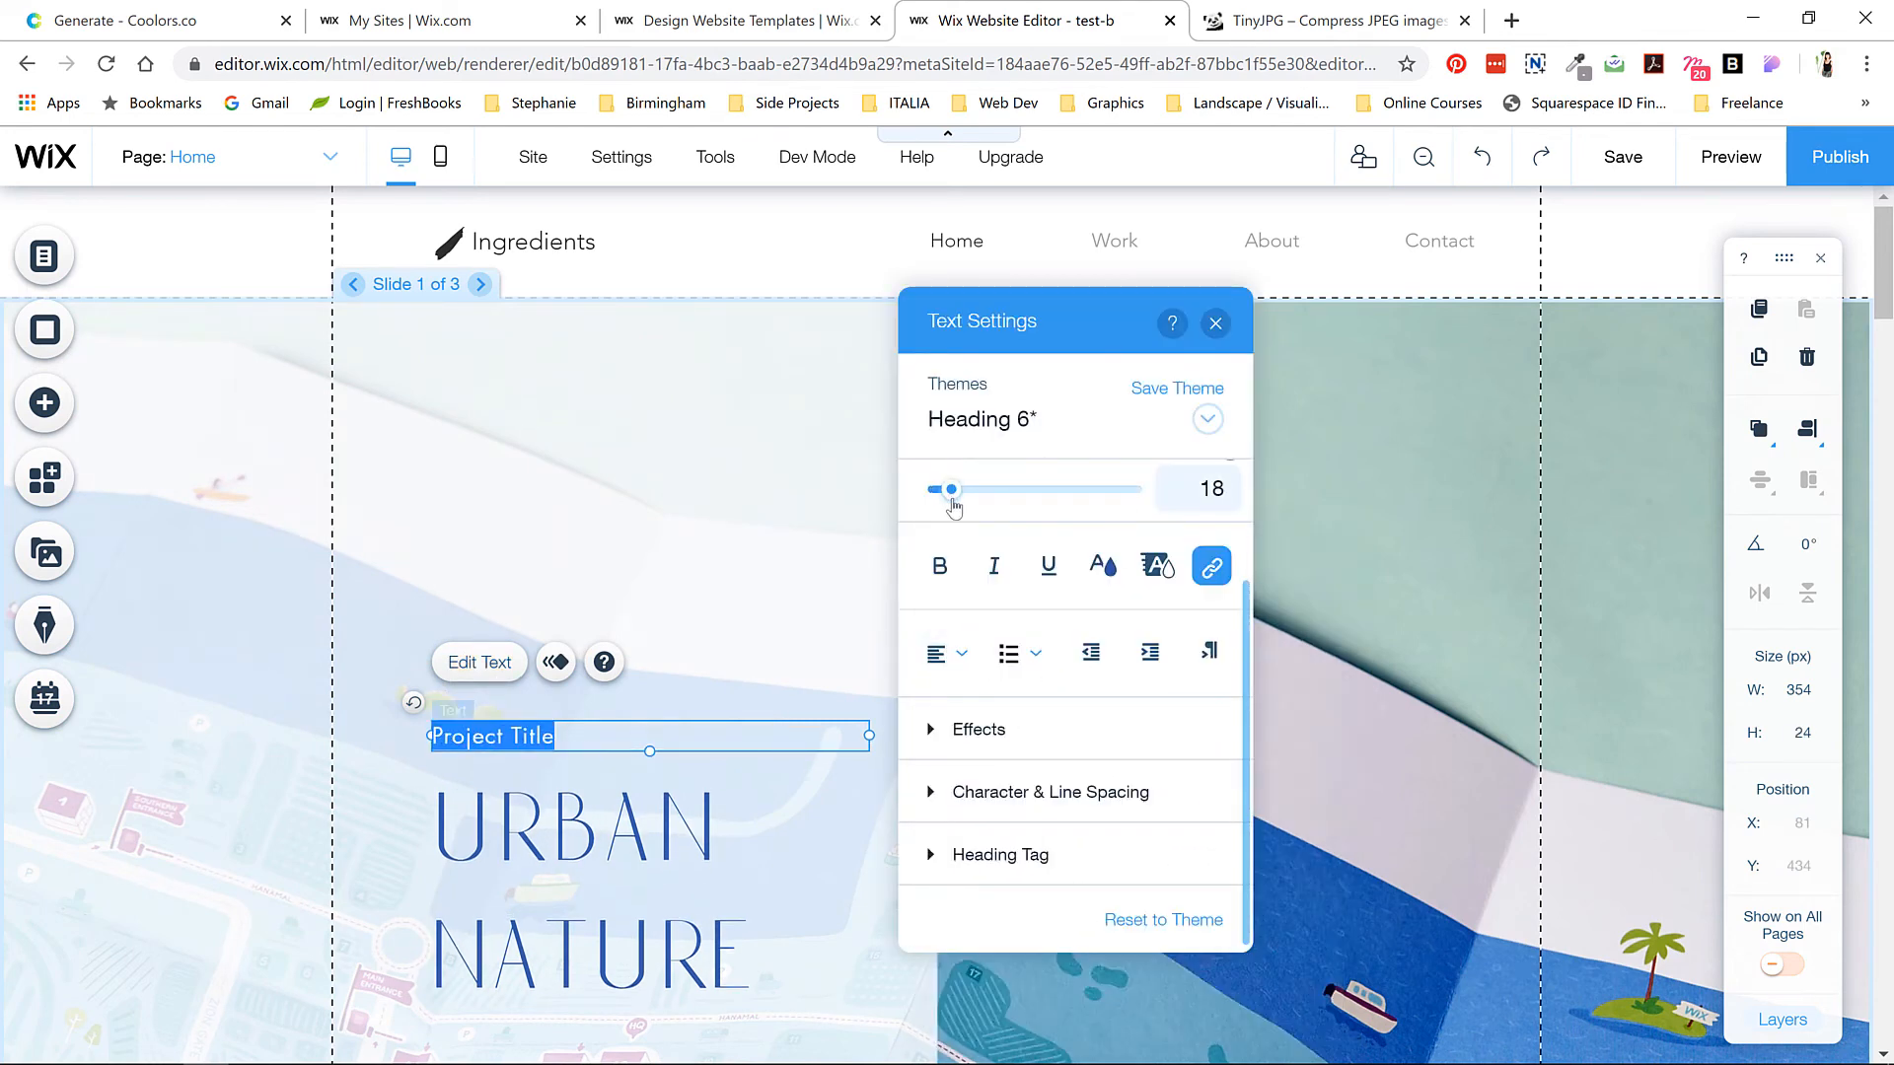
- Change the subtitle to 'The Inhabitable Edge', save, and select the slideshow
{"action": "type", "text": "The Inhabitable"}
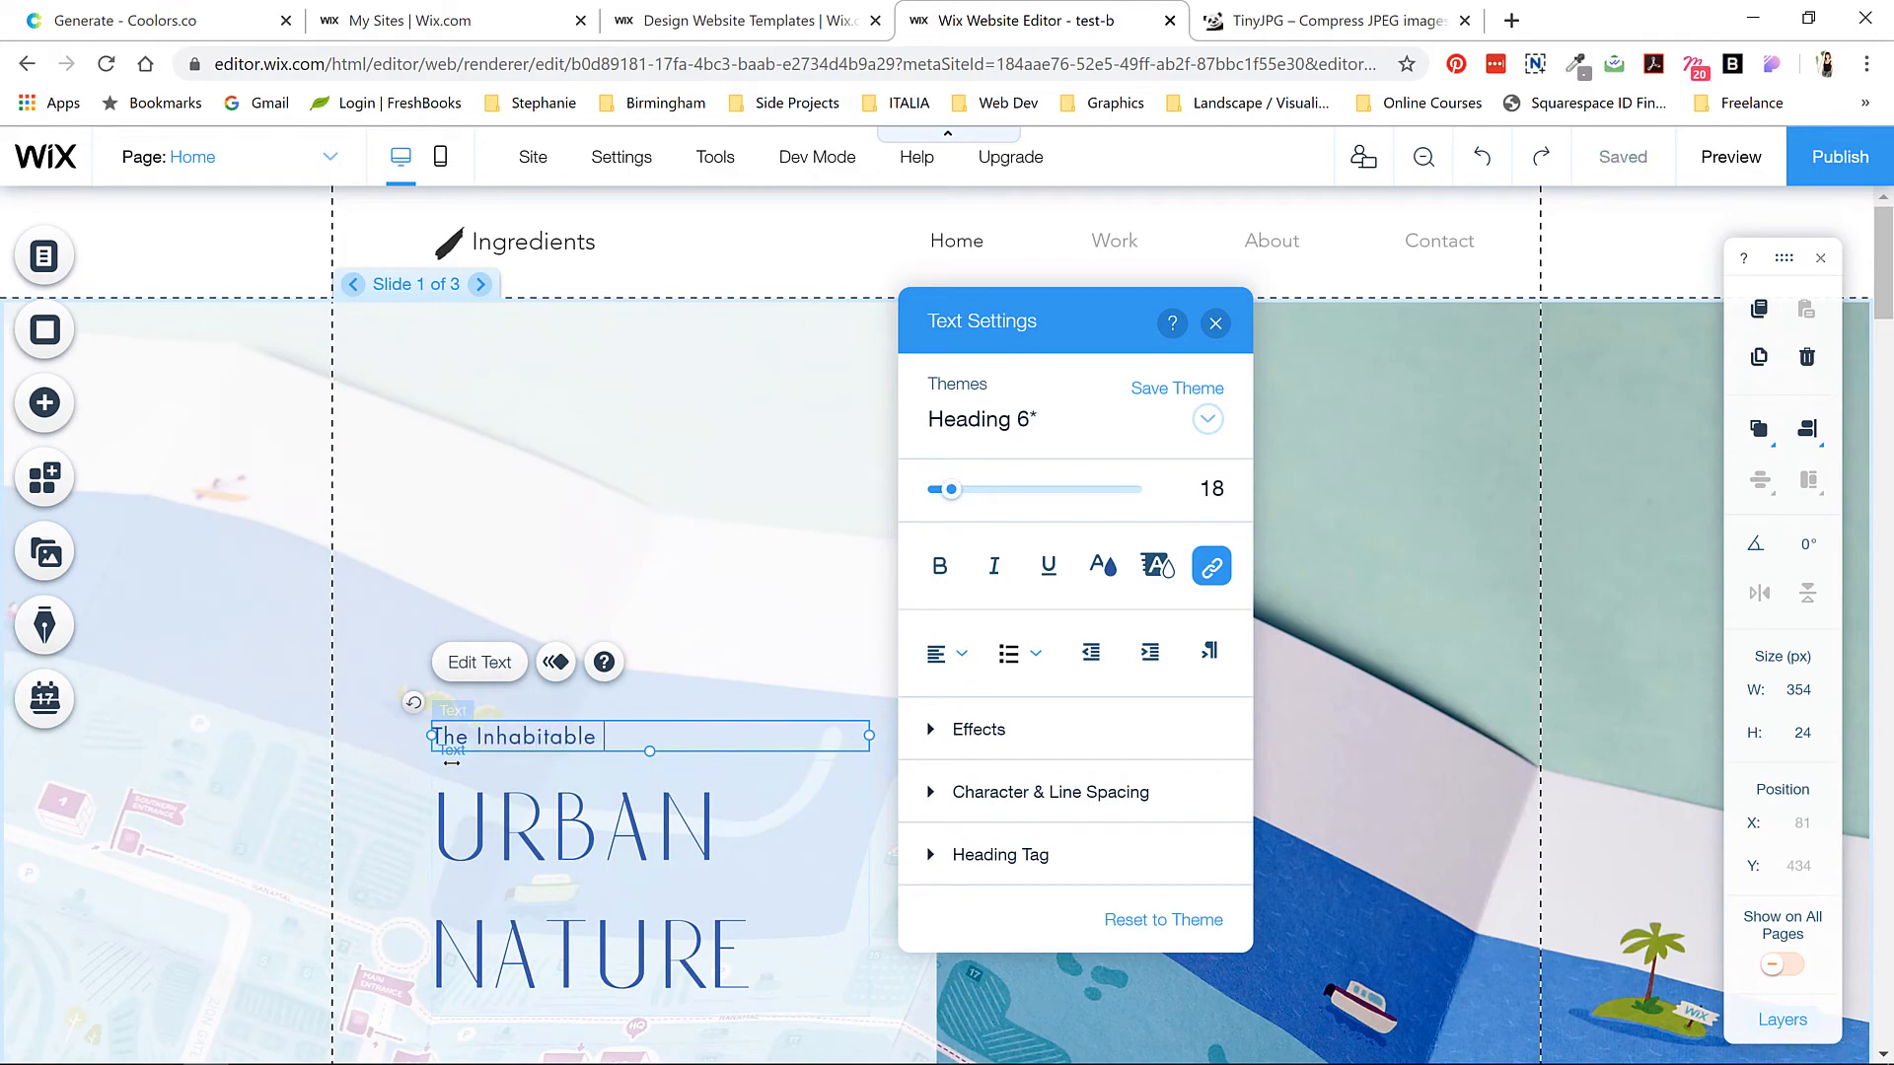
{"action": "type", "text": "Edge"}
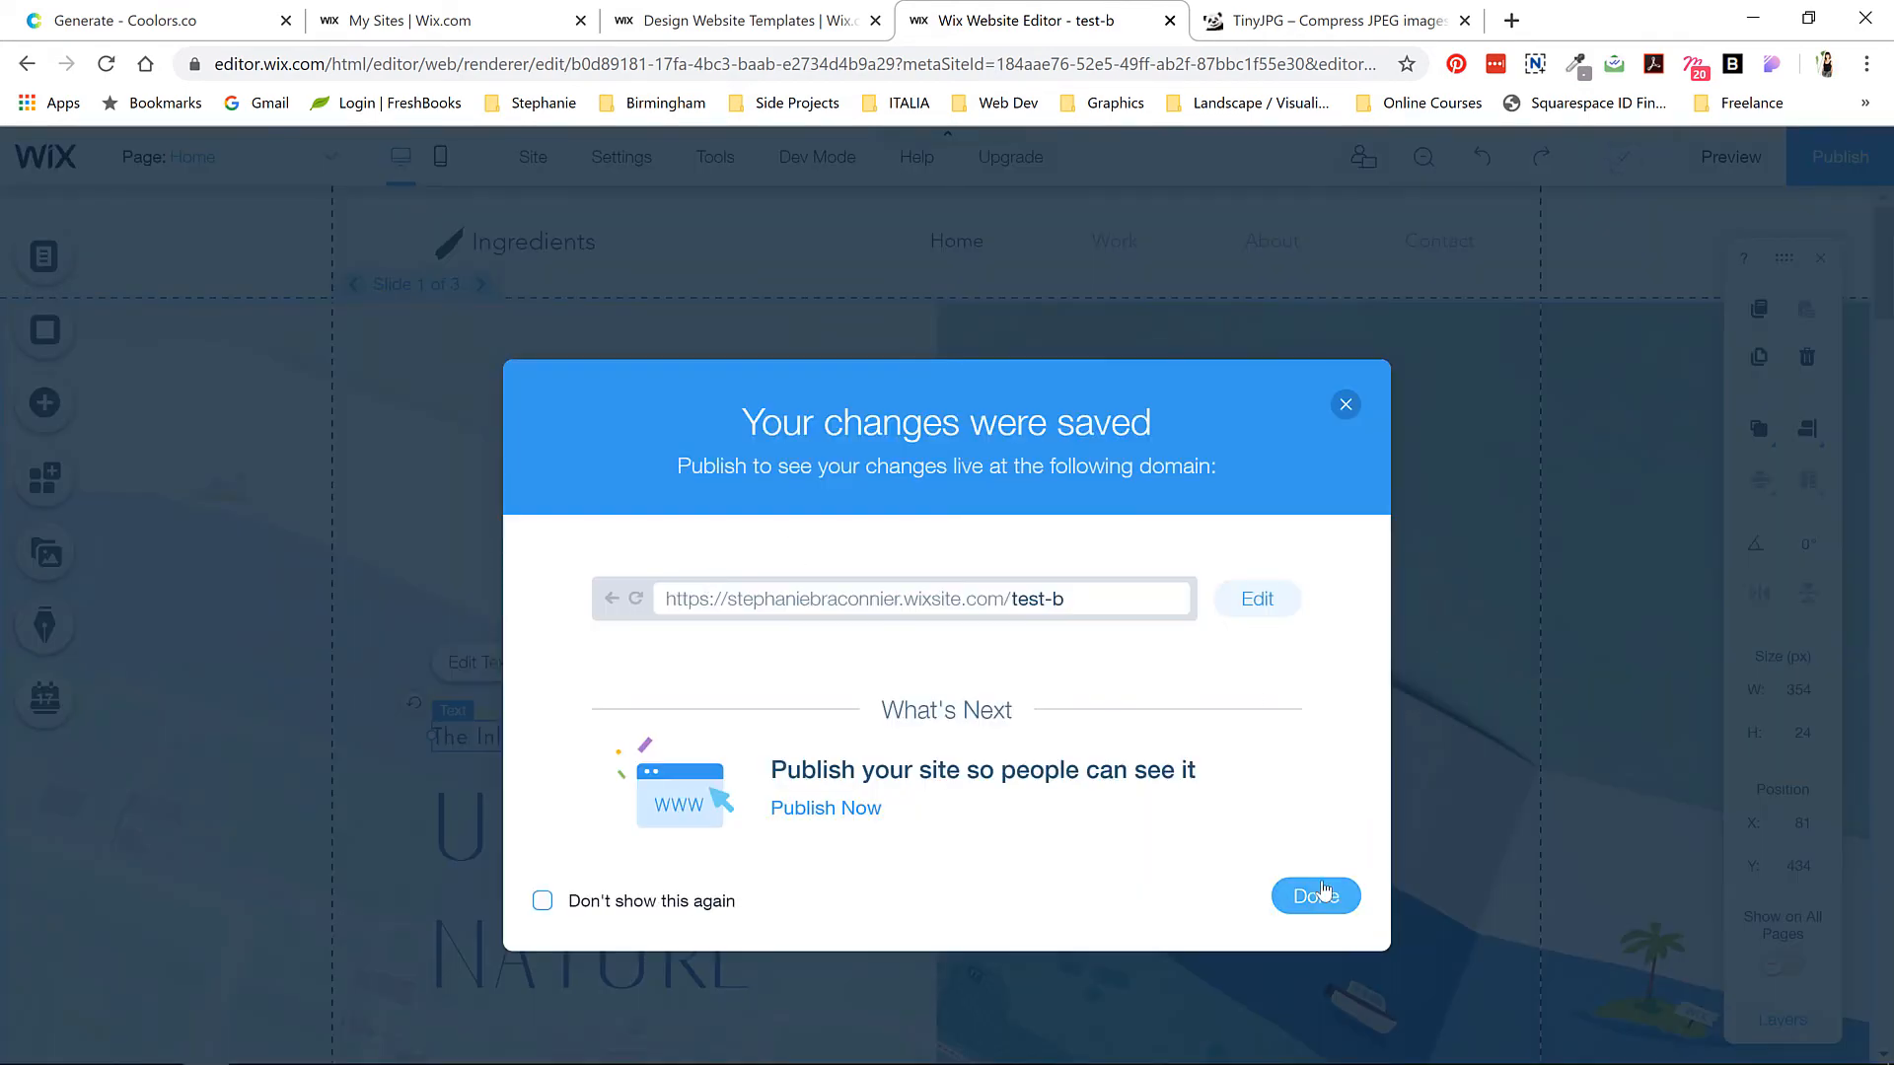
{"action": "left_click", "coordinate": [1315, 895]}
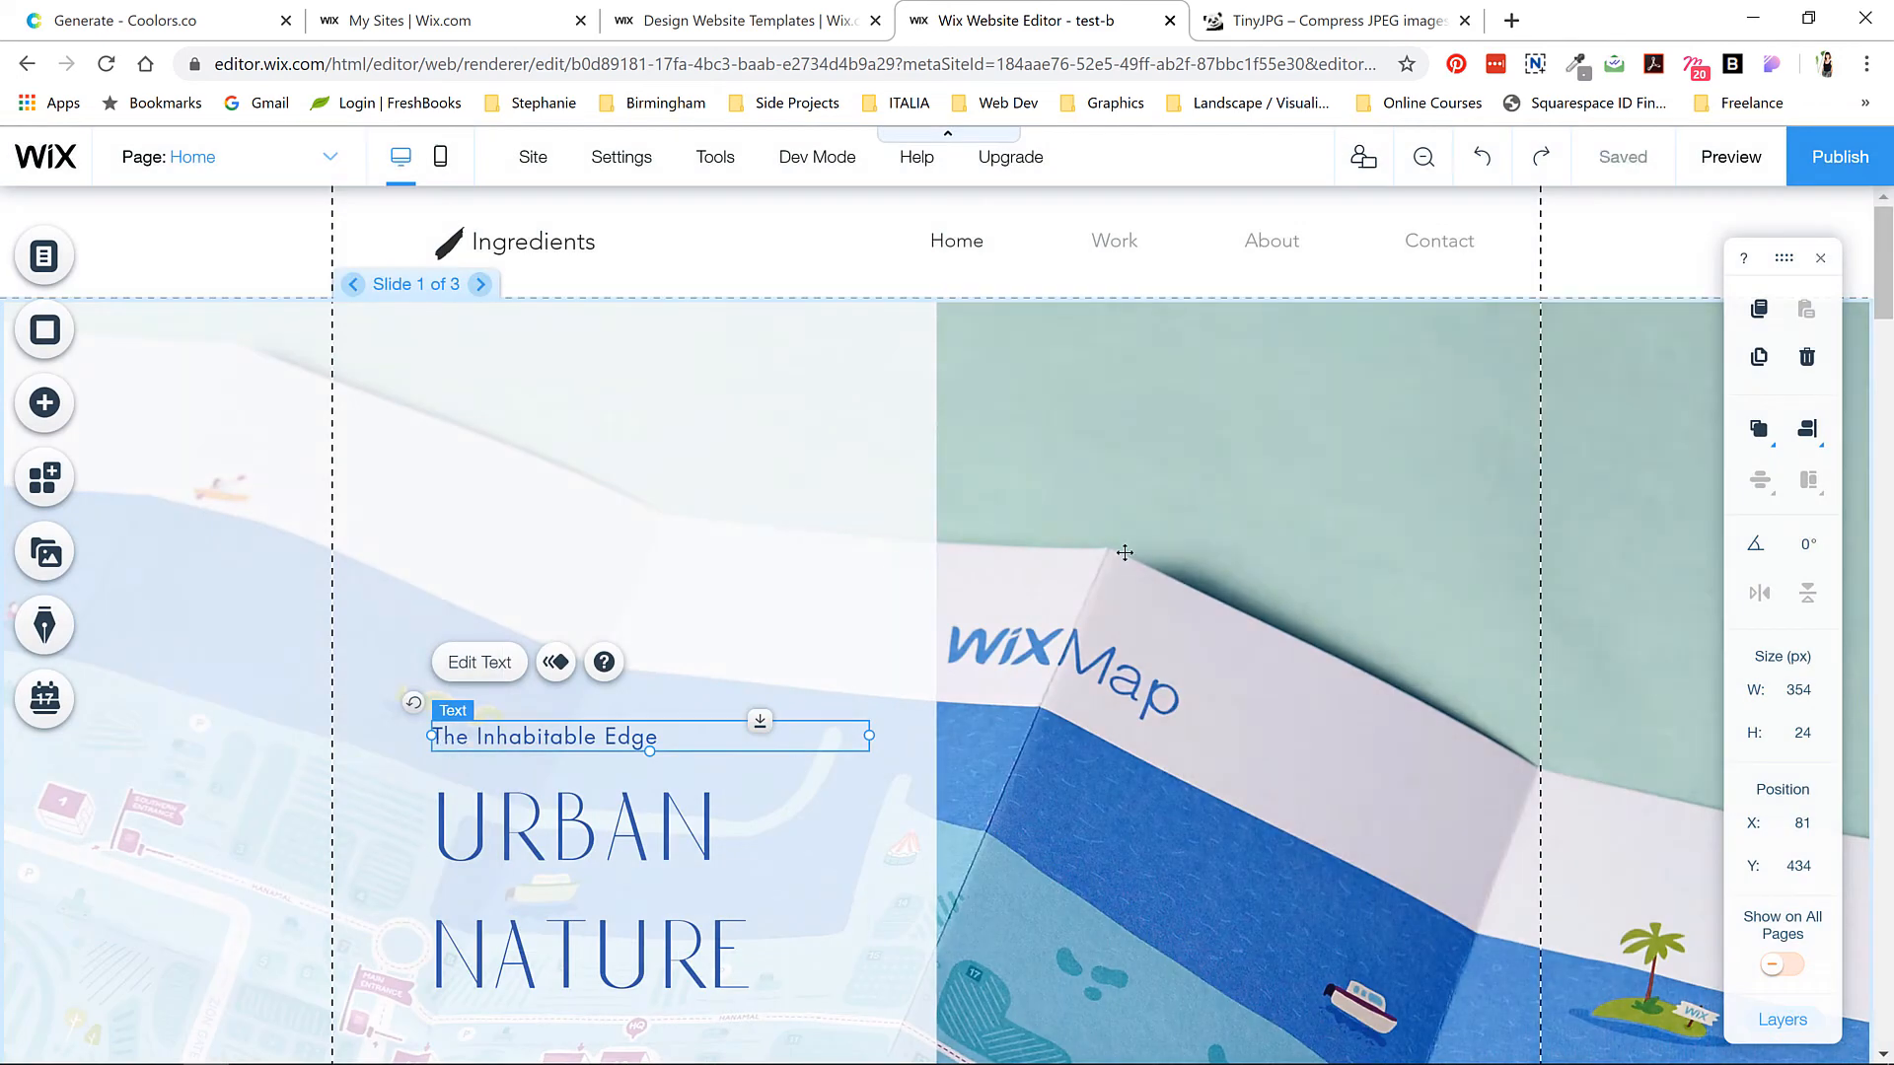
{"action": "left_click", "coordinate": [761, 350]}
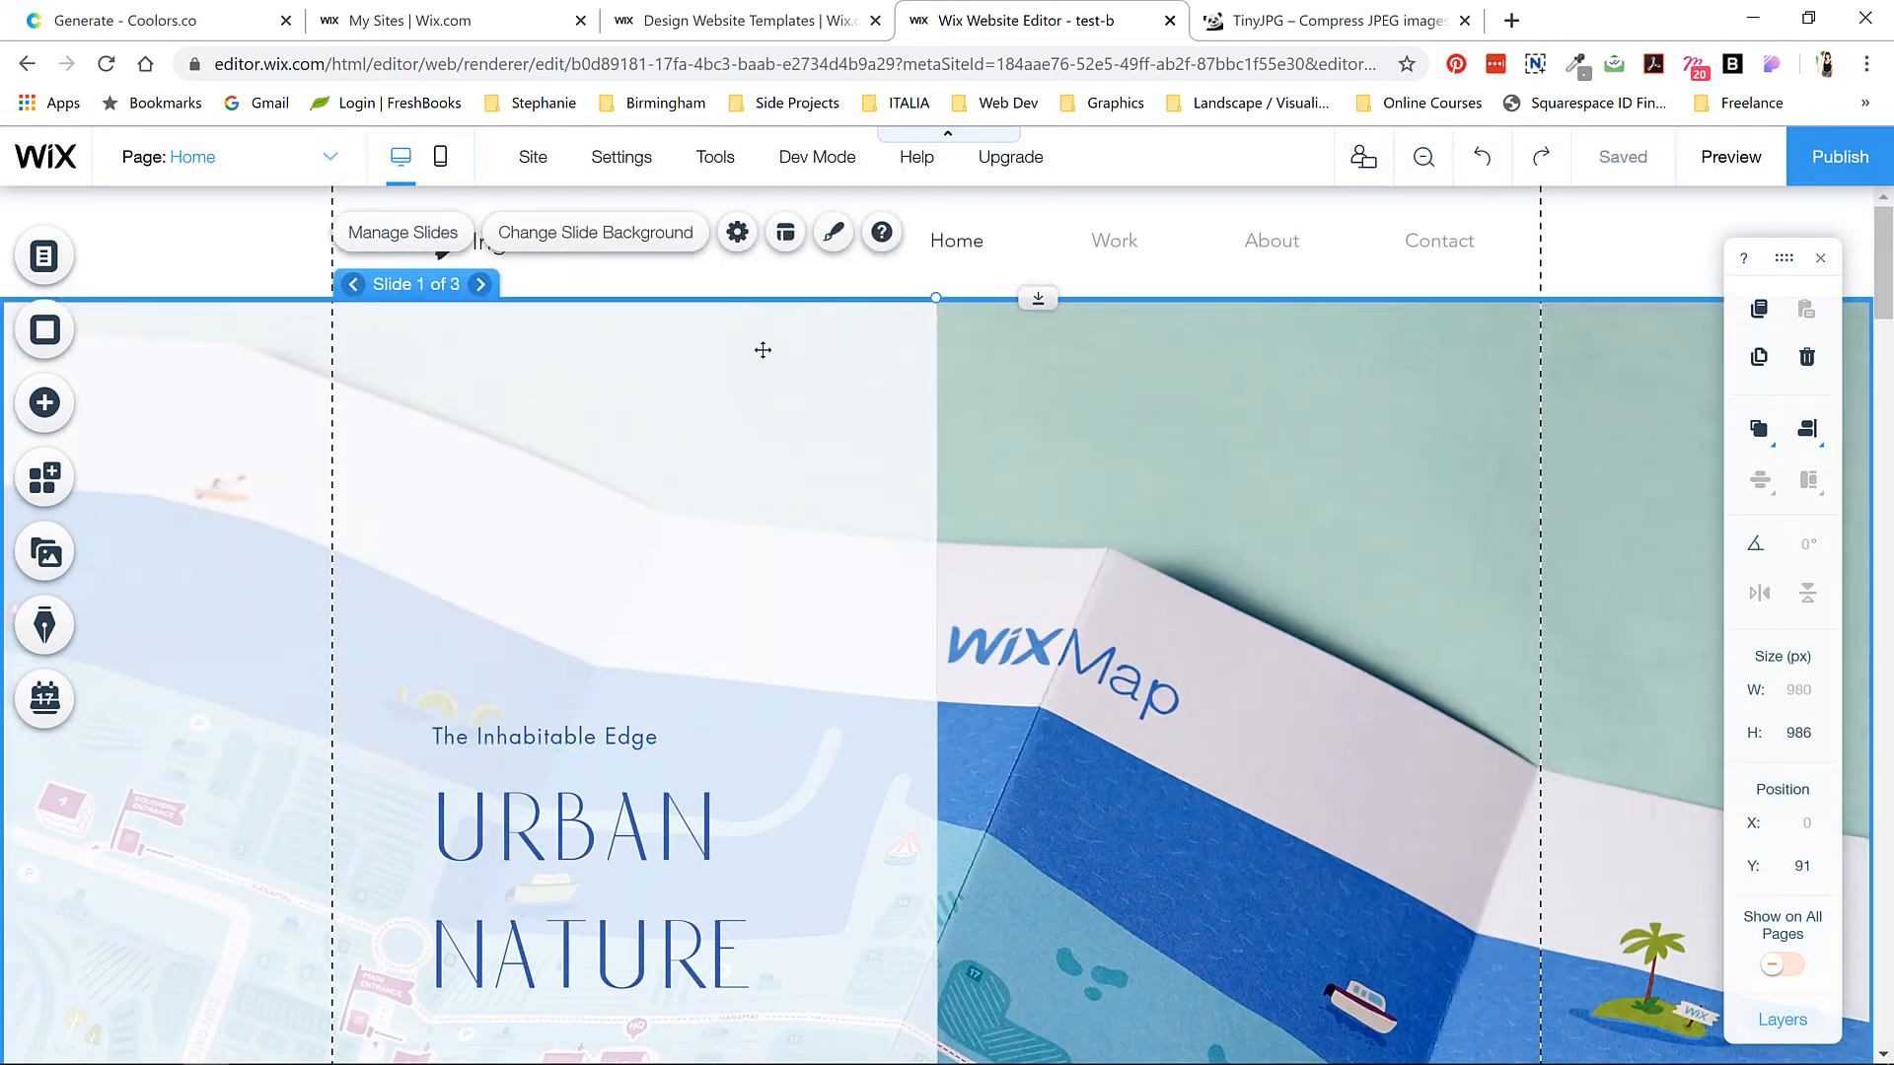
- Add a new slide and upload a snowy park photo as the URBAN NATURE background
{"action": "left_click", "coordinate": [404, 232]}
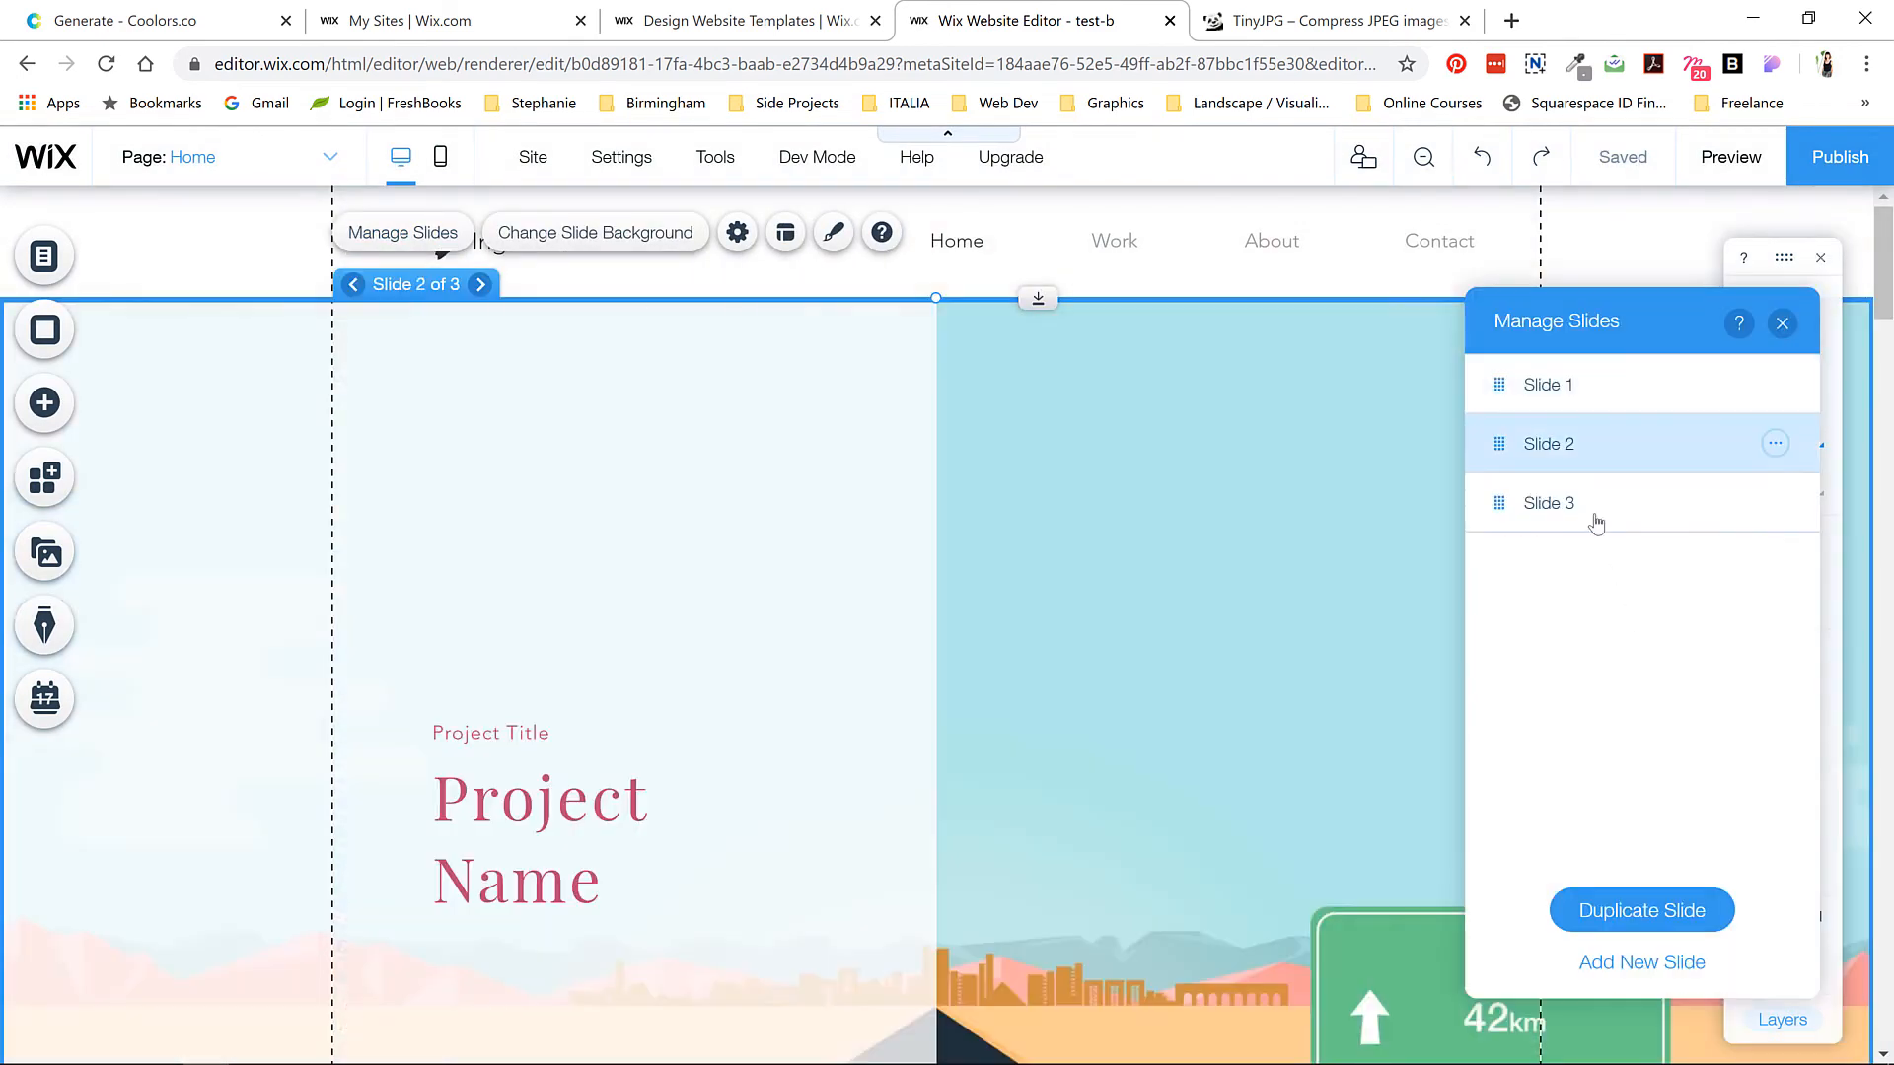
{"action": "left_click", "coordinate": [1548, 502]}
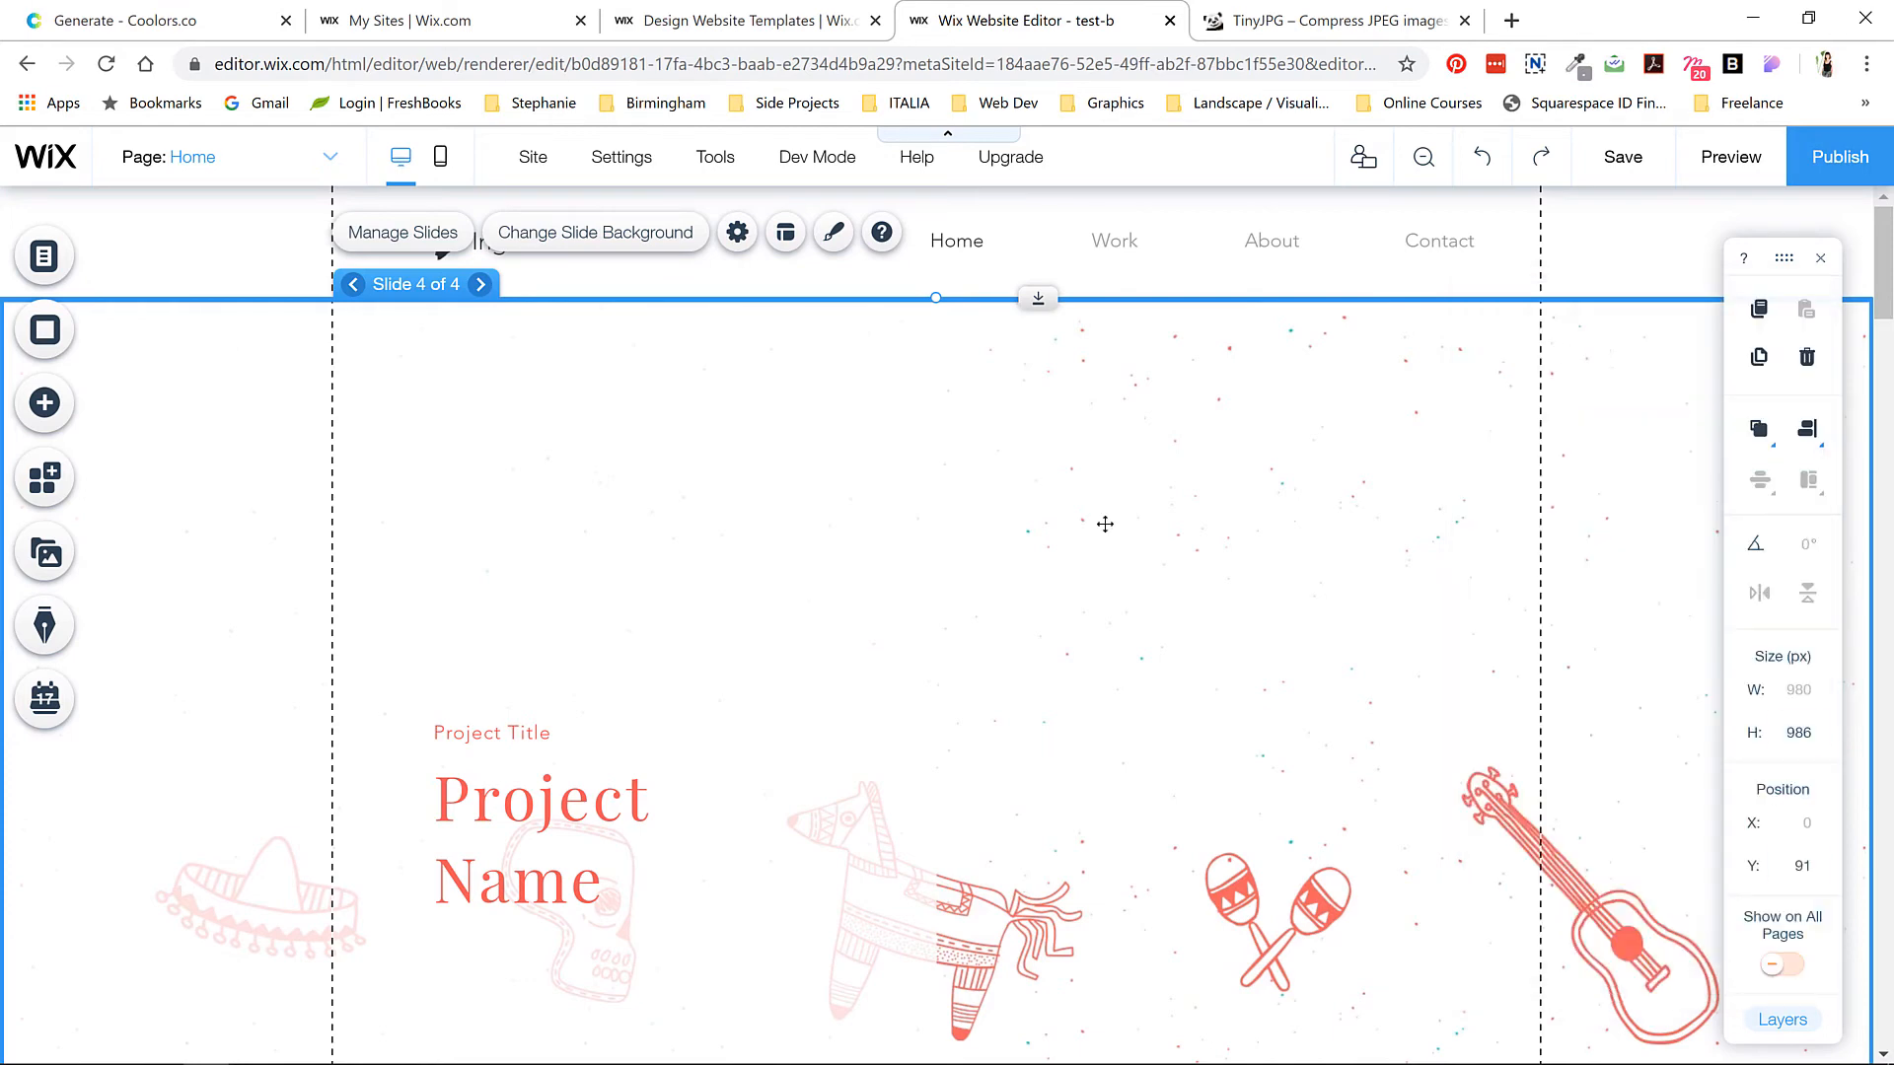
{"action": "left_click", "coordinate": [593, 232]}
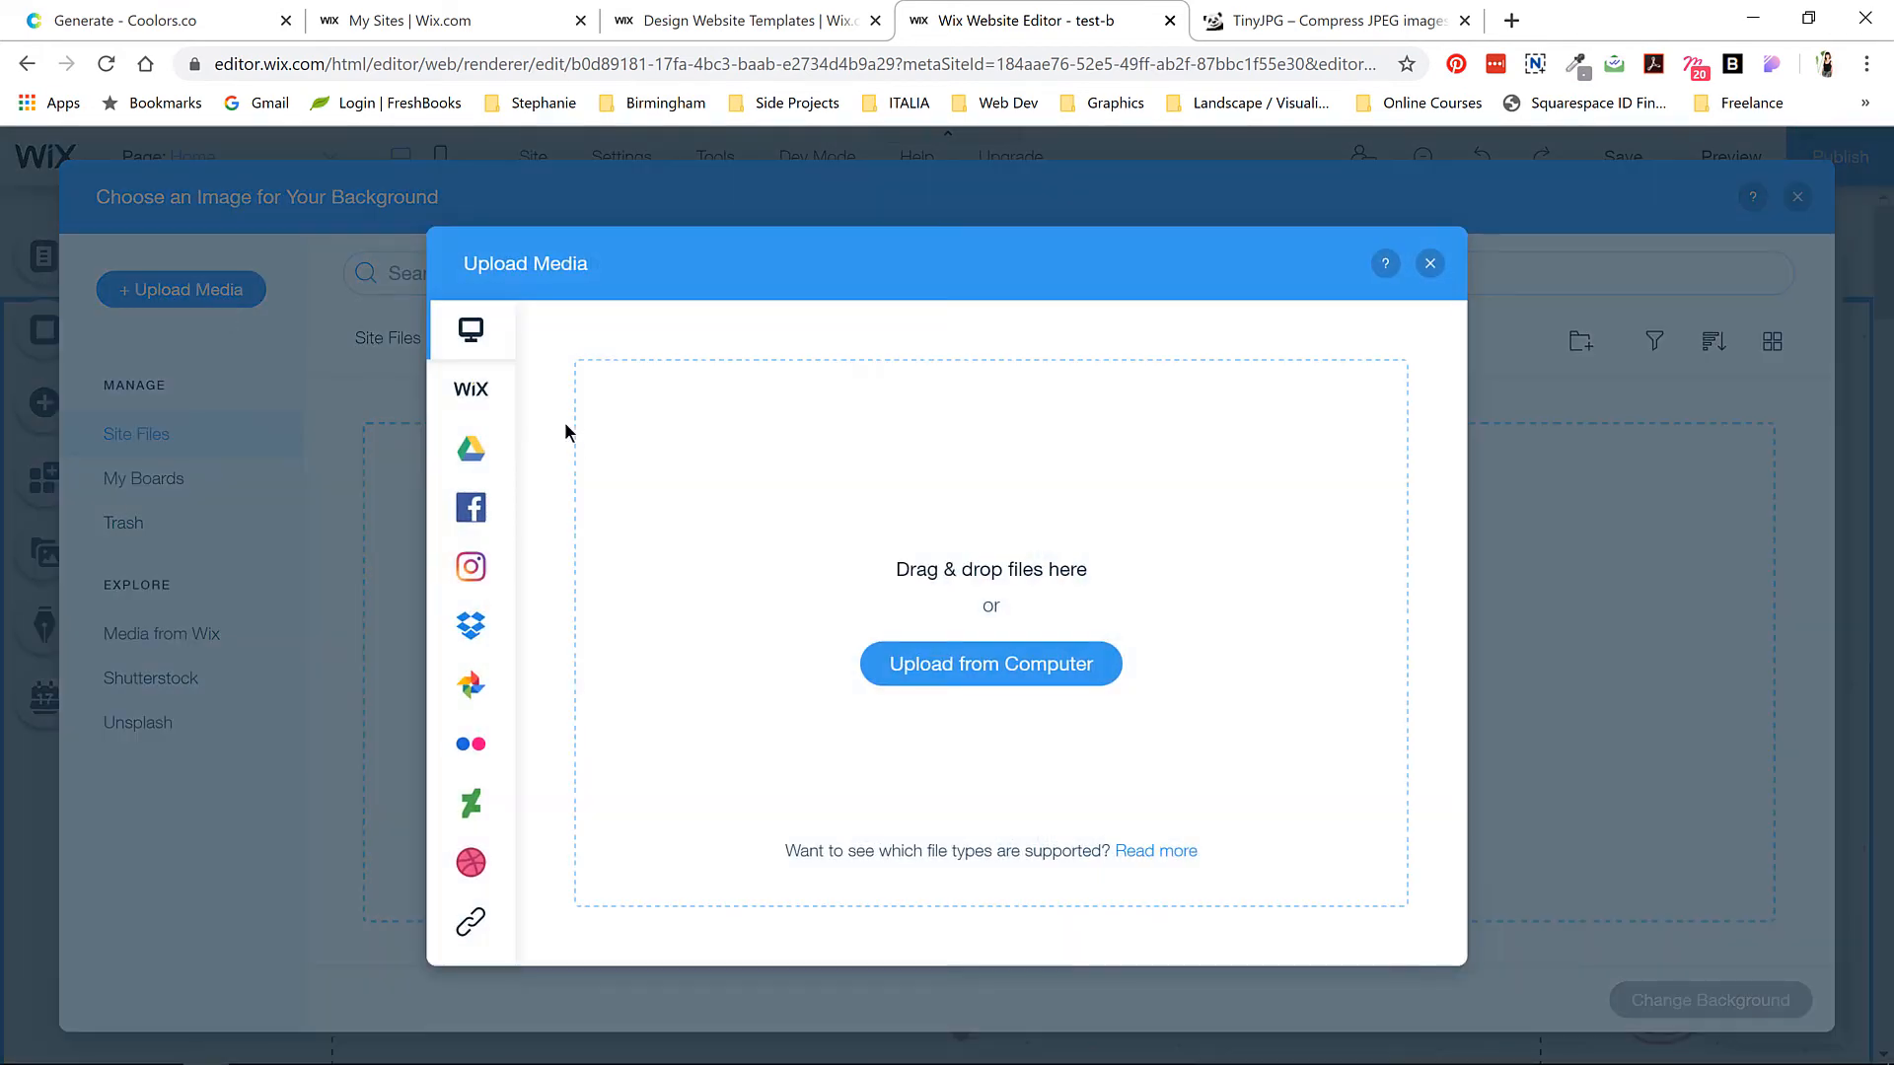
{"action": "left_click", "coordinate": [989, 663]}
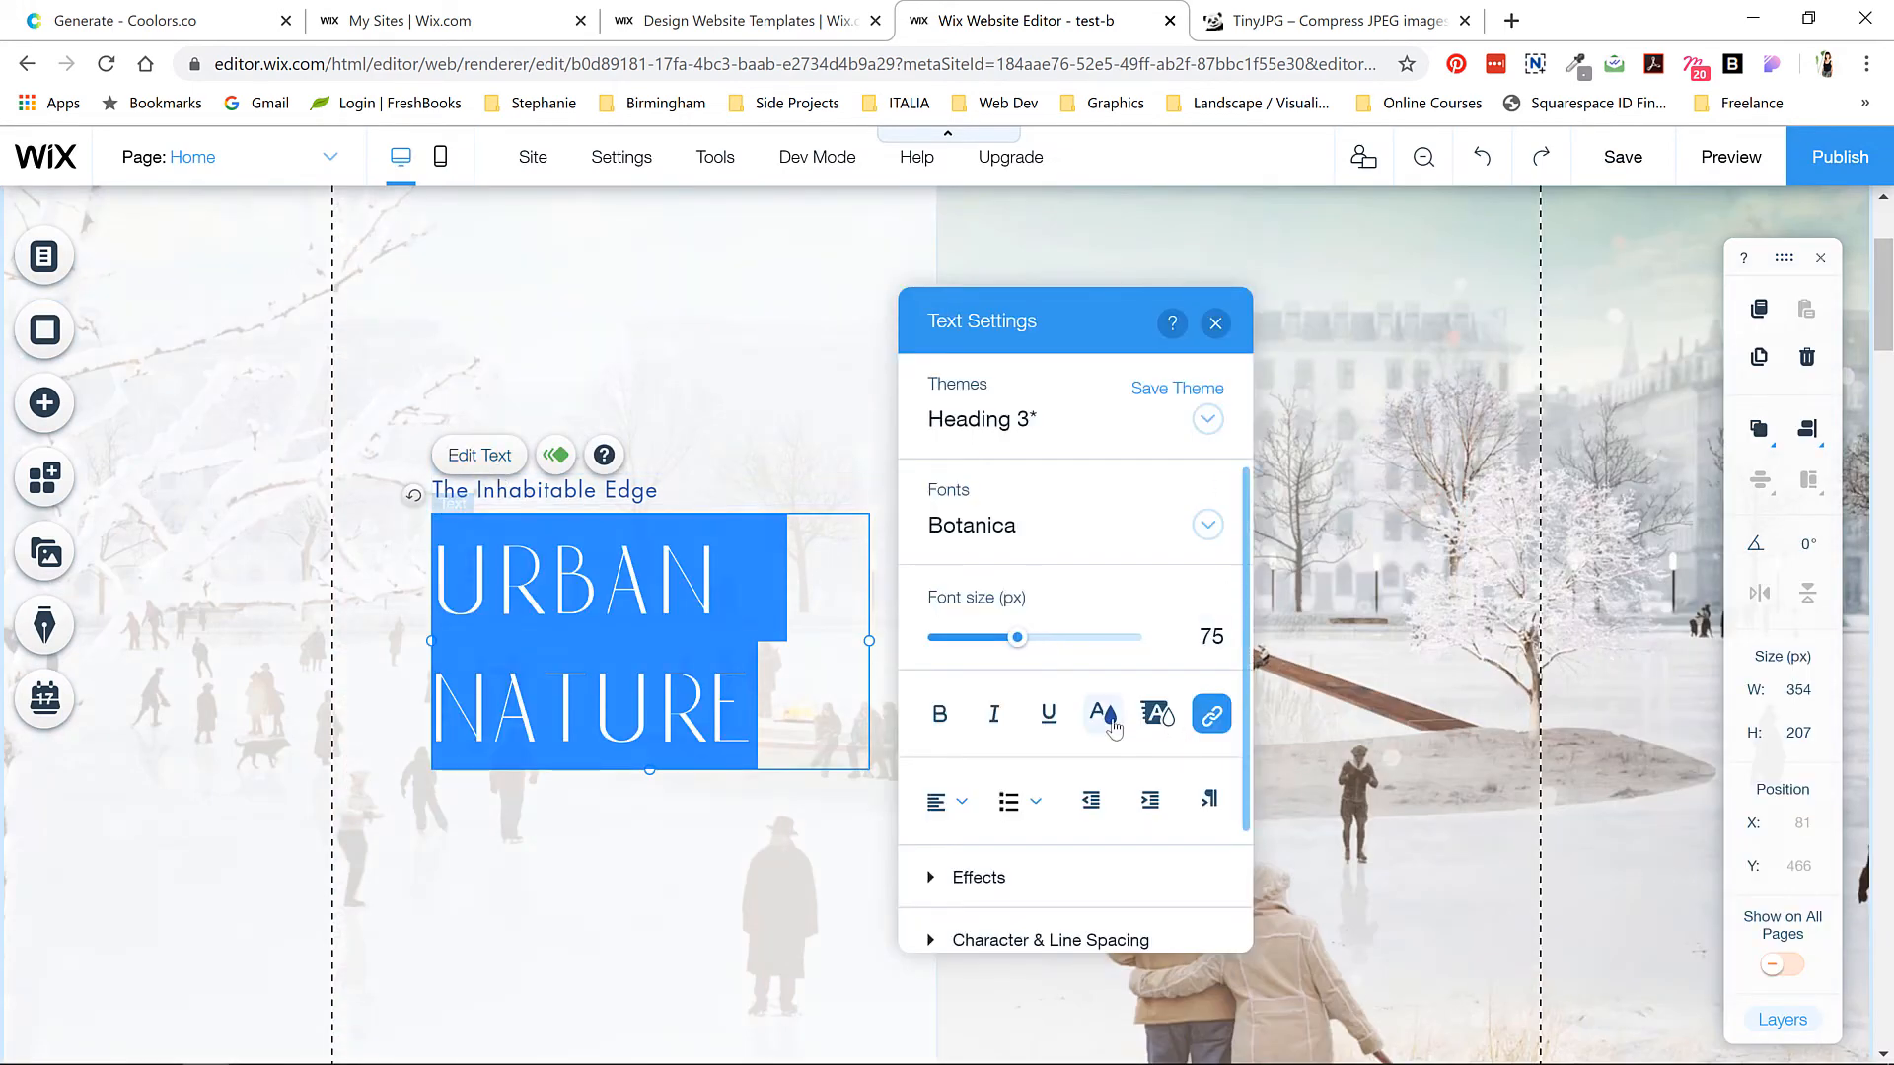
- Colour the heading charcoal #303237 from Coolors and append 'Master's Thesis' to the subtitle
{"action": "left_click", "coordinate": [1102, 714]}
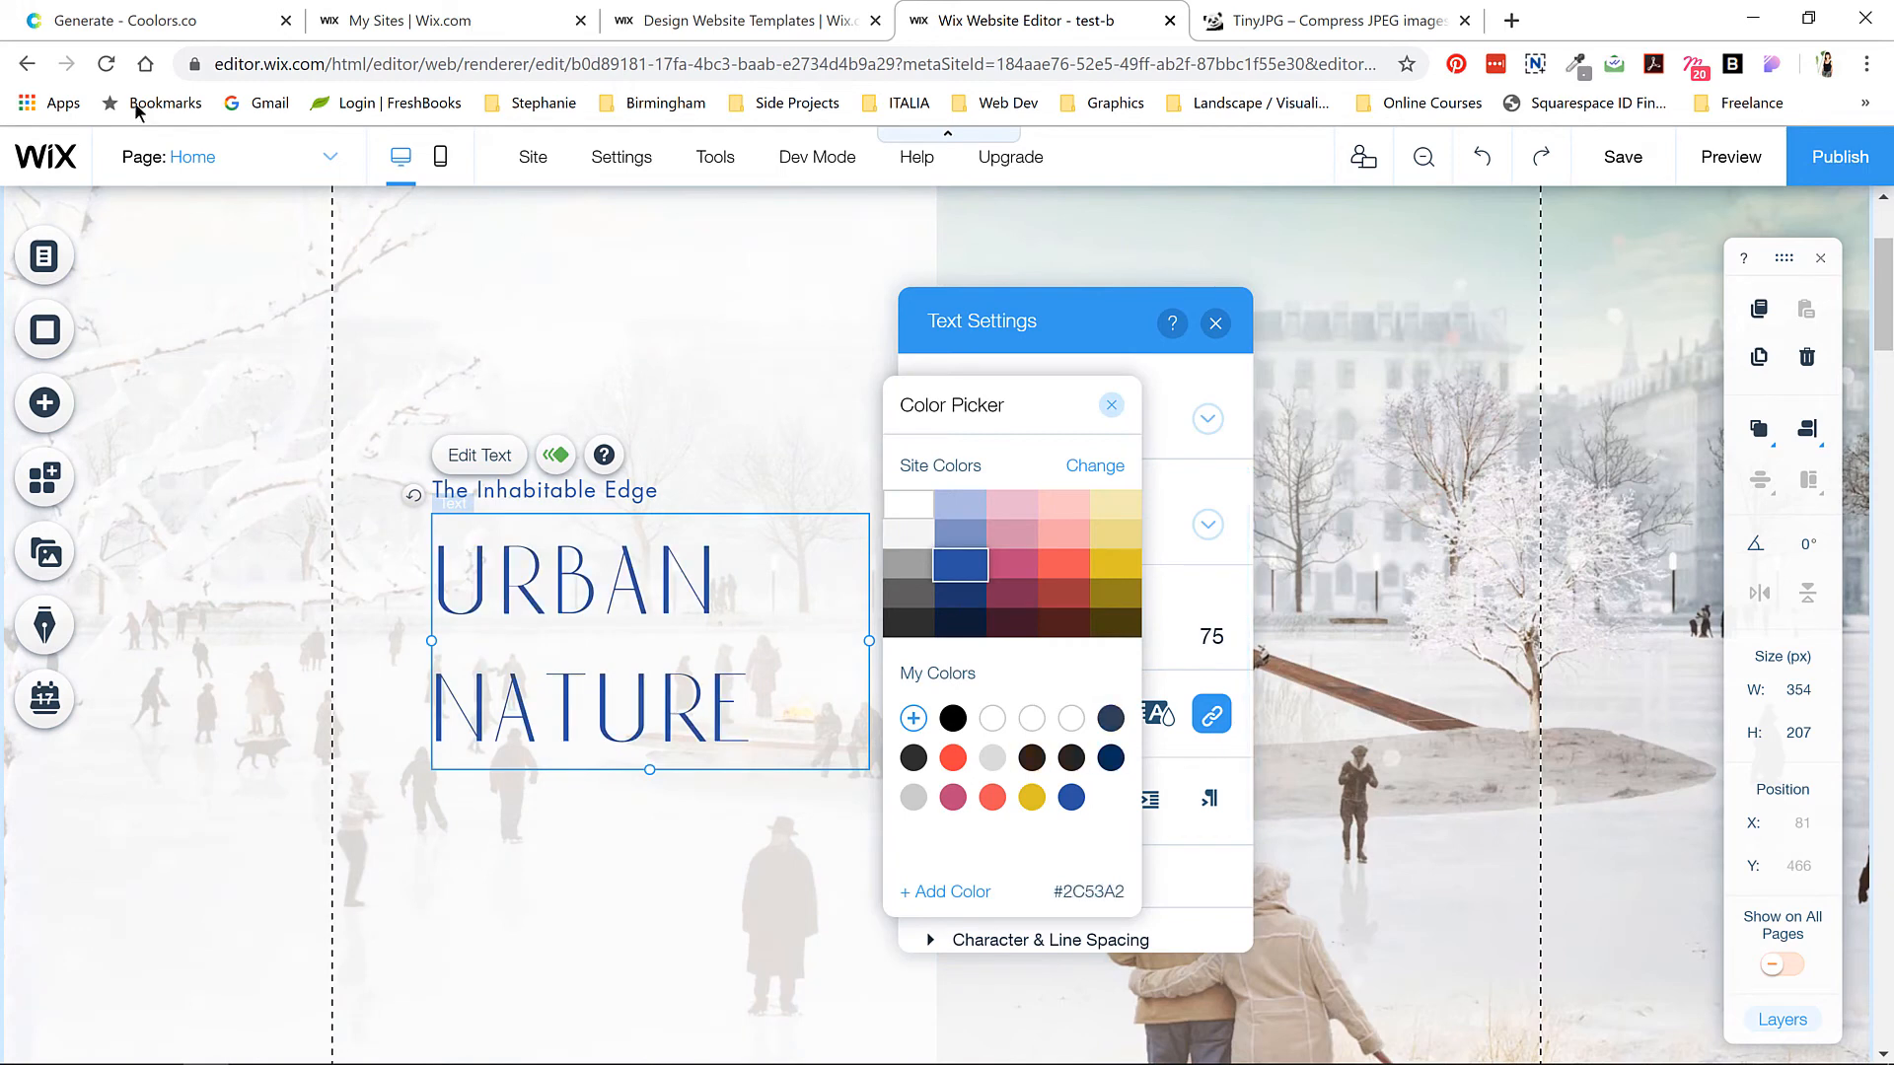
{"action": "left_click", "coordinate": [145, 21]}
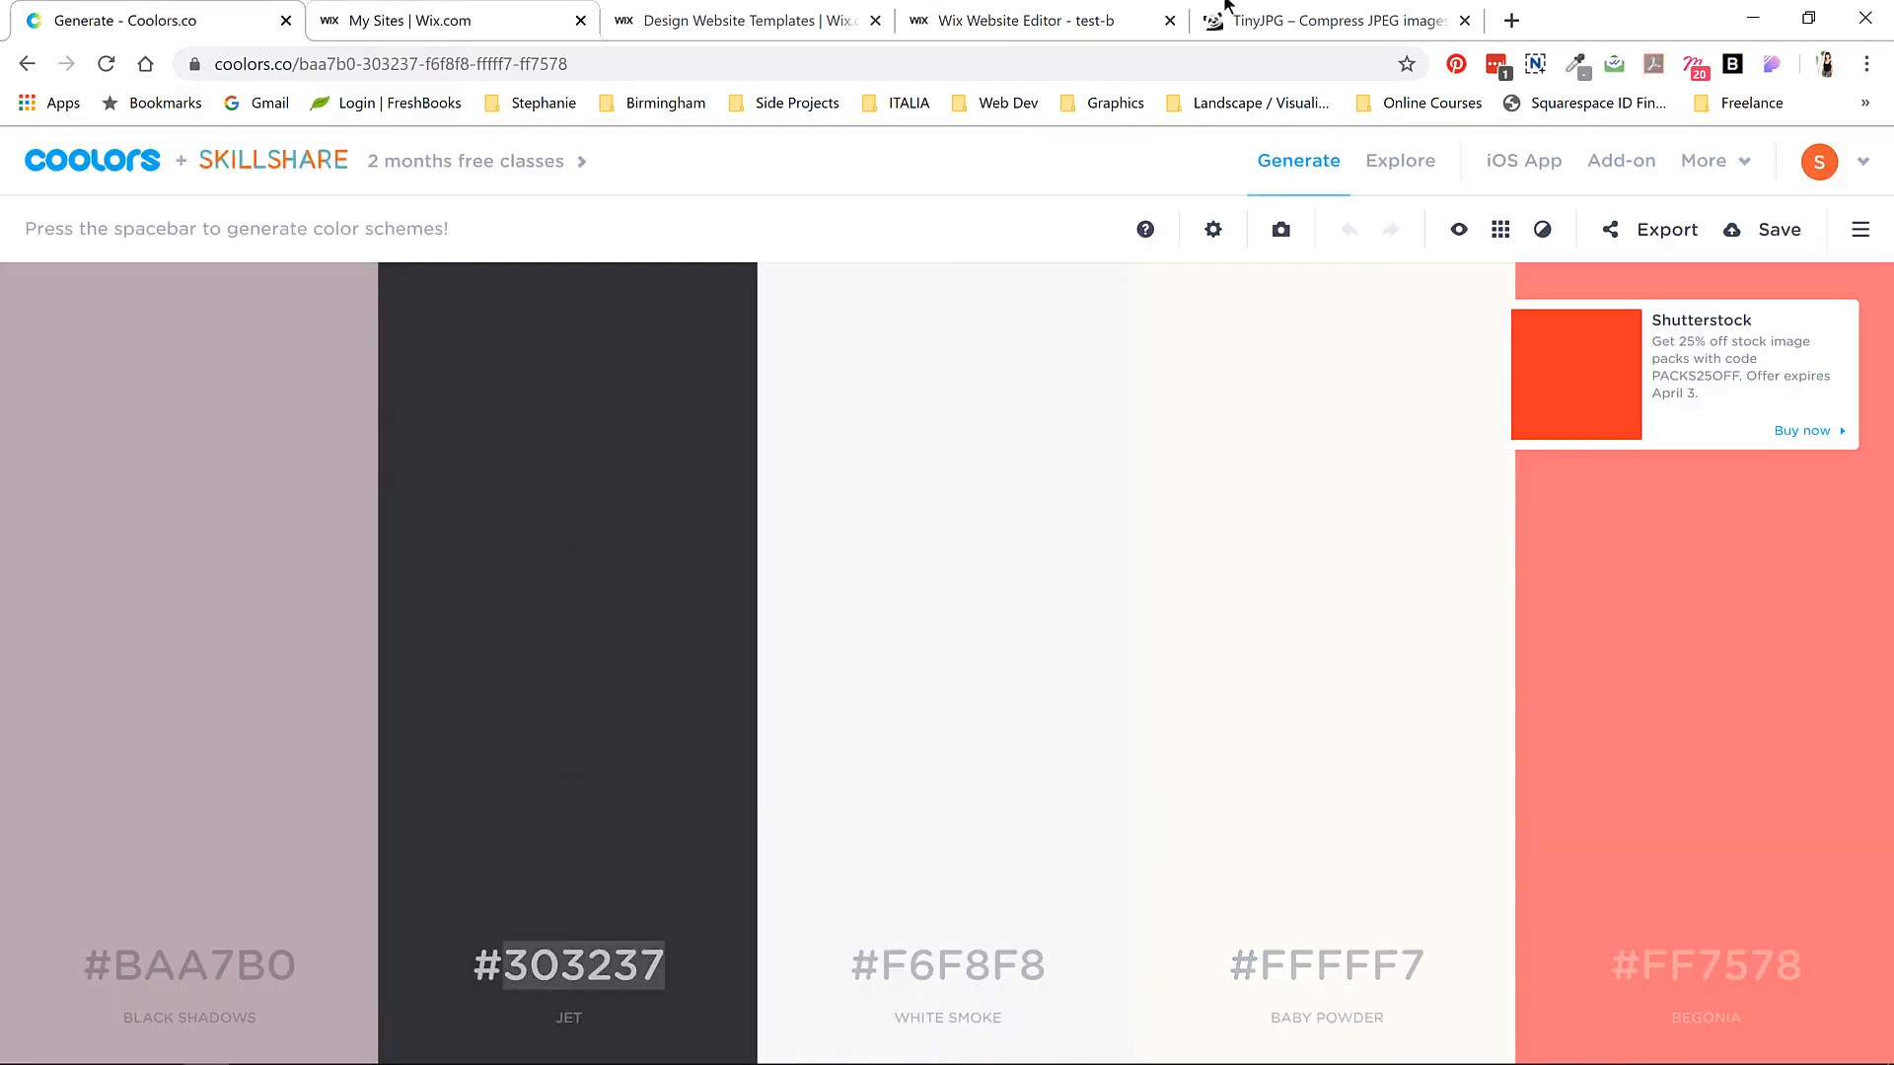
{"action": "left_click", "coordinate": [1033, 21]}
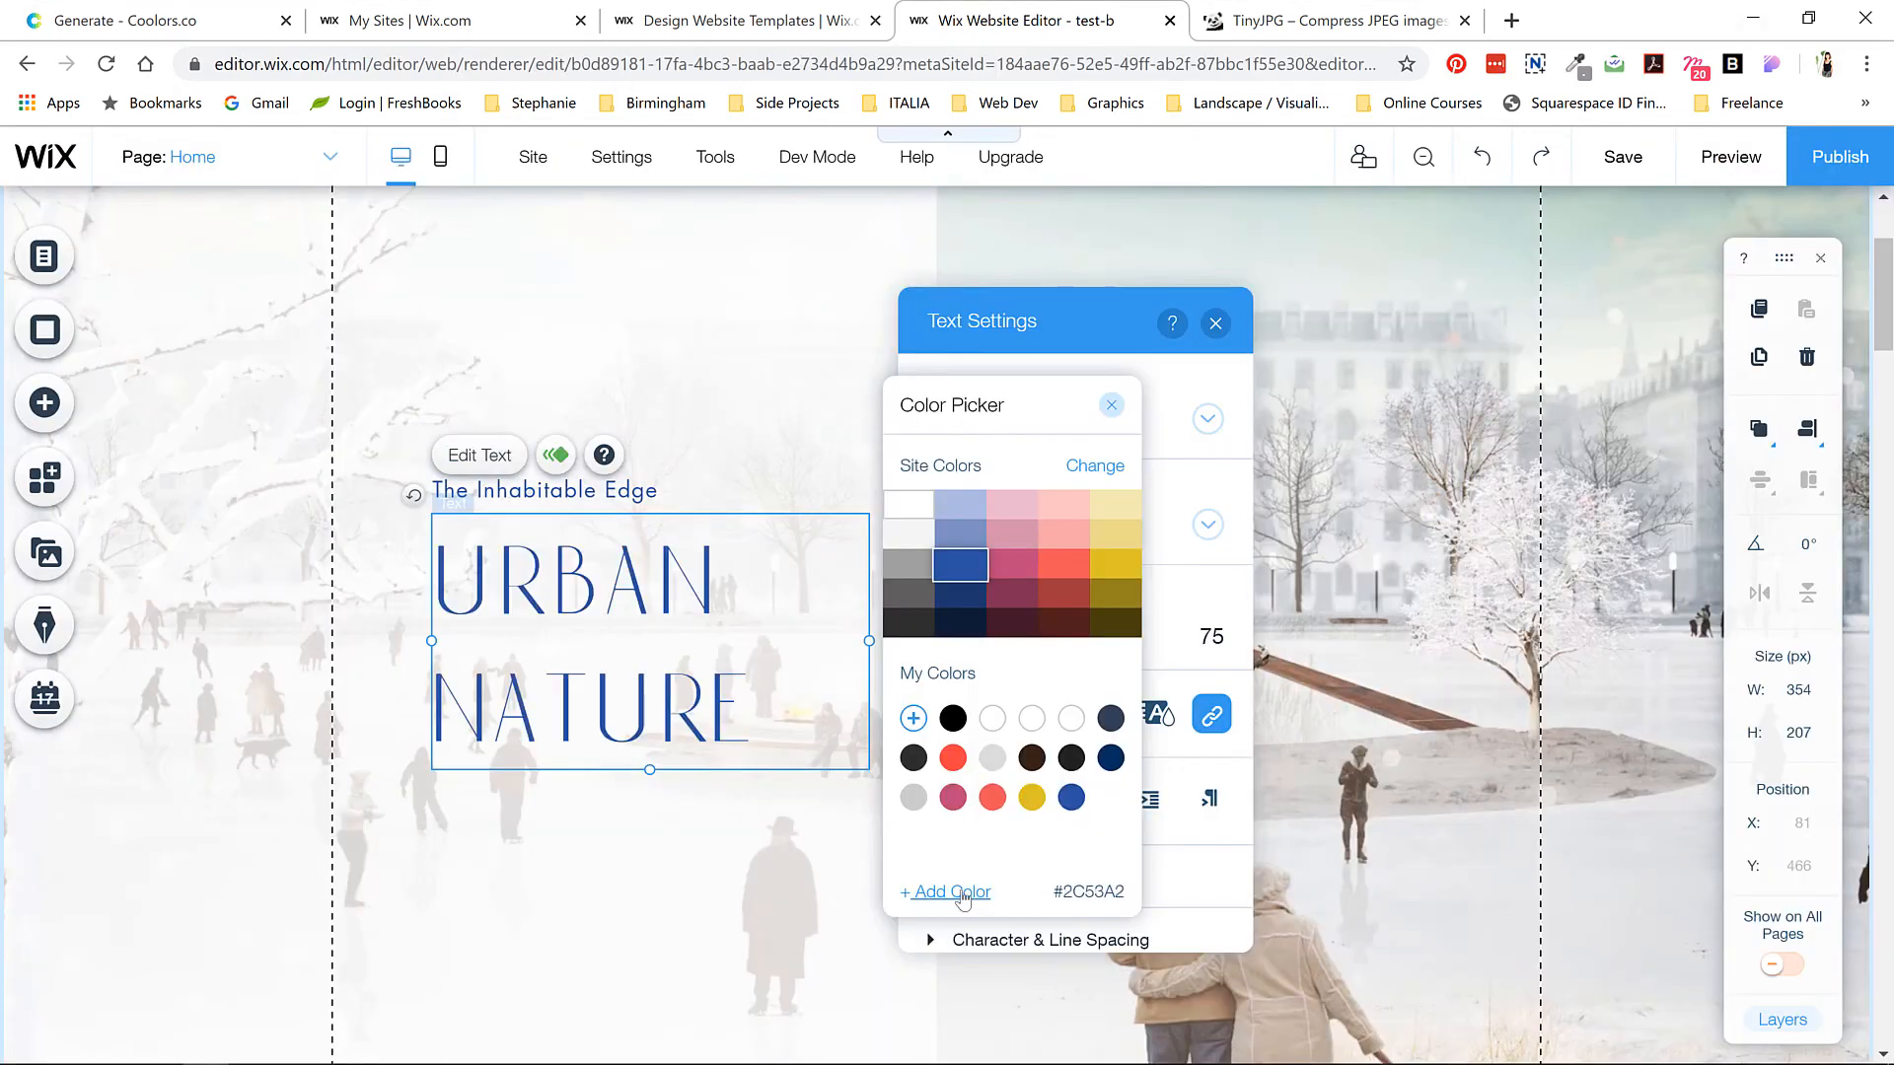
{"action": "left_click", "coordinate": [945, 891]}
{"action": "type", "text": " /"}
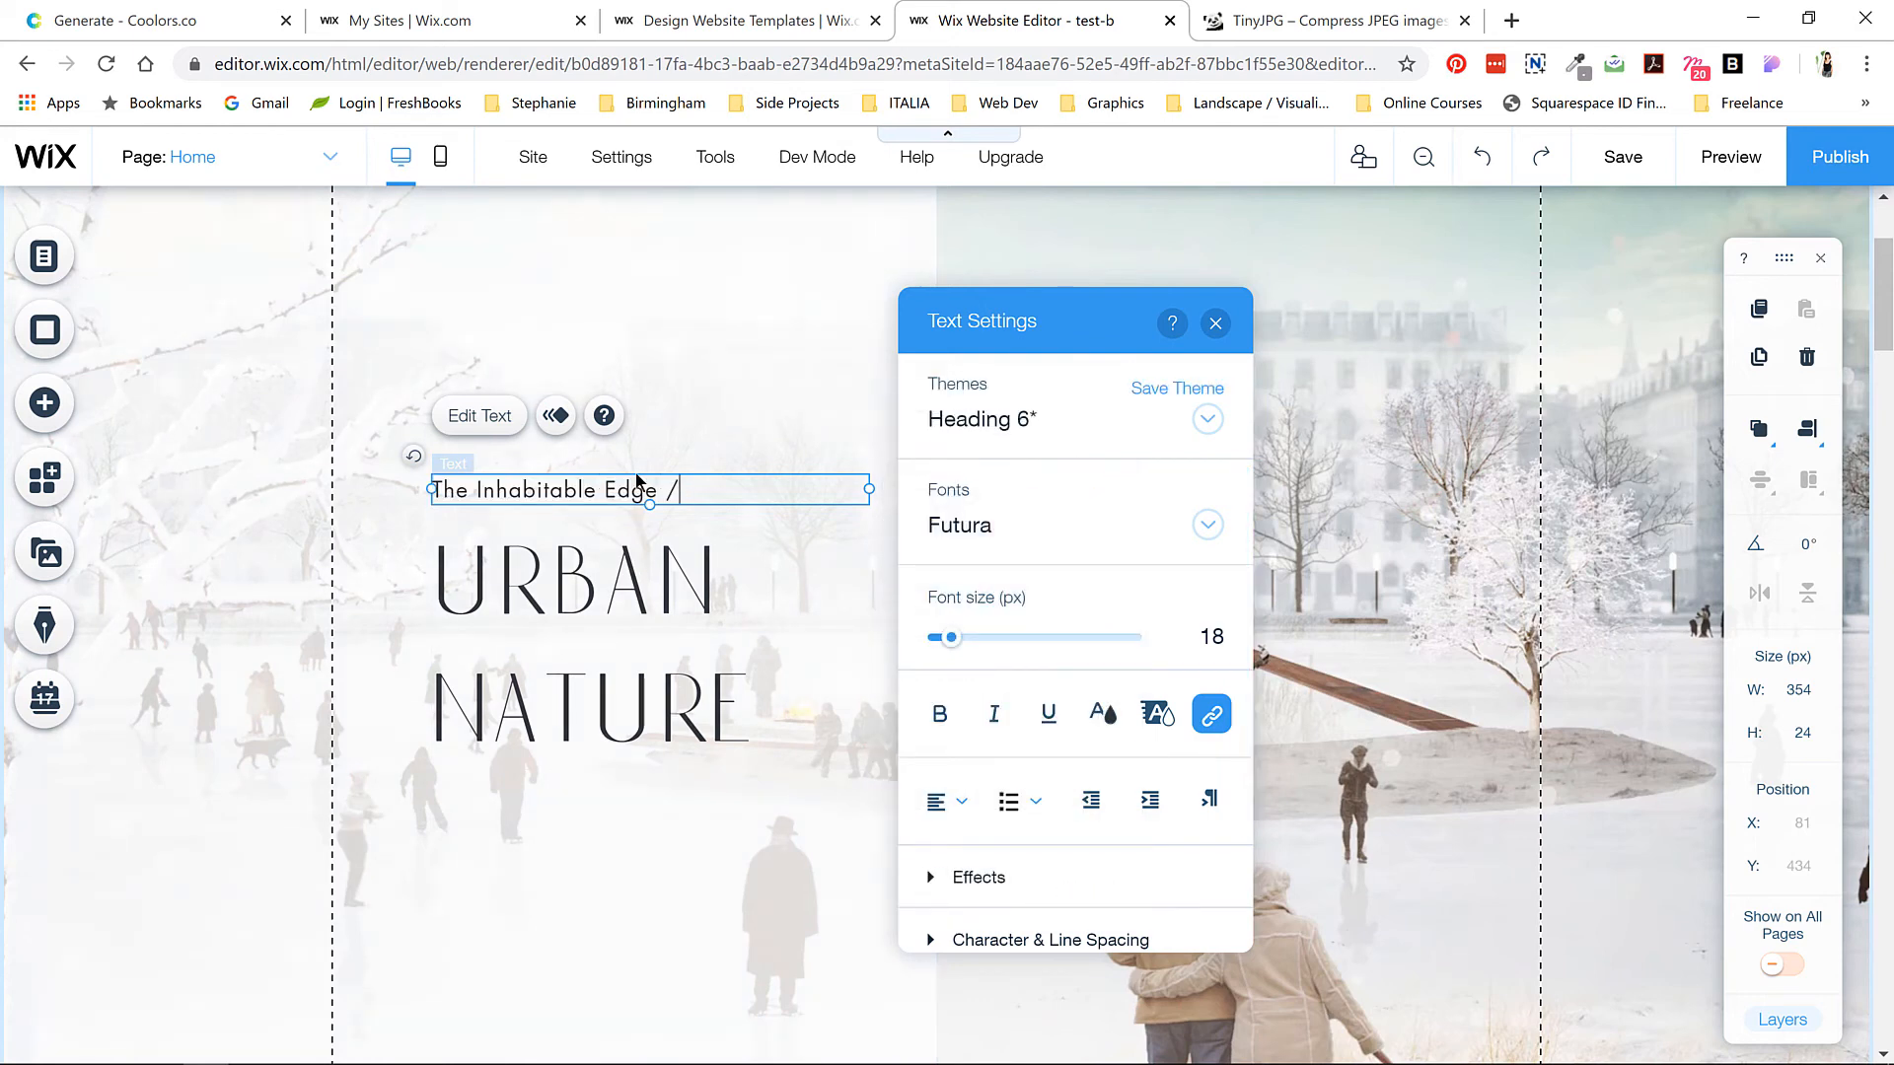
{"action": "type", "text": "Master's Thesis"}
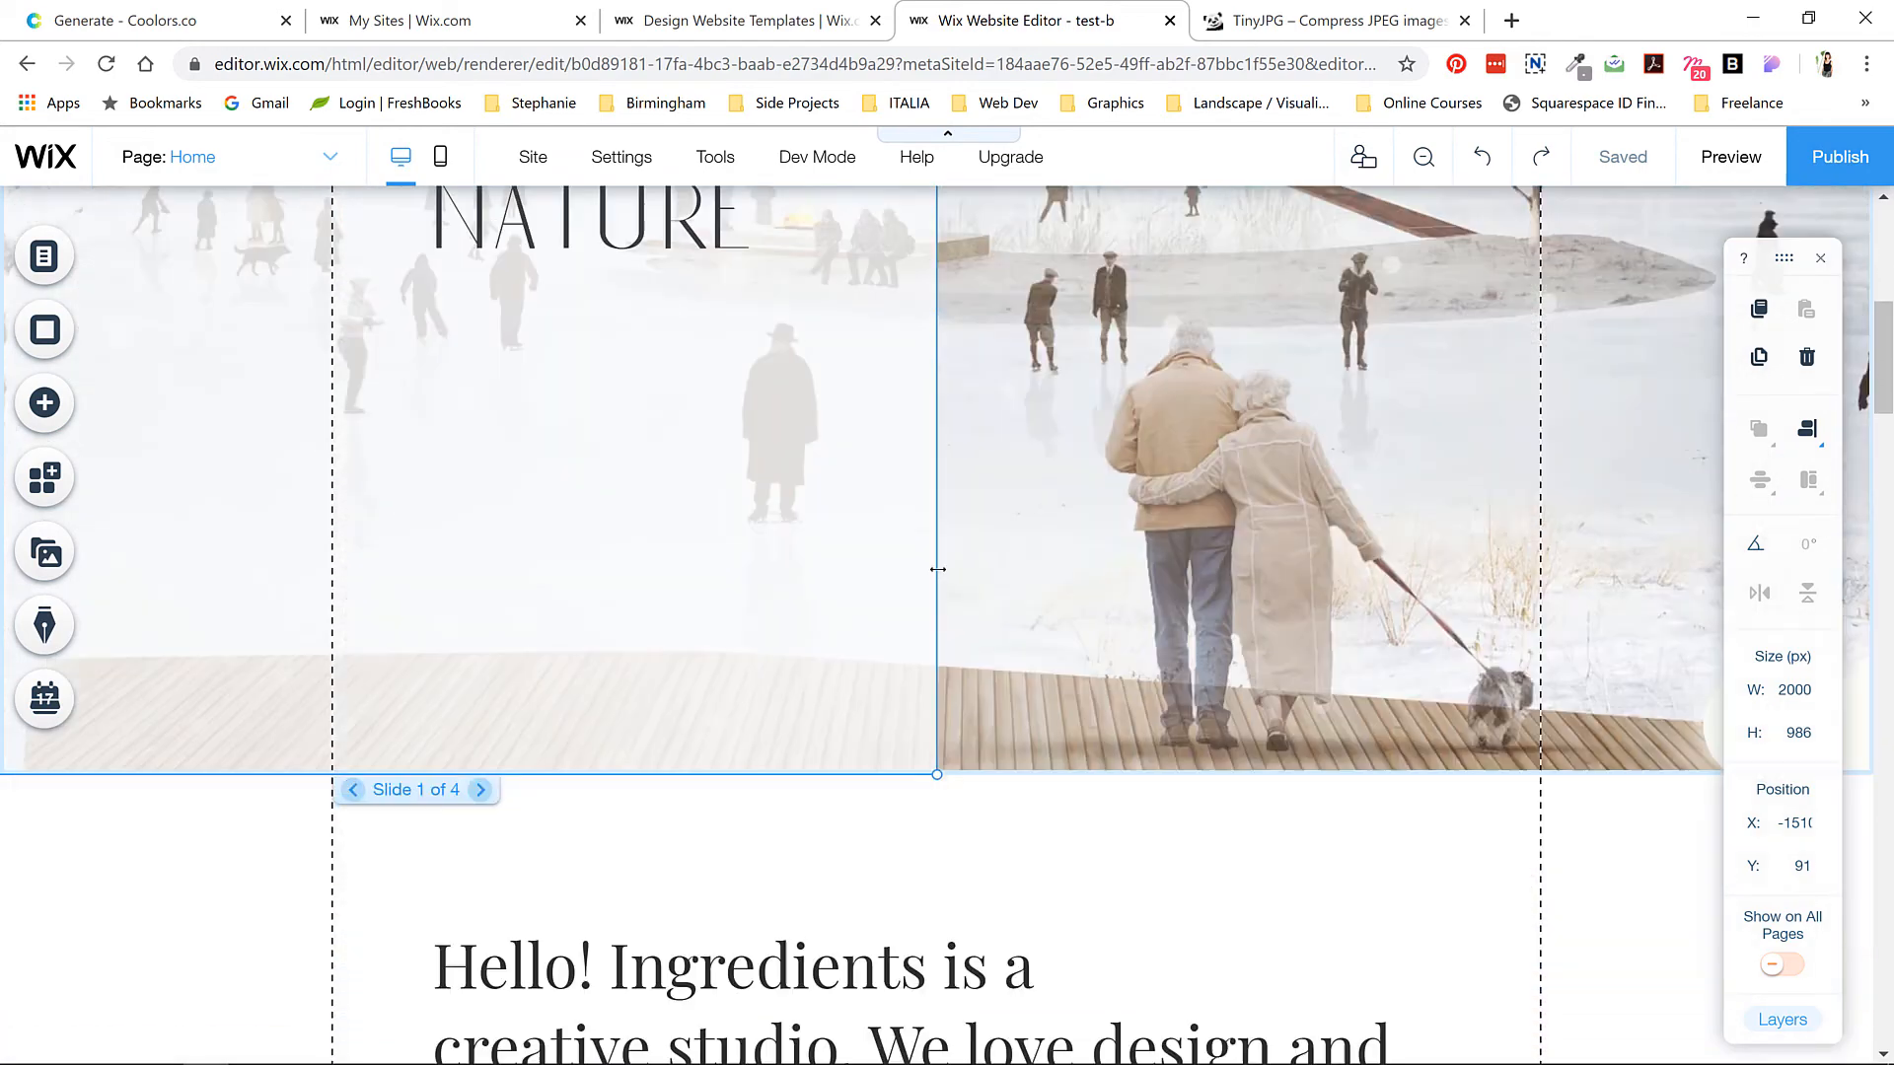
- Style slide 2's Project Name heading in Botanica 75 px, coloured charcoal #303237
{"action": "left_click", "coordinate": [480, 790]}
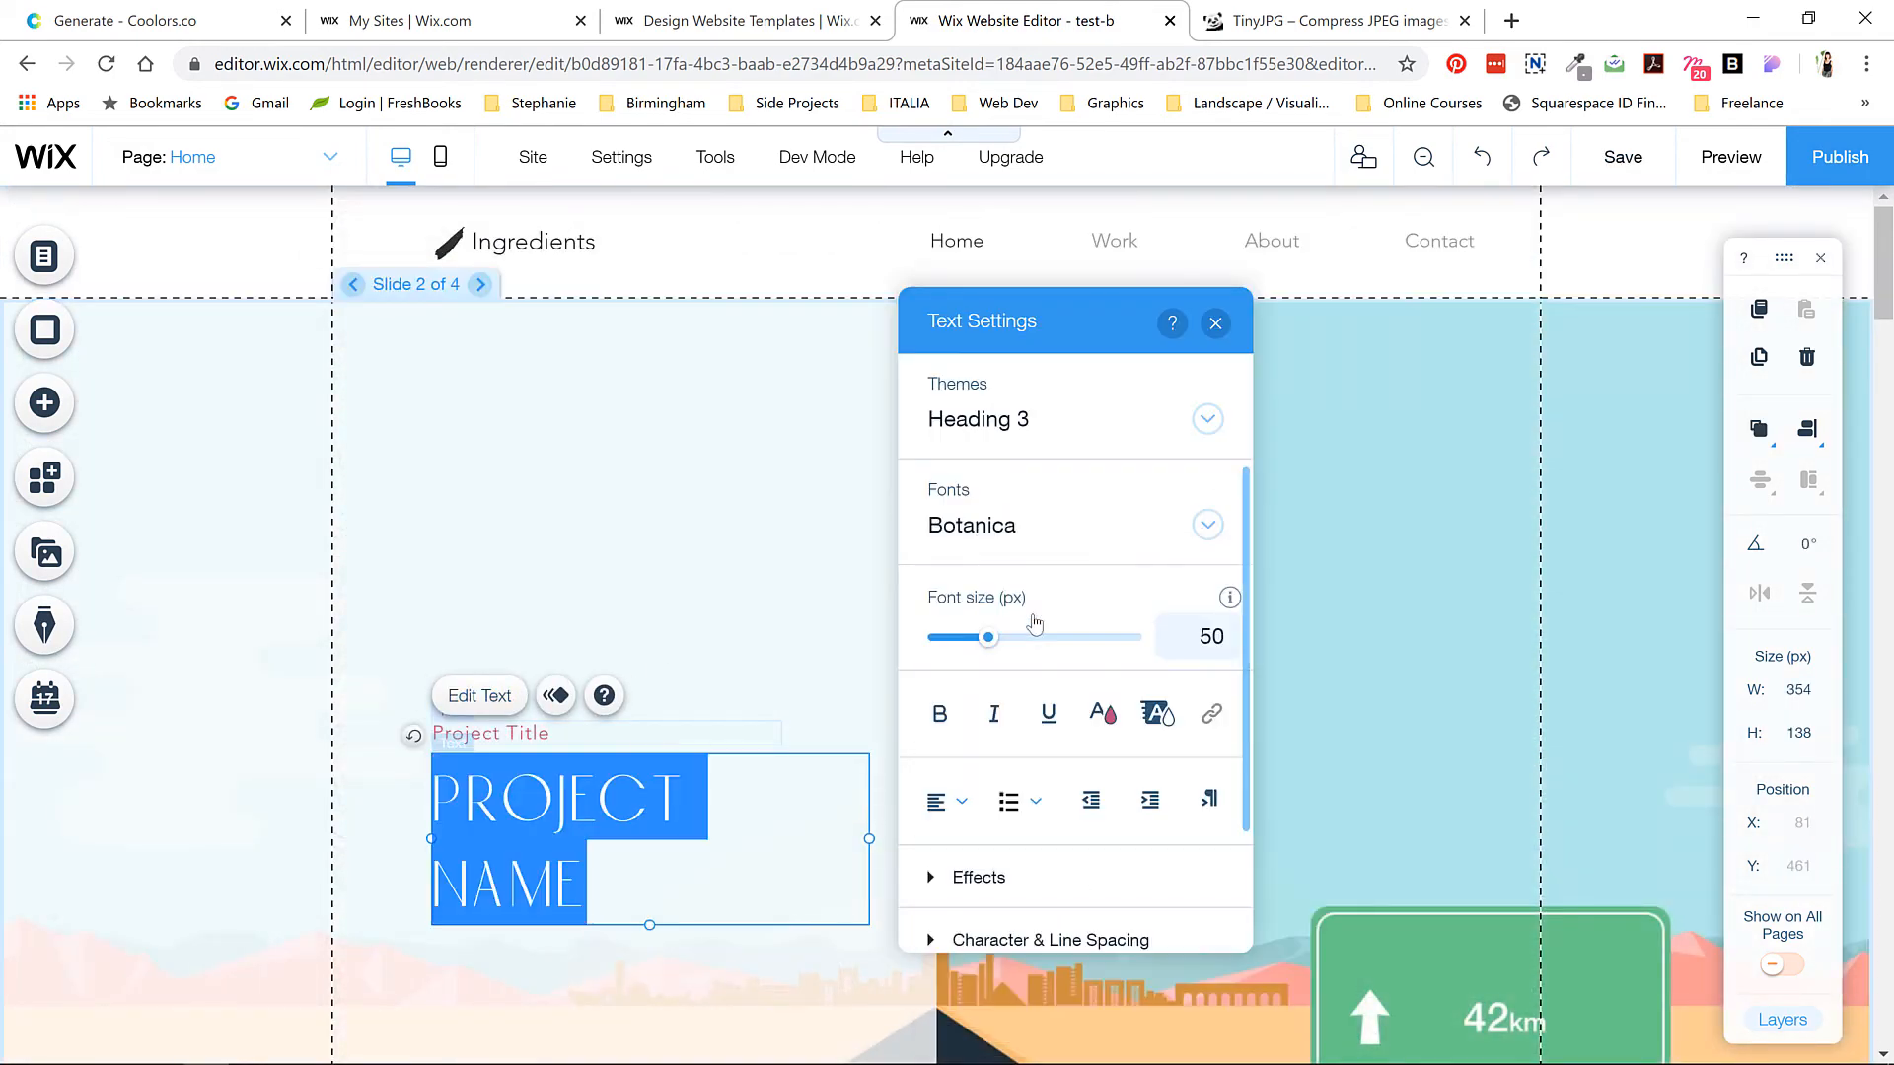
{"action": "left_click", "coordinate": [1153, 714]}
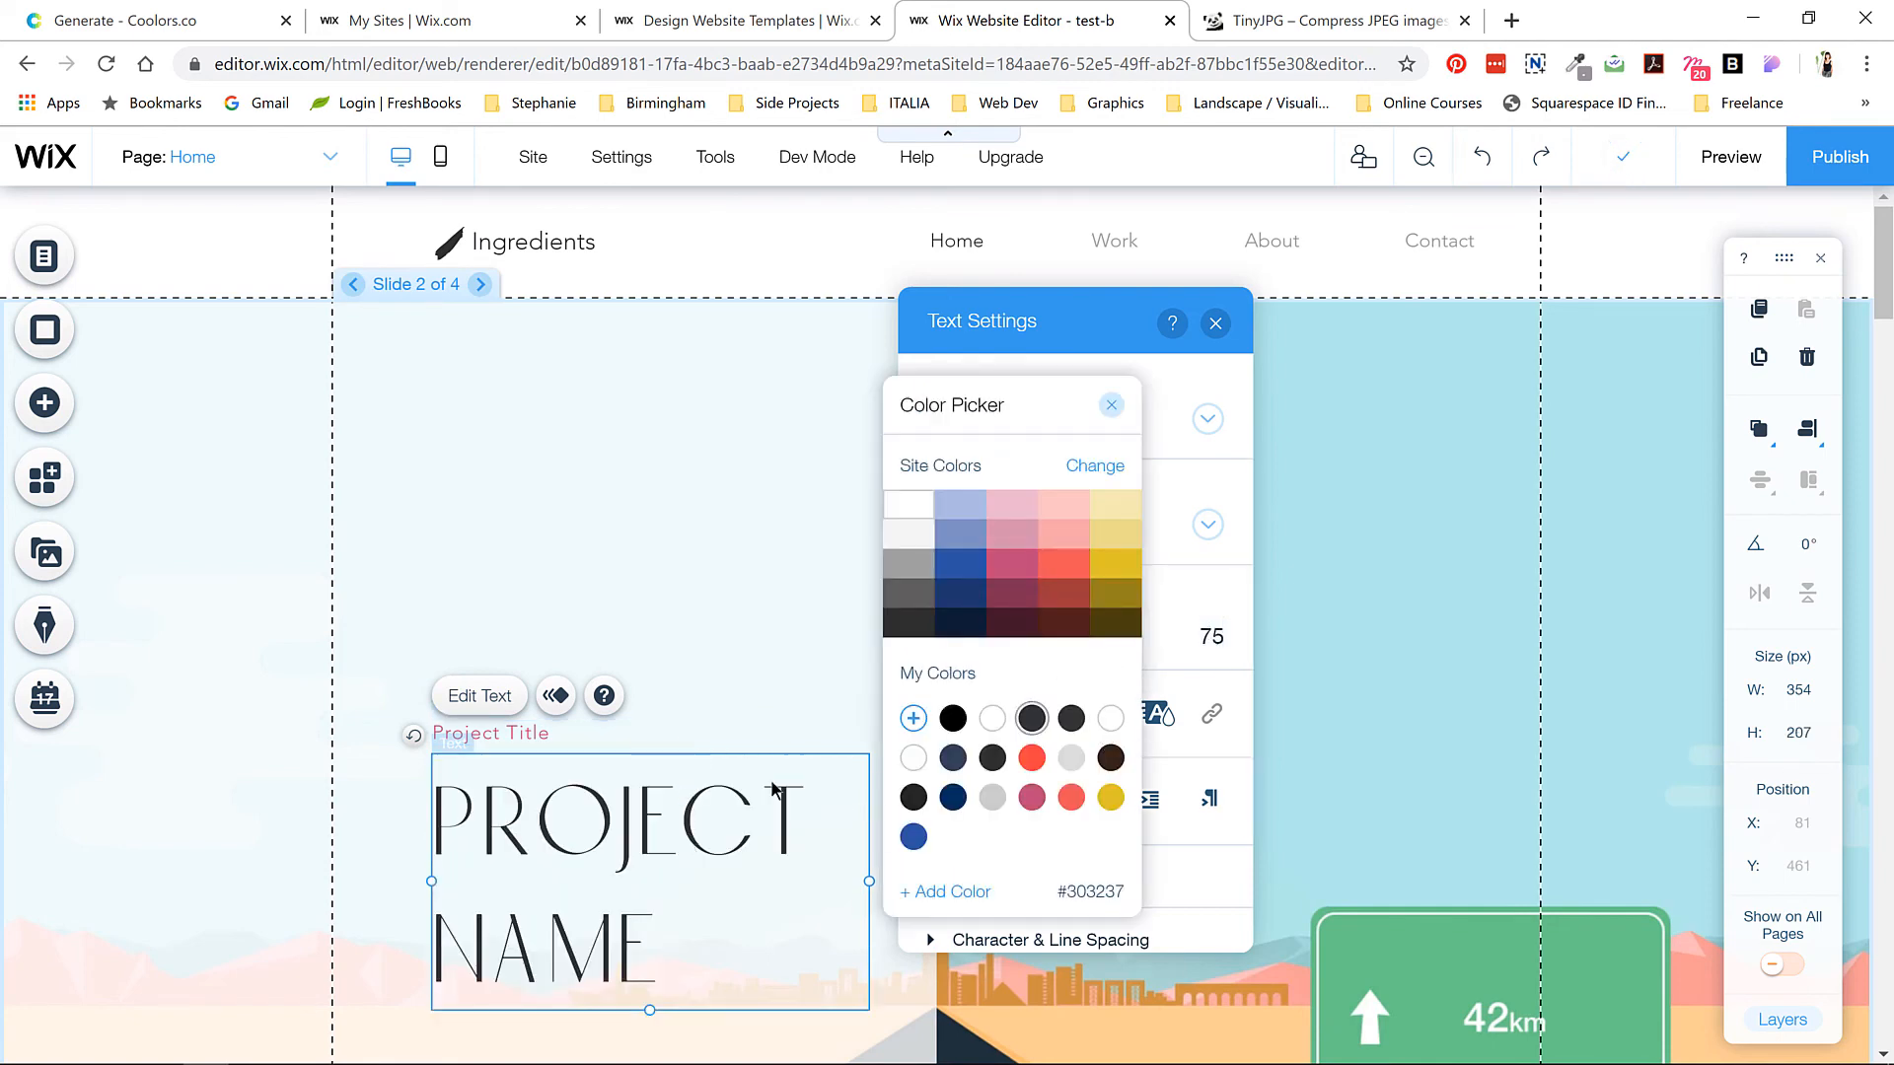